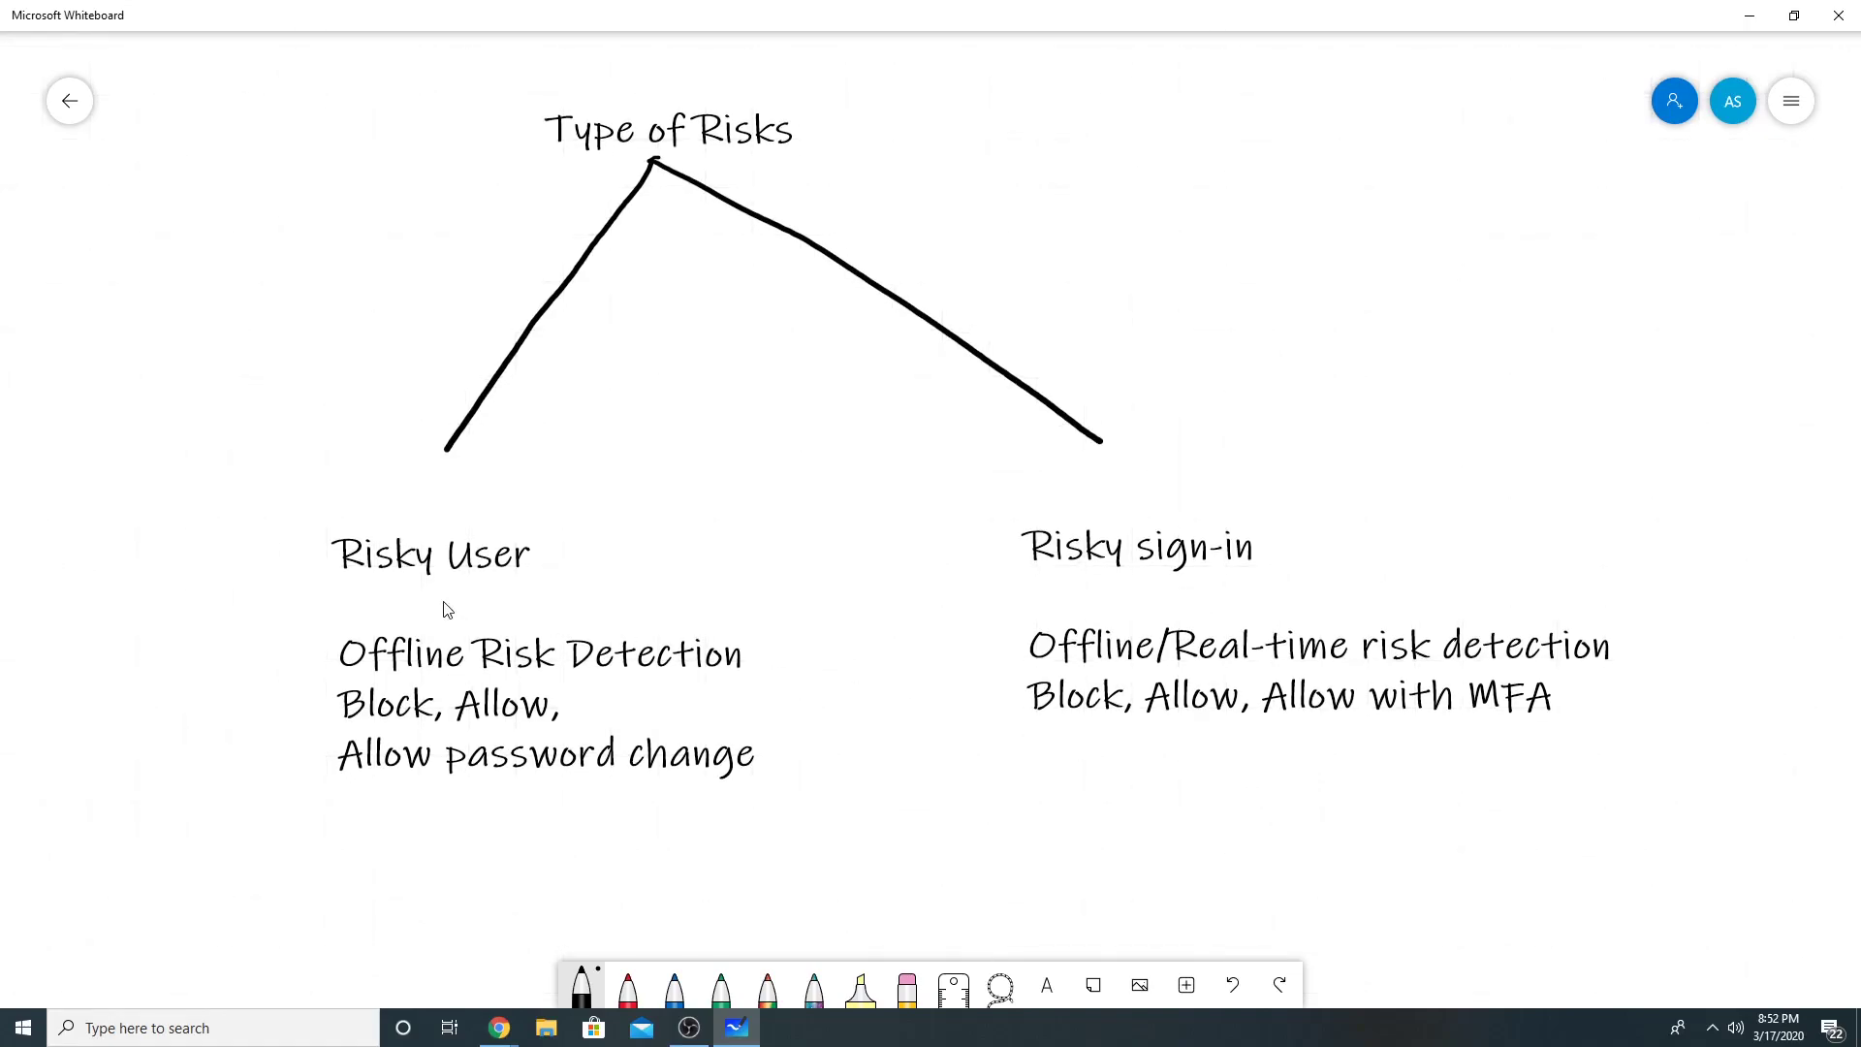
mouse_move(1112, 573)
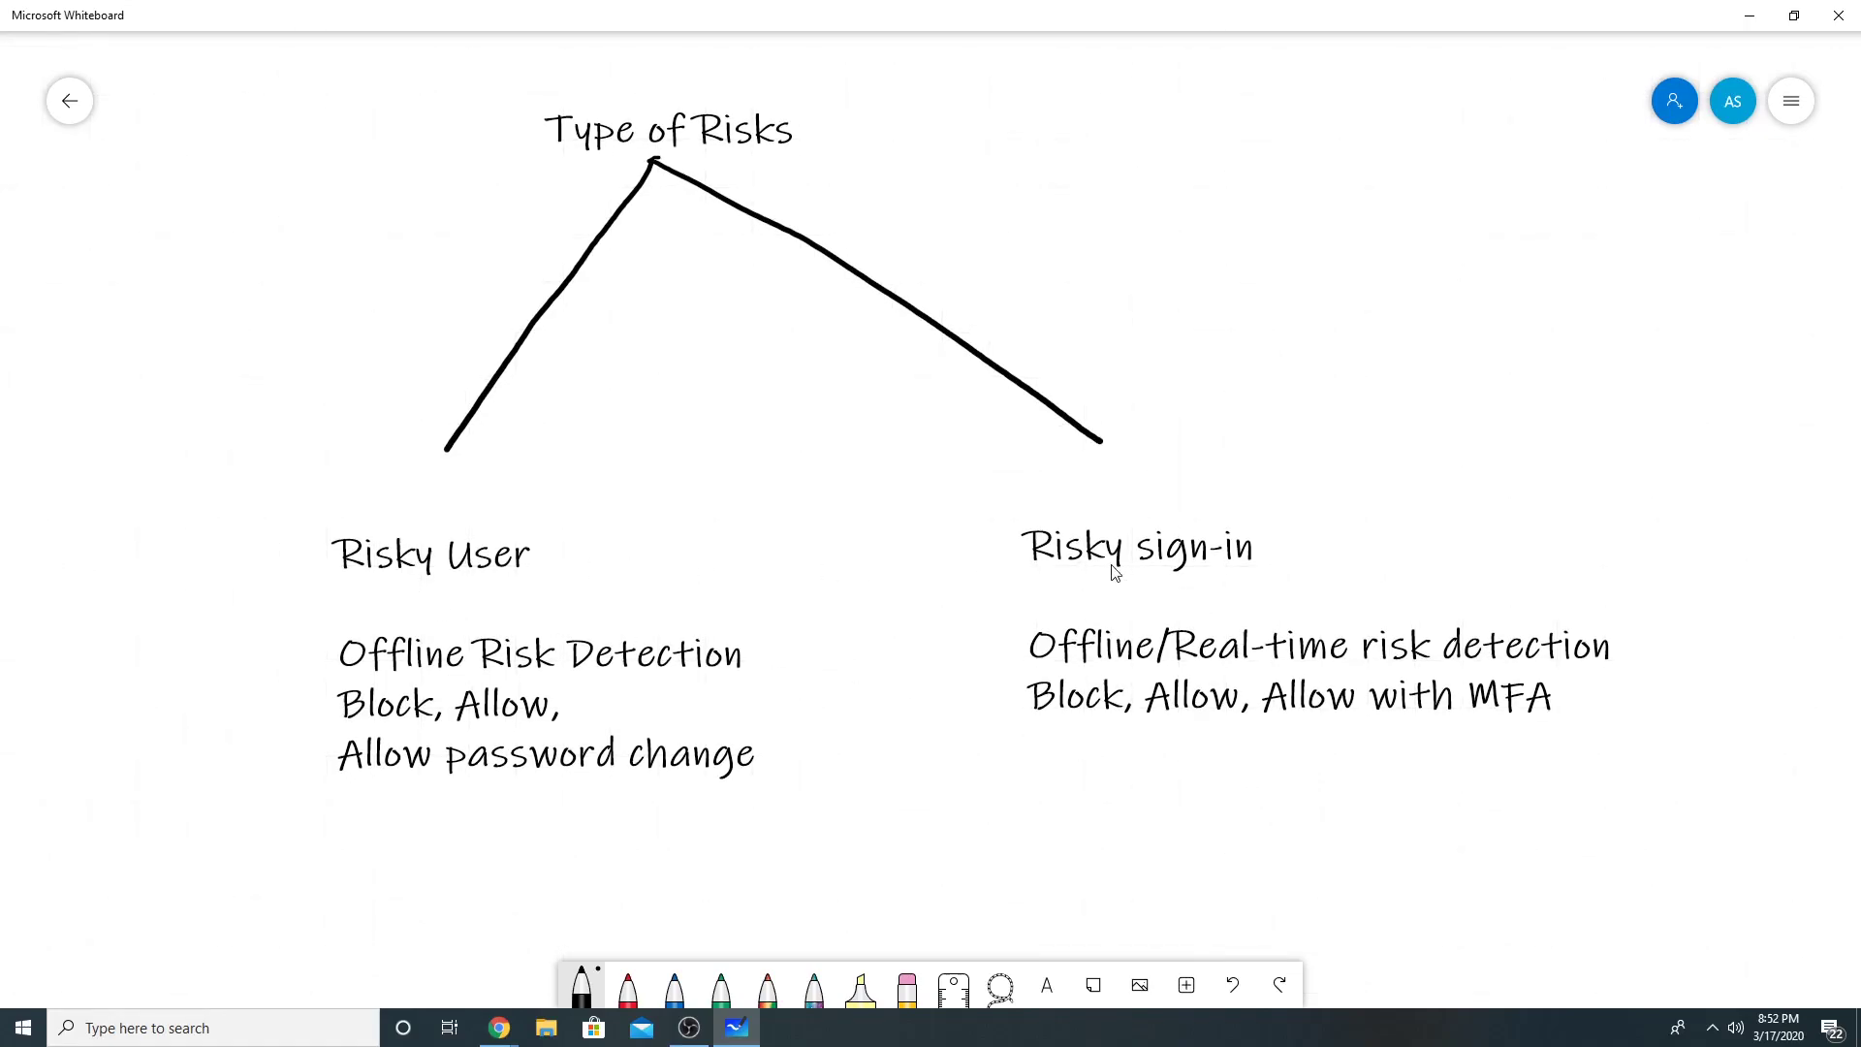
mouse_move(403, 676)
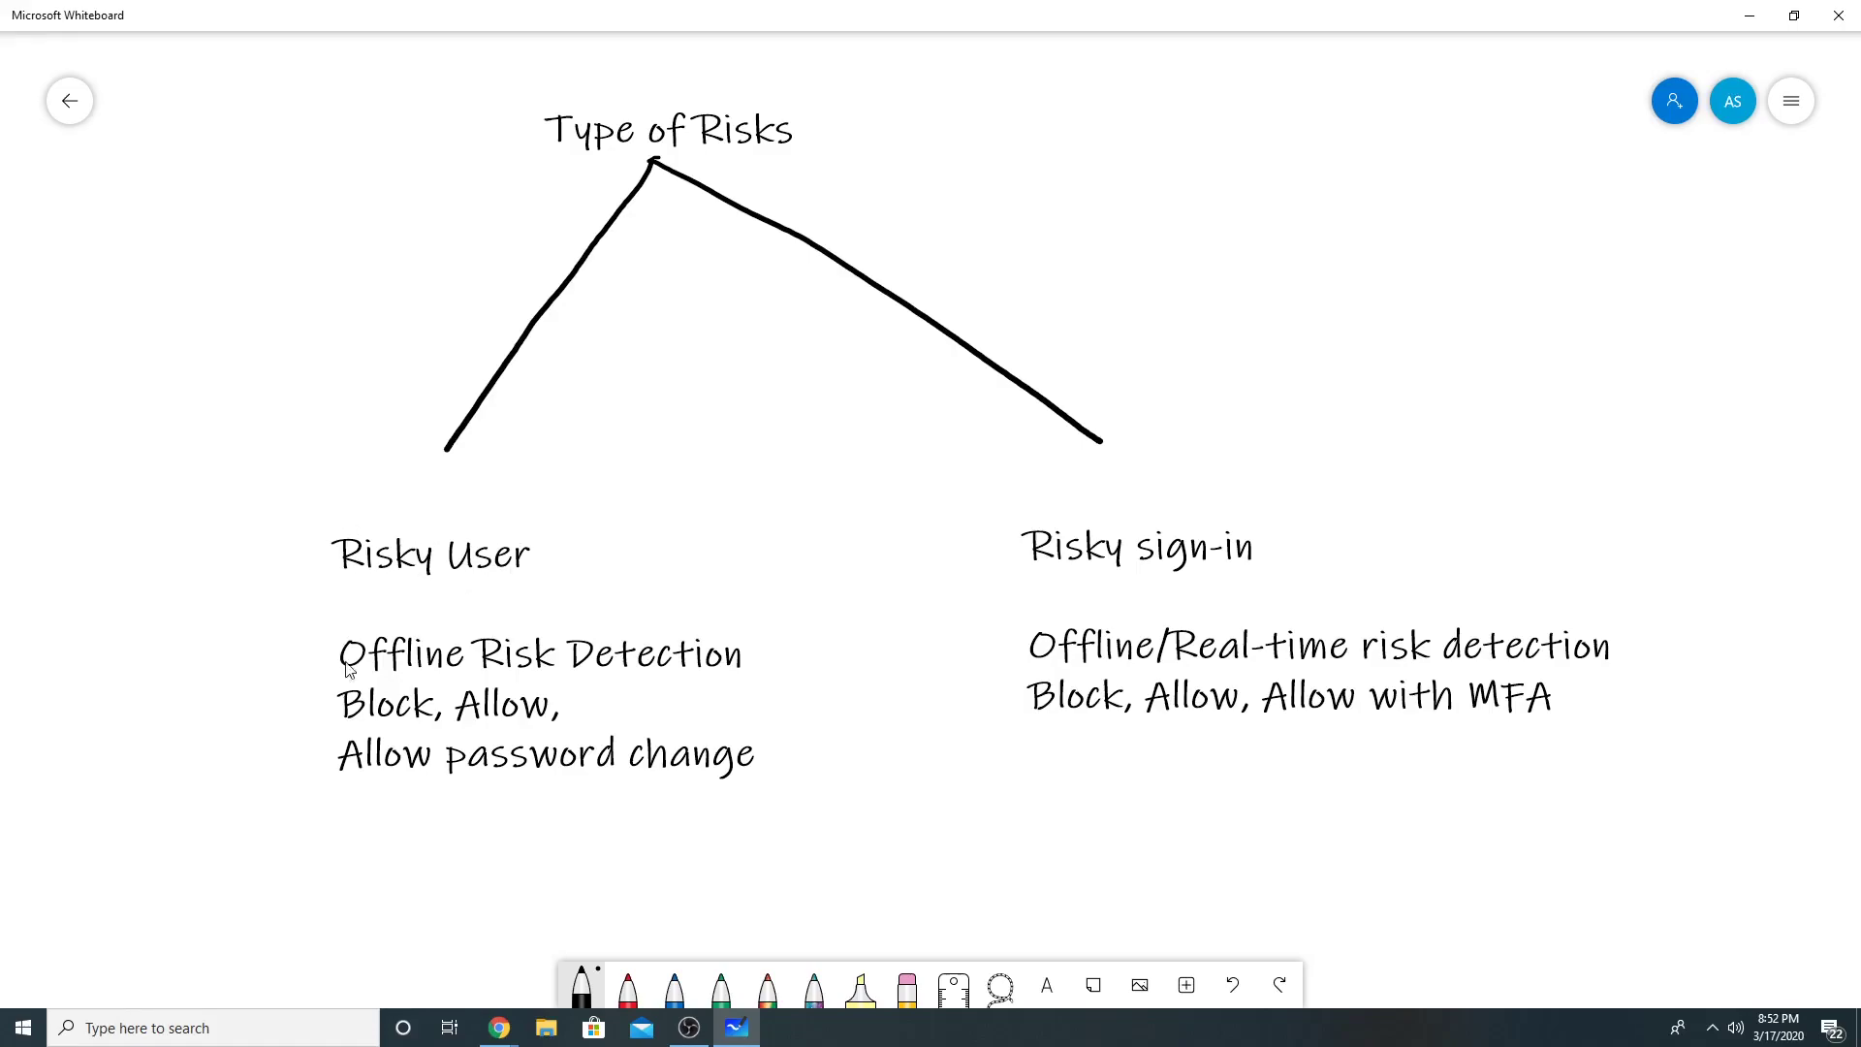
mouse_move(365, 729)
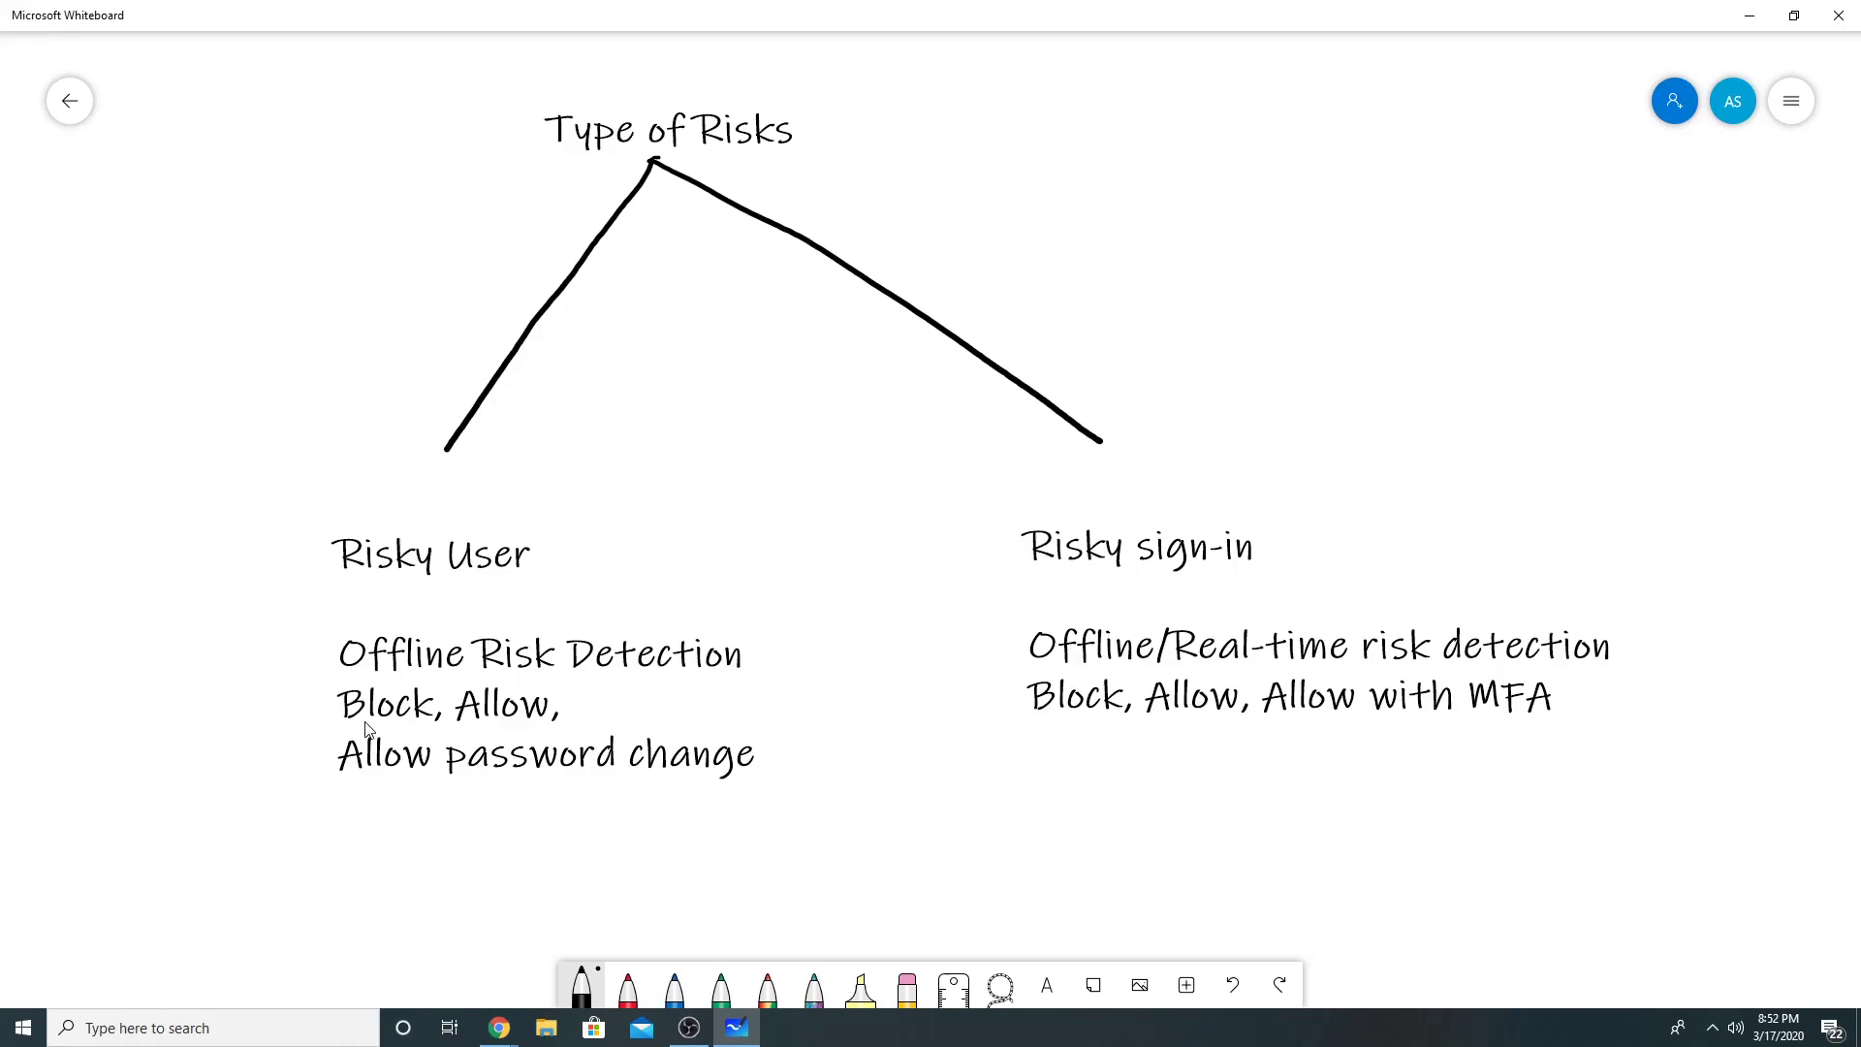
mouse_move(529, 718)
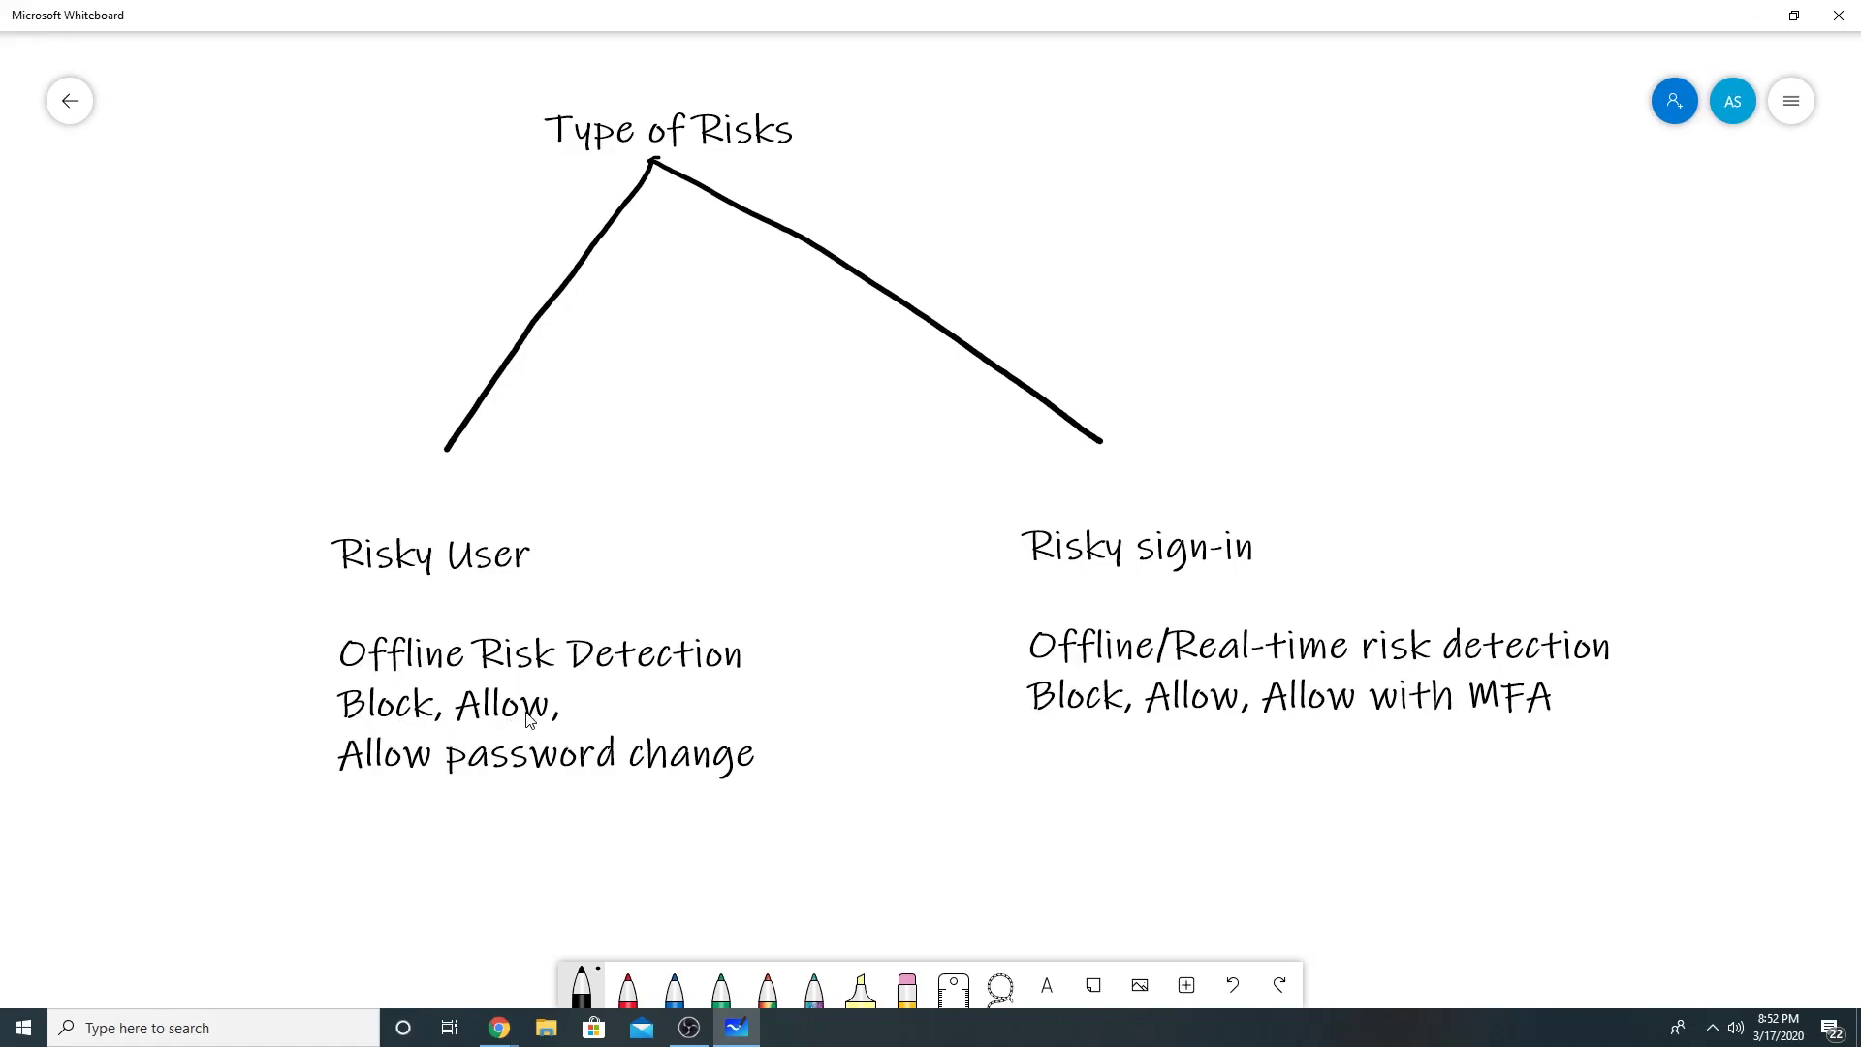
mouse_move(438, 802)
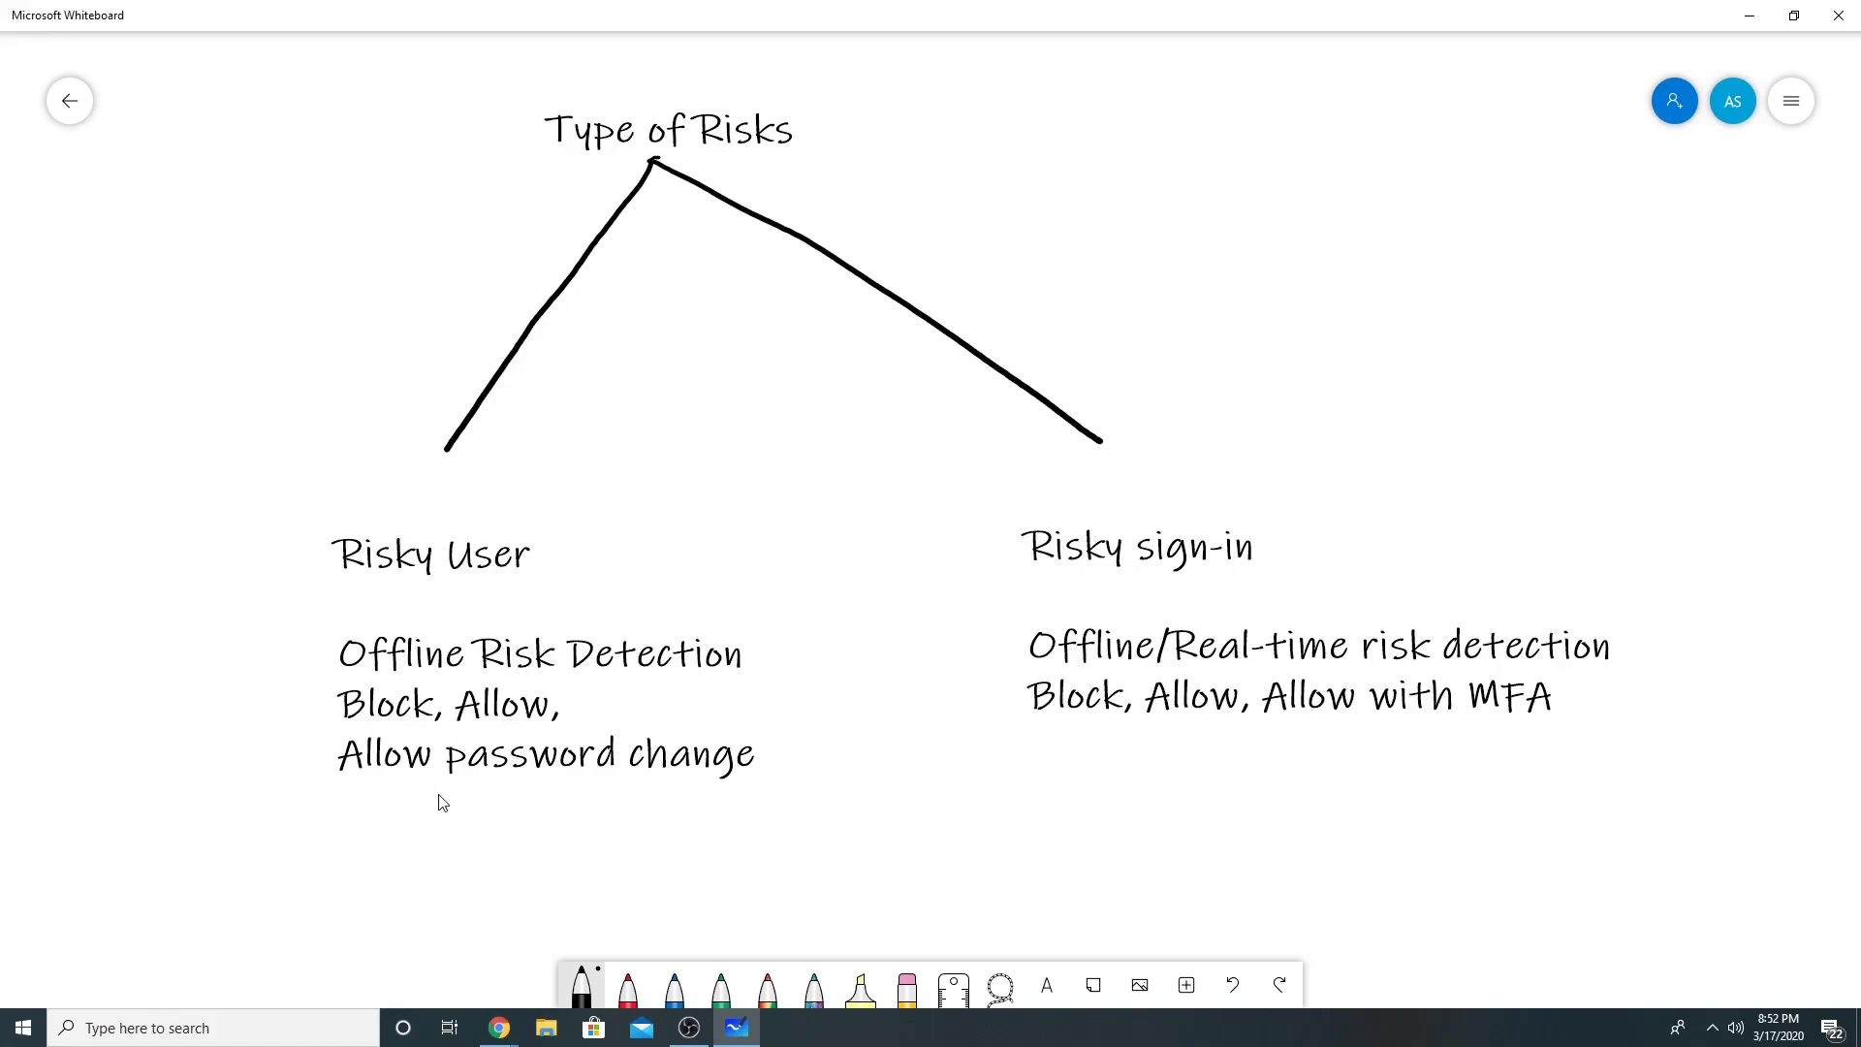
mouse_move(1082, 598)
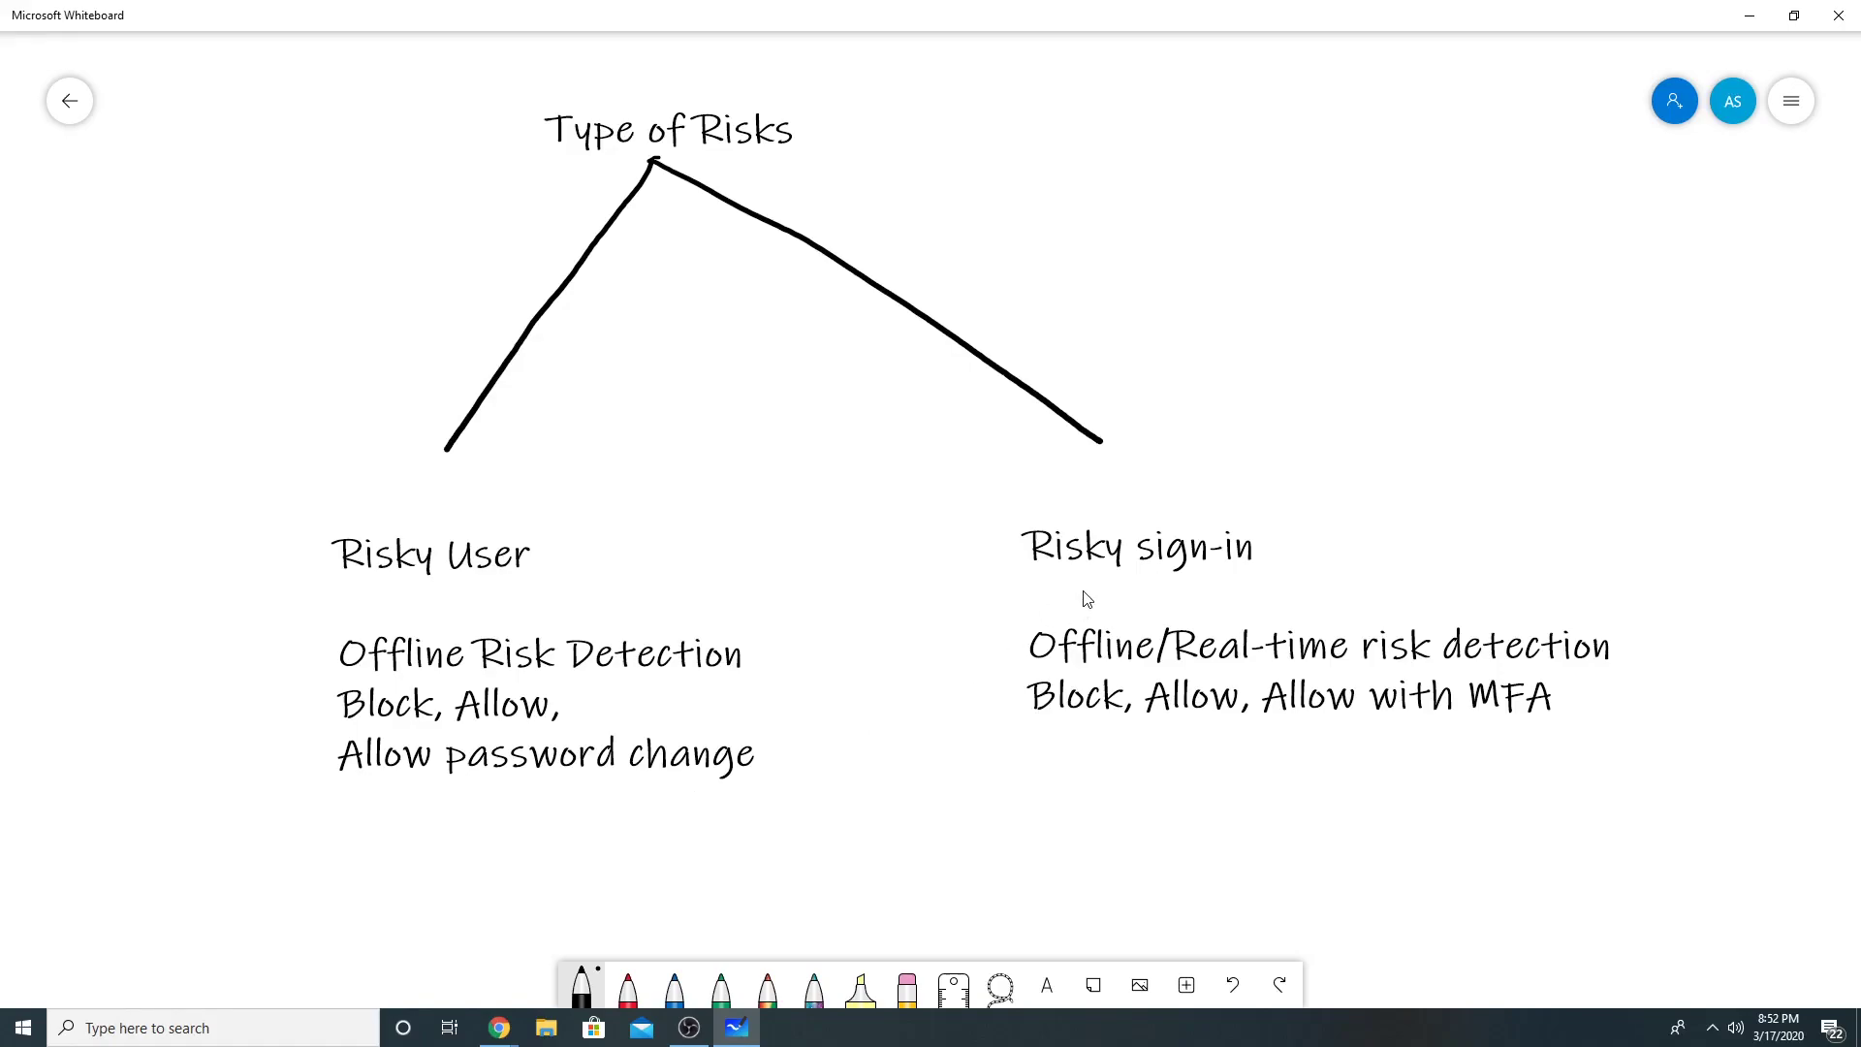
mouse_move(1137, 588)
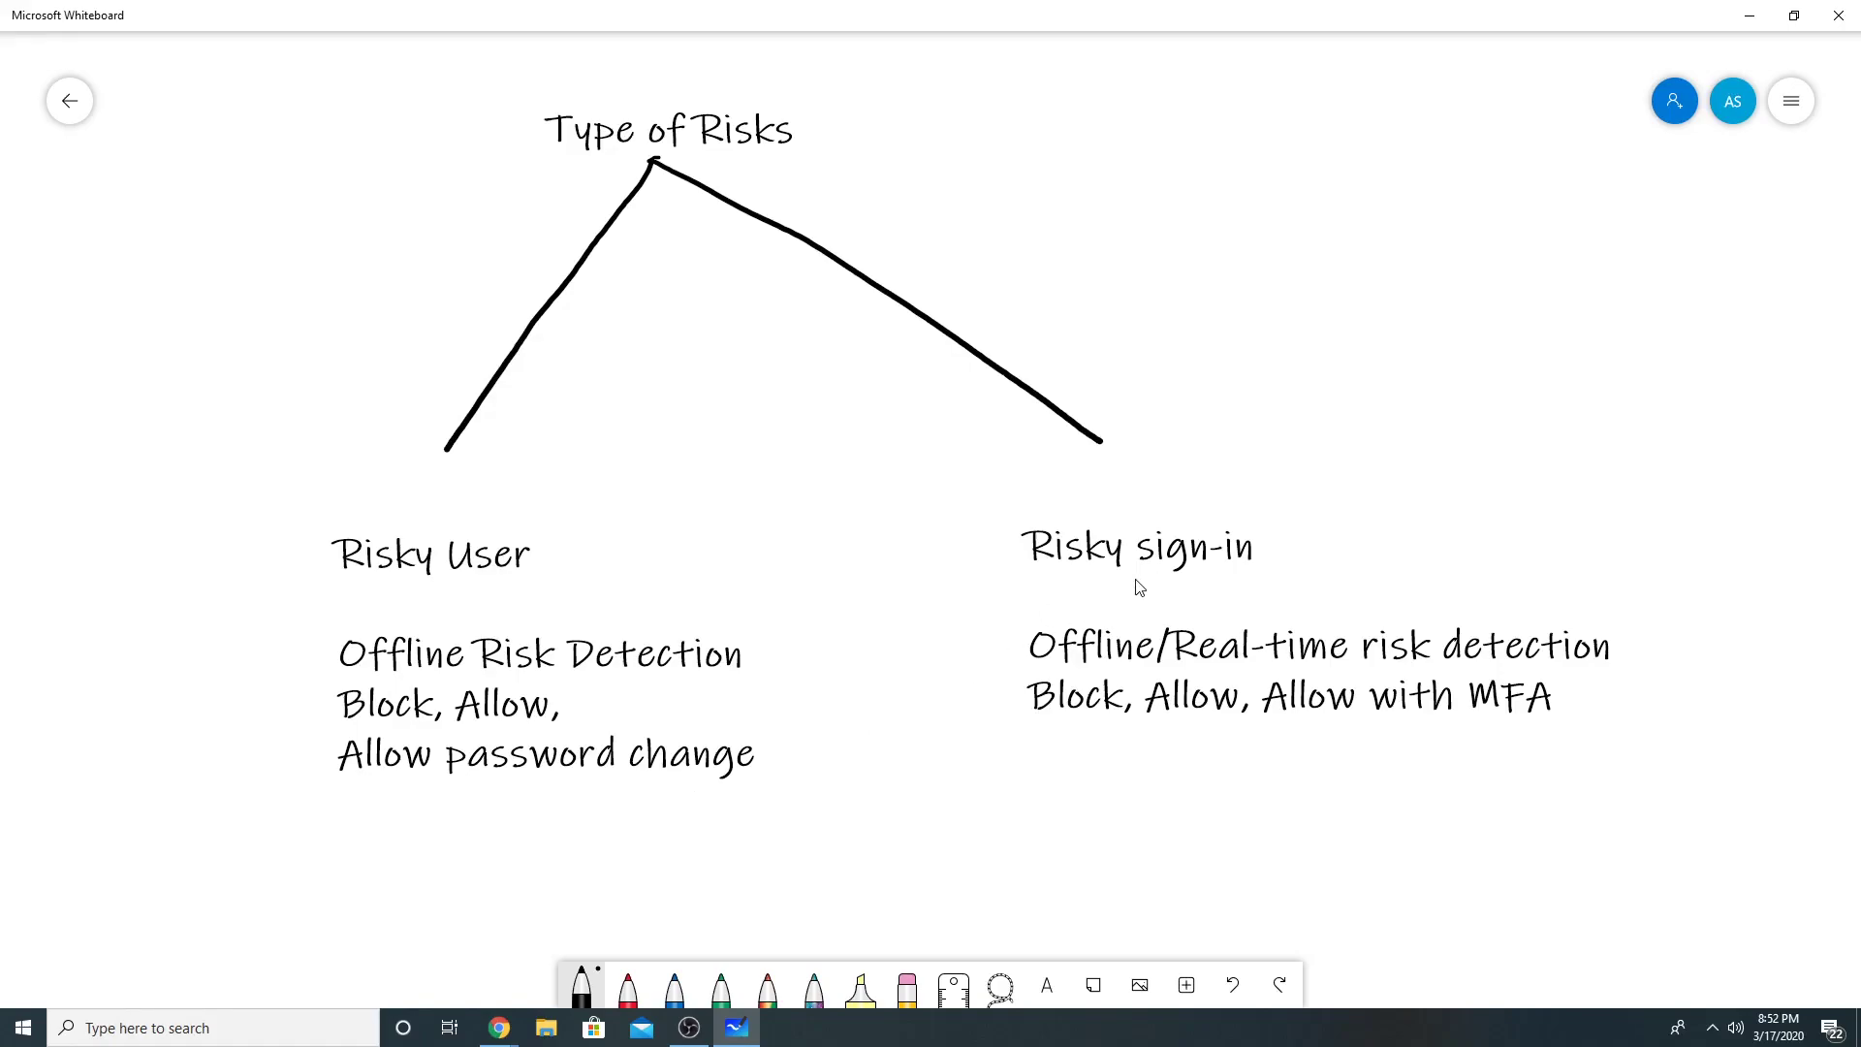
mouse_move(1178, 694)
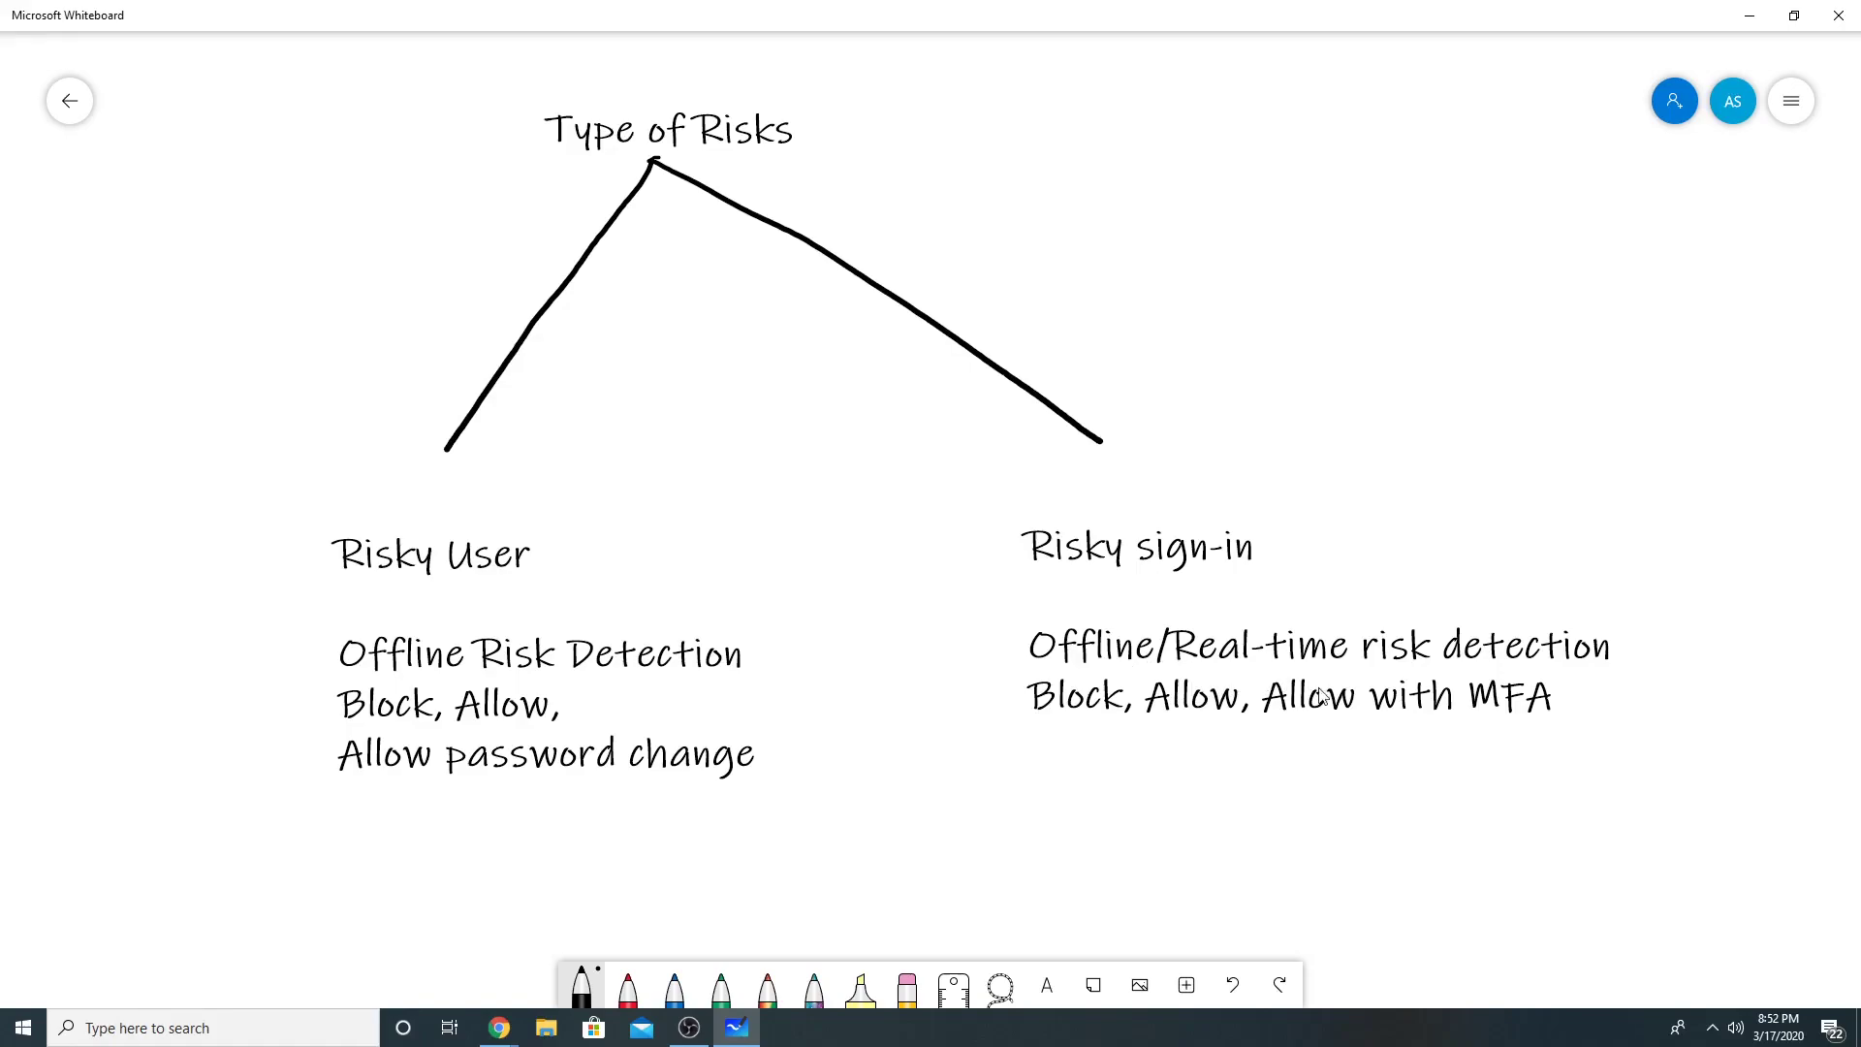
mouse_move(1169, 734)
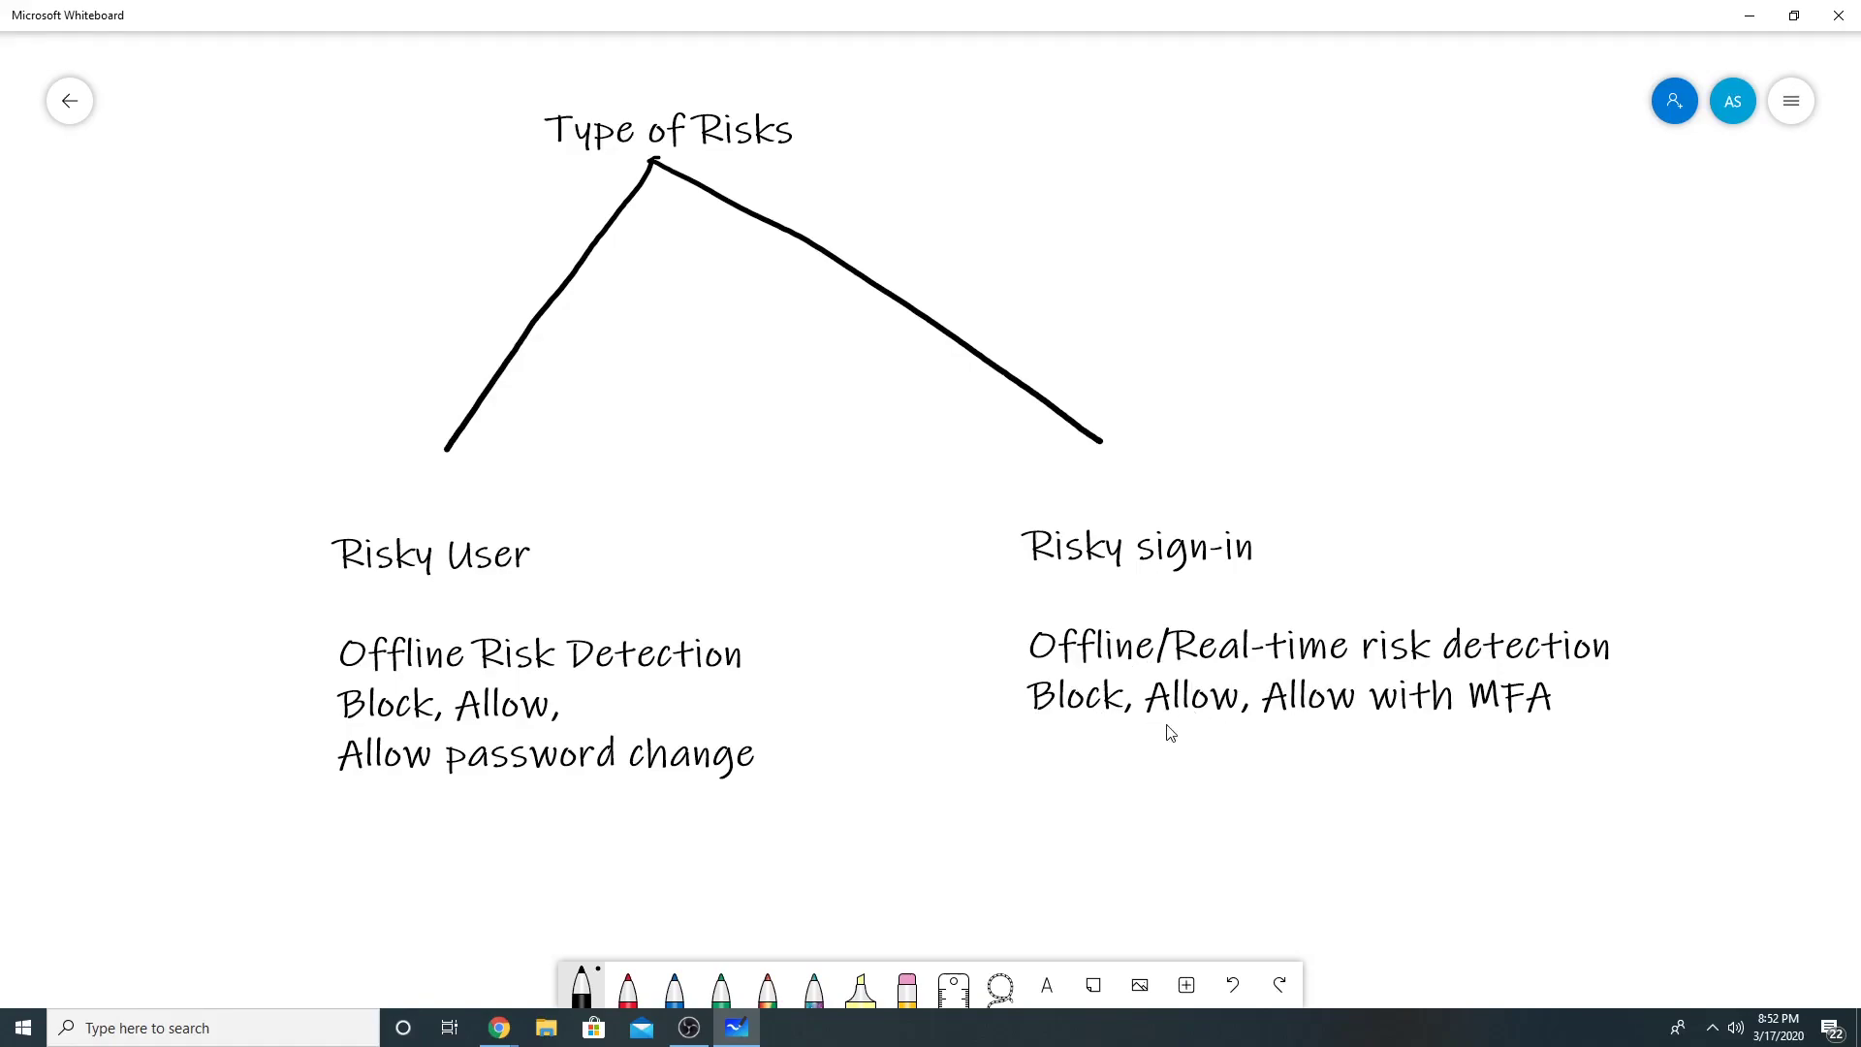
mouse_move(1326, 728)
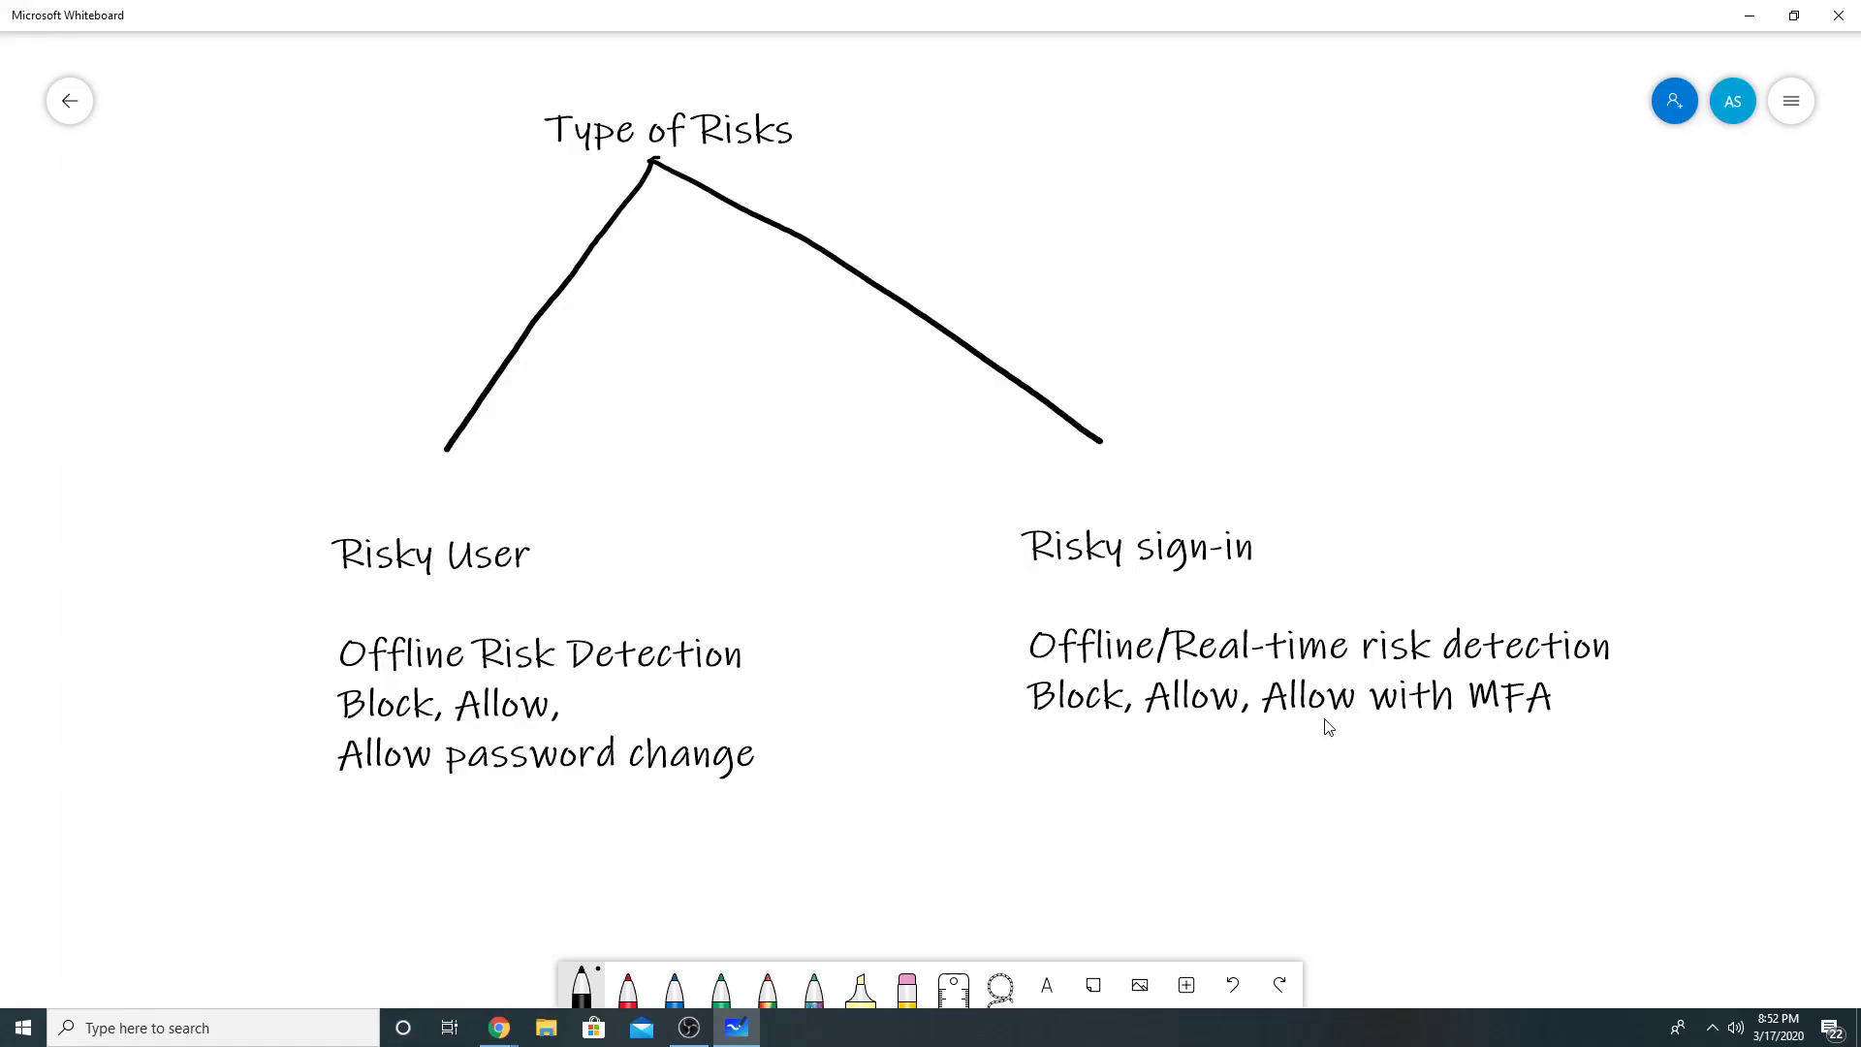
mouse_move(1404, 728)
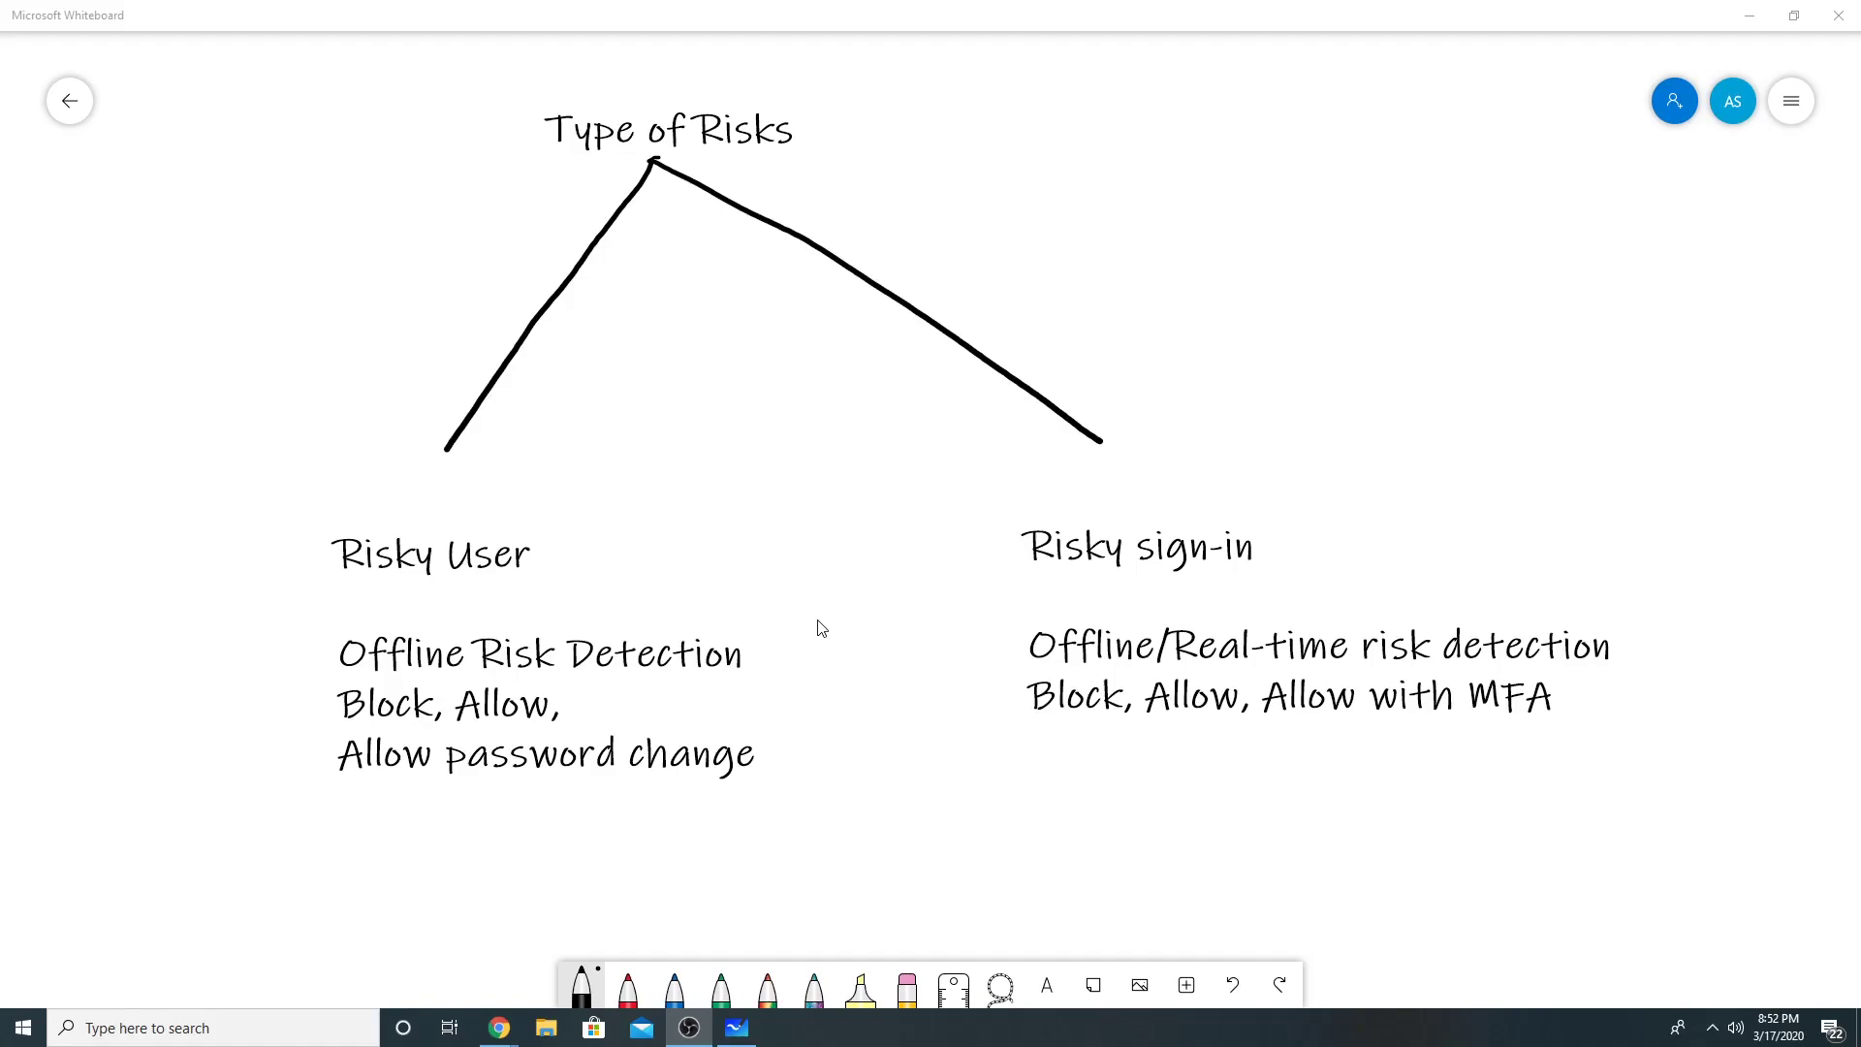
mouse_move(807, 626)
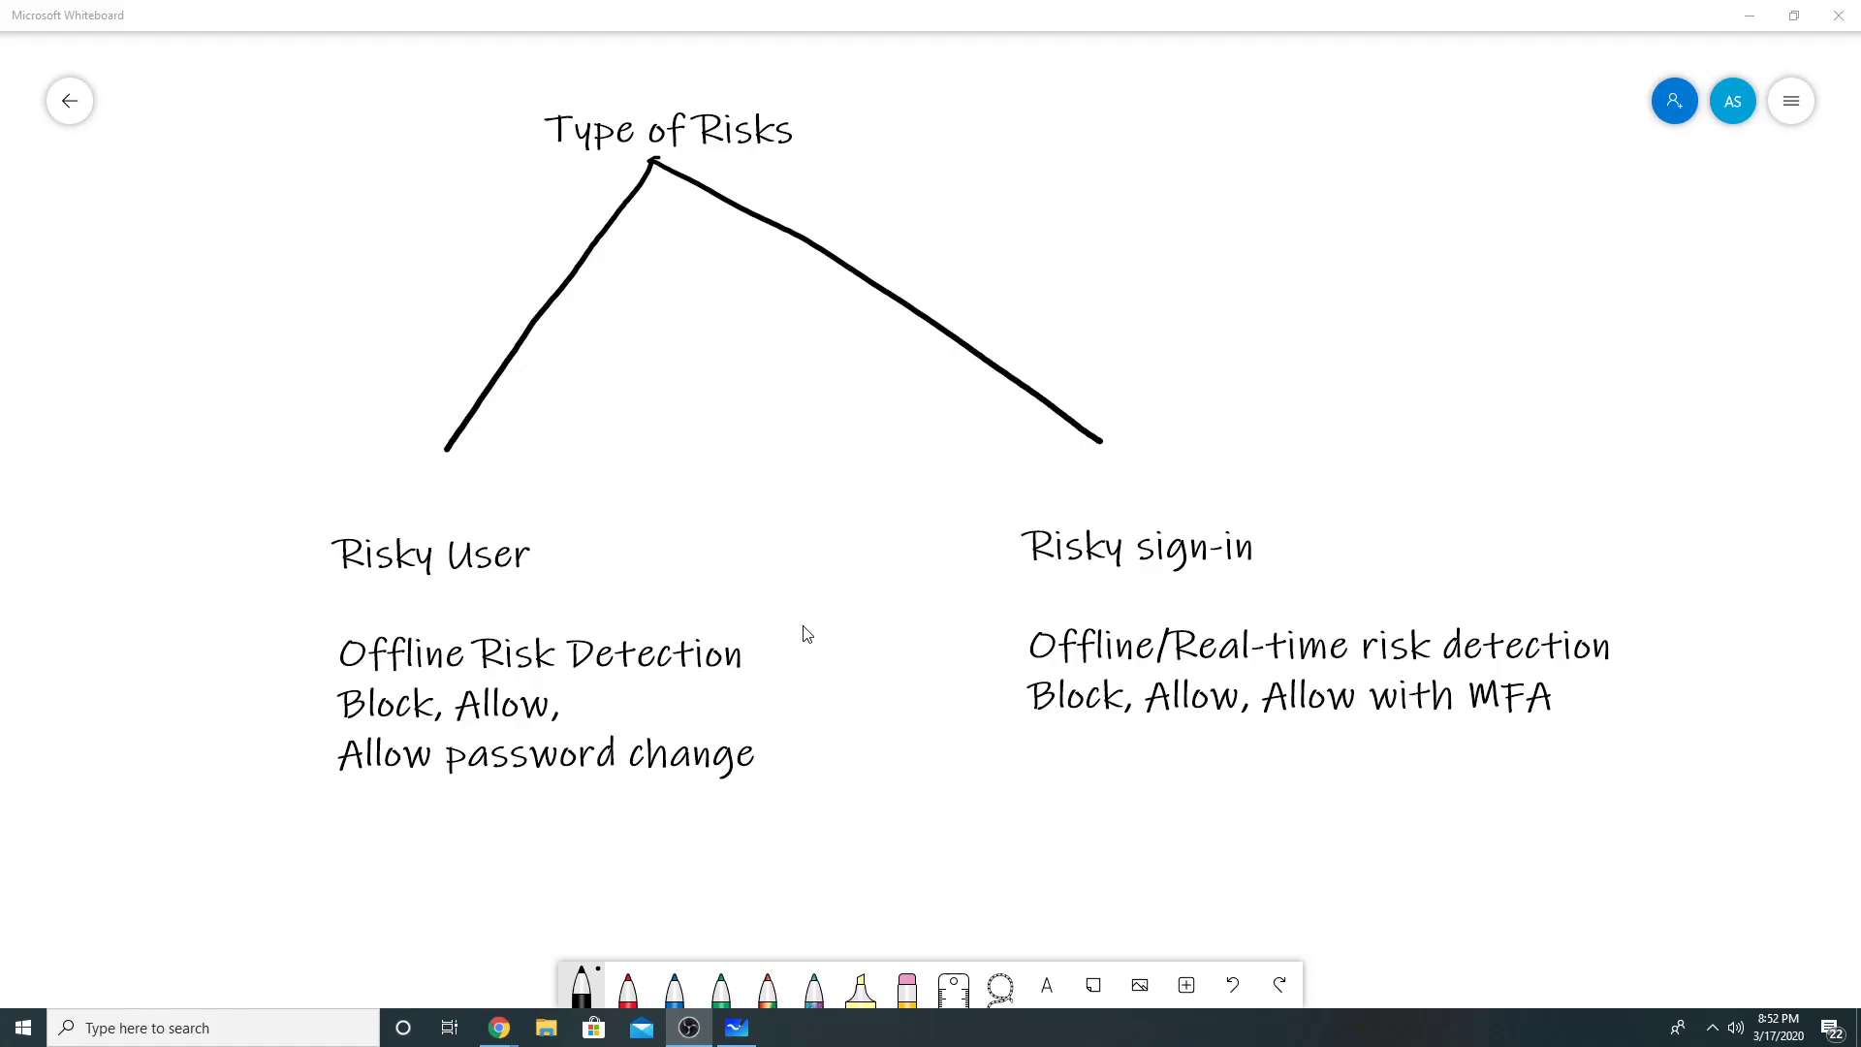
mouse_move(1161, 646)
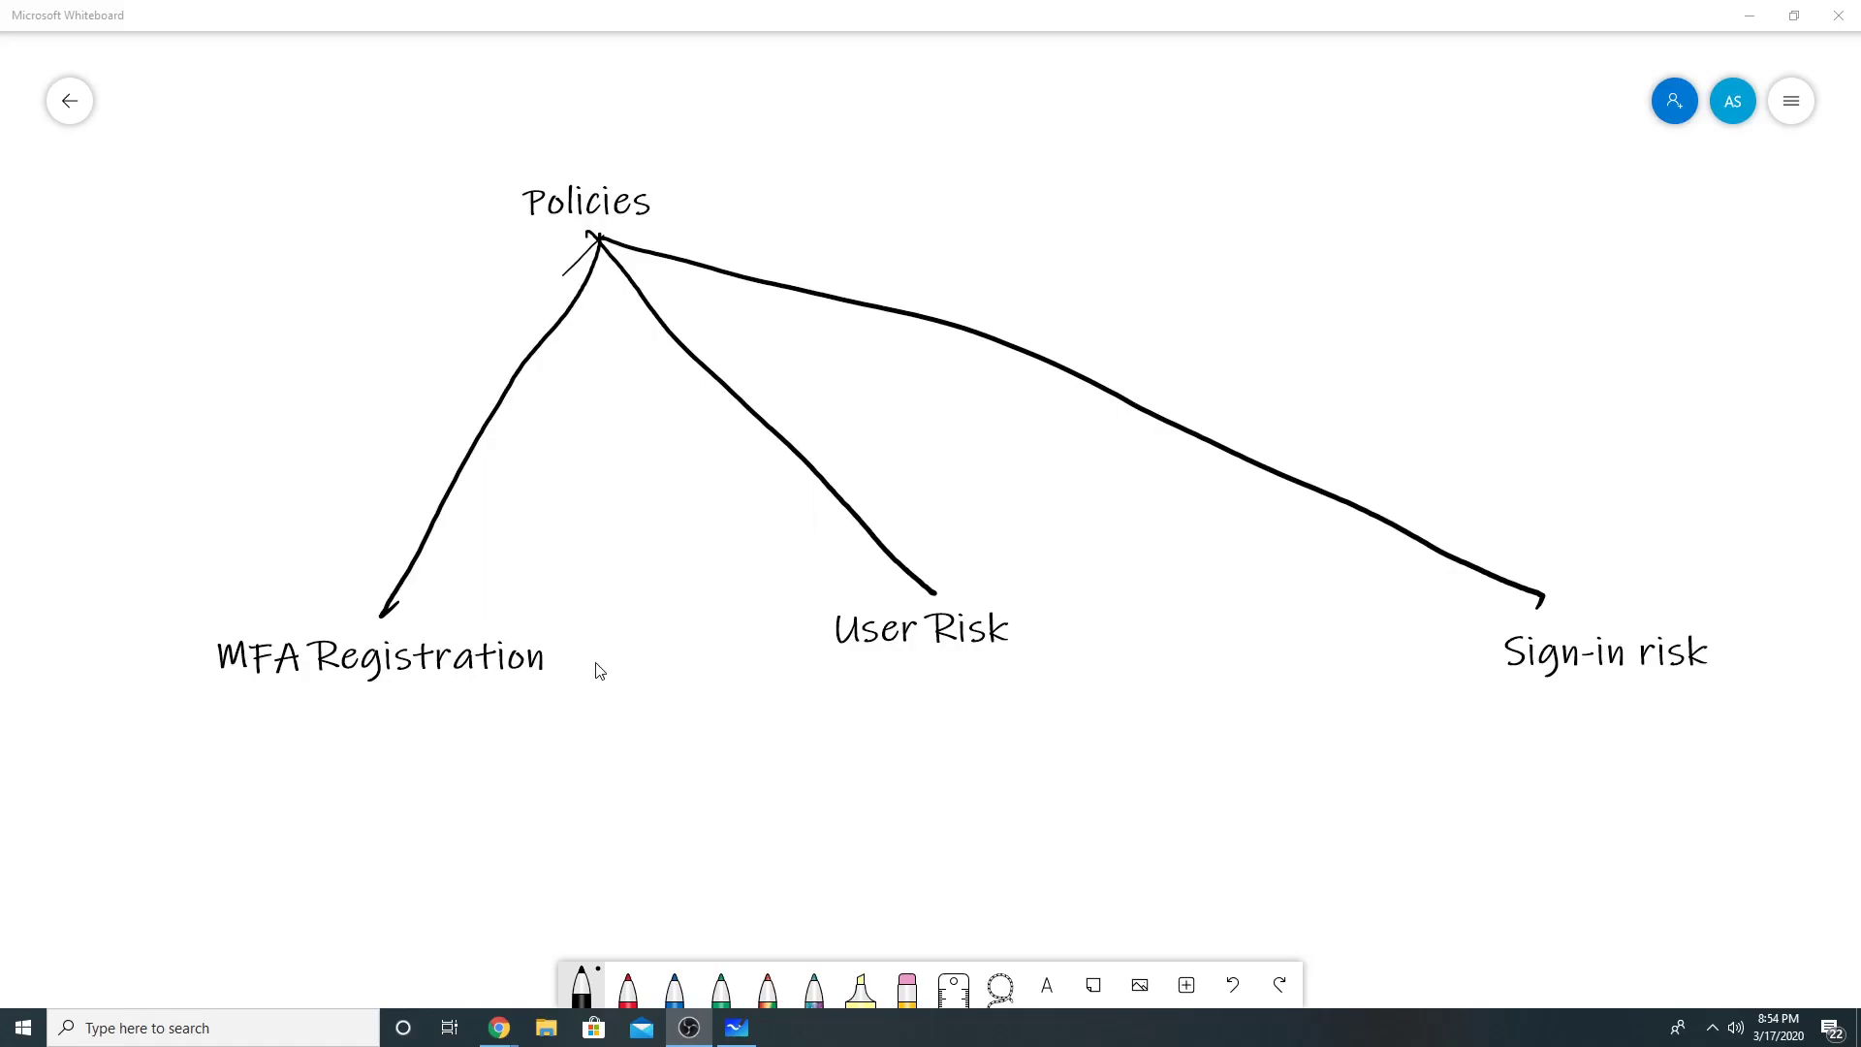
mouse_move(457, 708)
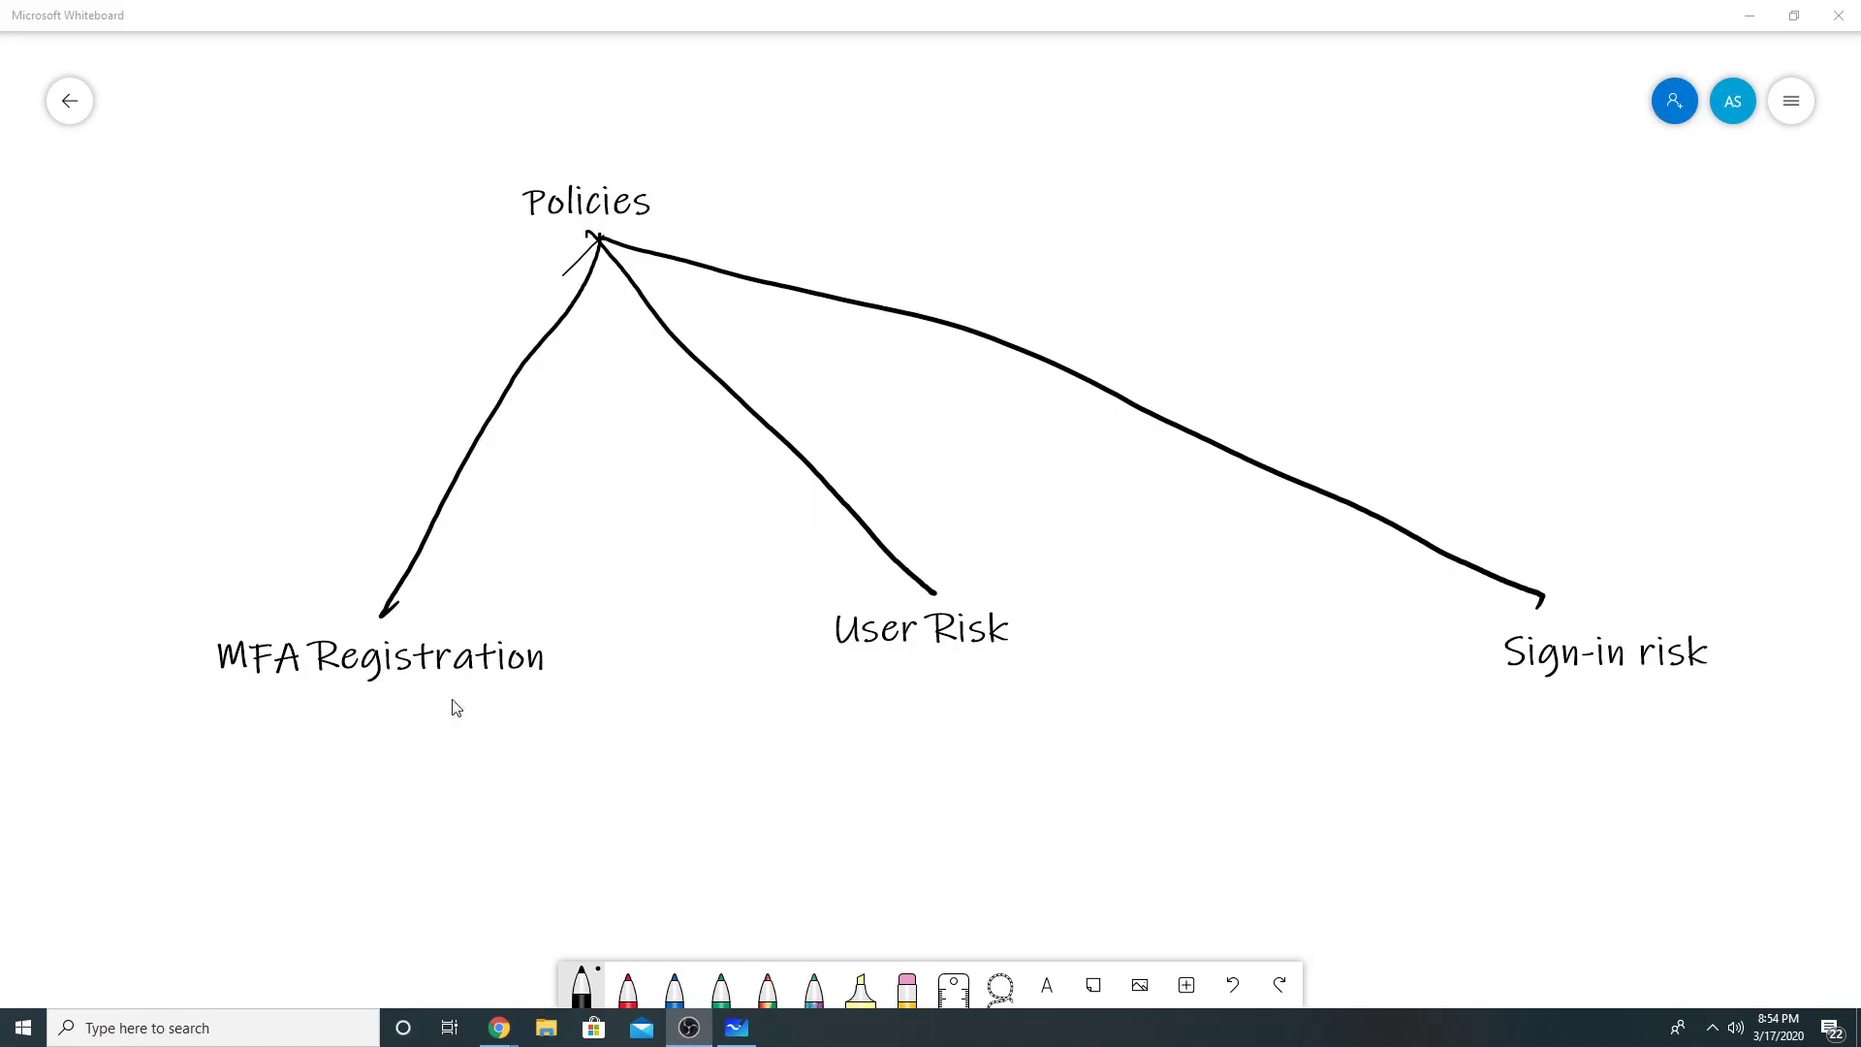
mouse_move(543, 653)
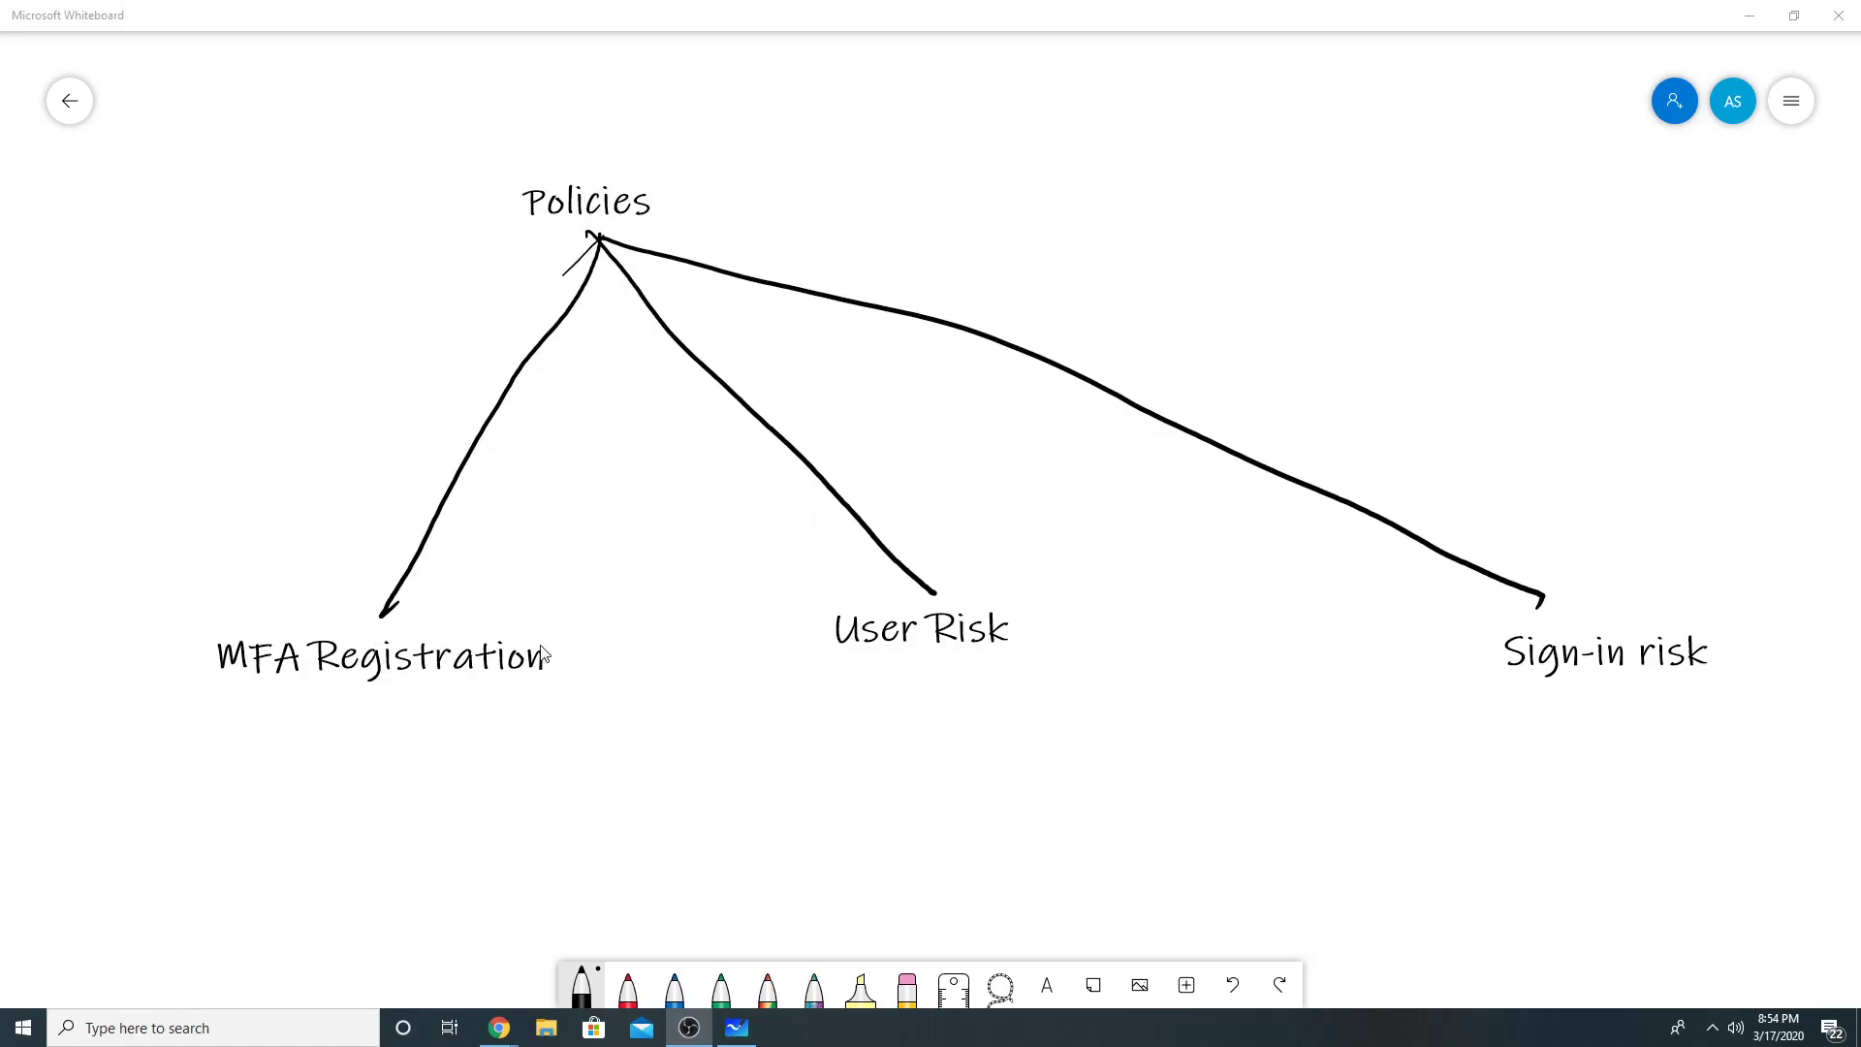
mouse_move(599, 668)
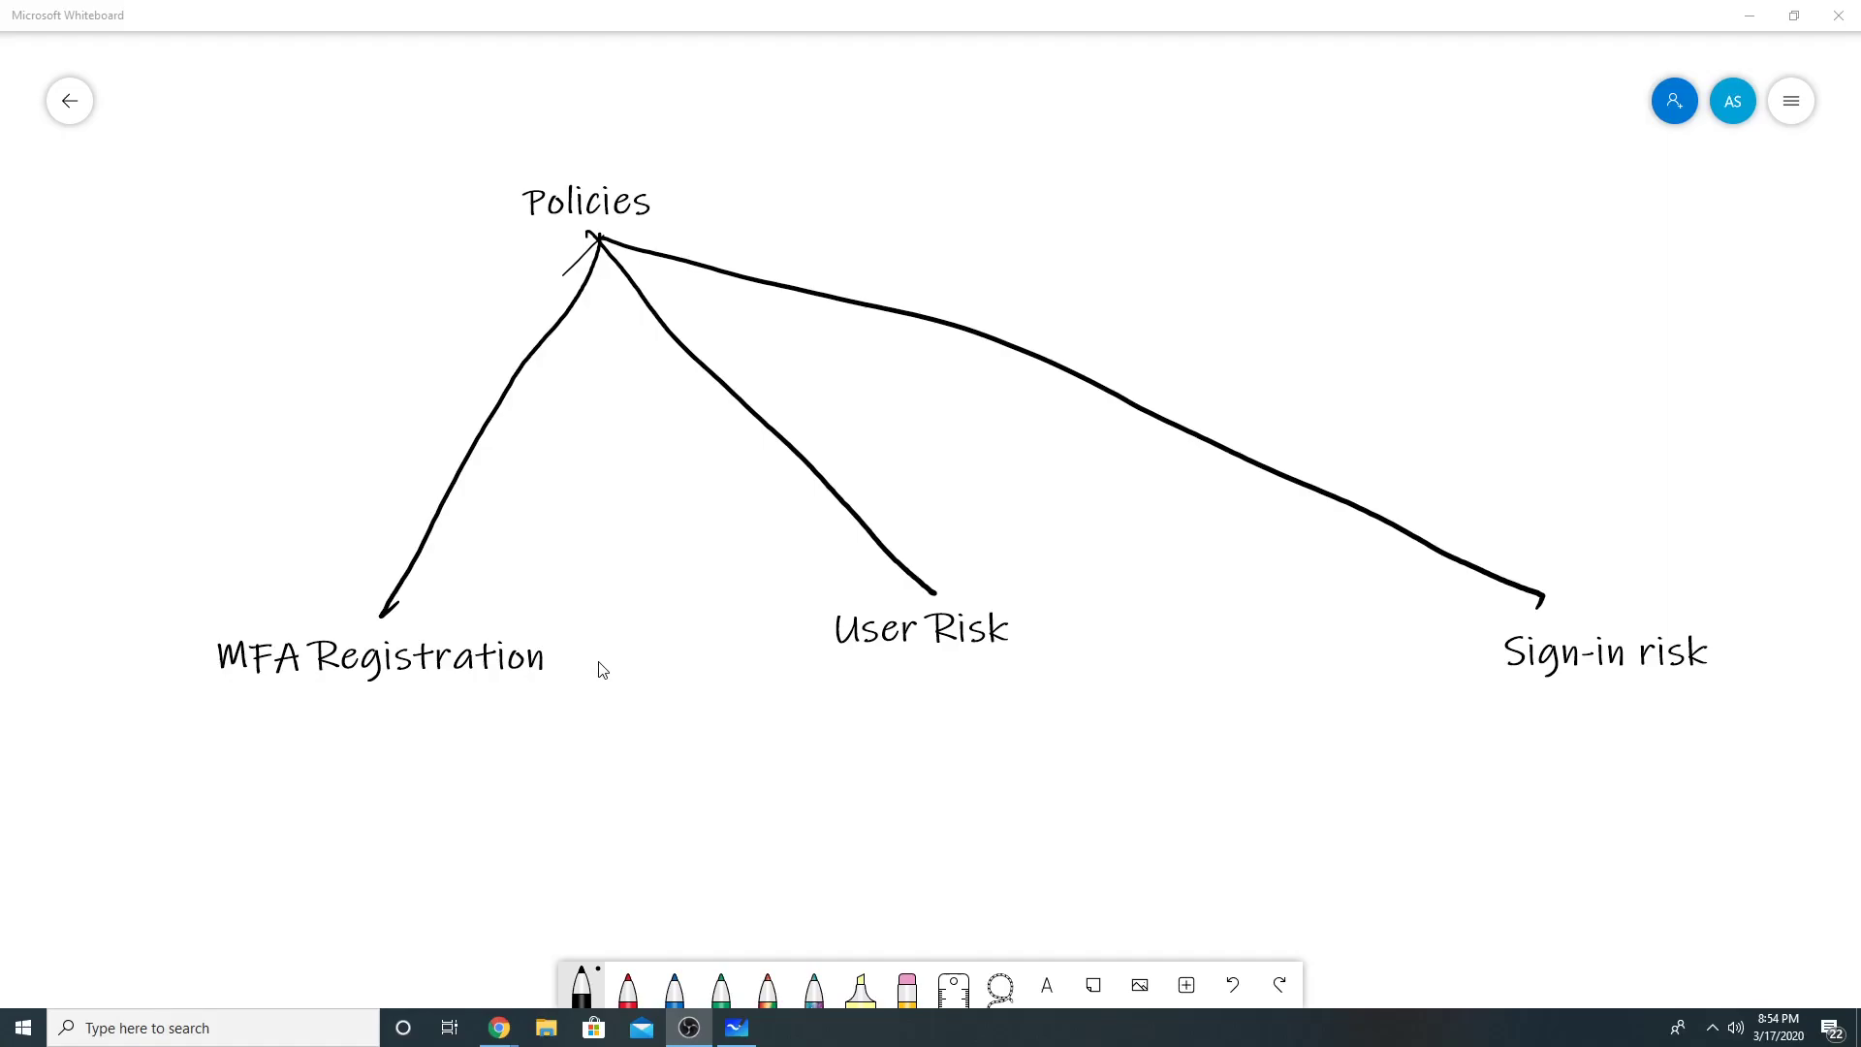
mouse_move(615, 672)
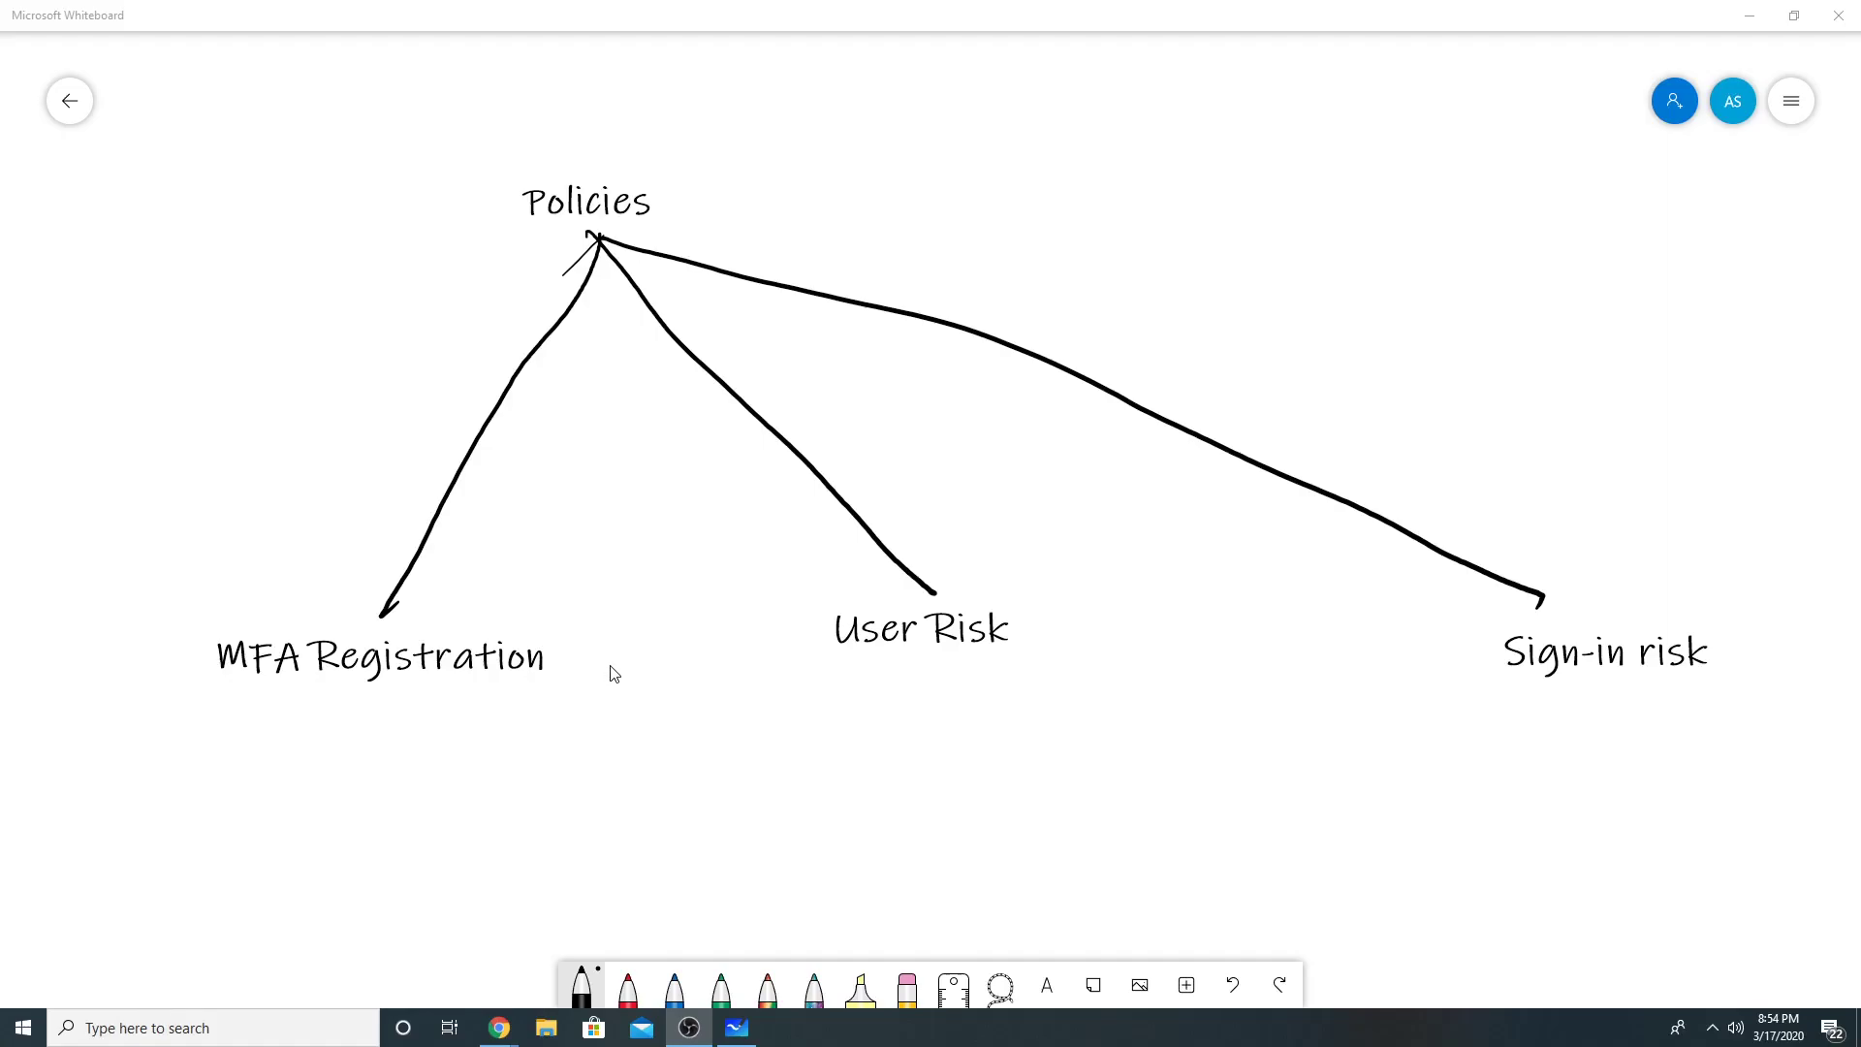
mouse_move(635, 686)
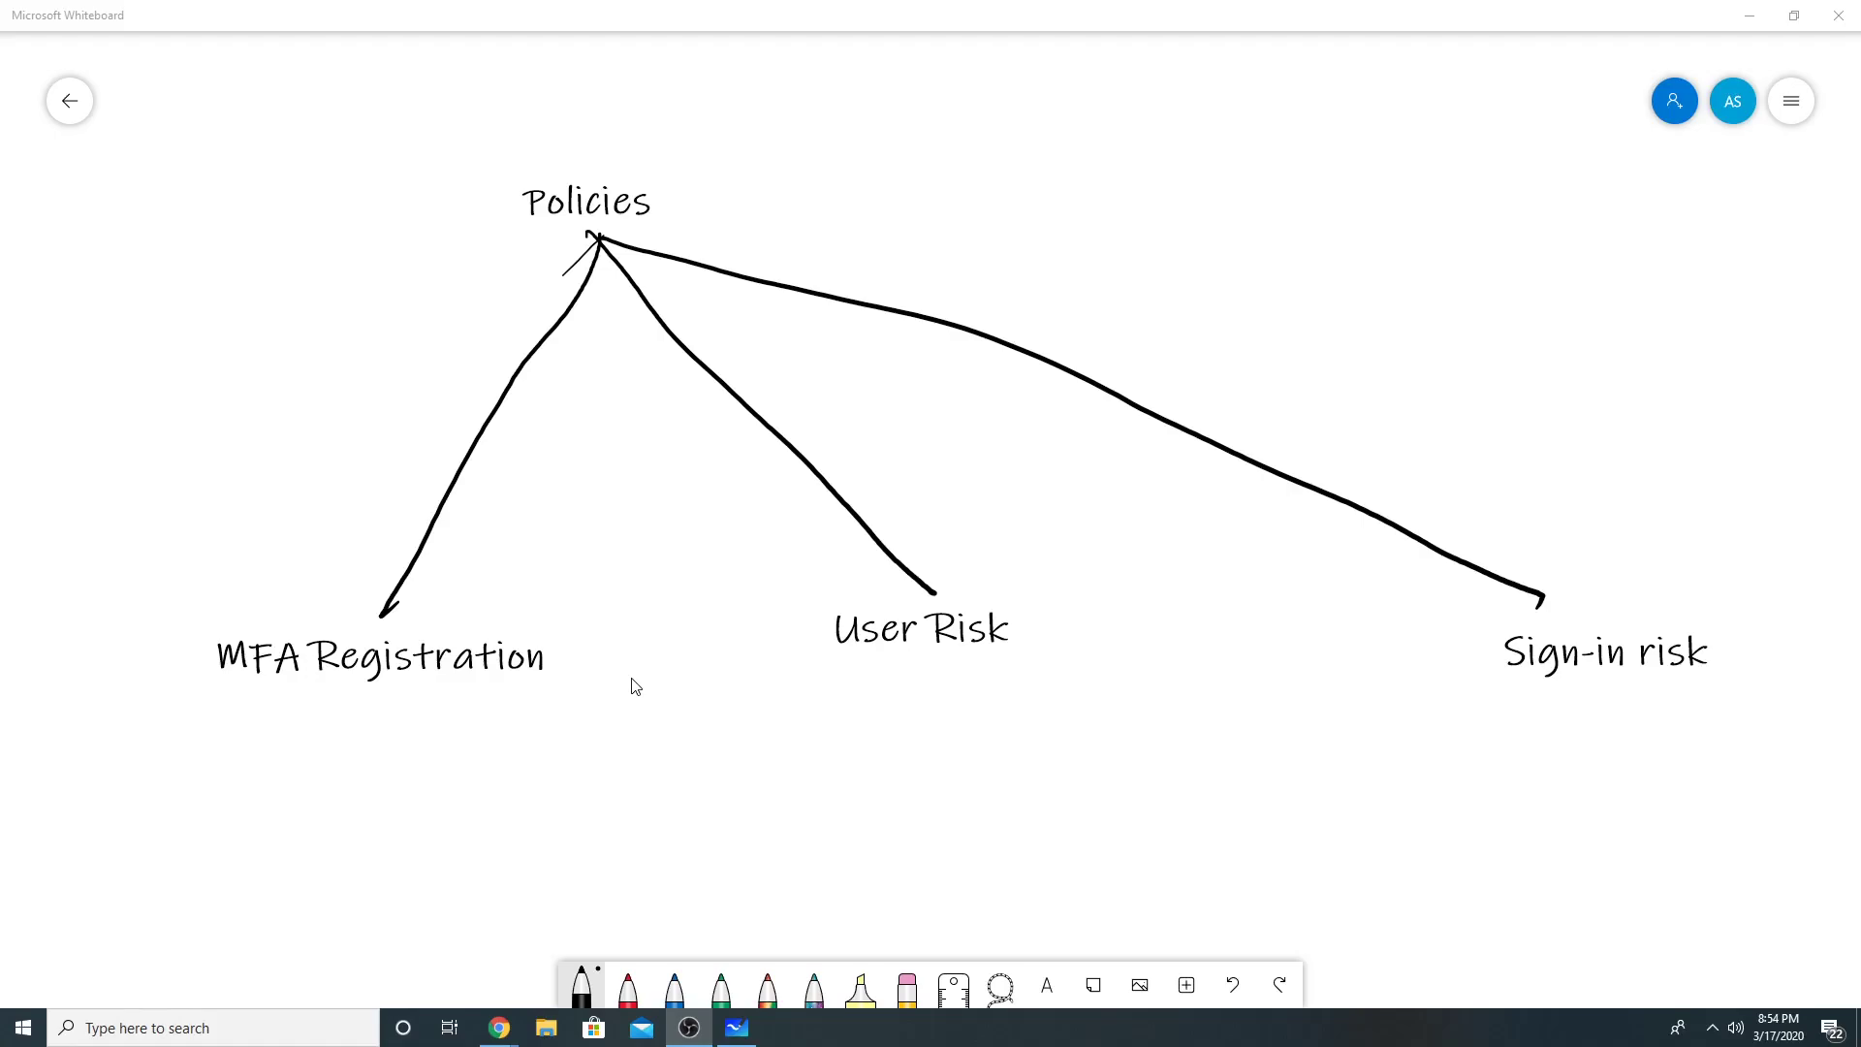
mouse_move(950, 677)
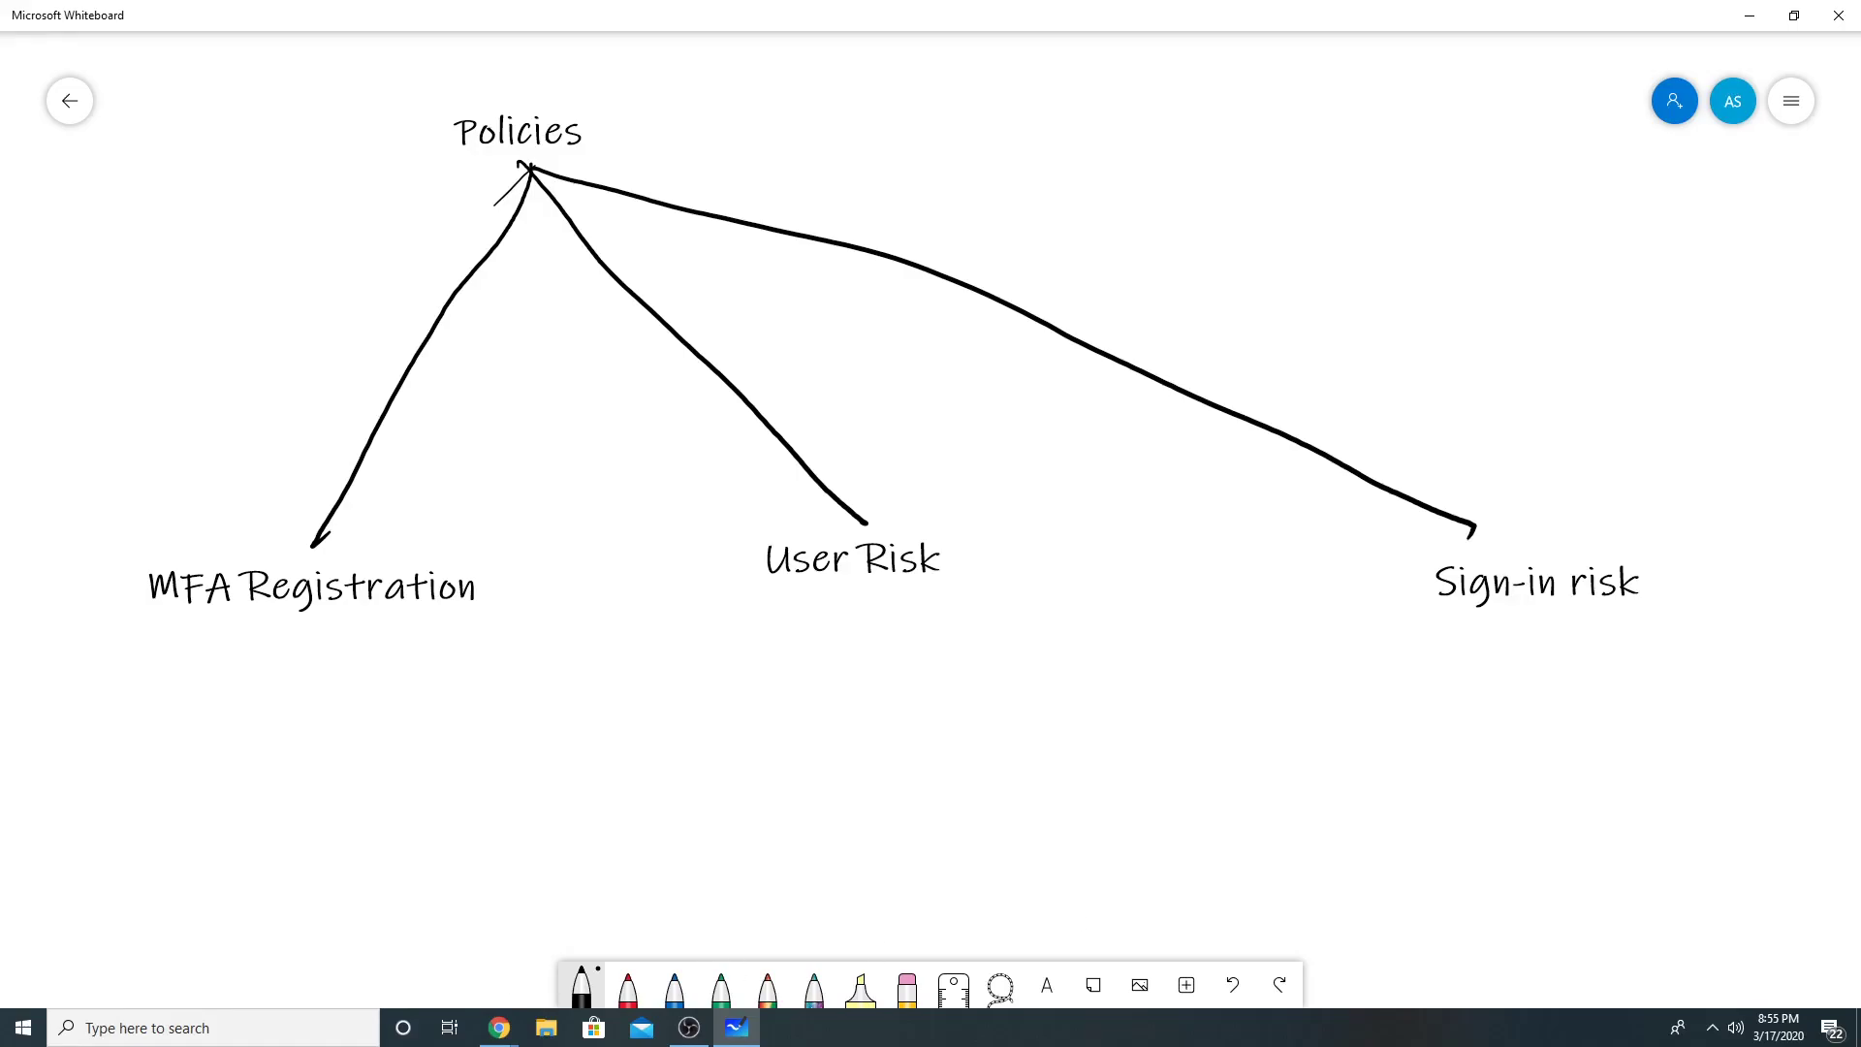
Step: Search the portal for 'identity prote' and open Azure AD Identity Protection
left_click(498, 1027)
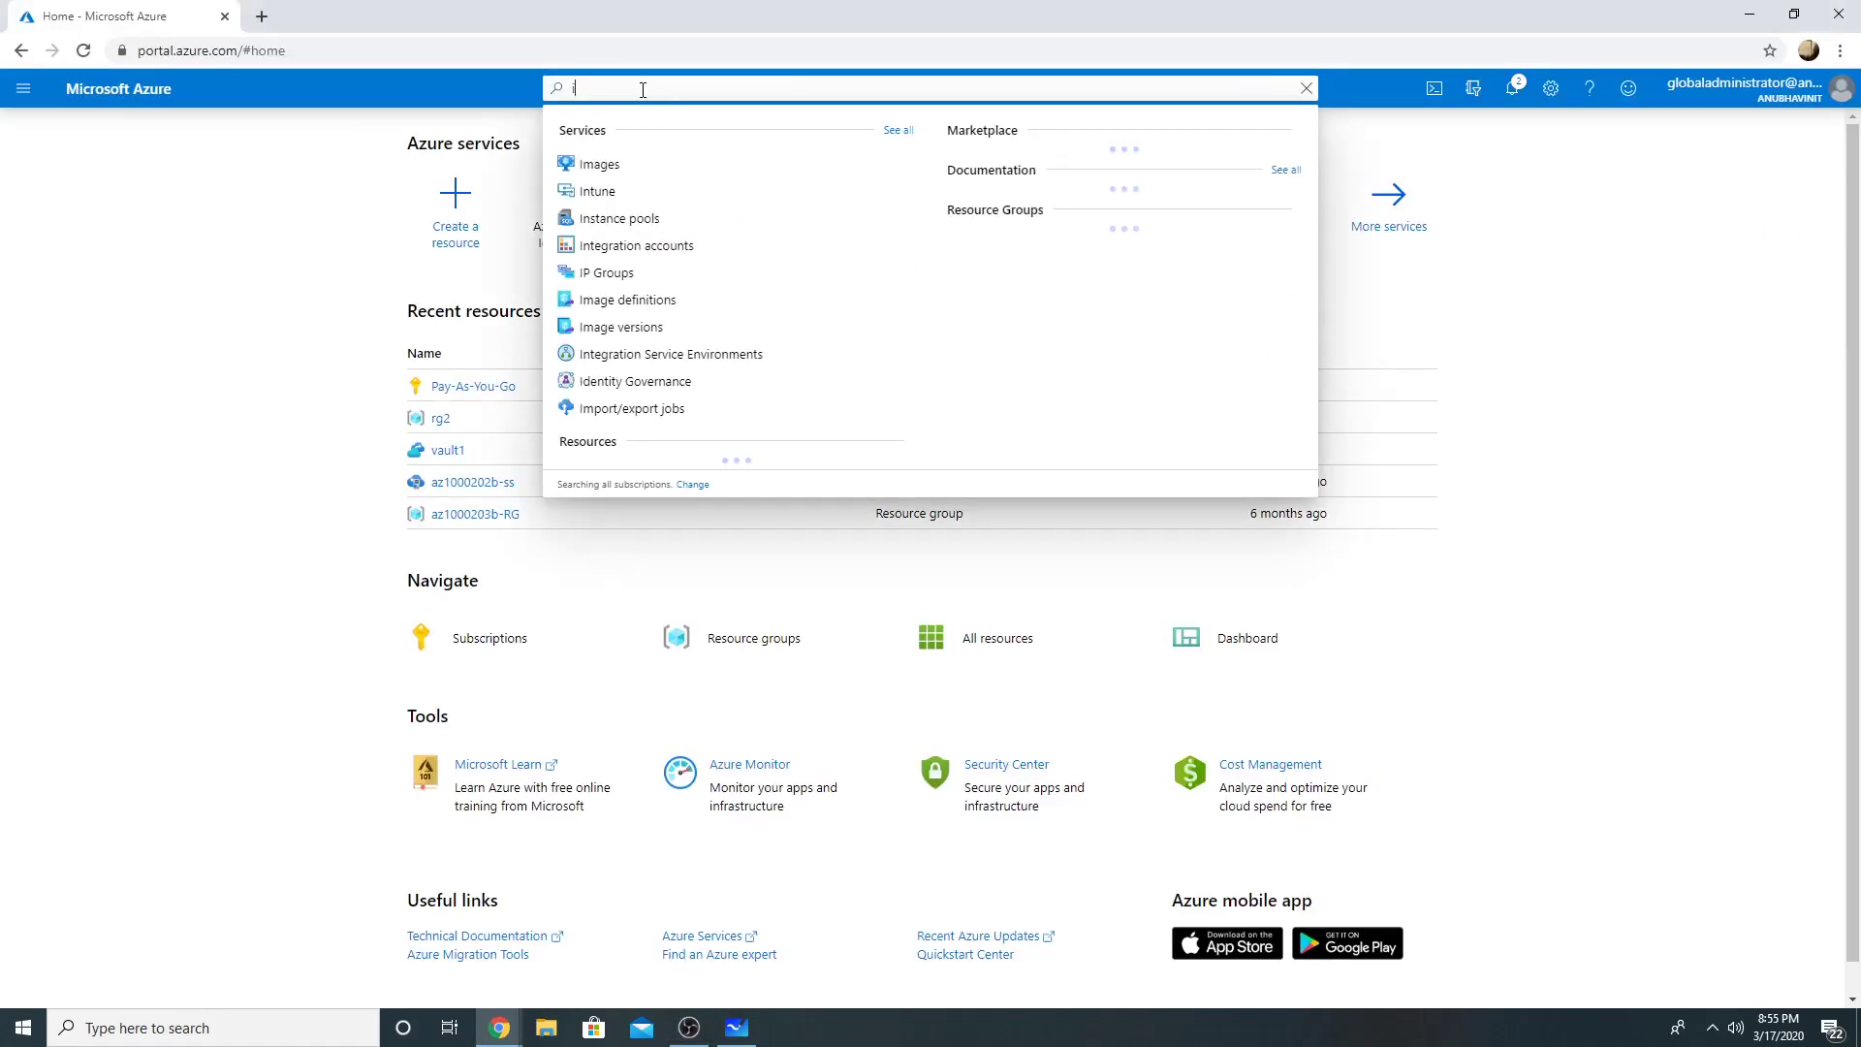
type("identity")
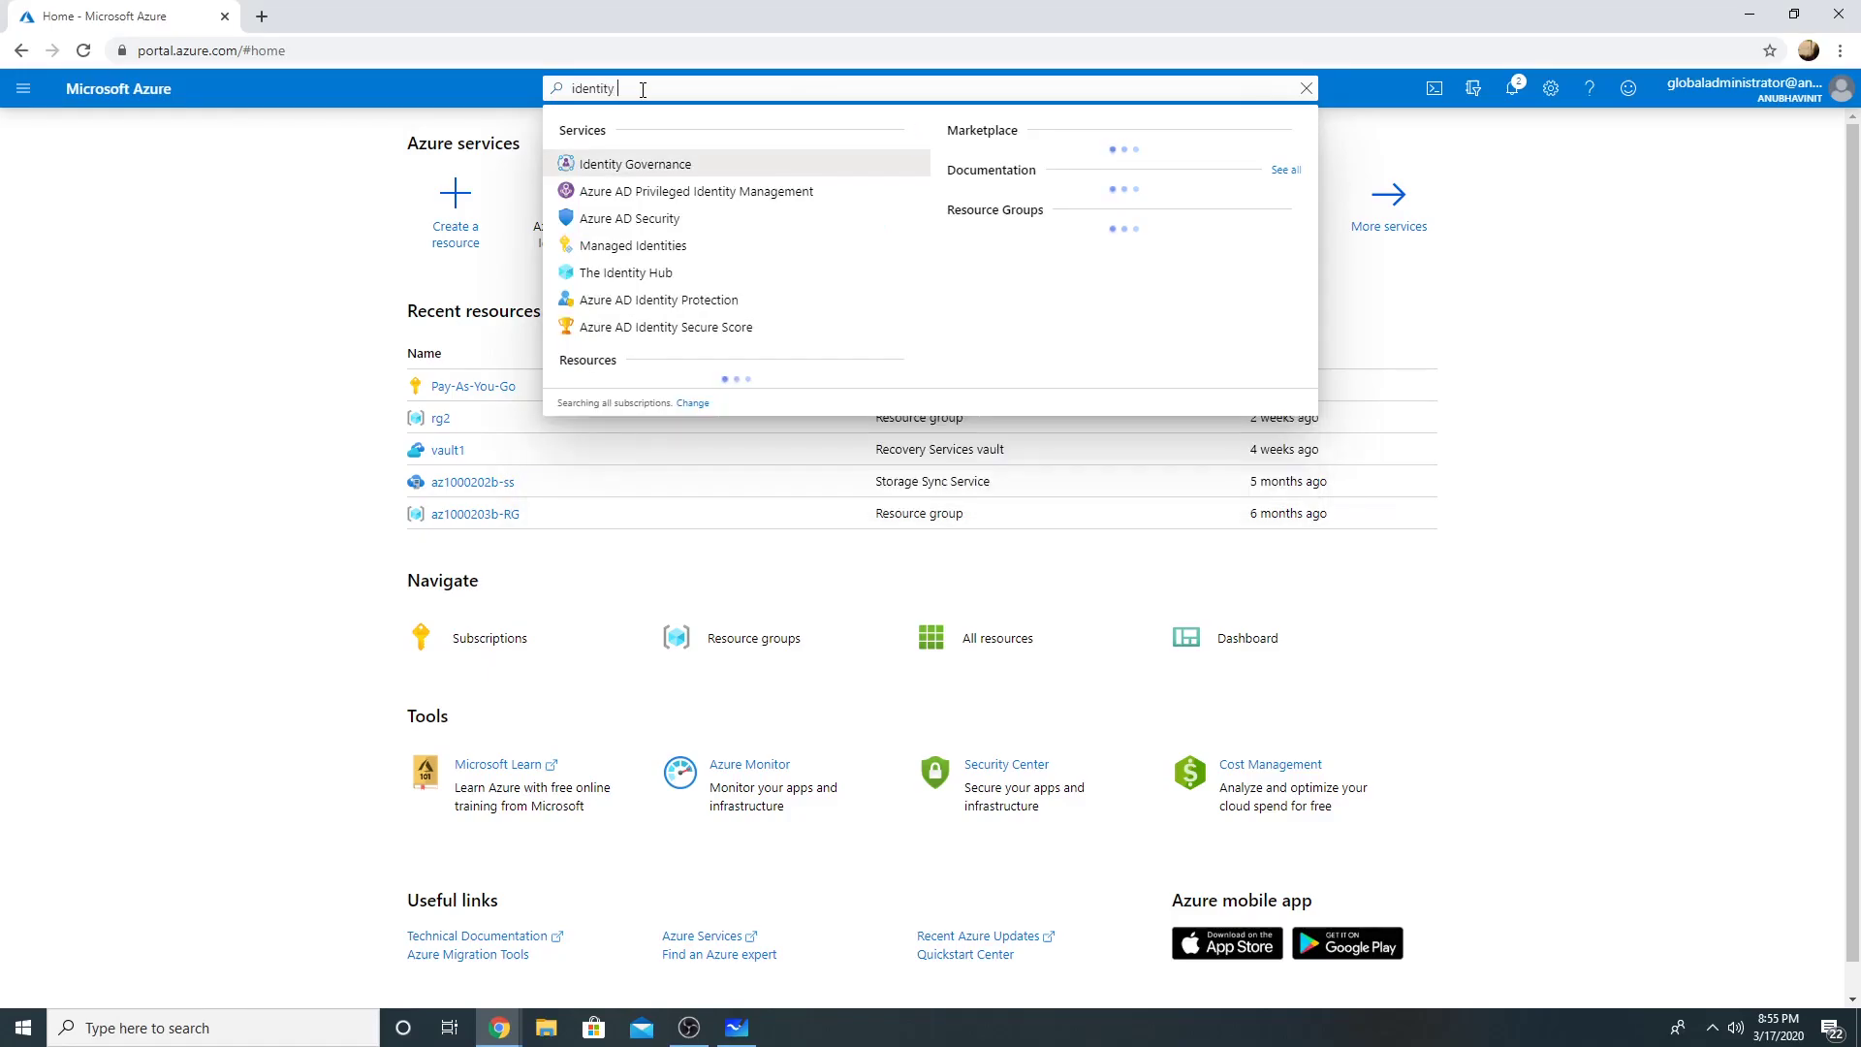
type("prote")
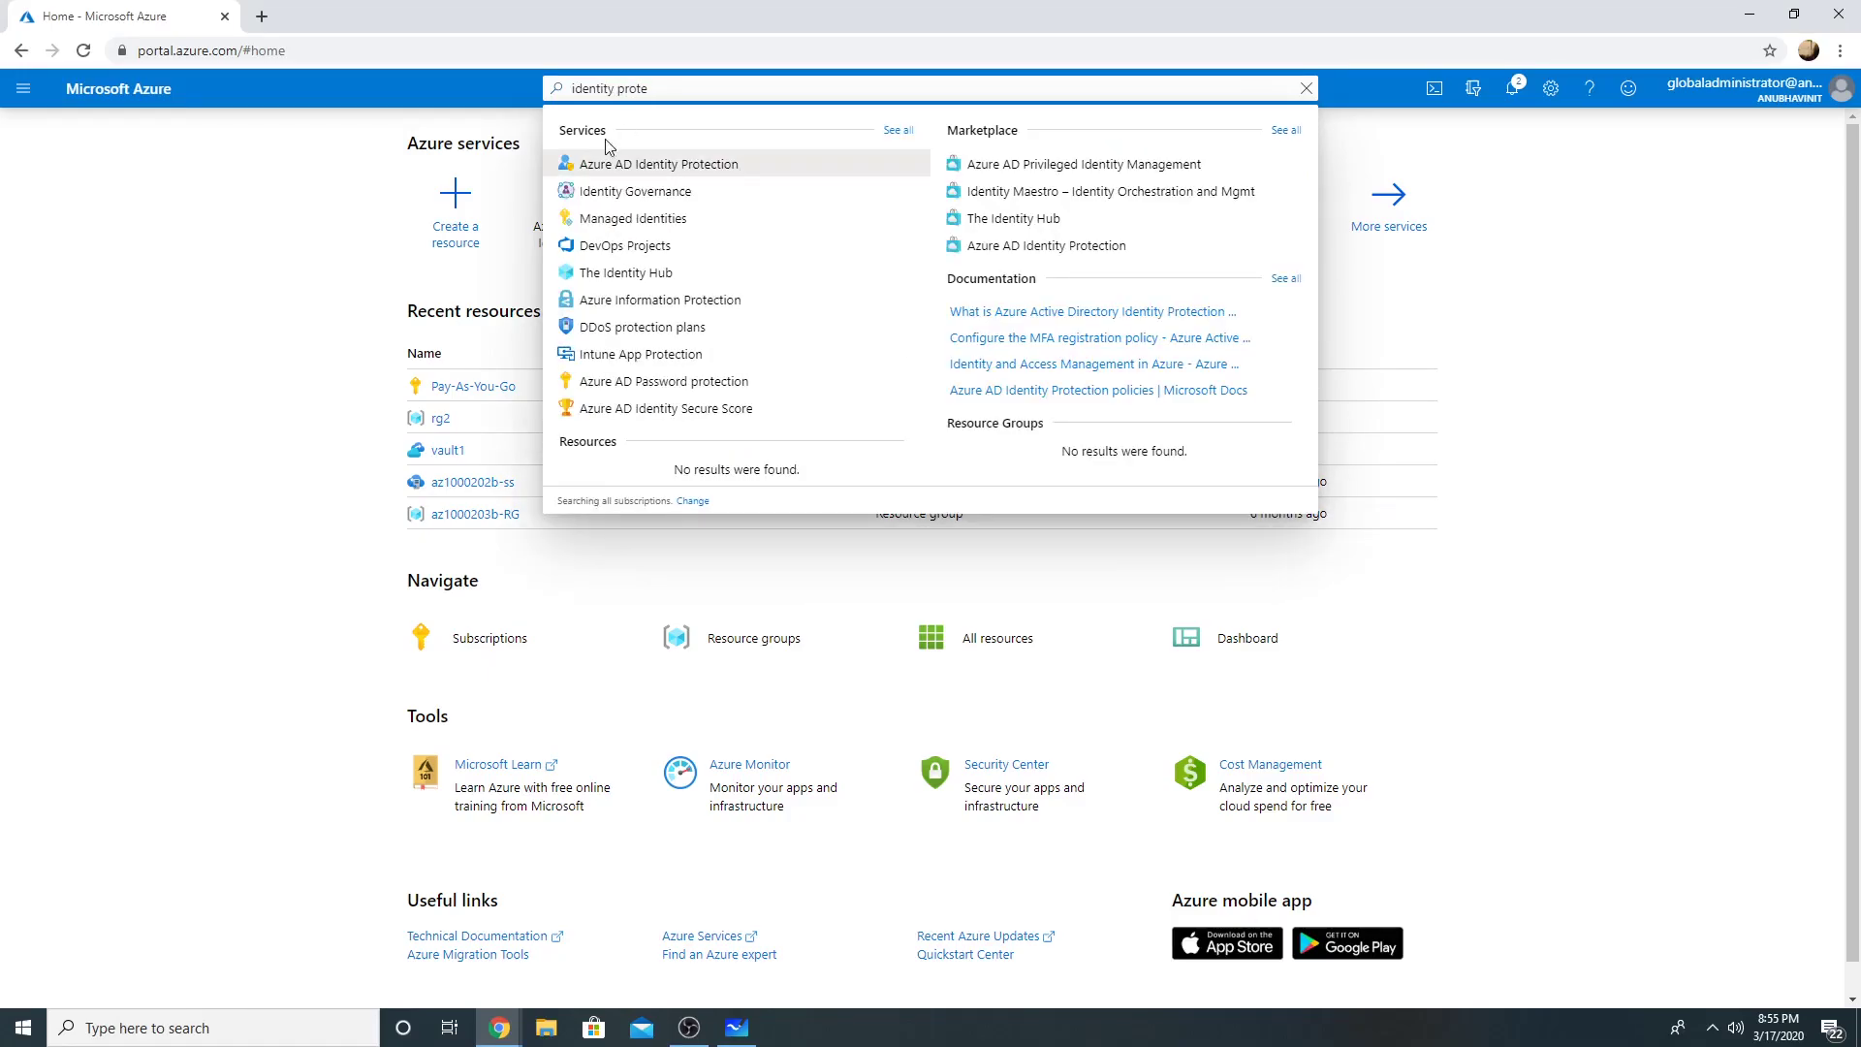
left_click(661, 163)
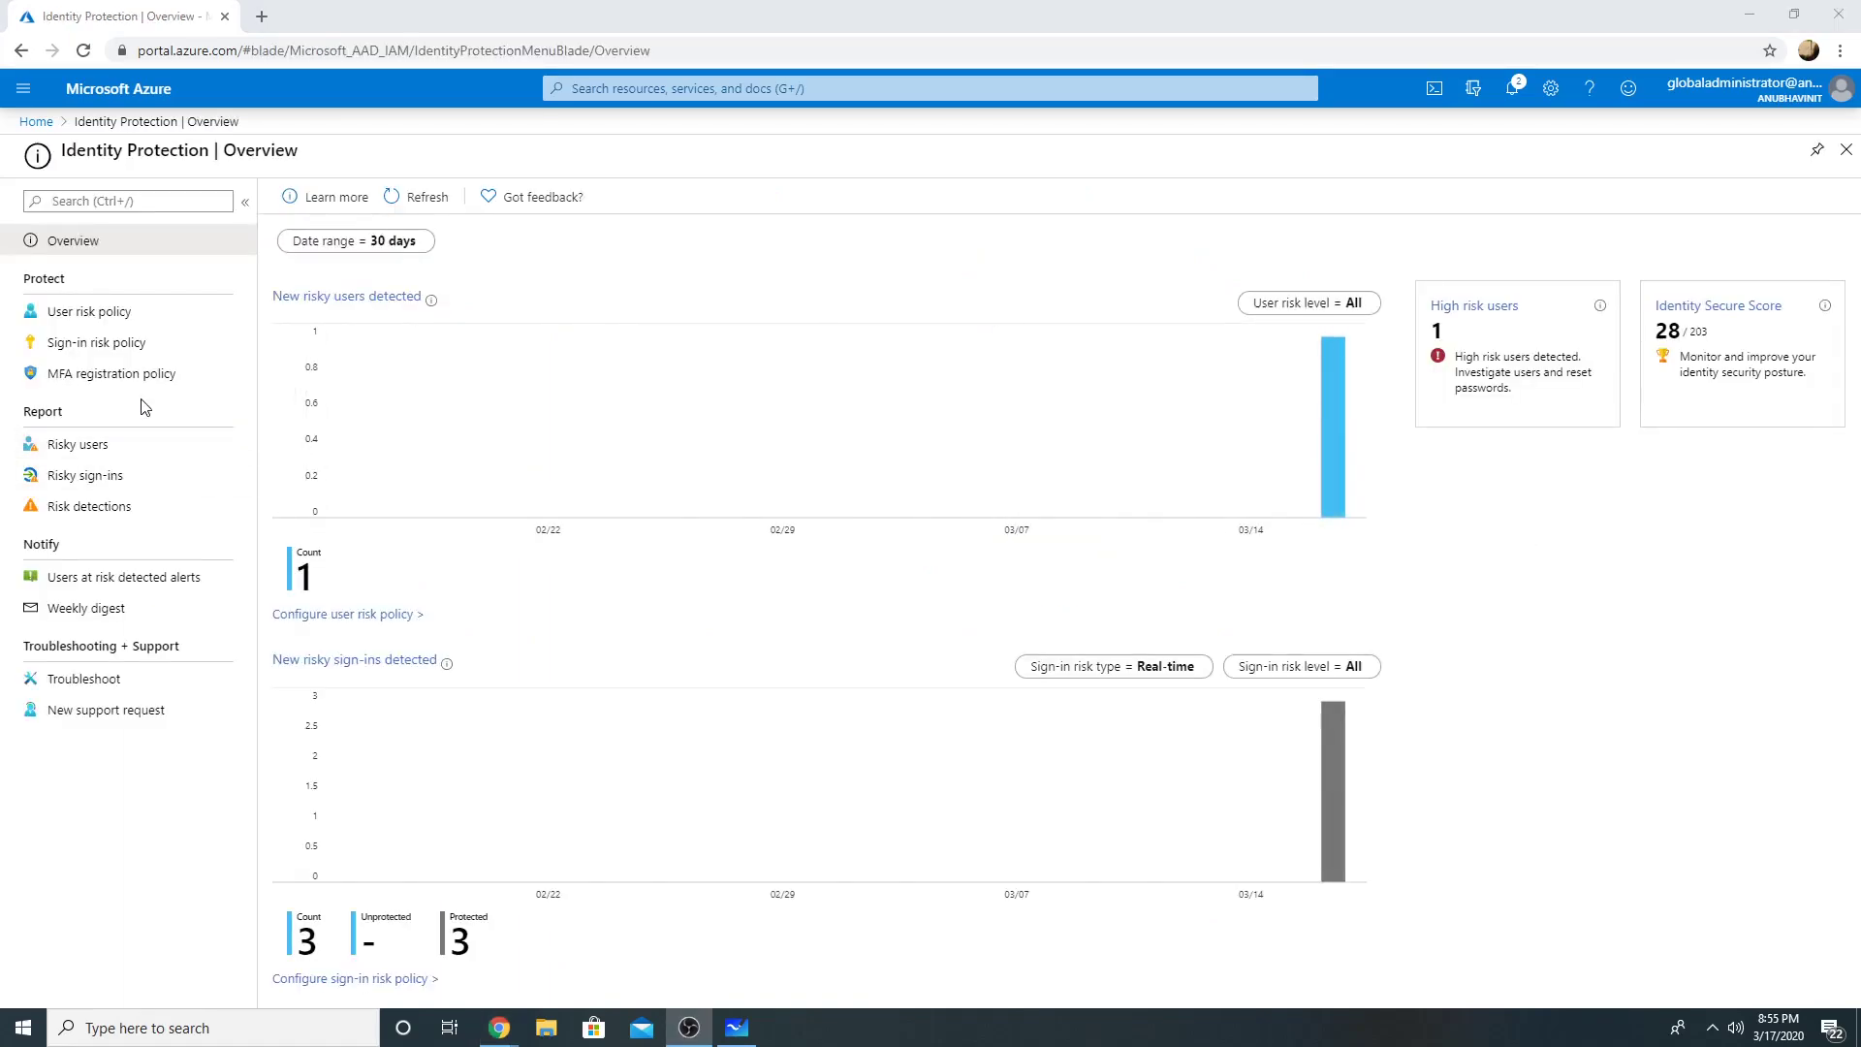
mouse_move(95, 342)
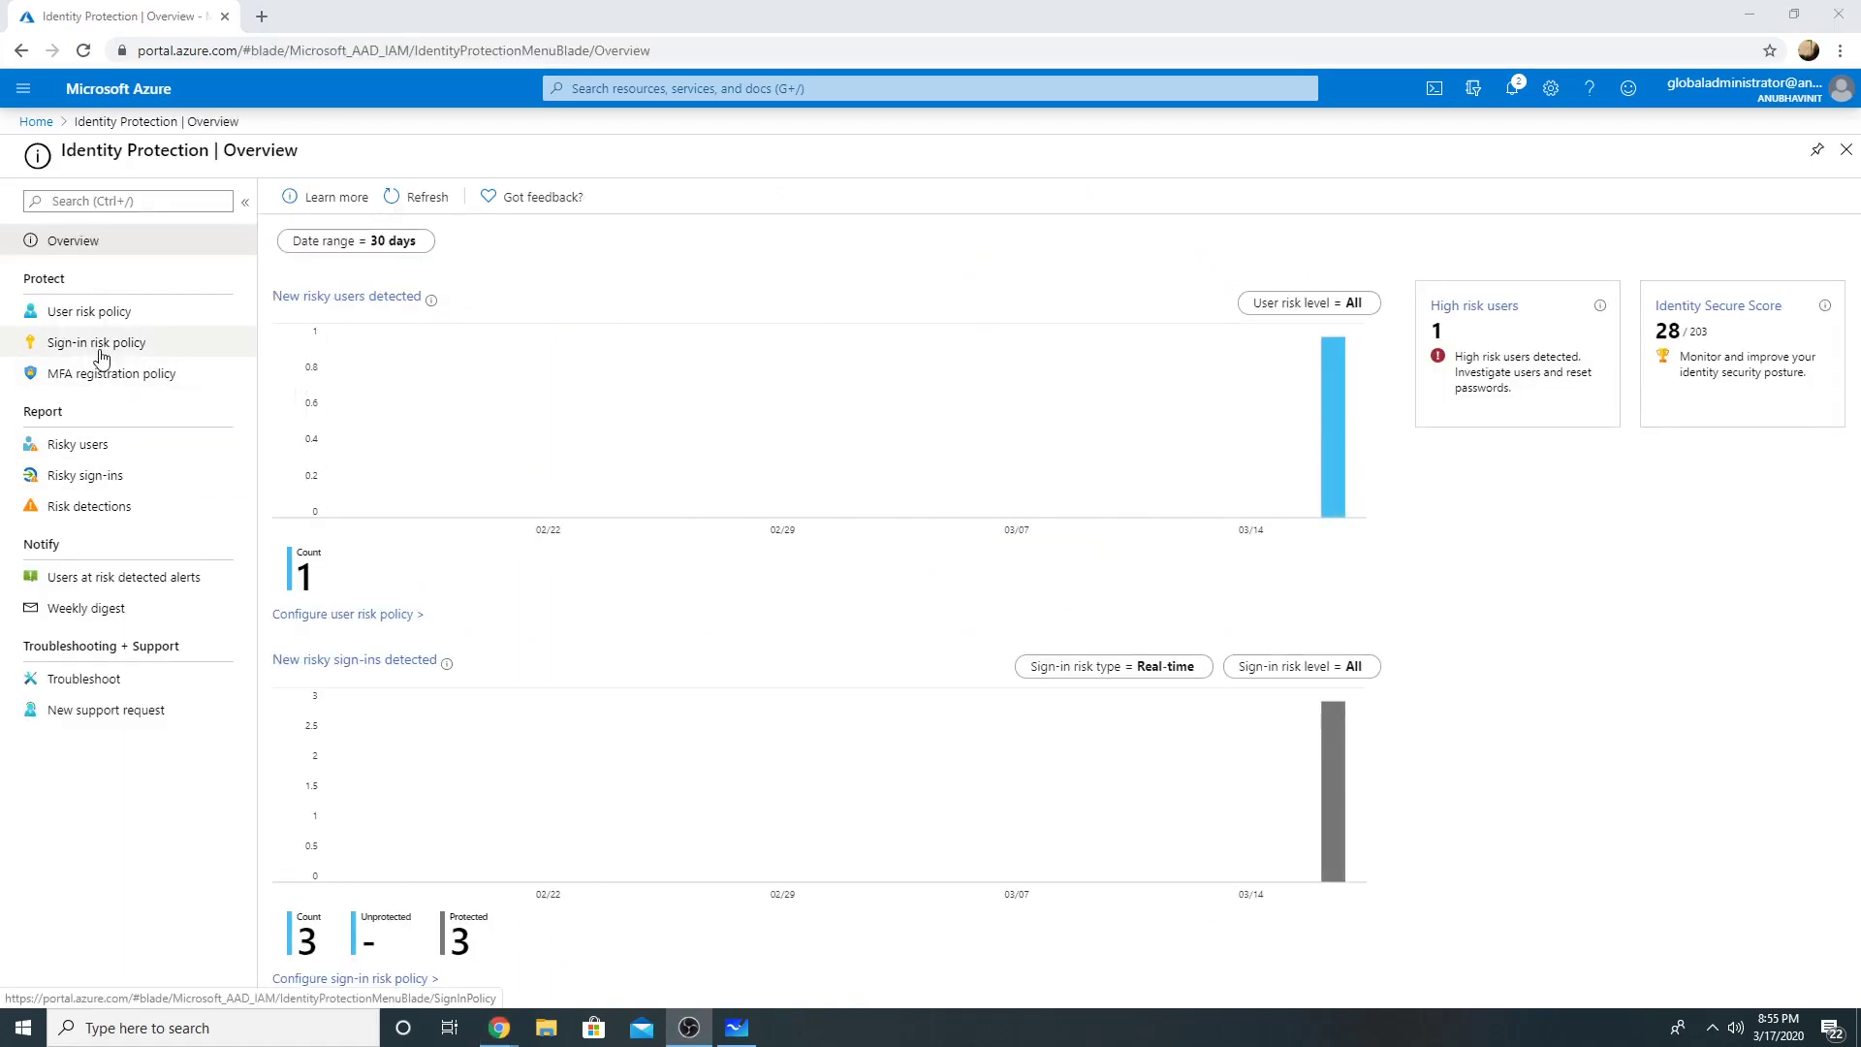
mouse_move(85, 311)
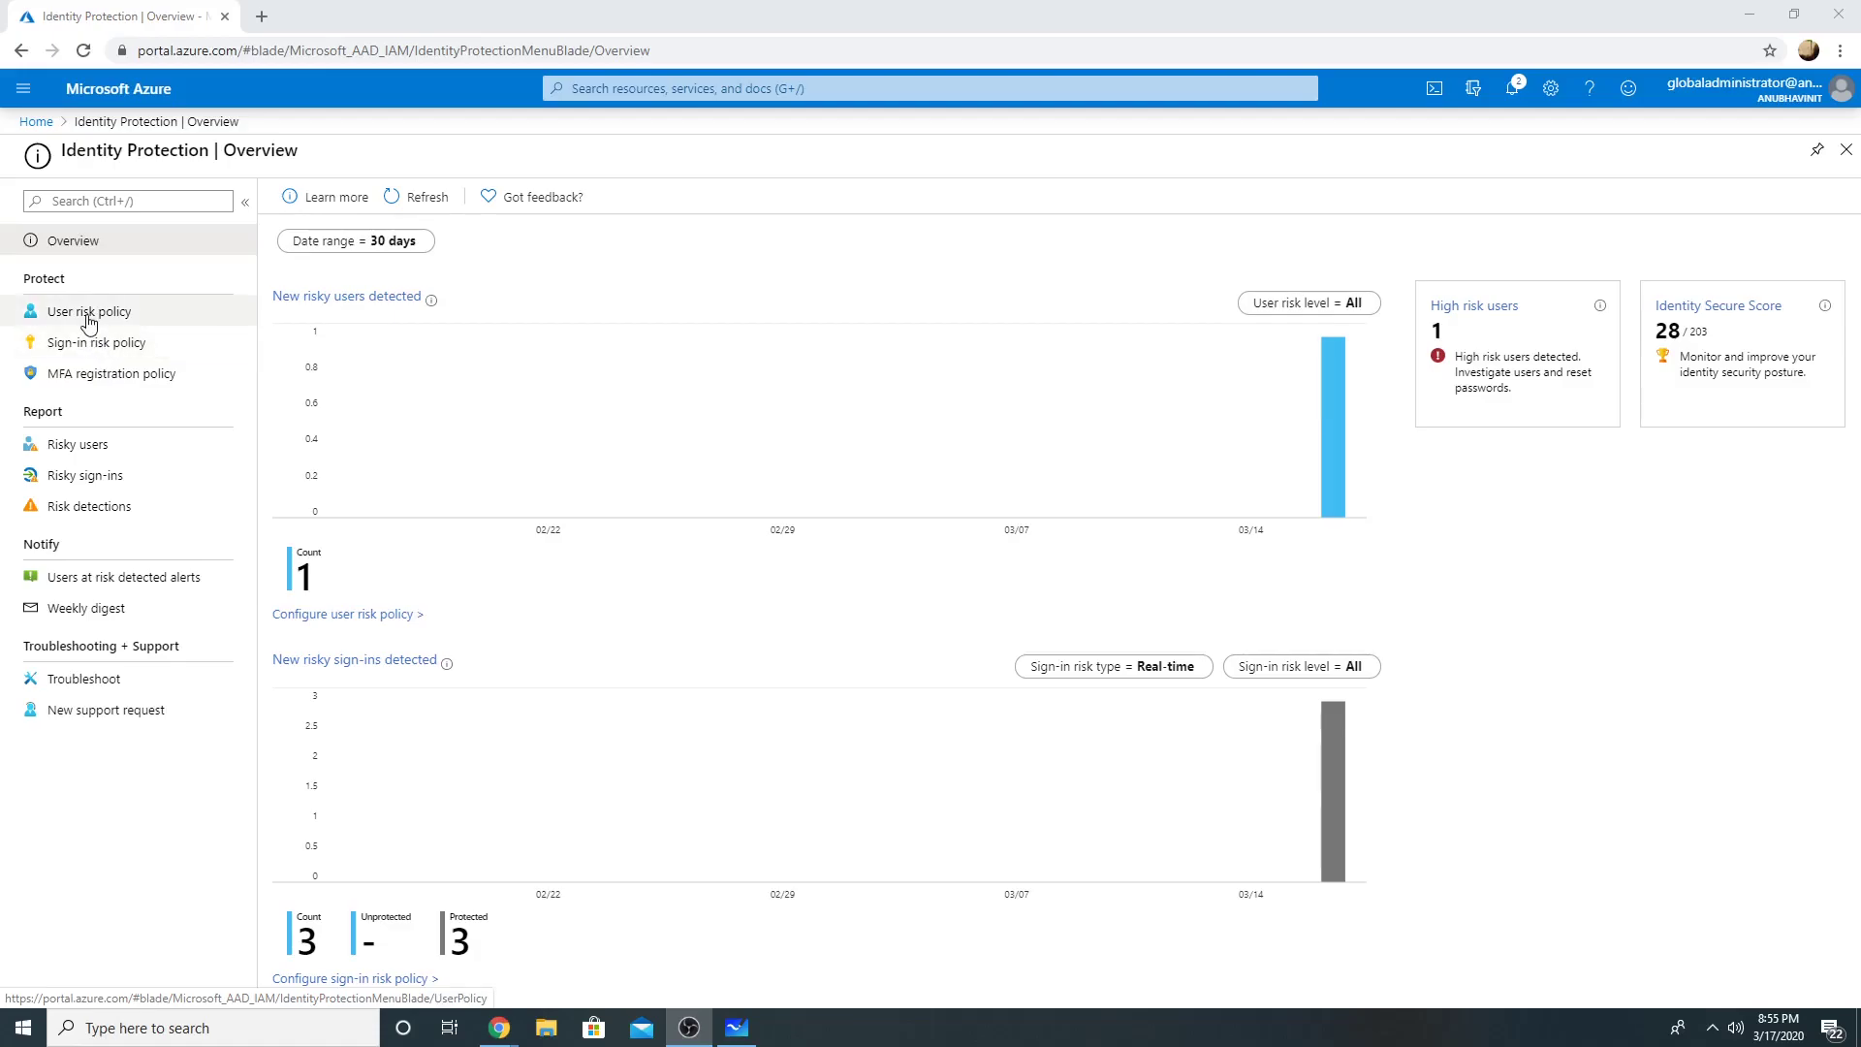
mouse_move(113, 373)
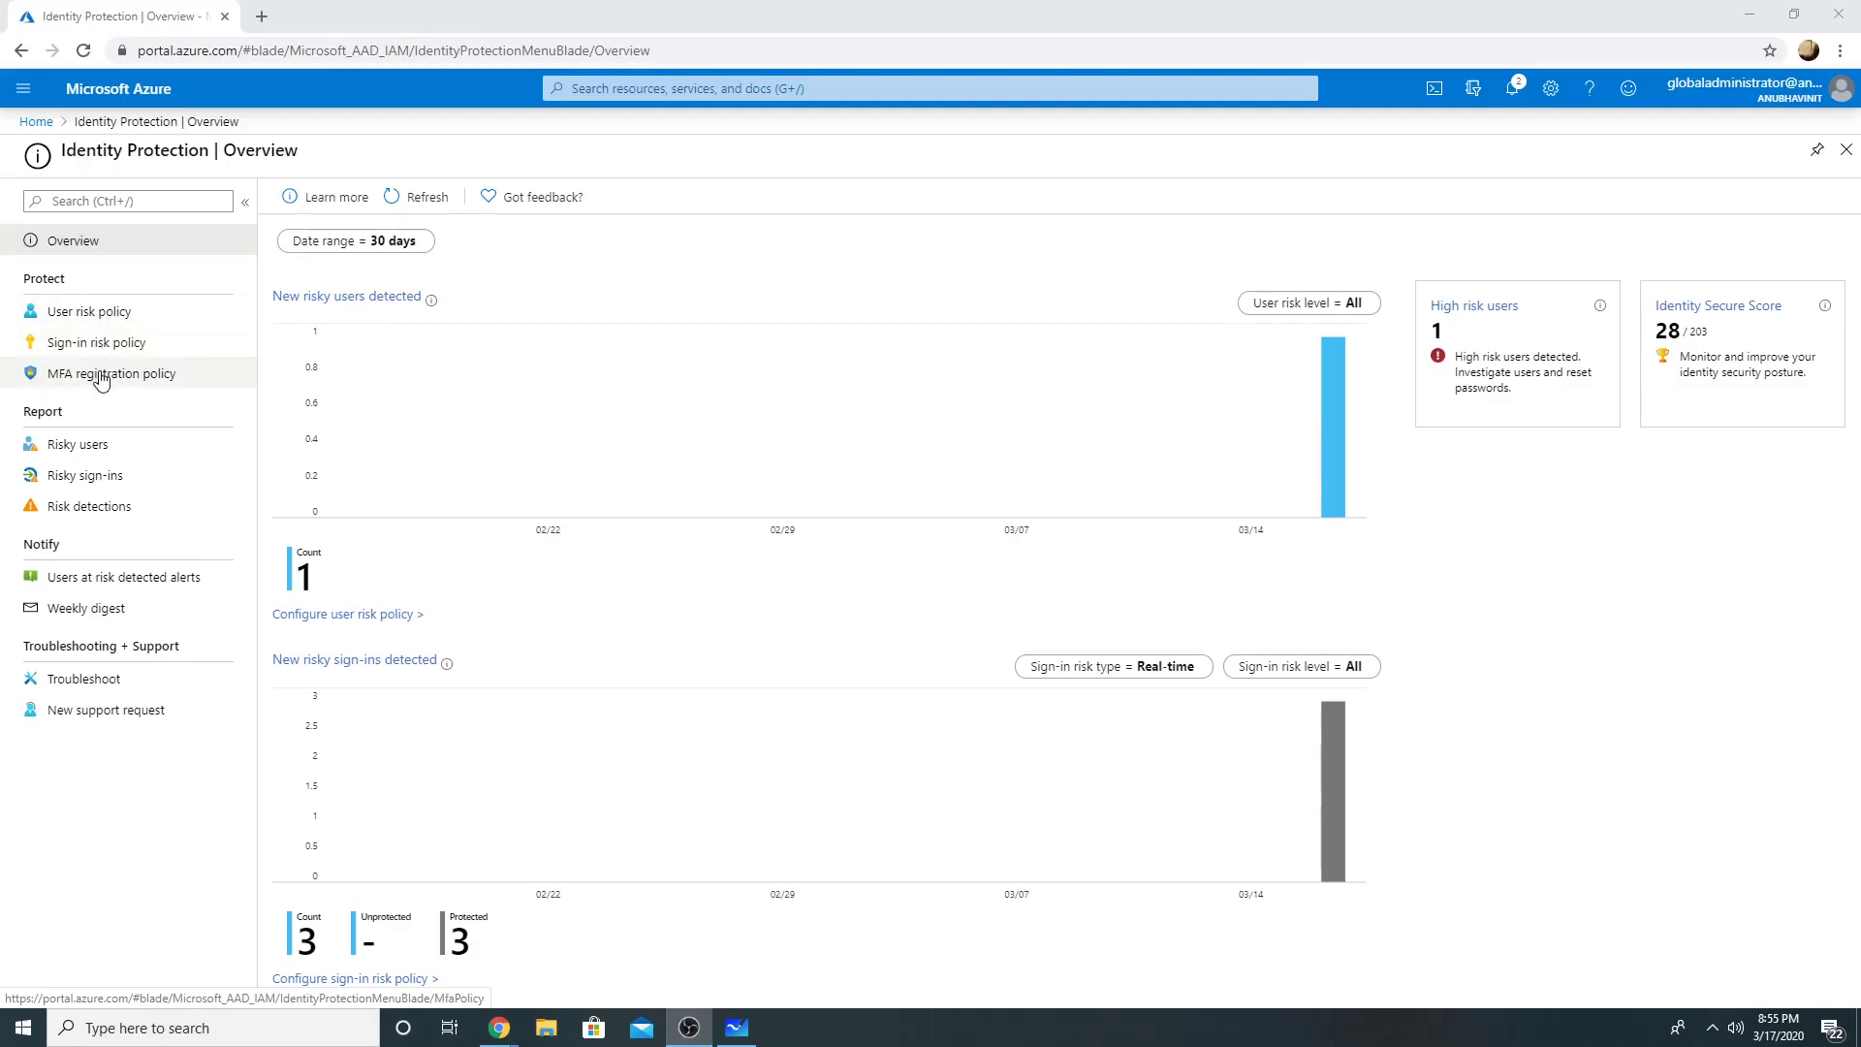
Step: Open the MFA registration policy and search its user assignment for the _intune group
left_click(112, 373)
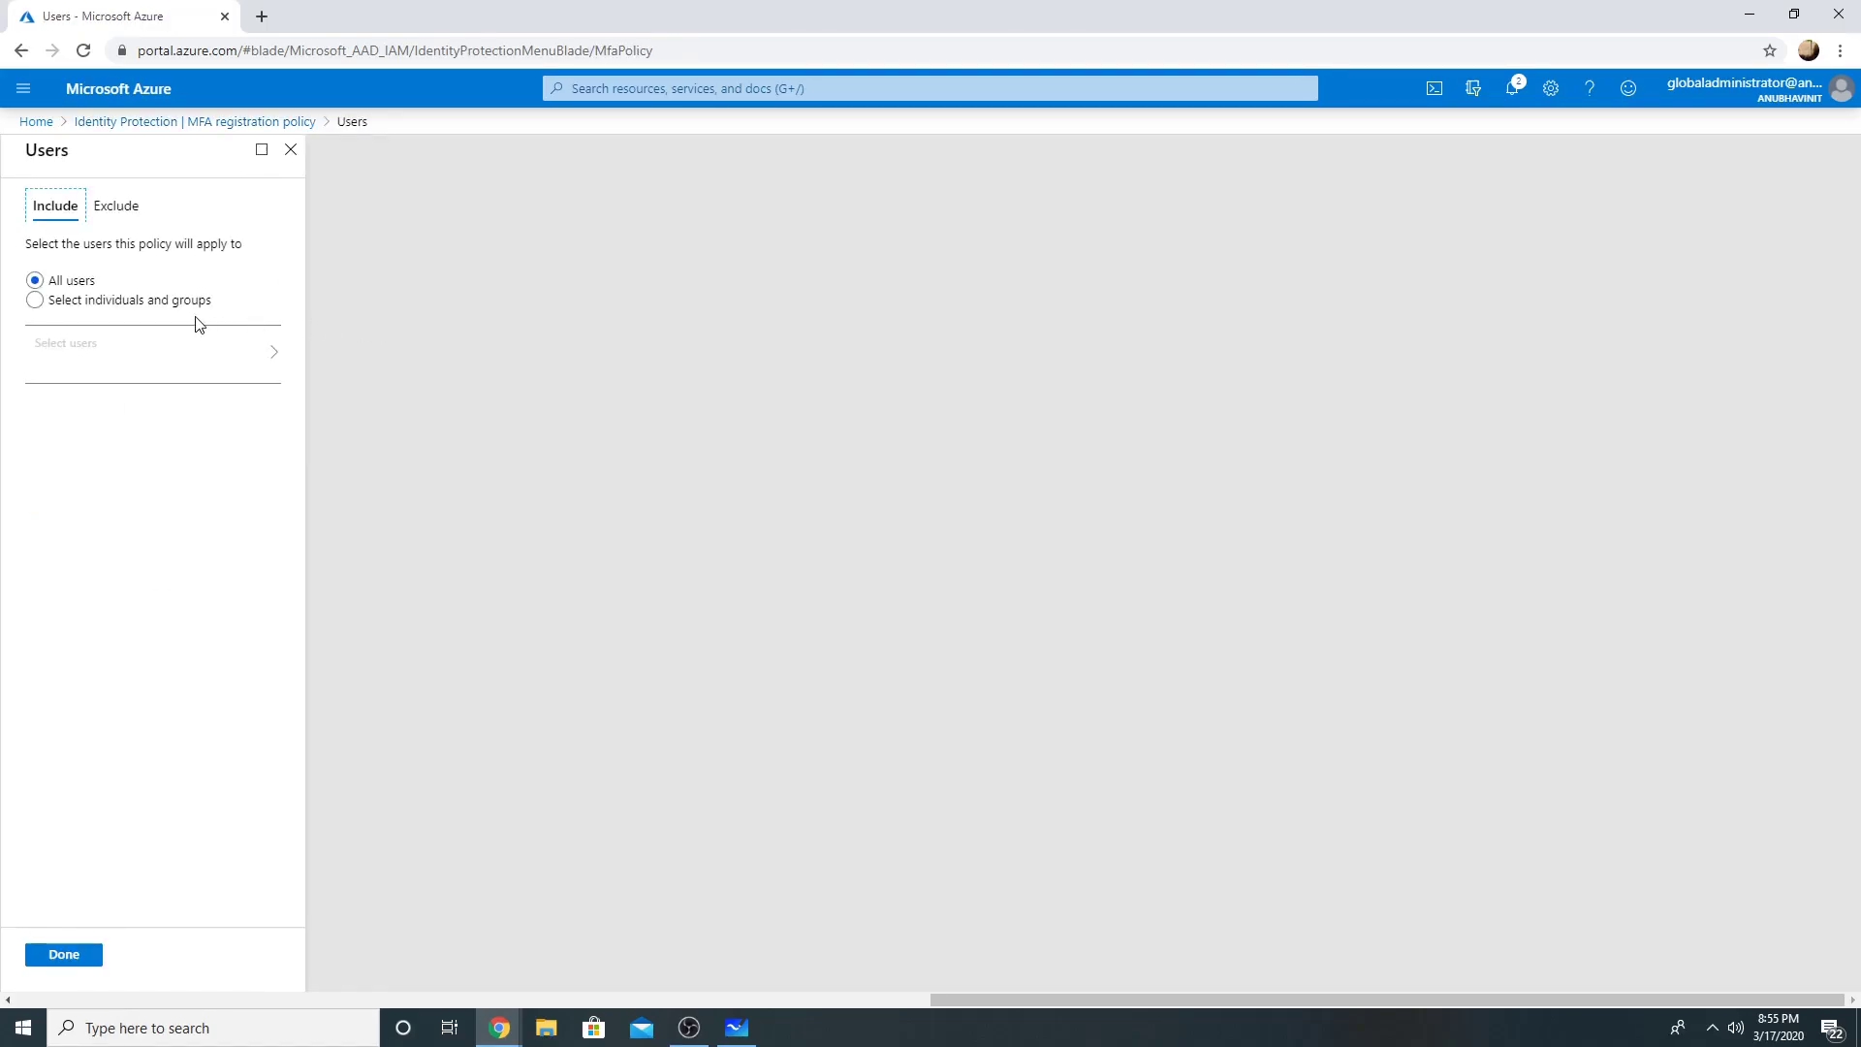
left_click(36, 299)
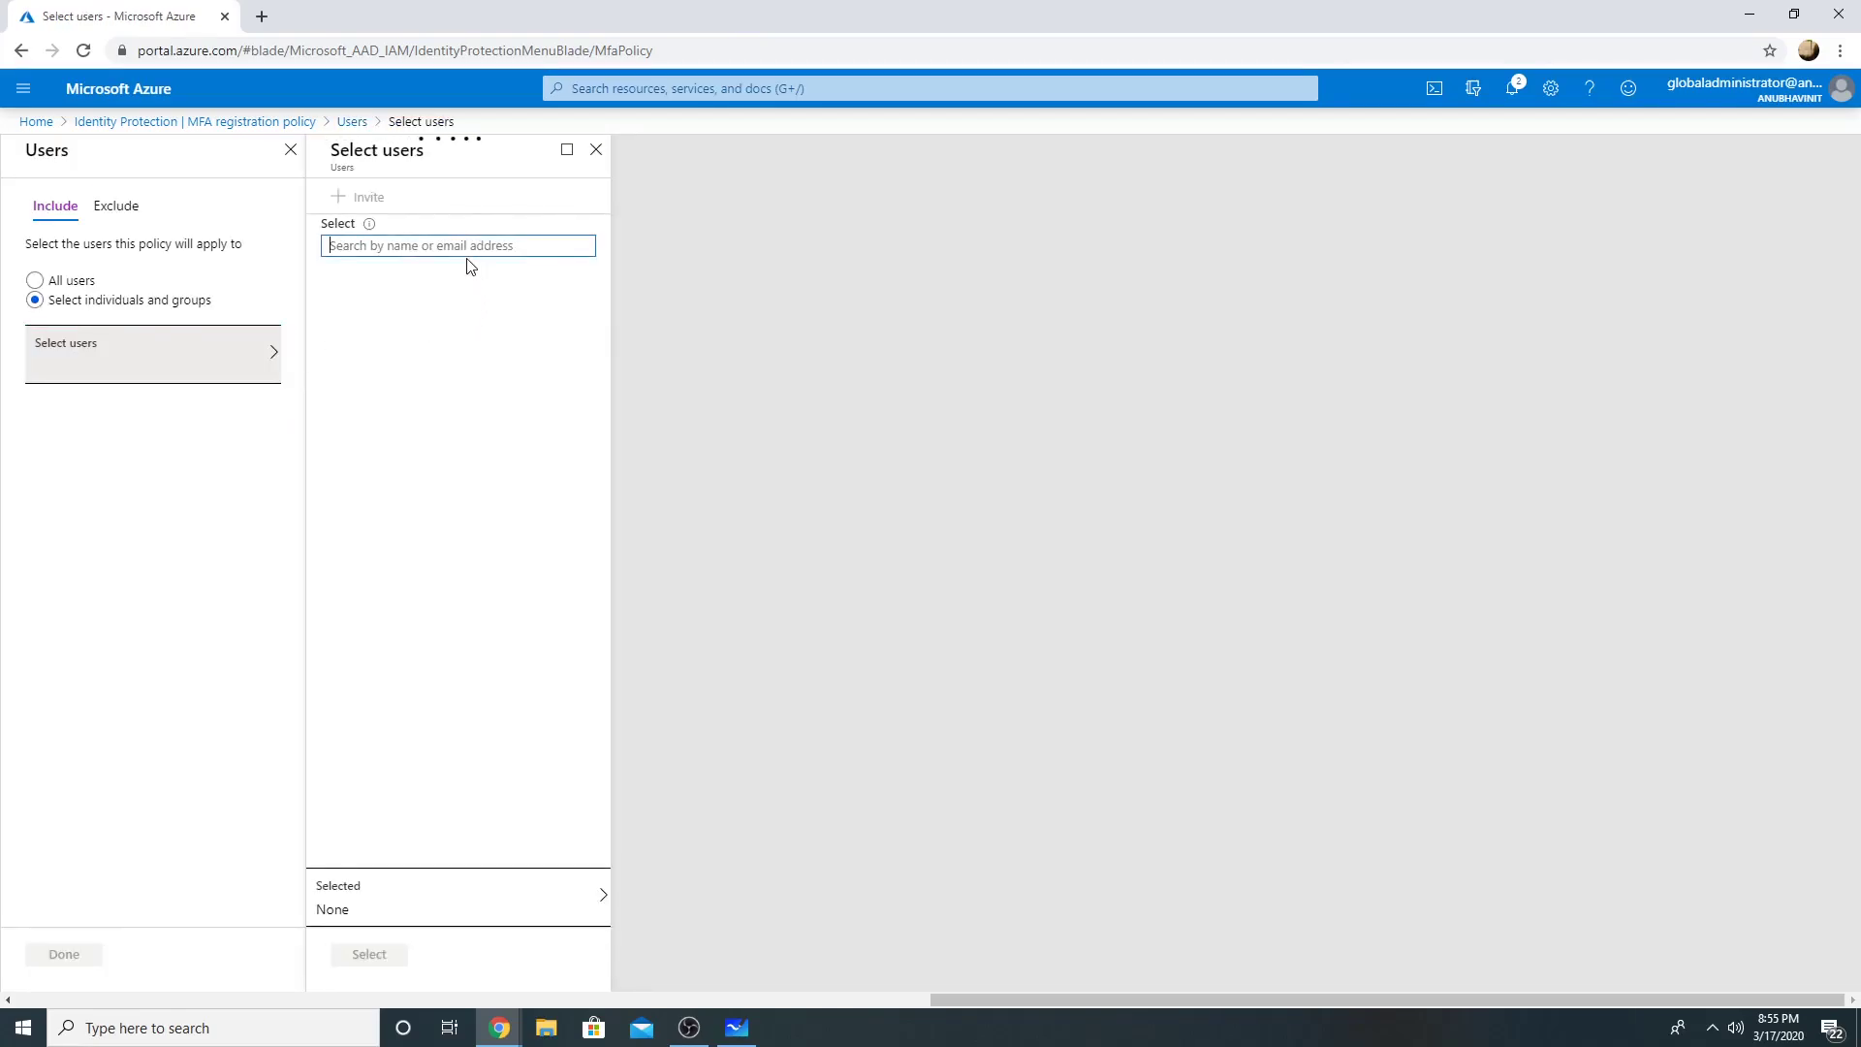
type("tune")
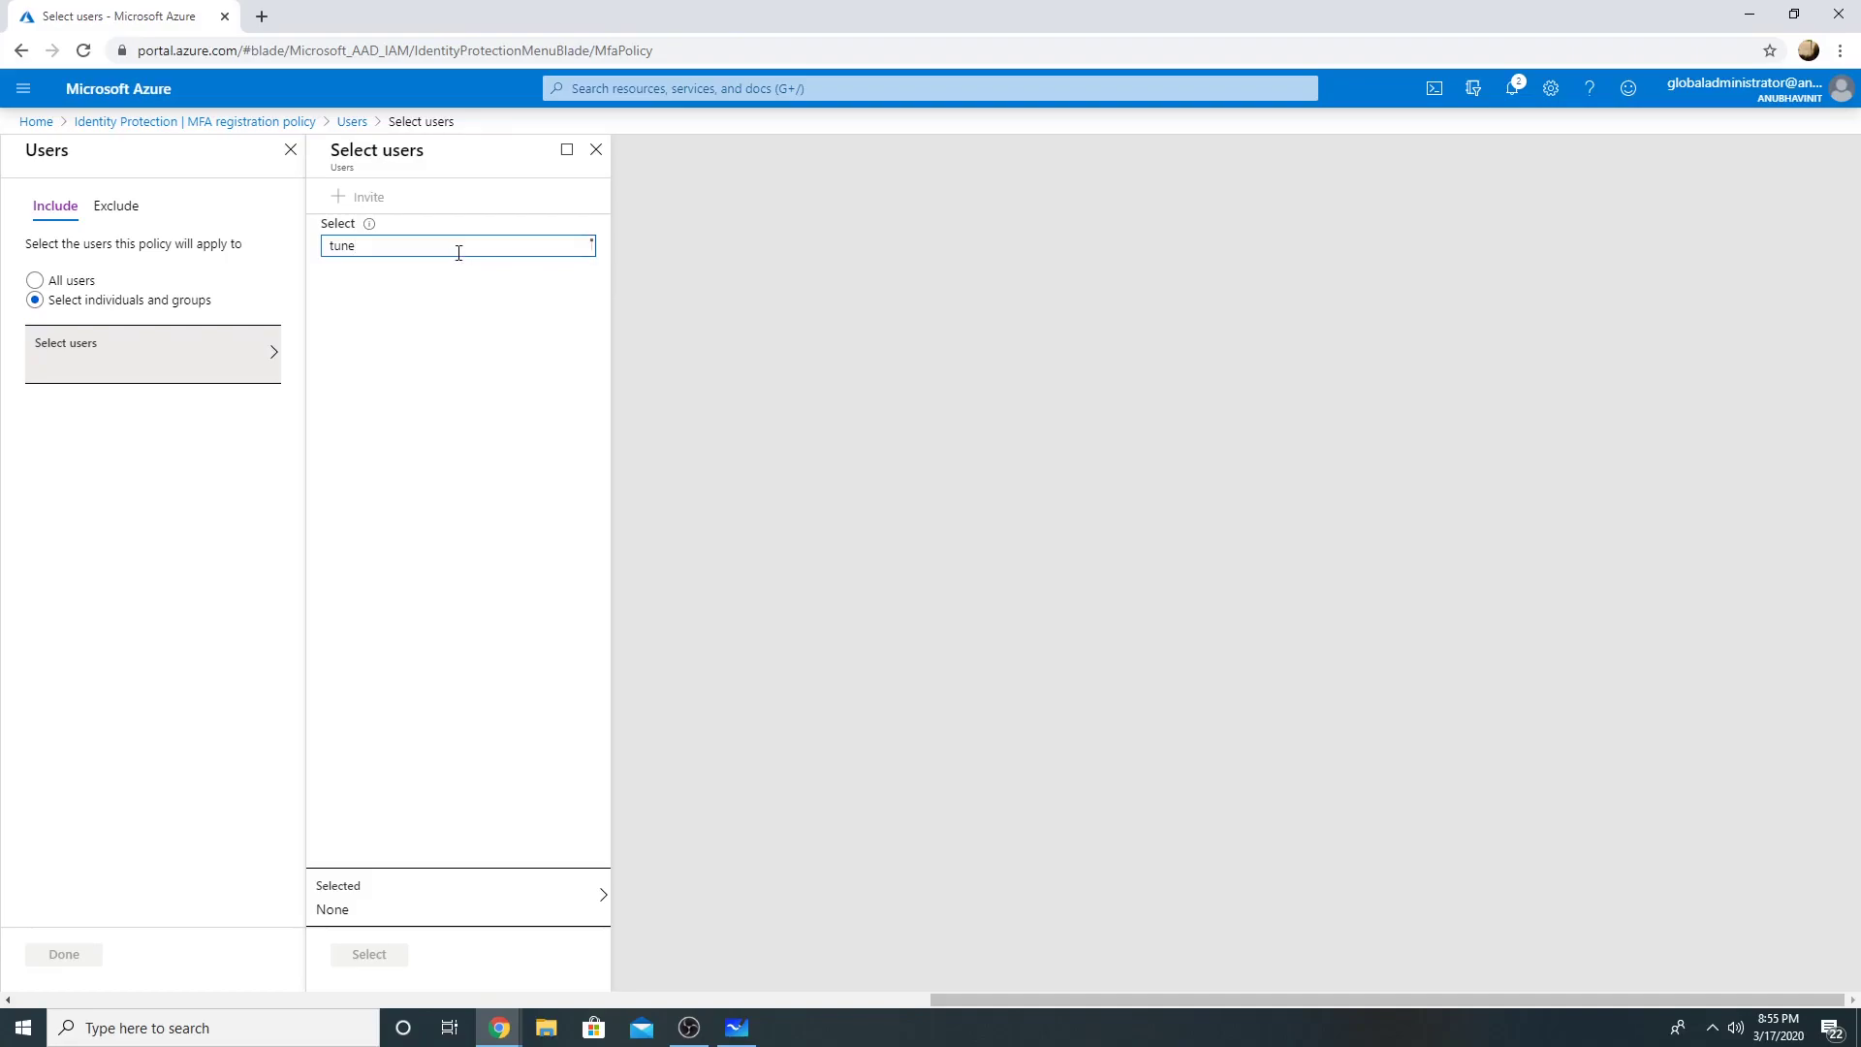
type("_intu")
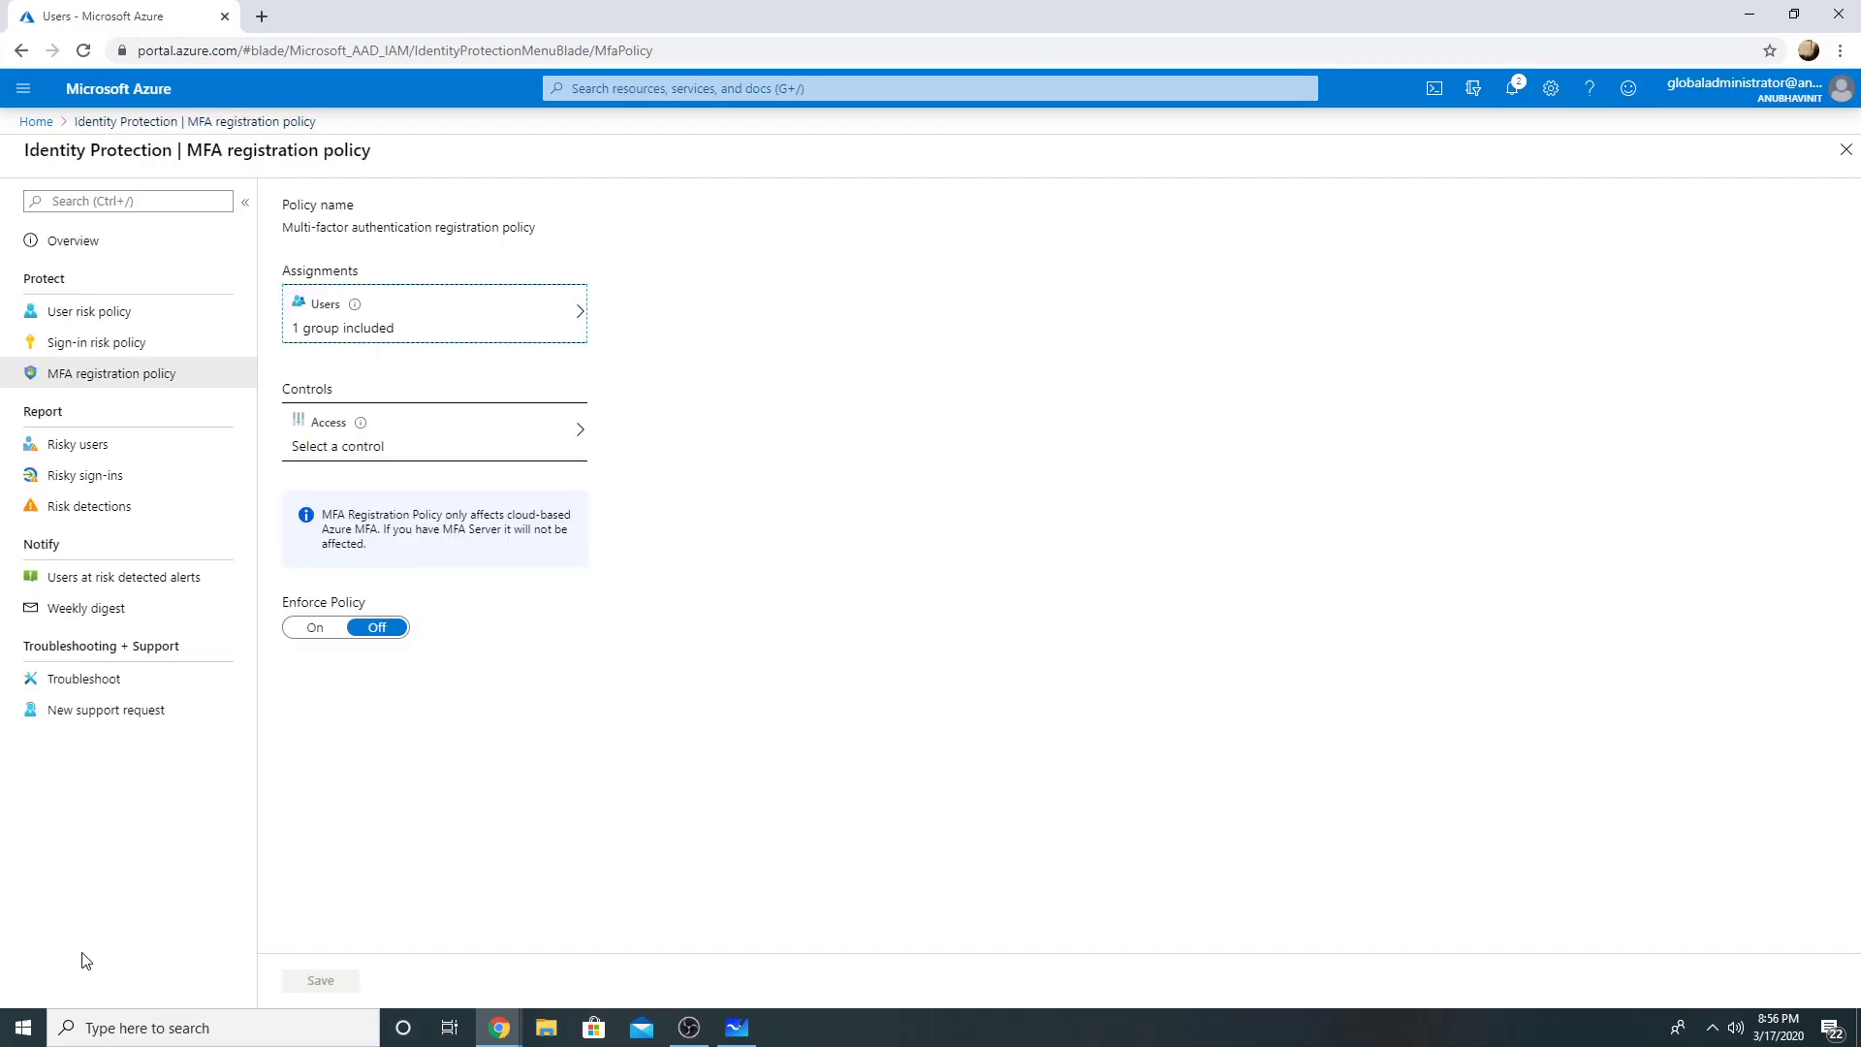
mouse_move(609, 760)
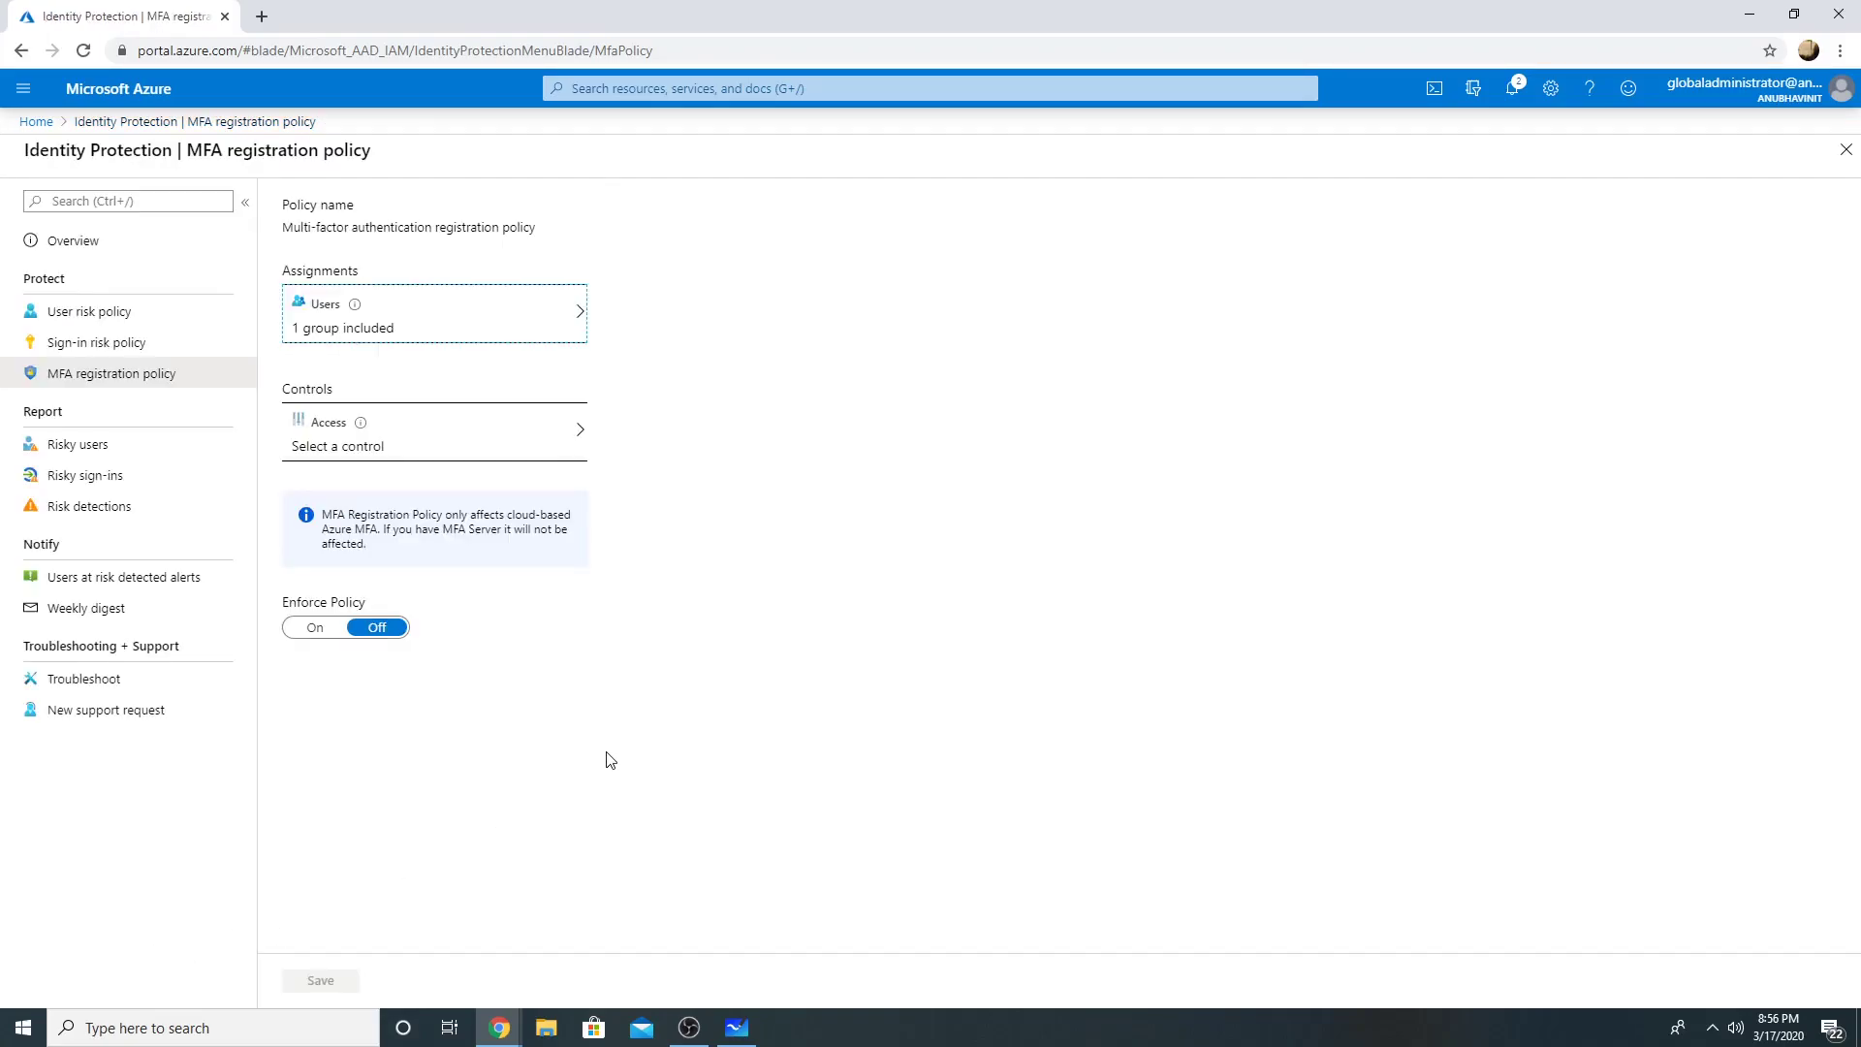
mouse_move(565, 645)
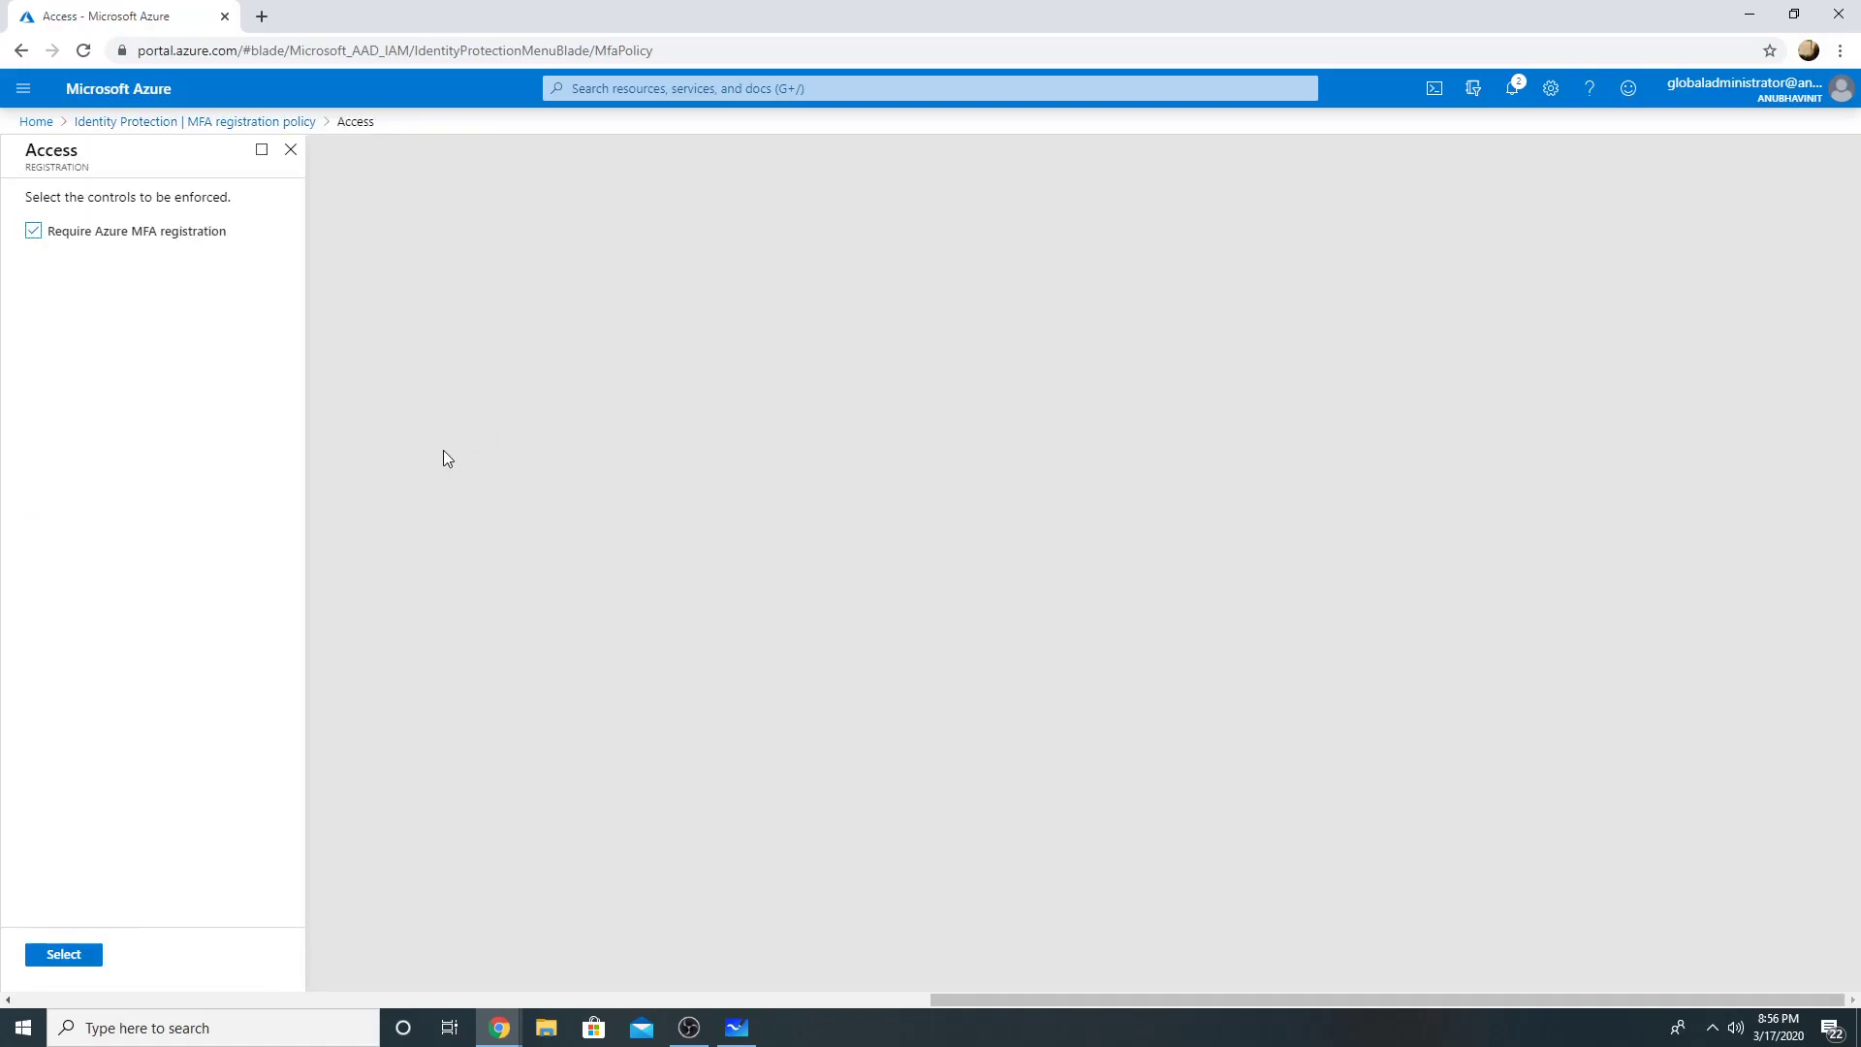
Step: Require Azure MFA registration on the policy, save it, and dismiss the notification
left_click(63, 954)
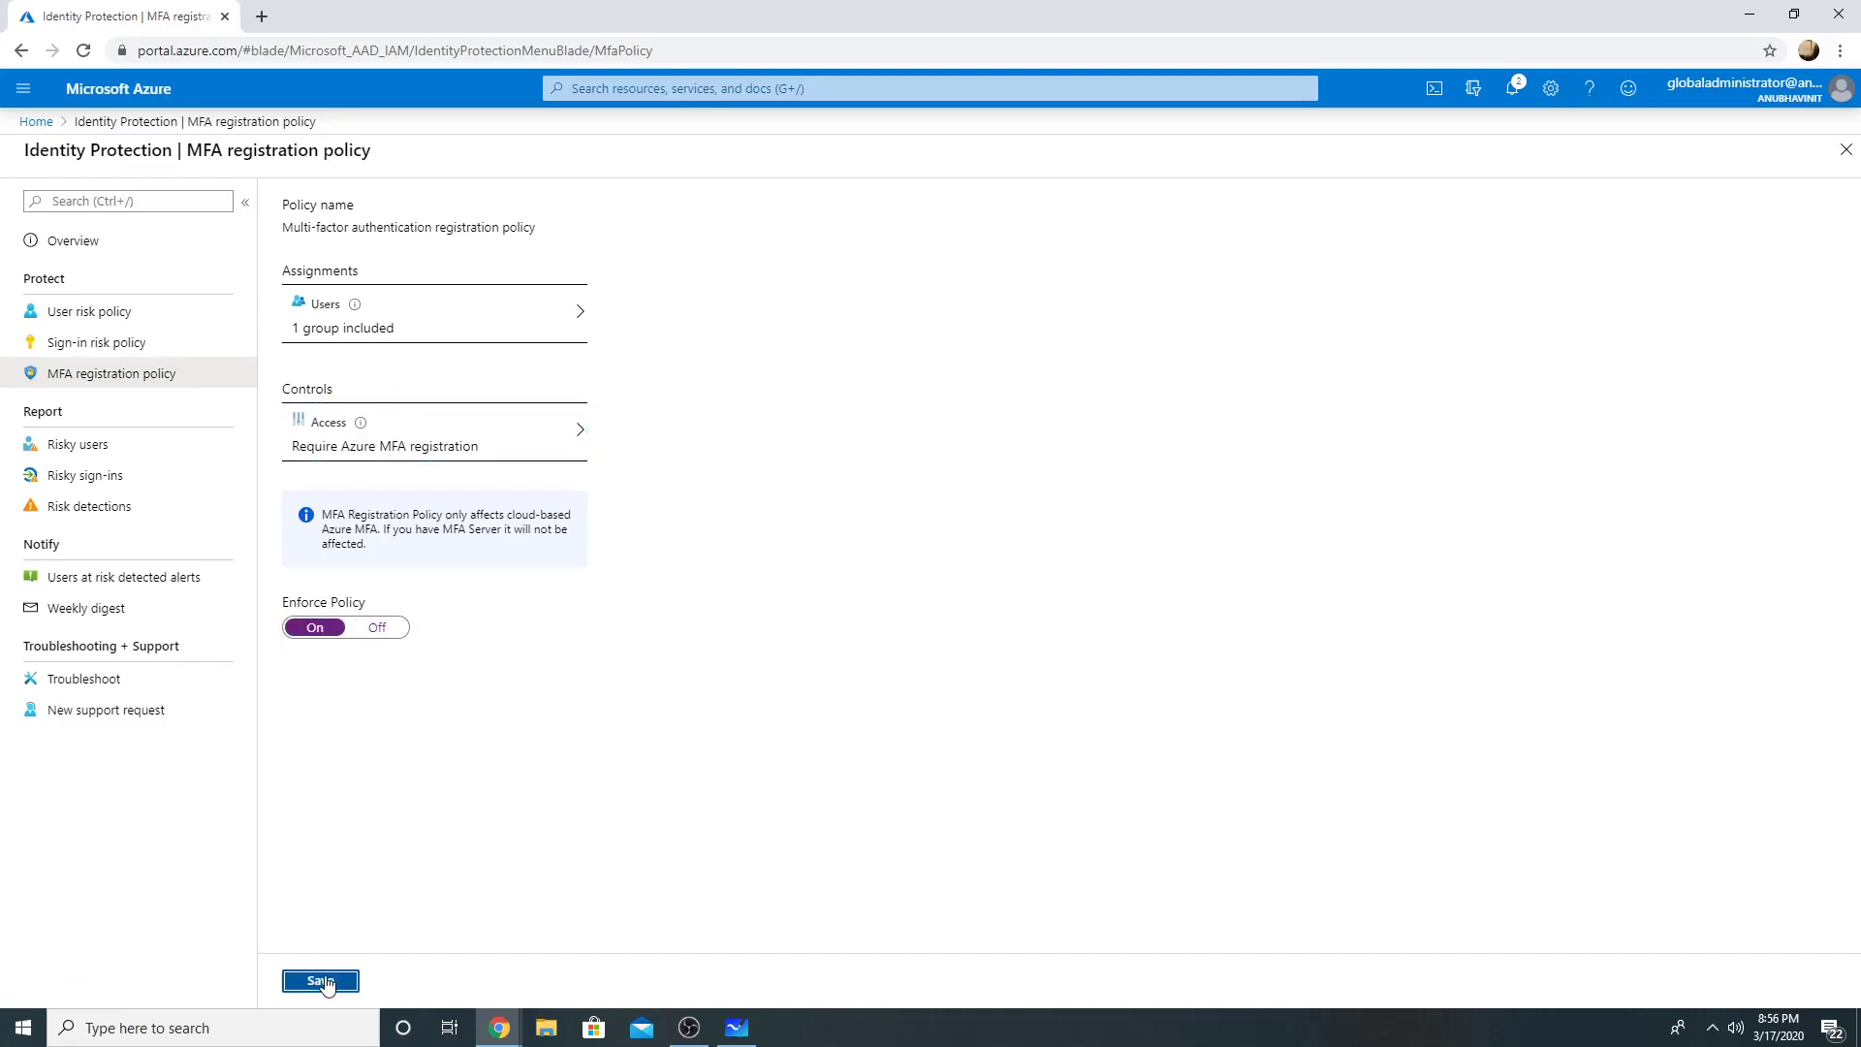
mouse_move(646, 772)
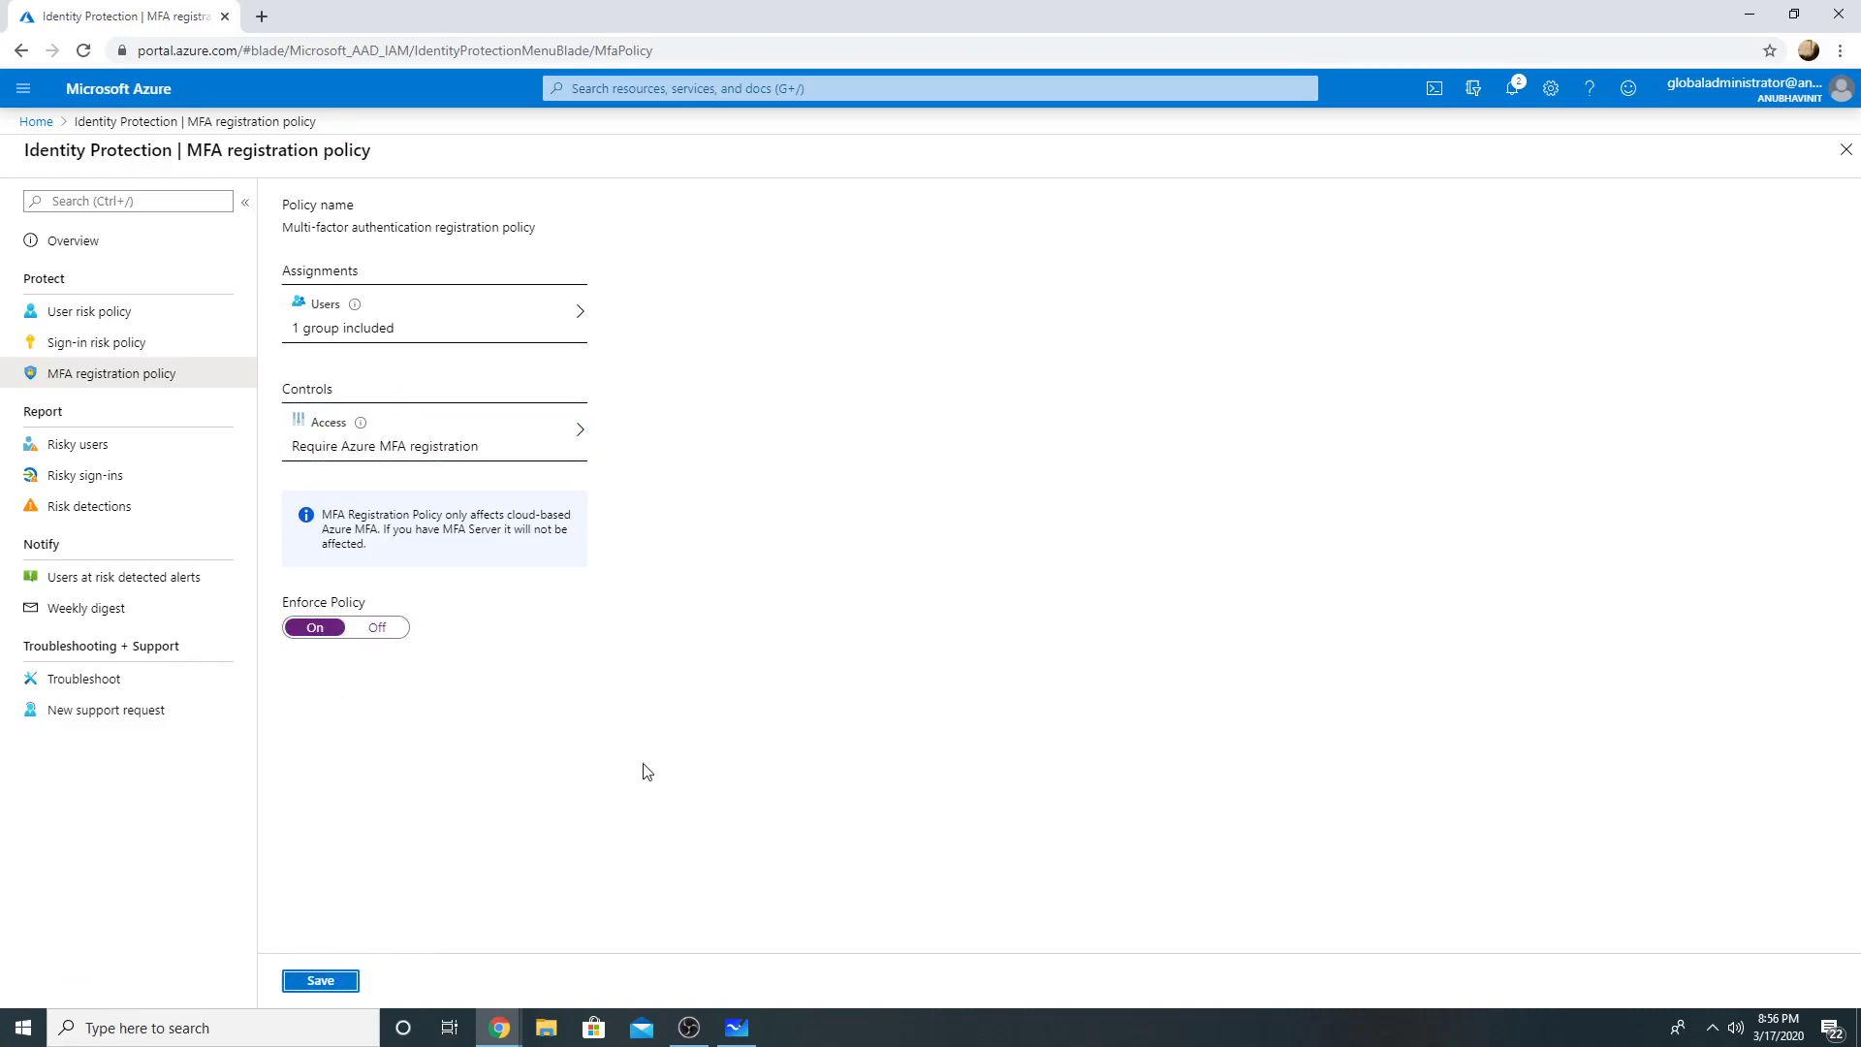
left_click(319, 980)
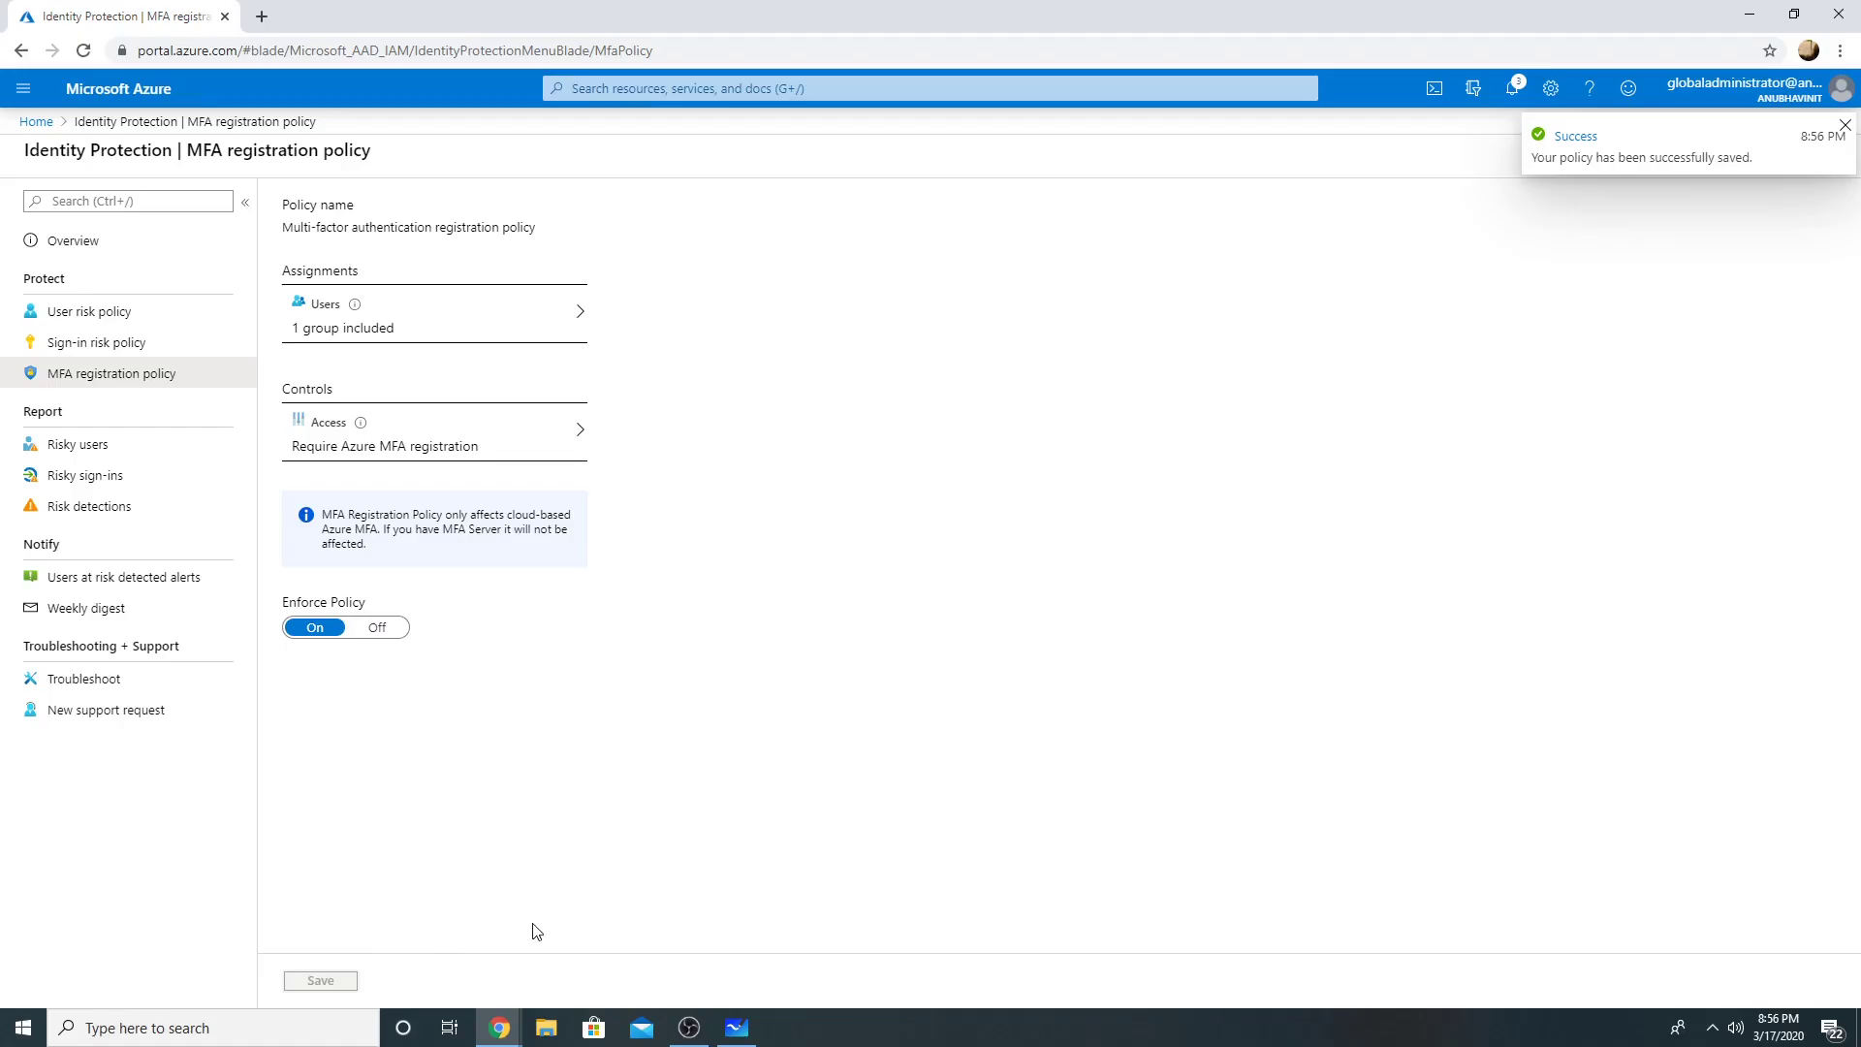
left_click(1845, 126)
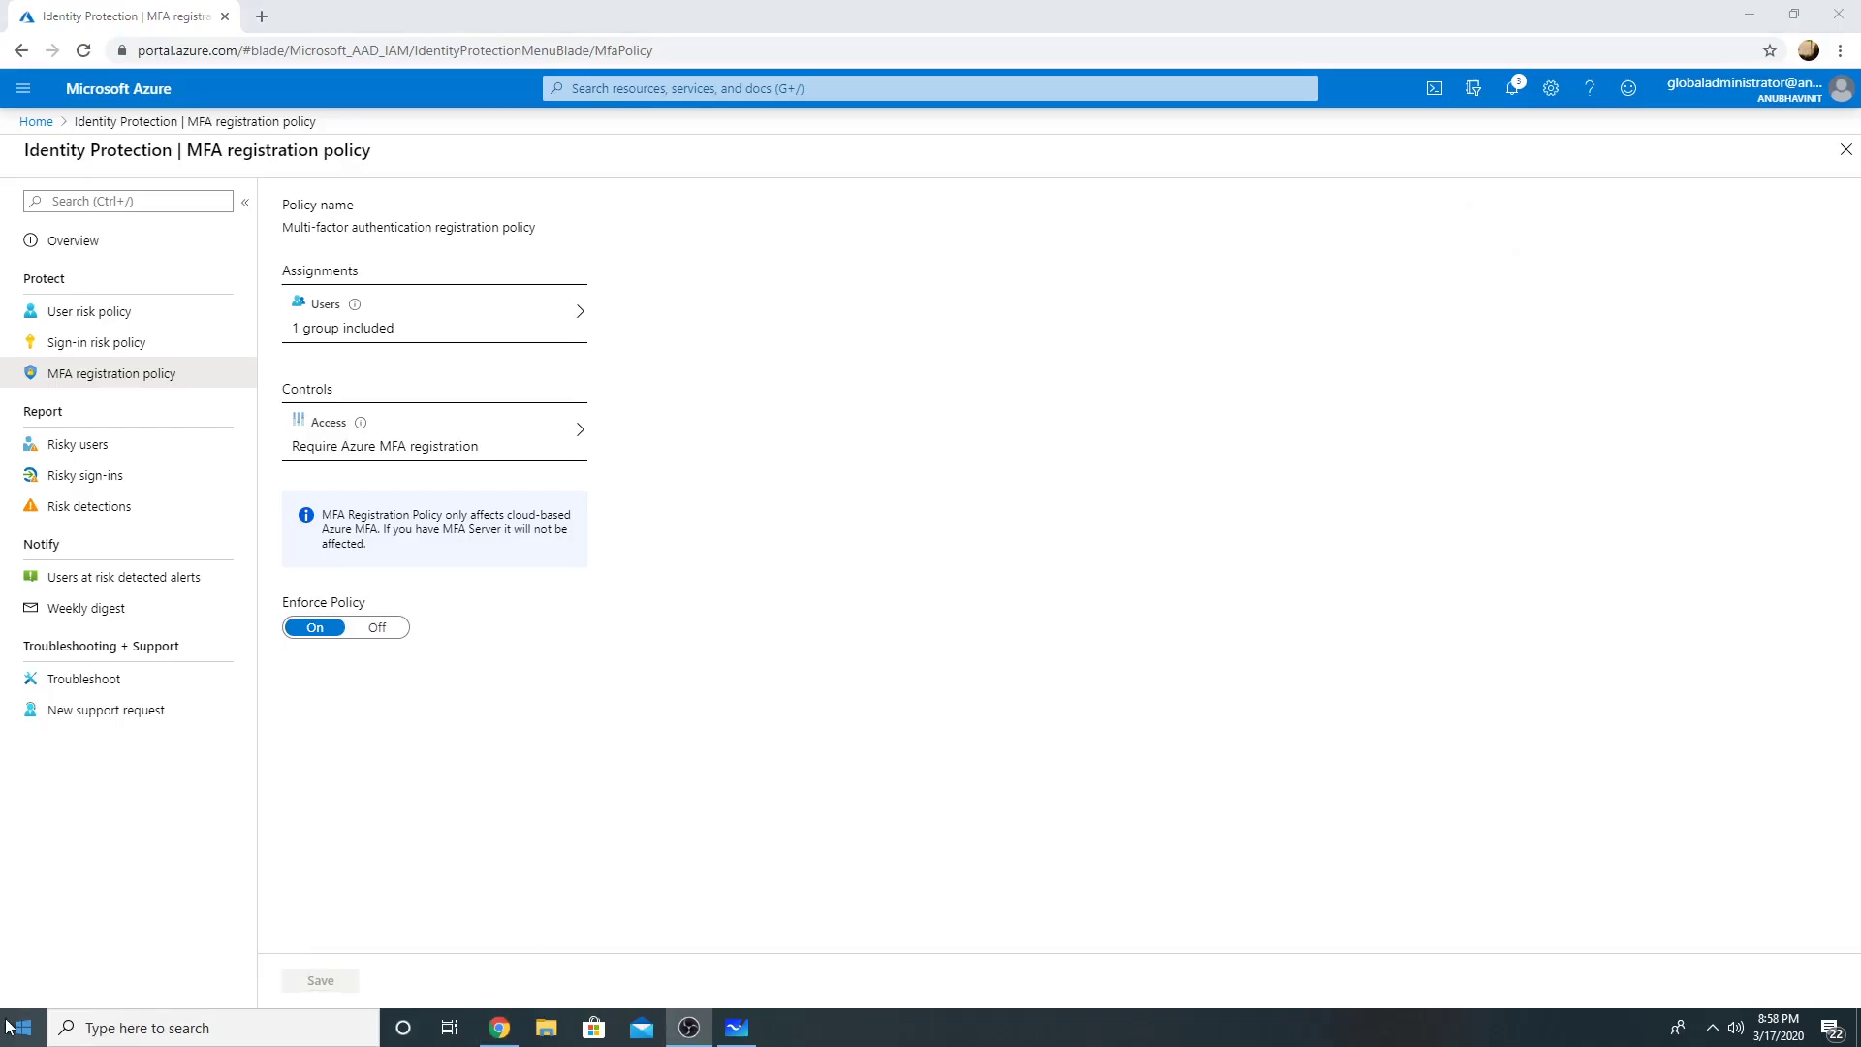
left_click(16, 1026)
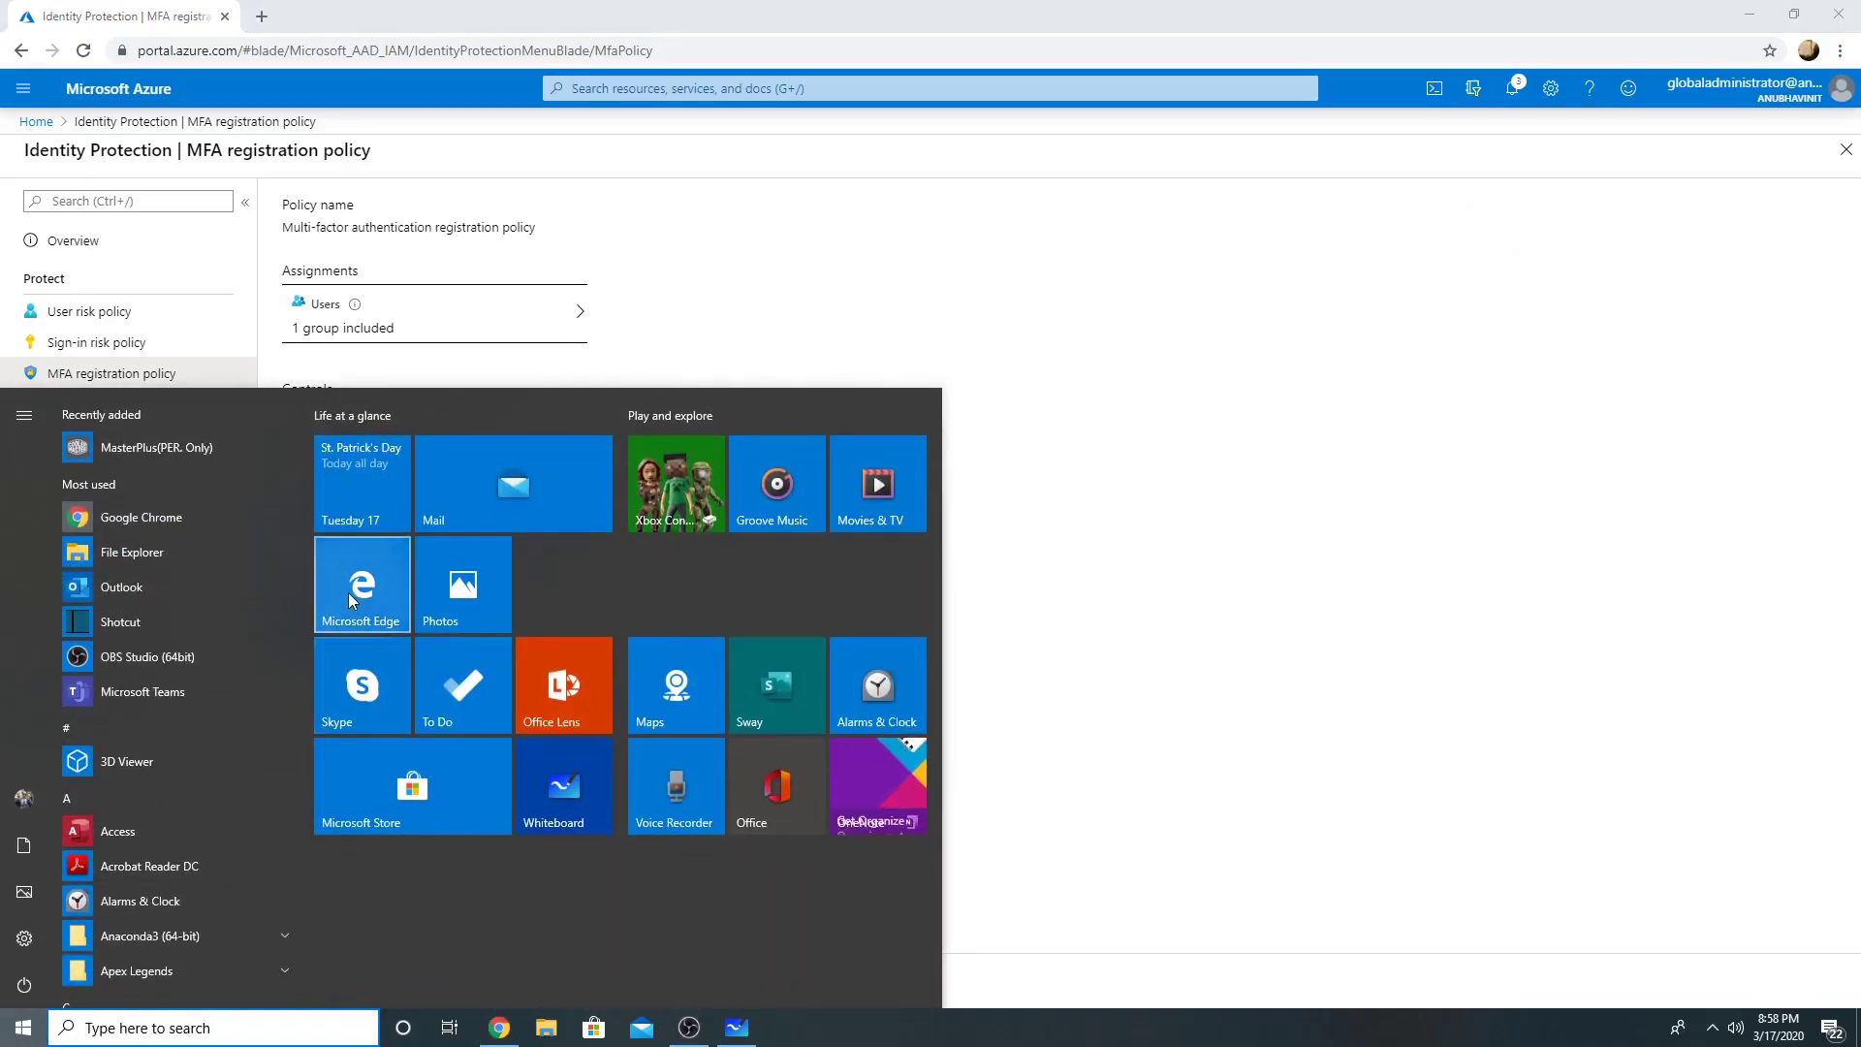
Step: Sign in to outlook.office.com in Edge as the test user, skipping MFA registration
left_click(361, 583)
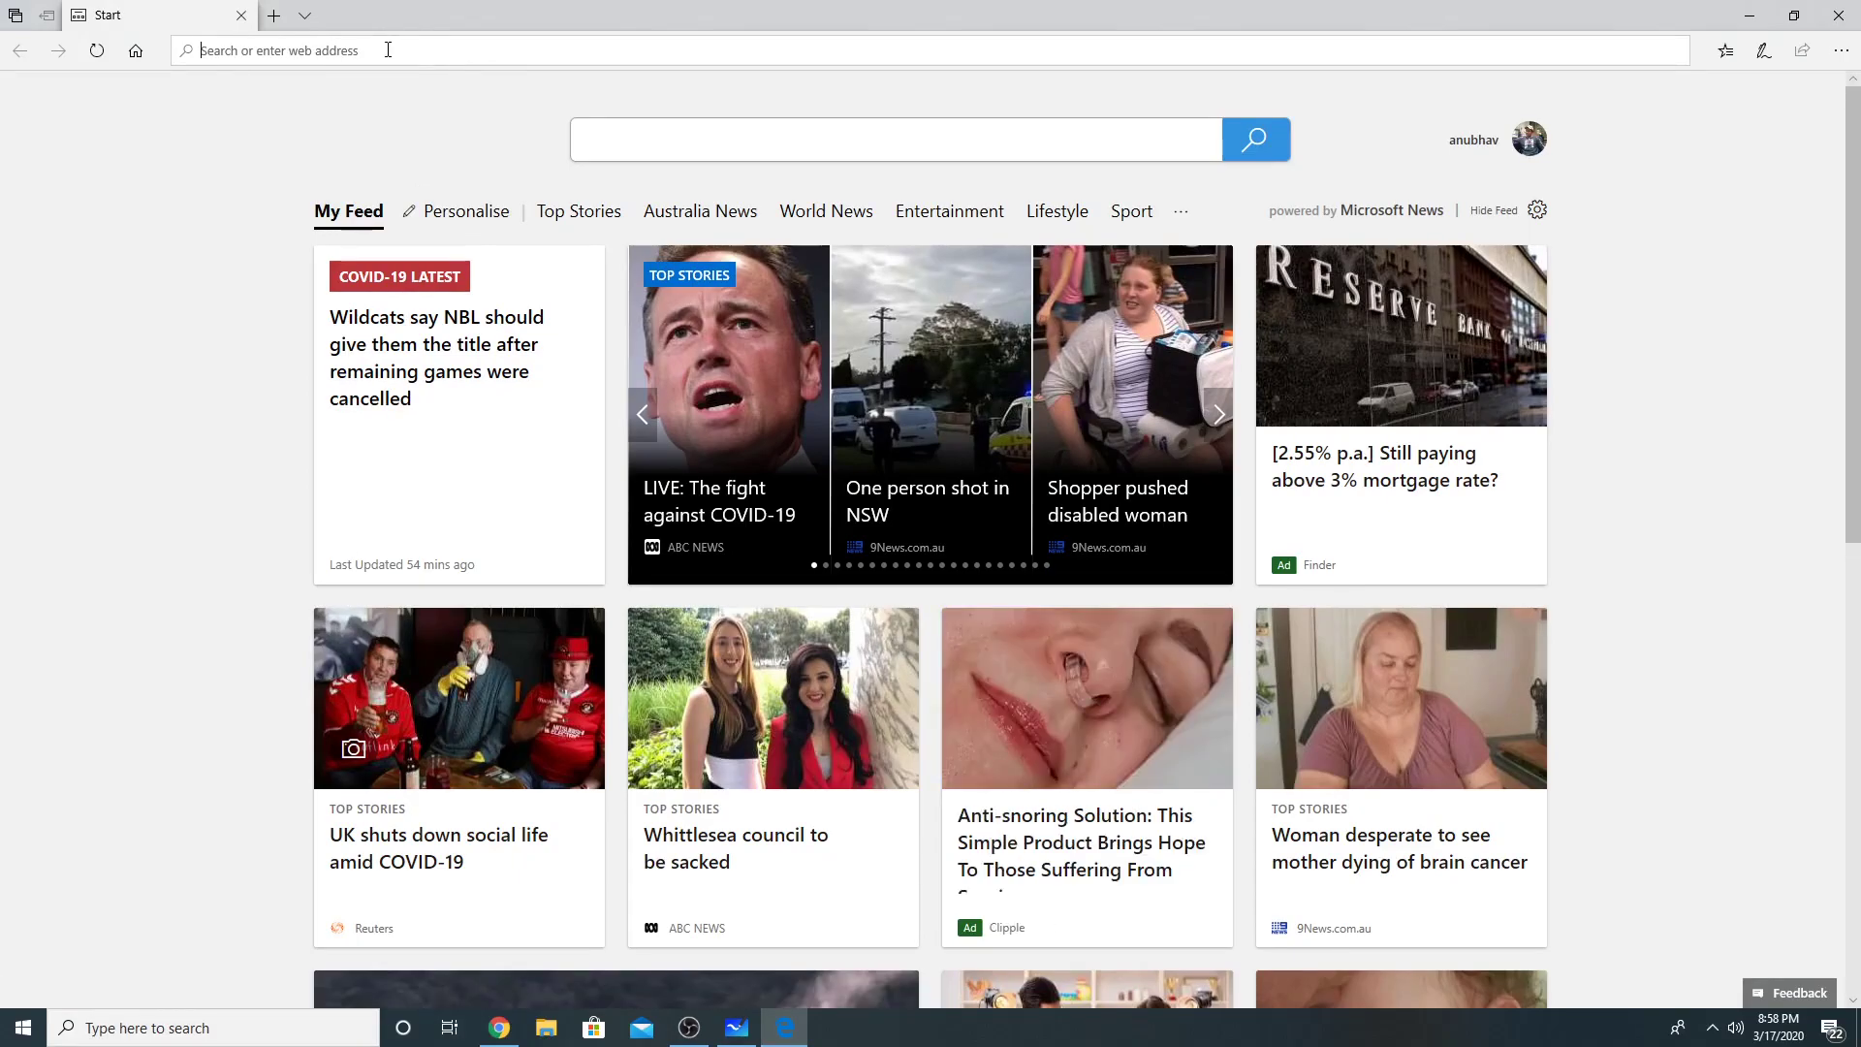
type("outlook.office.com/")
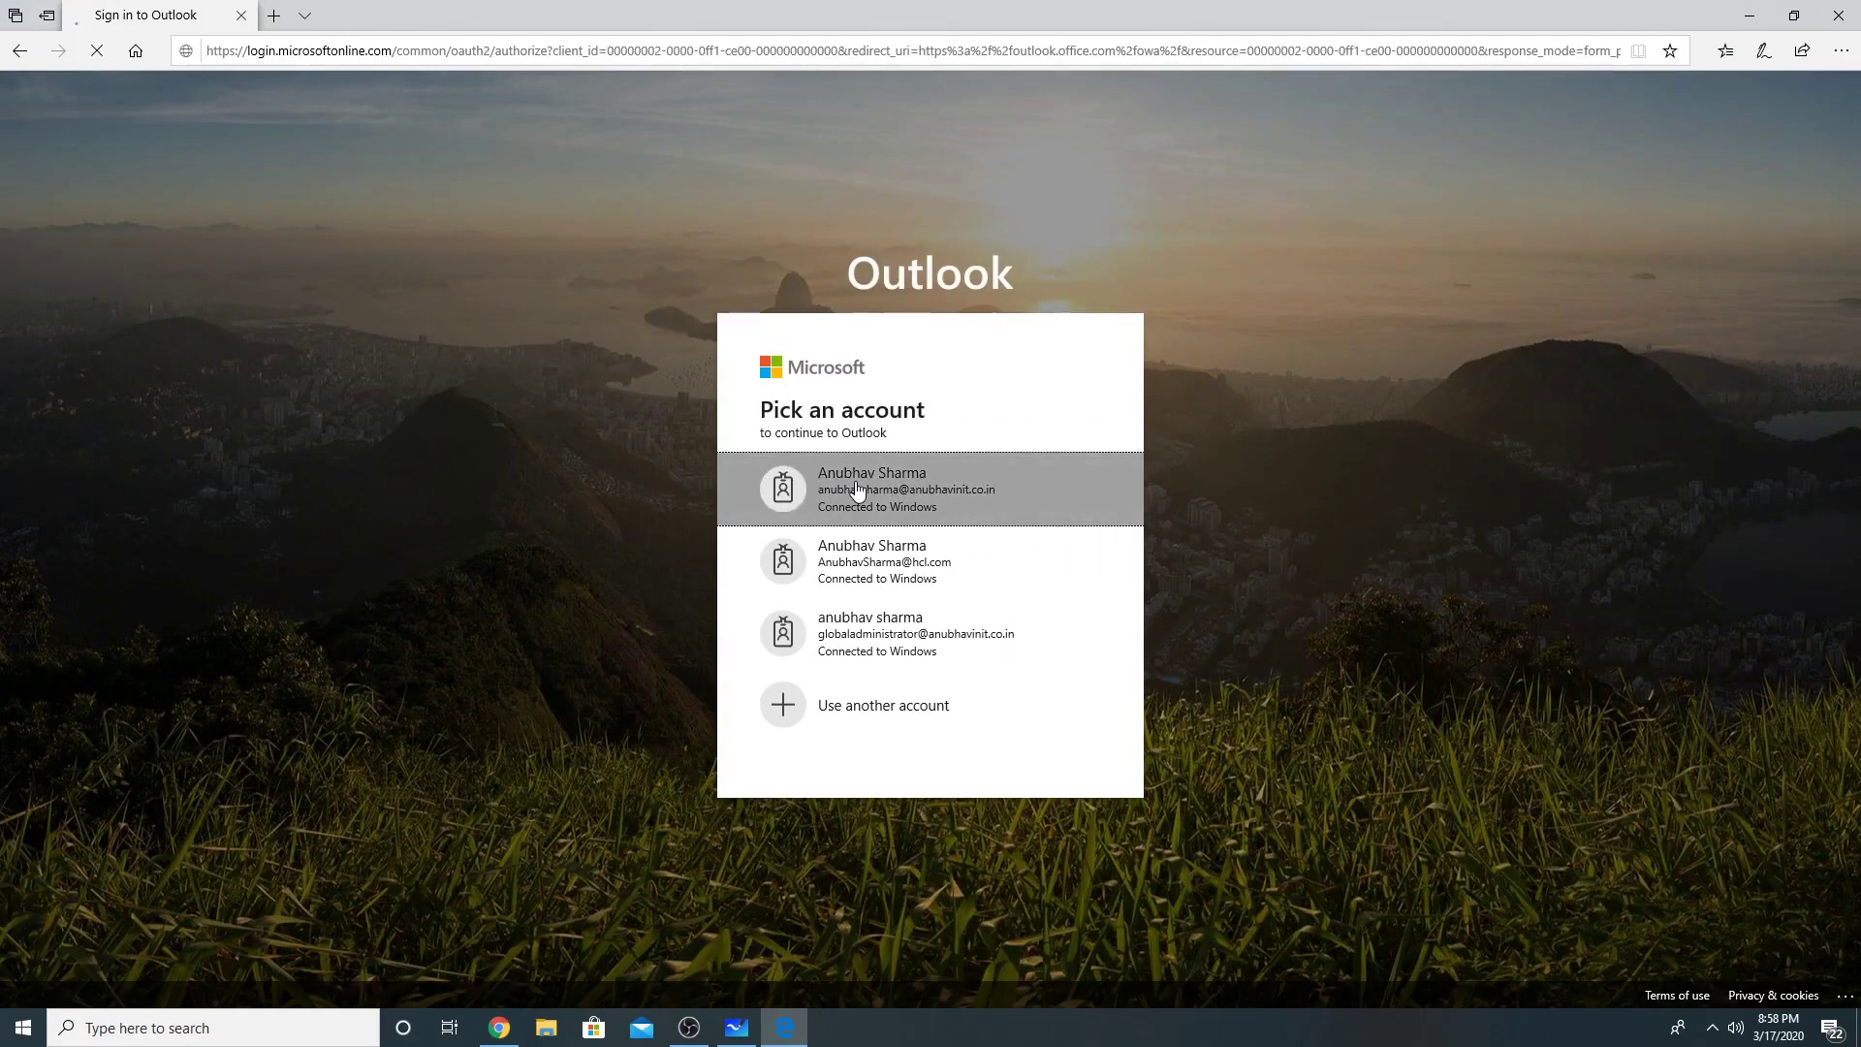
left_click(904, 489)
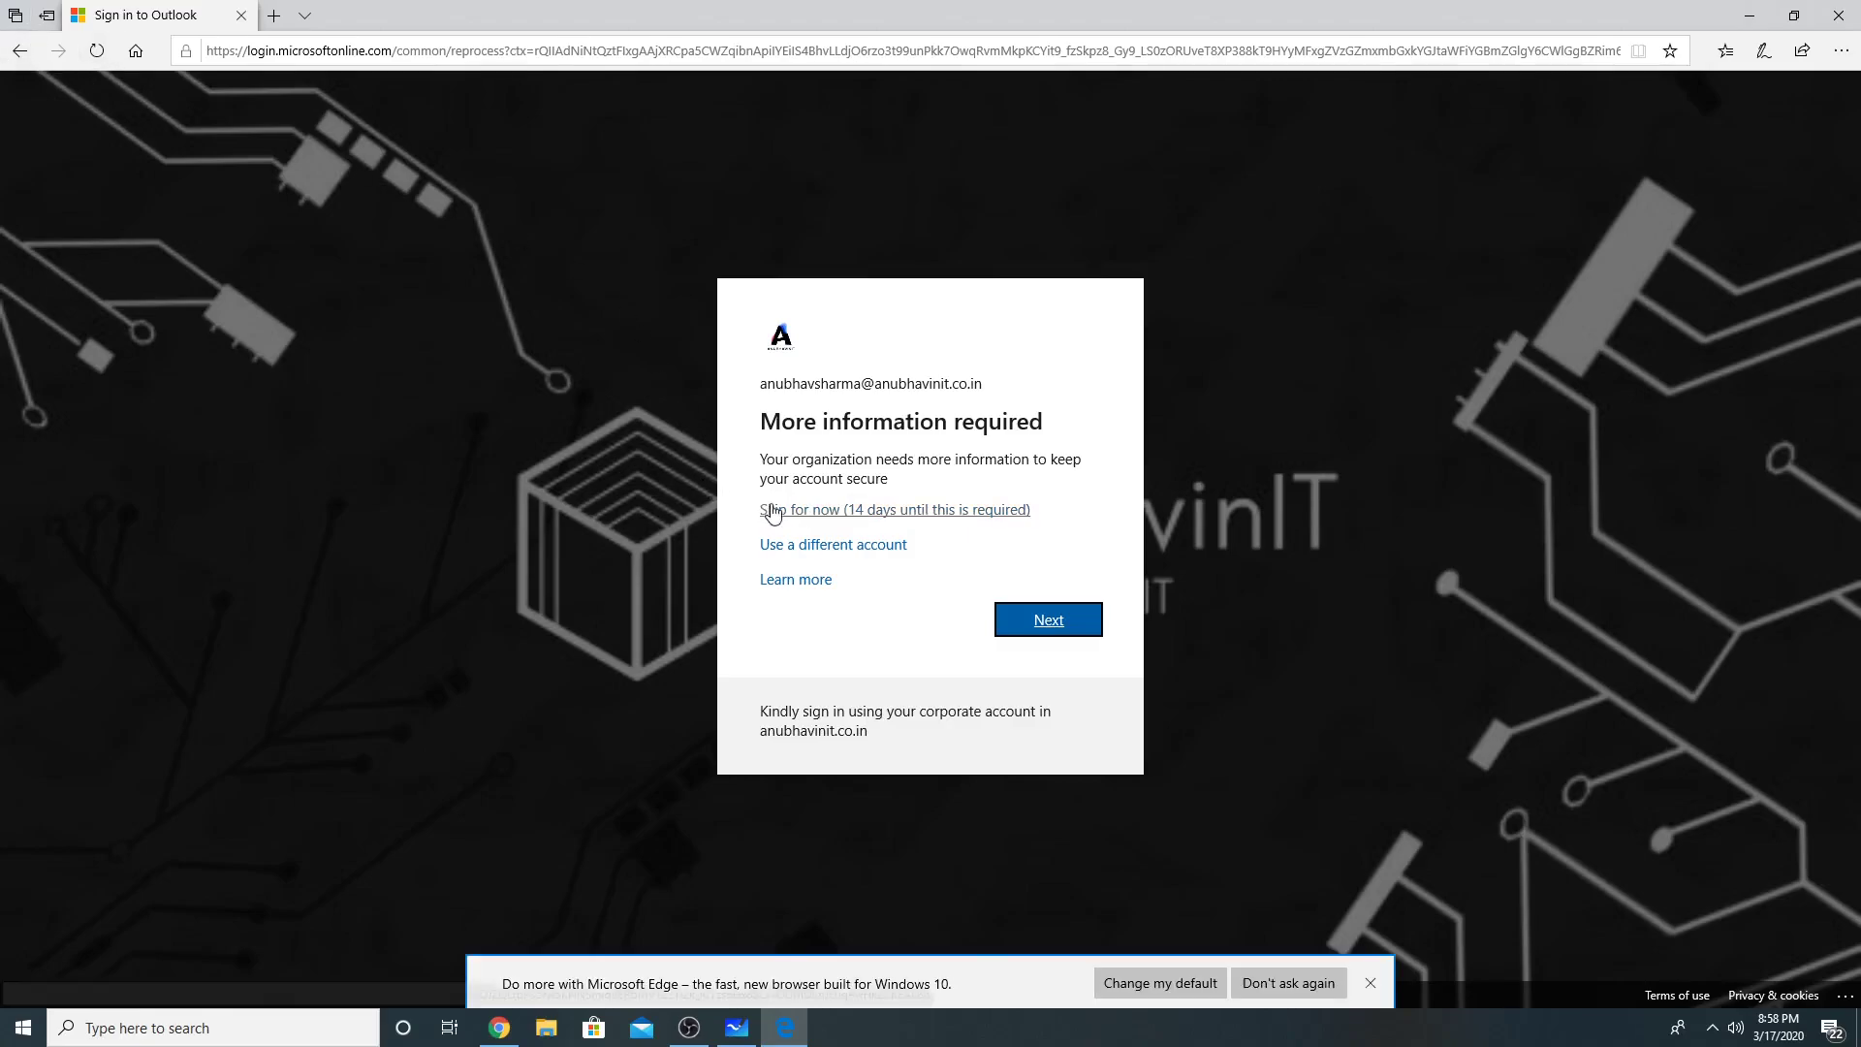
mouse_move(847, 527)
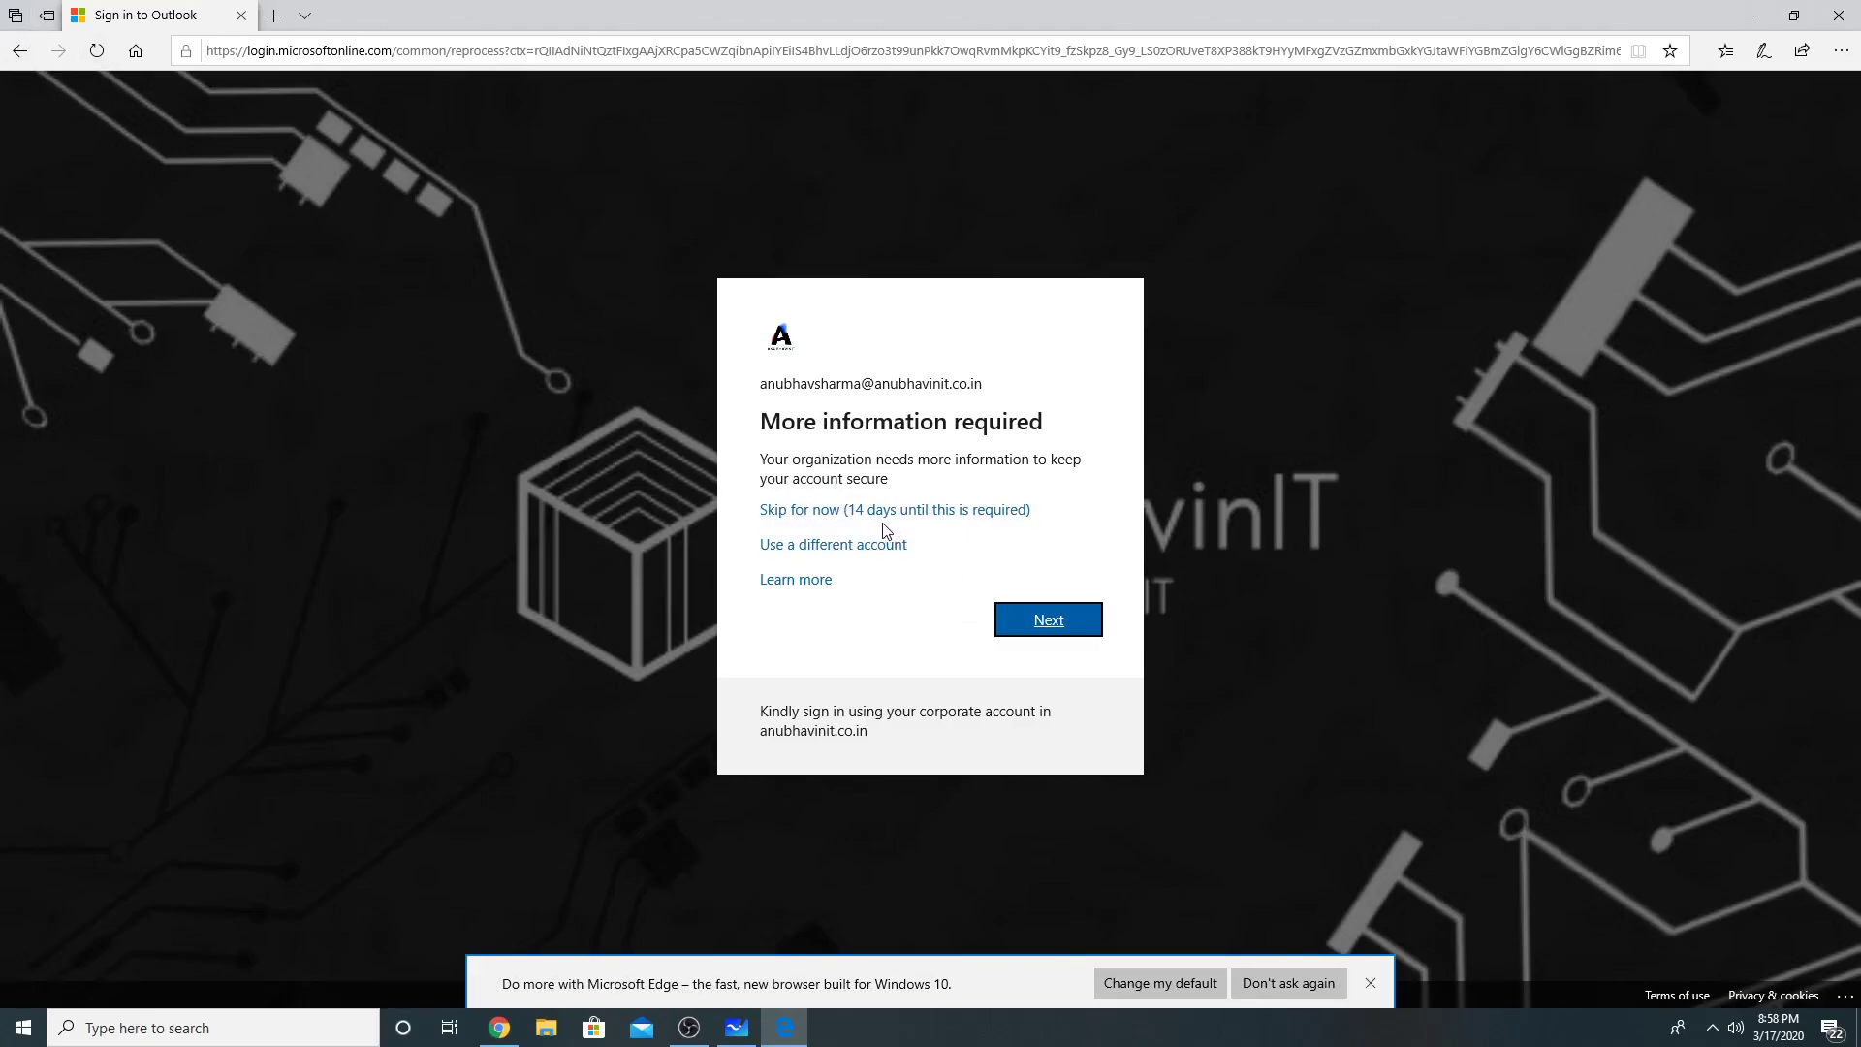
mouse_move(1079, 555)
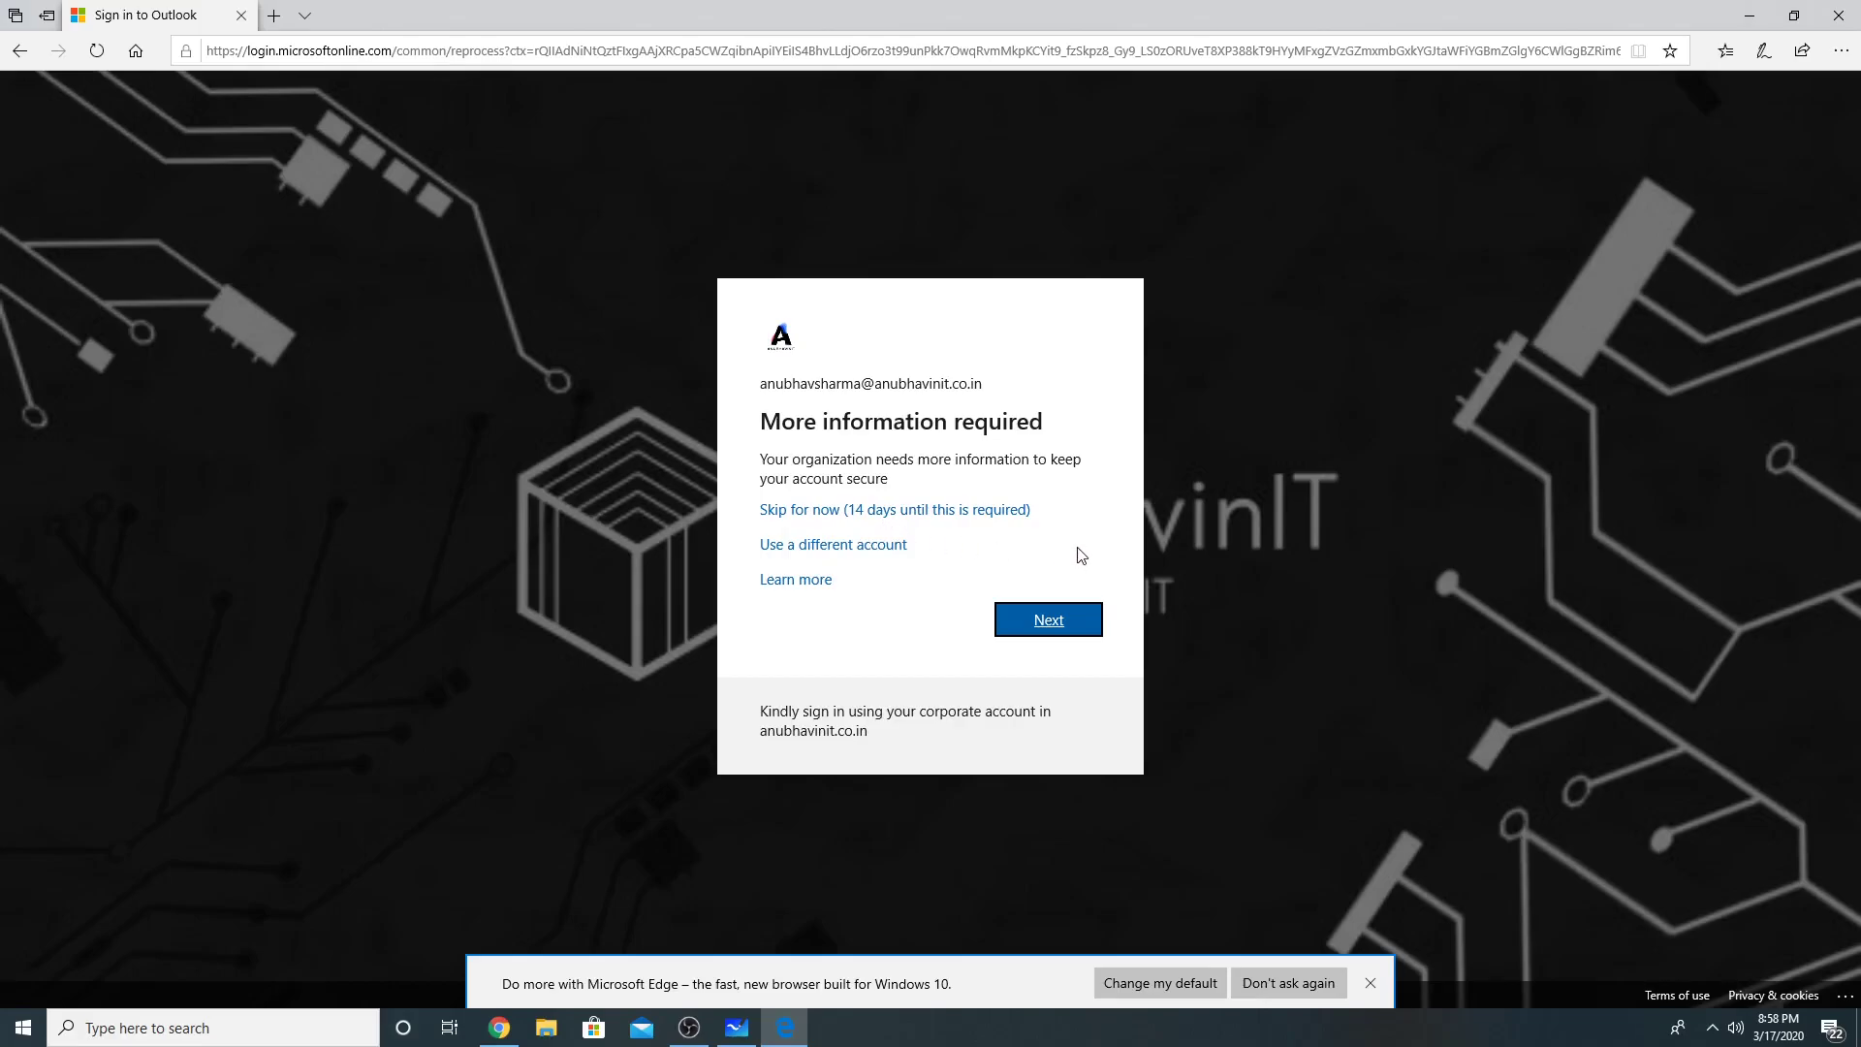
mouse_move(893, 509)
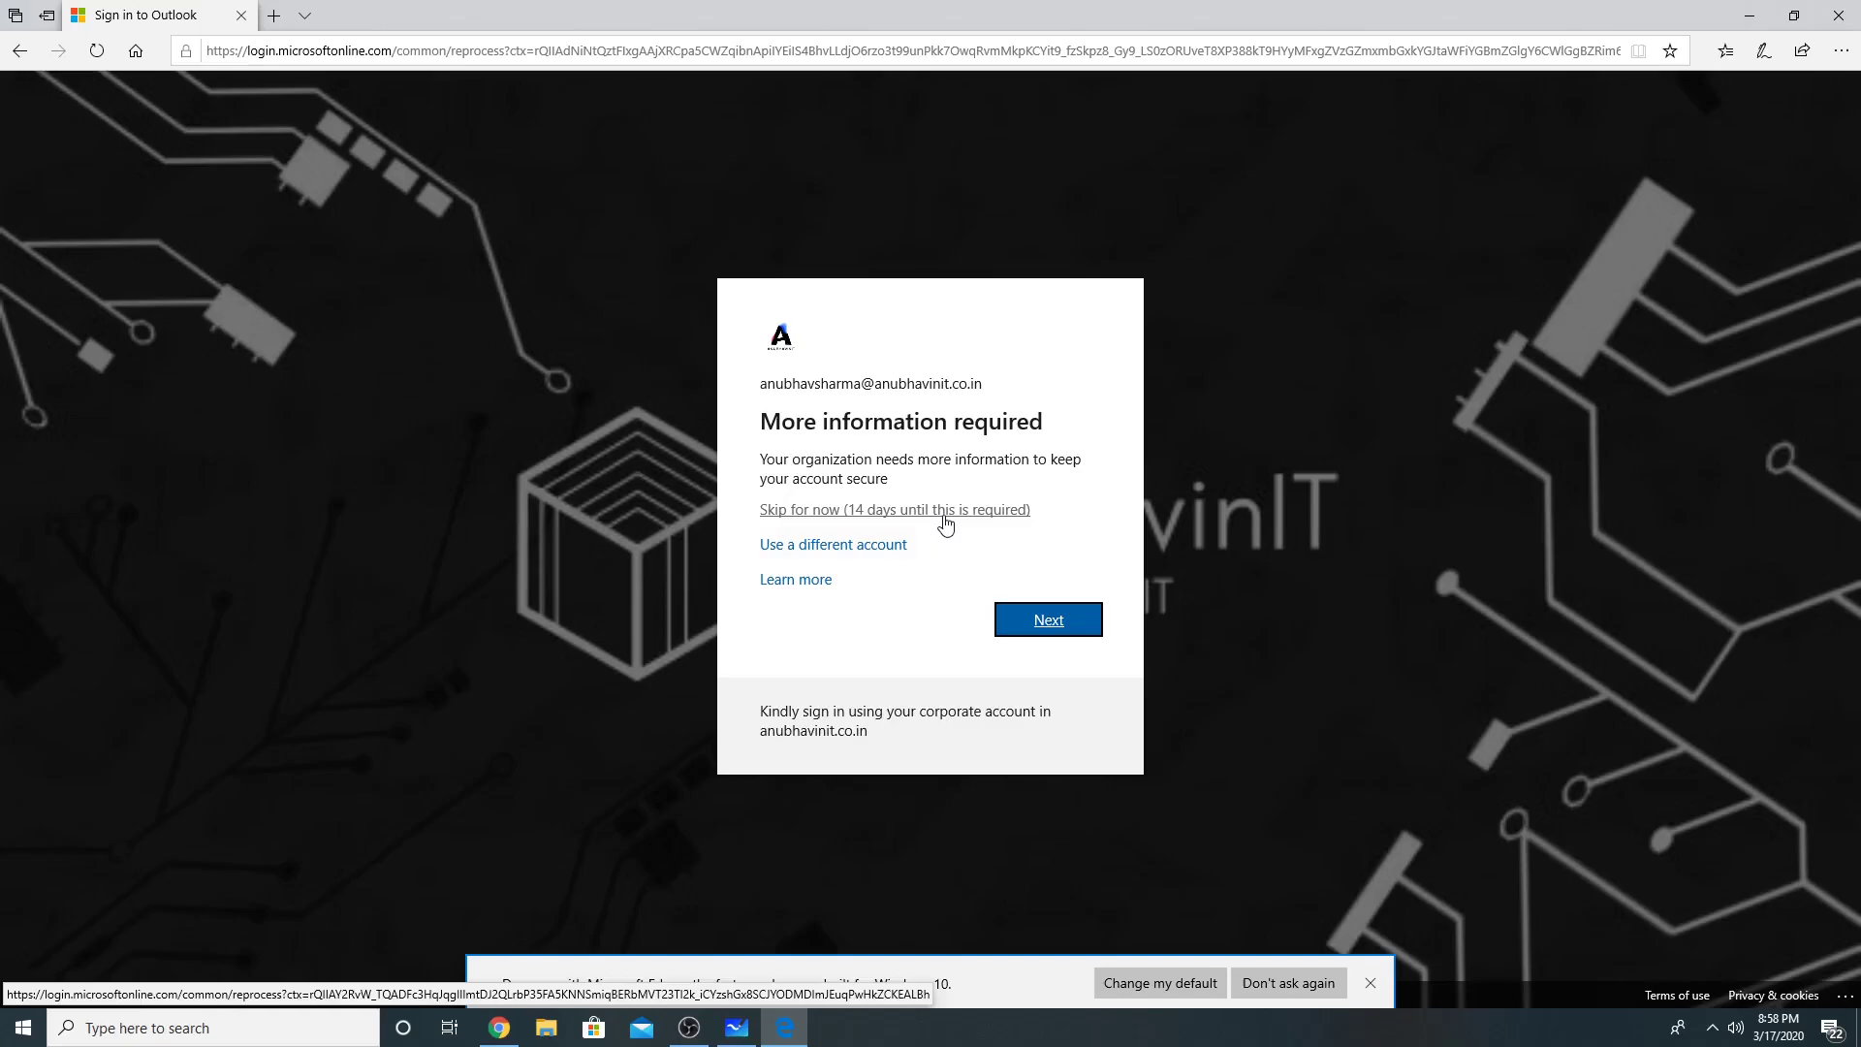
left_click(1047, 619)
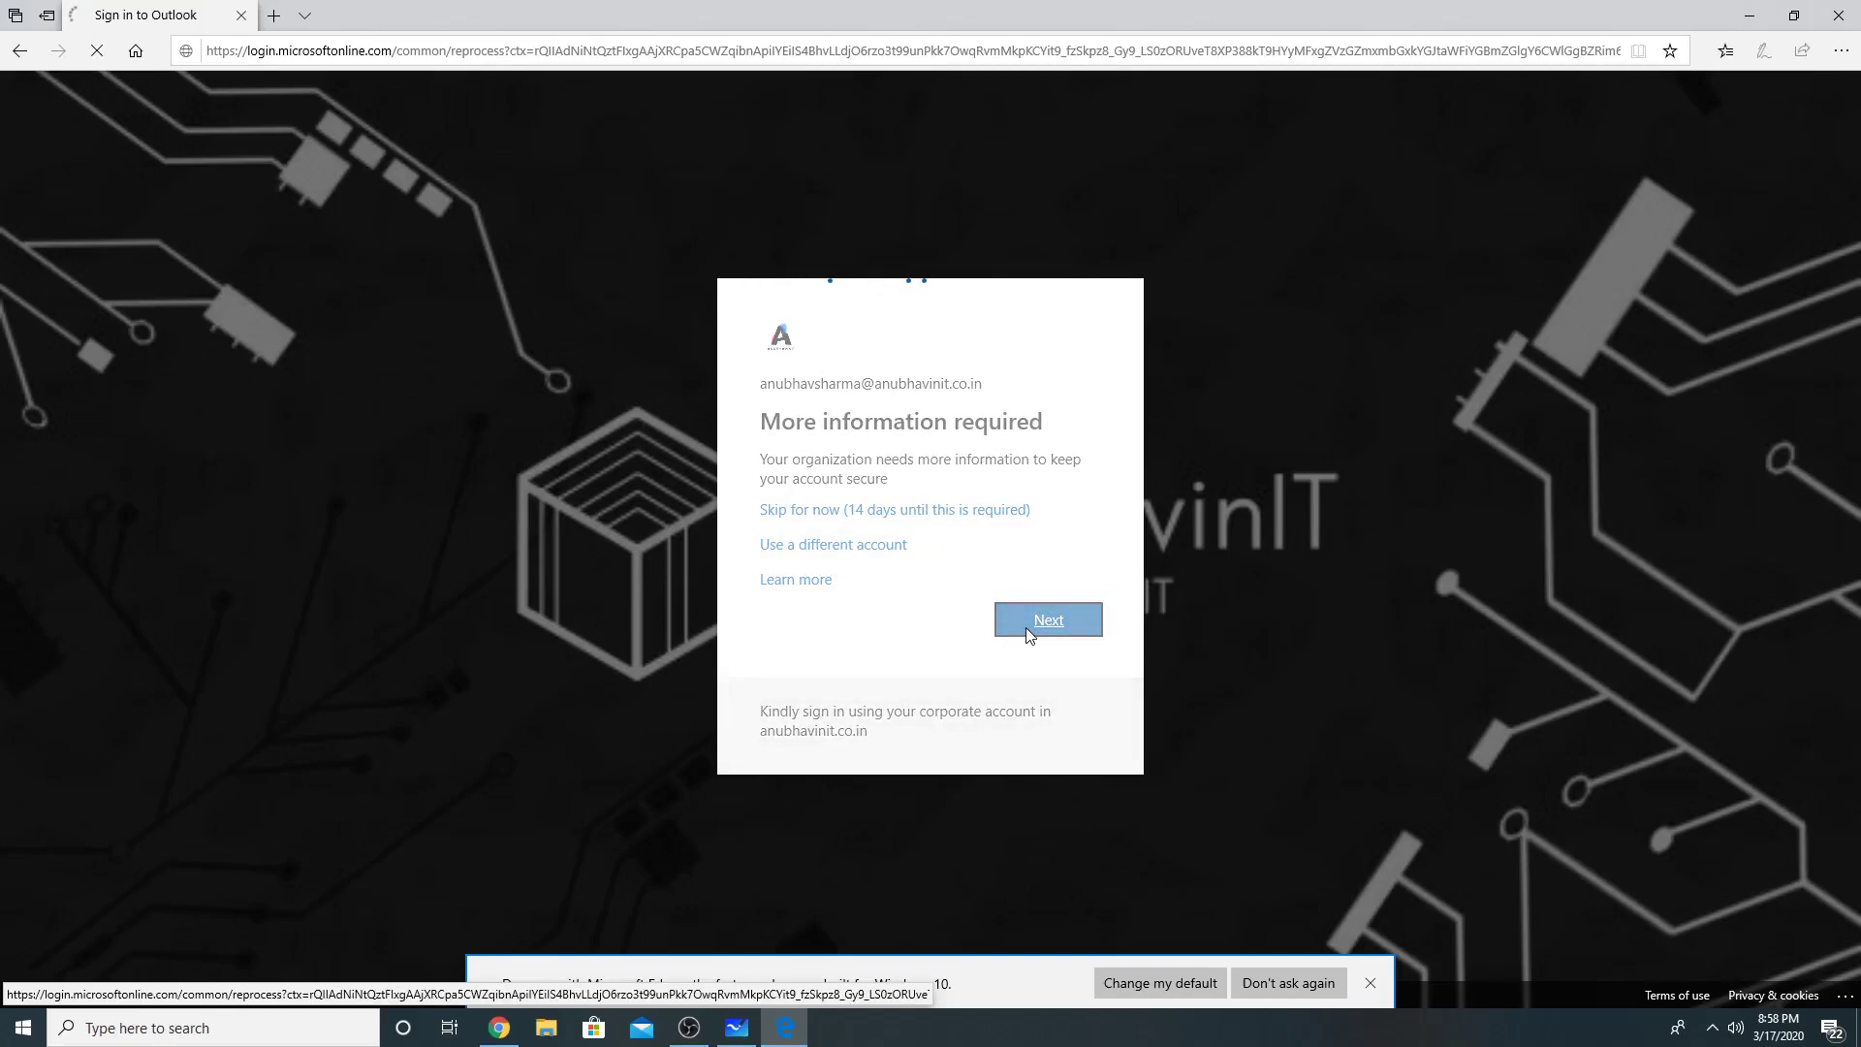
left_click(1047, 618)
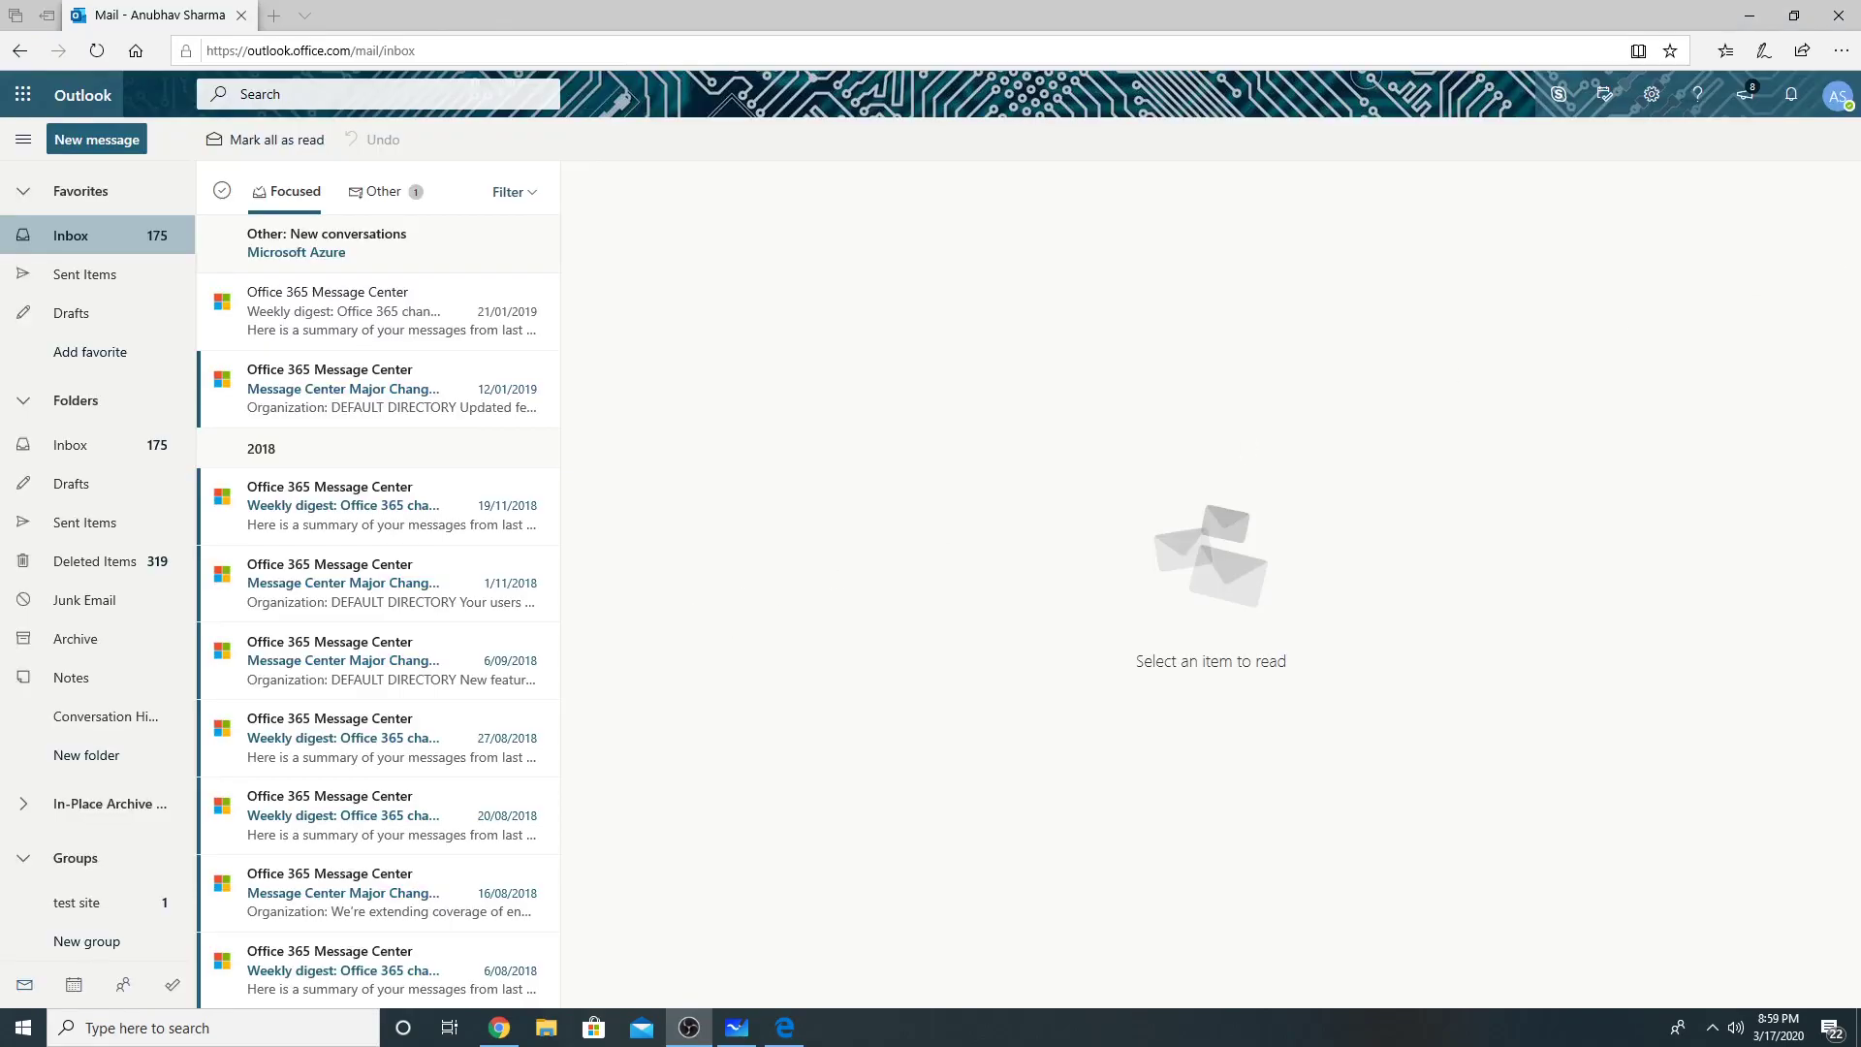
Step: Sign the test user's account out of Outlook
left_click(1840, 95)
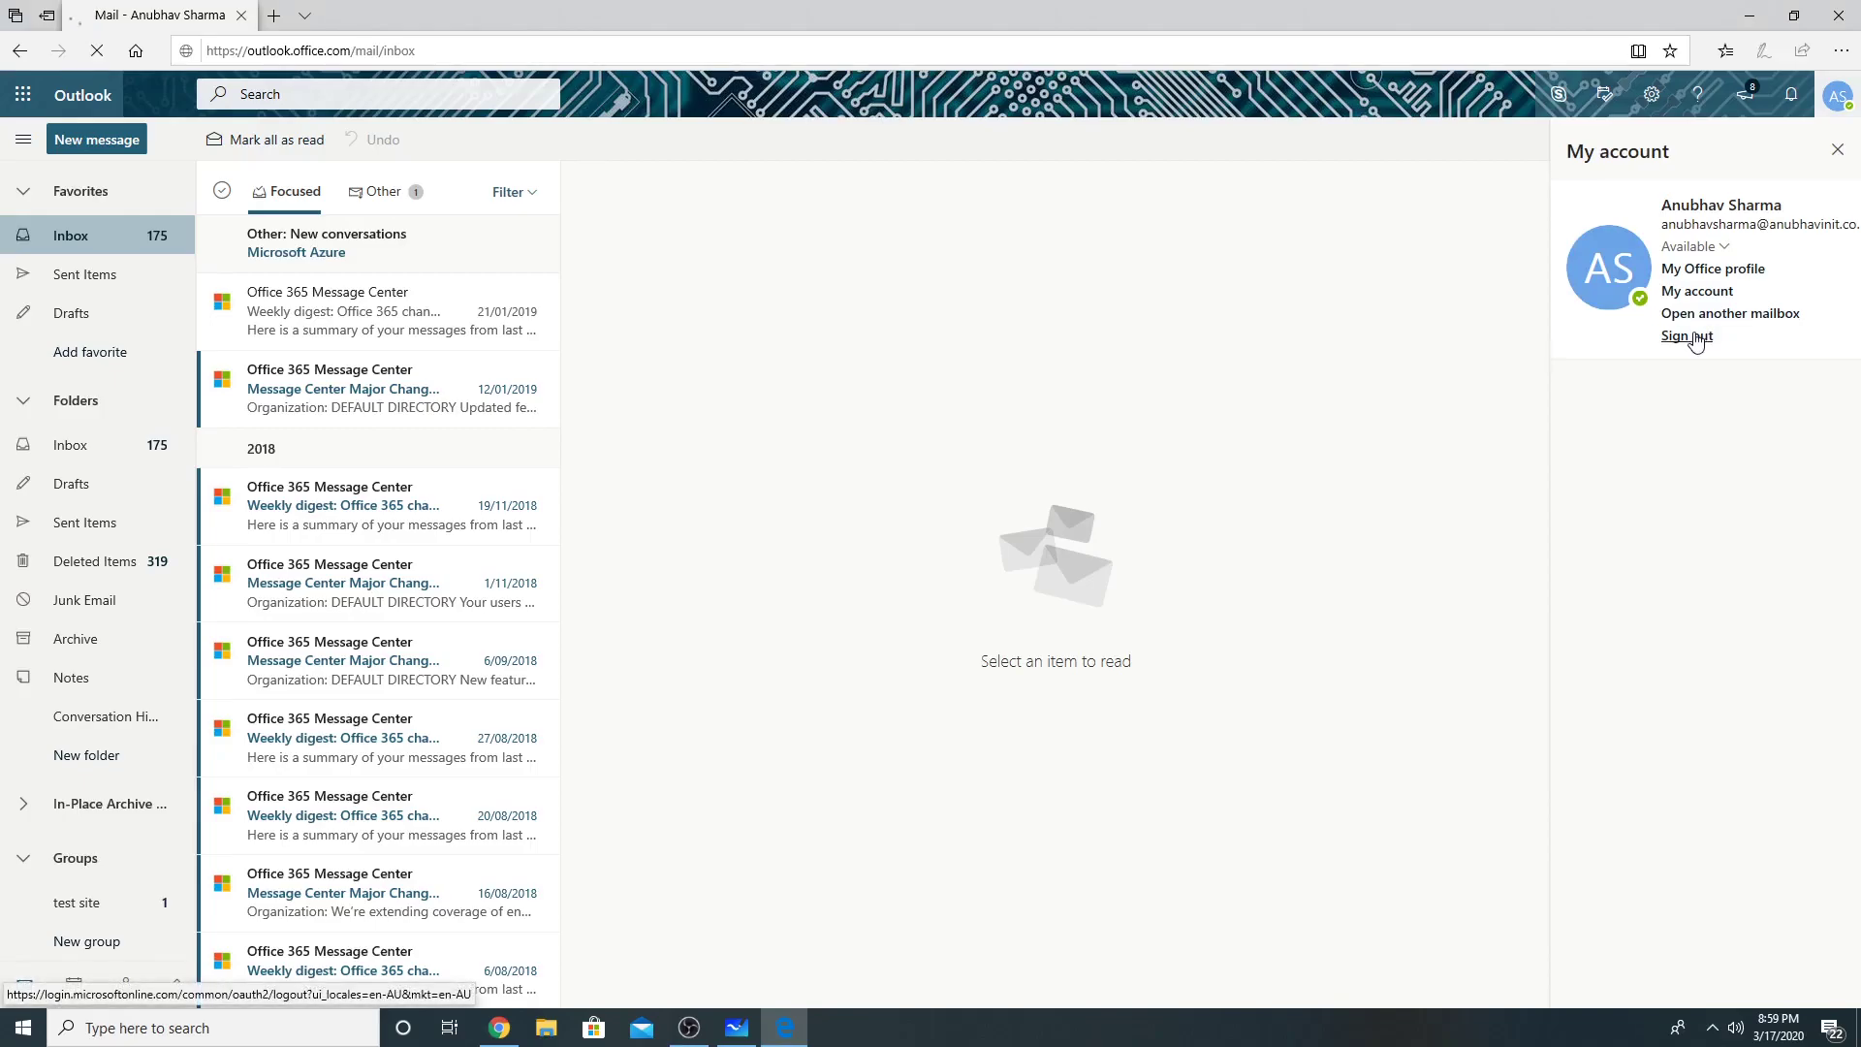
left_click(1685, 337)
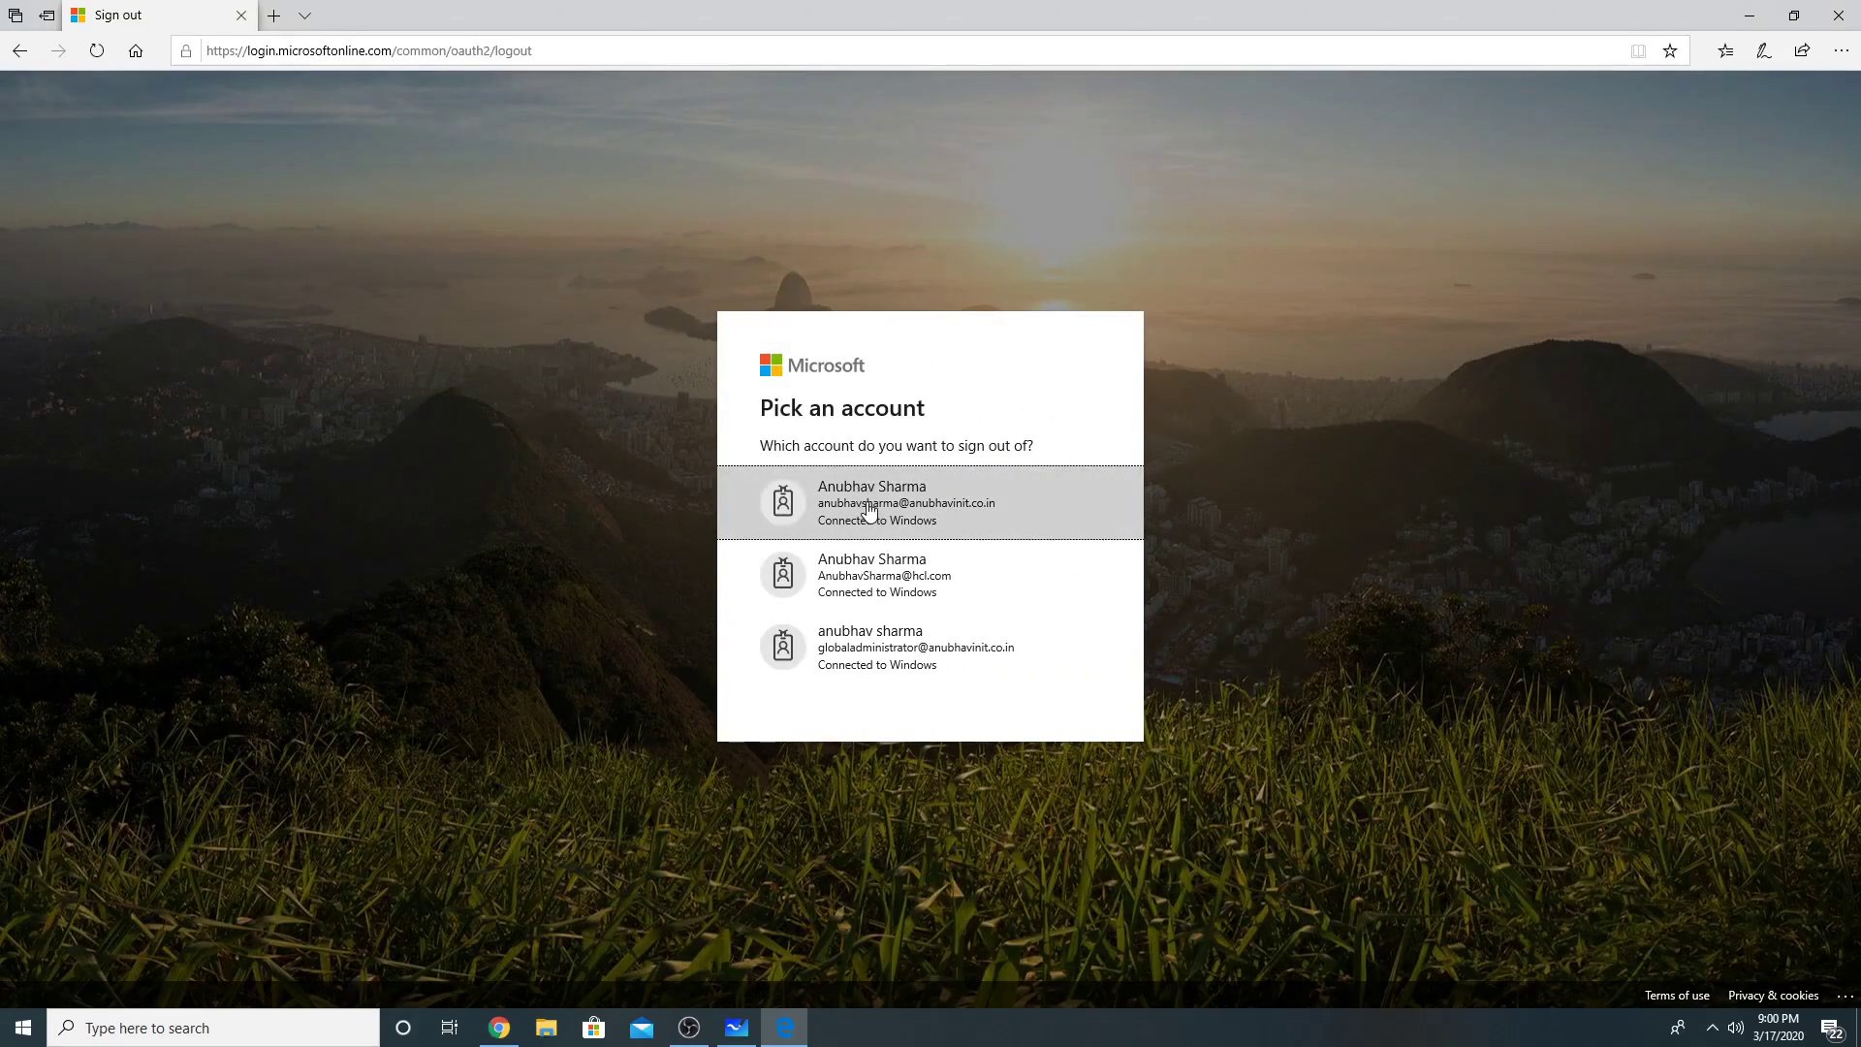
left_click(905, 502)
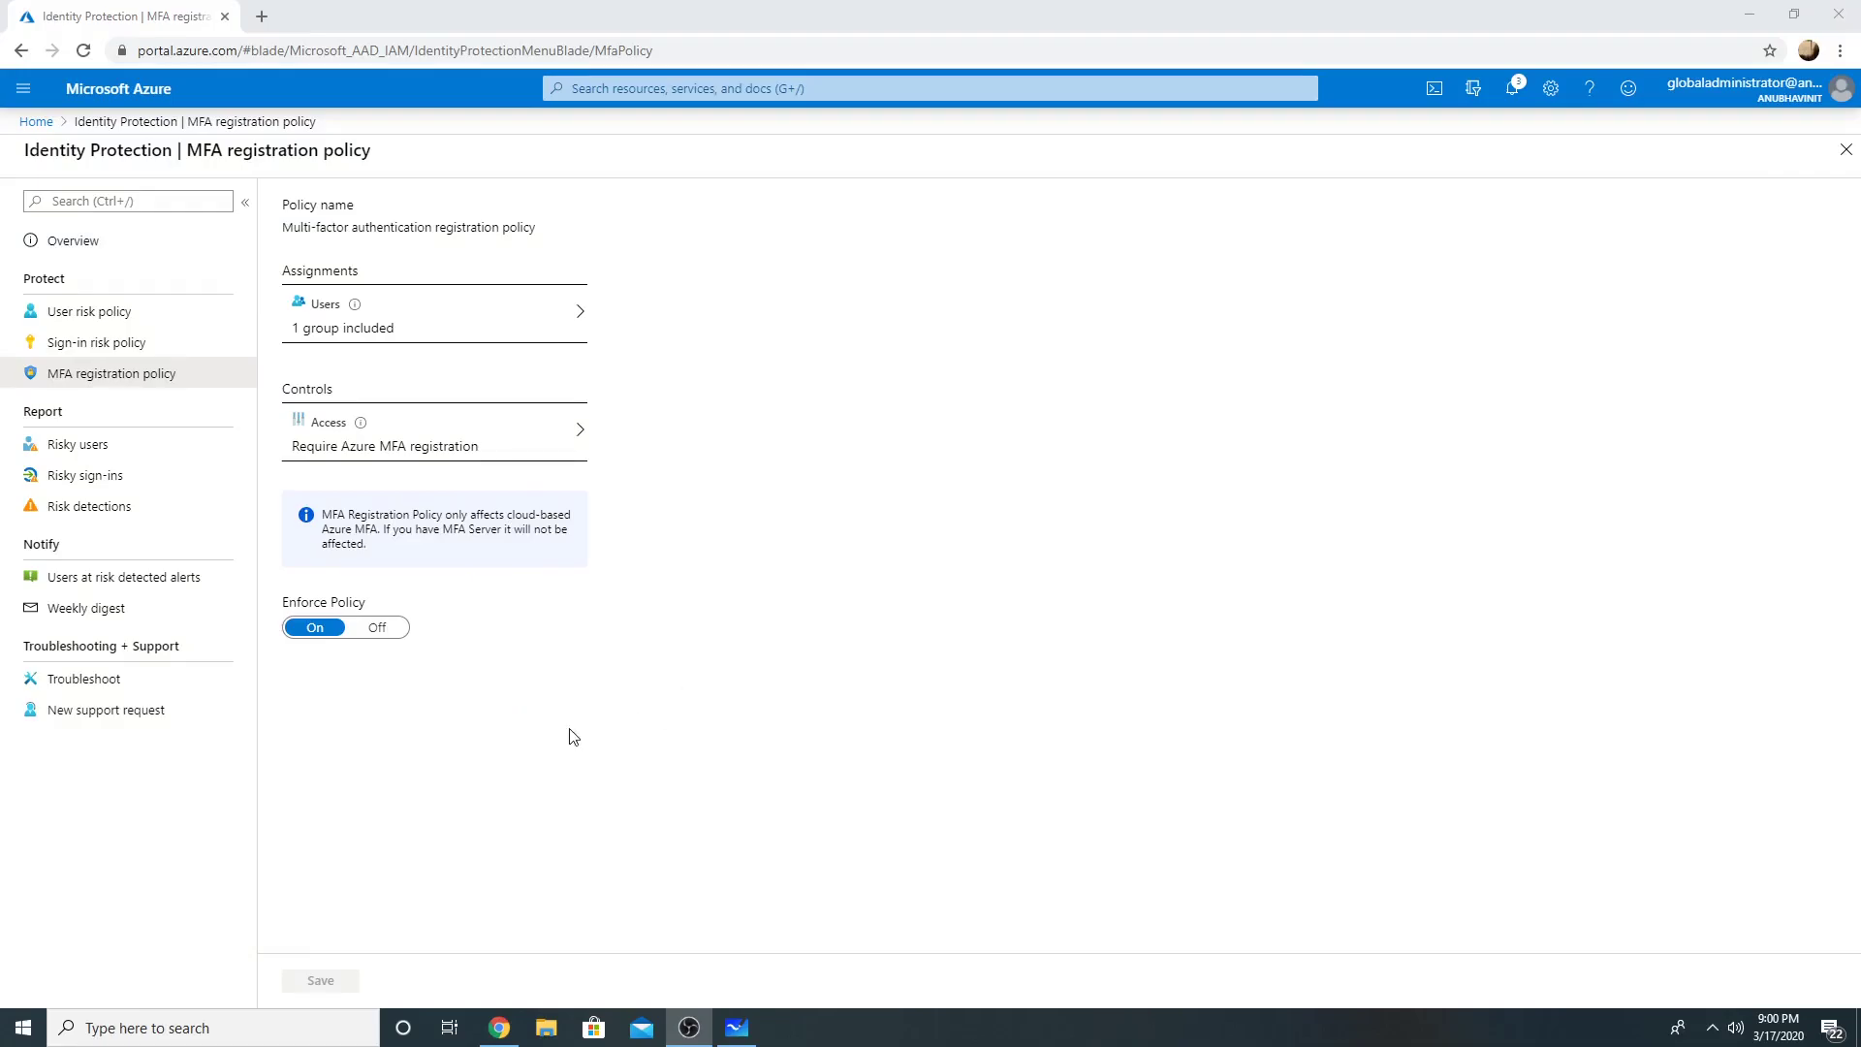
mouse_move(95, 342)
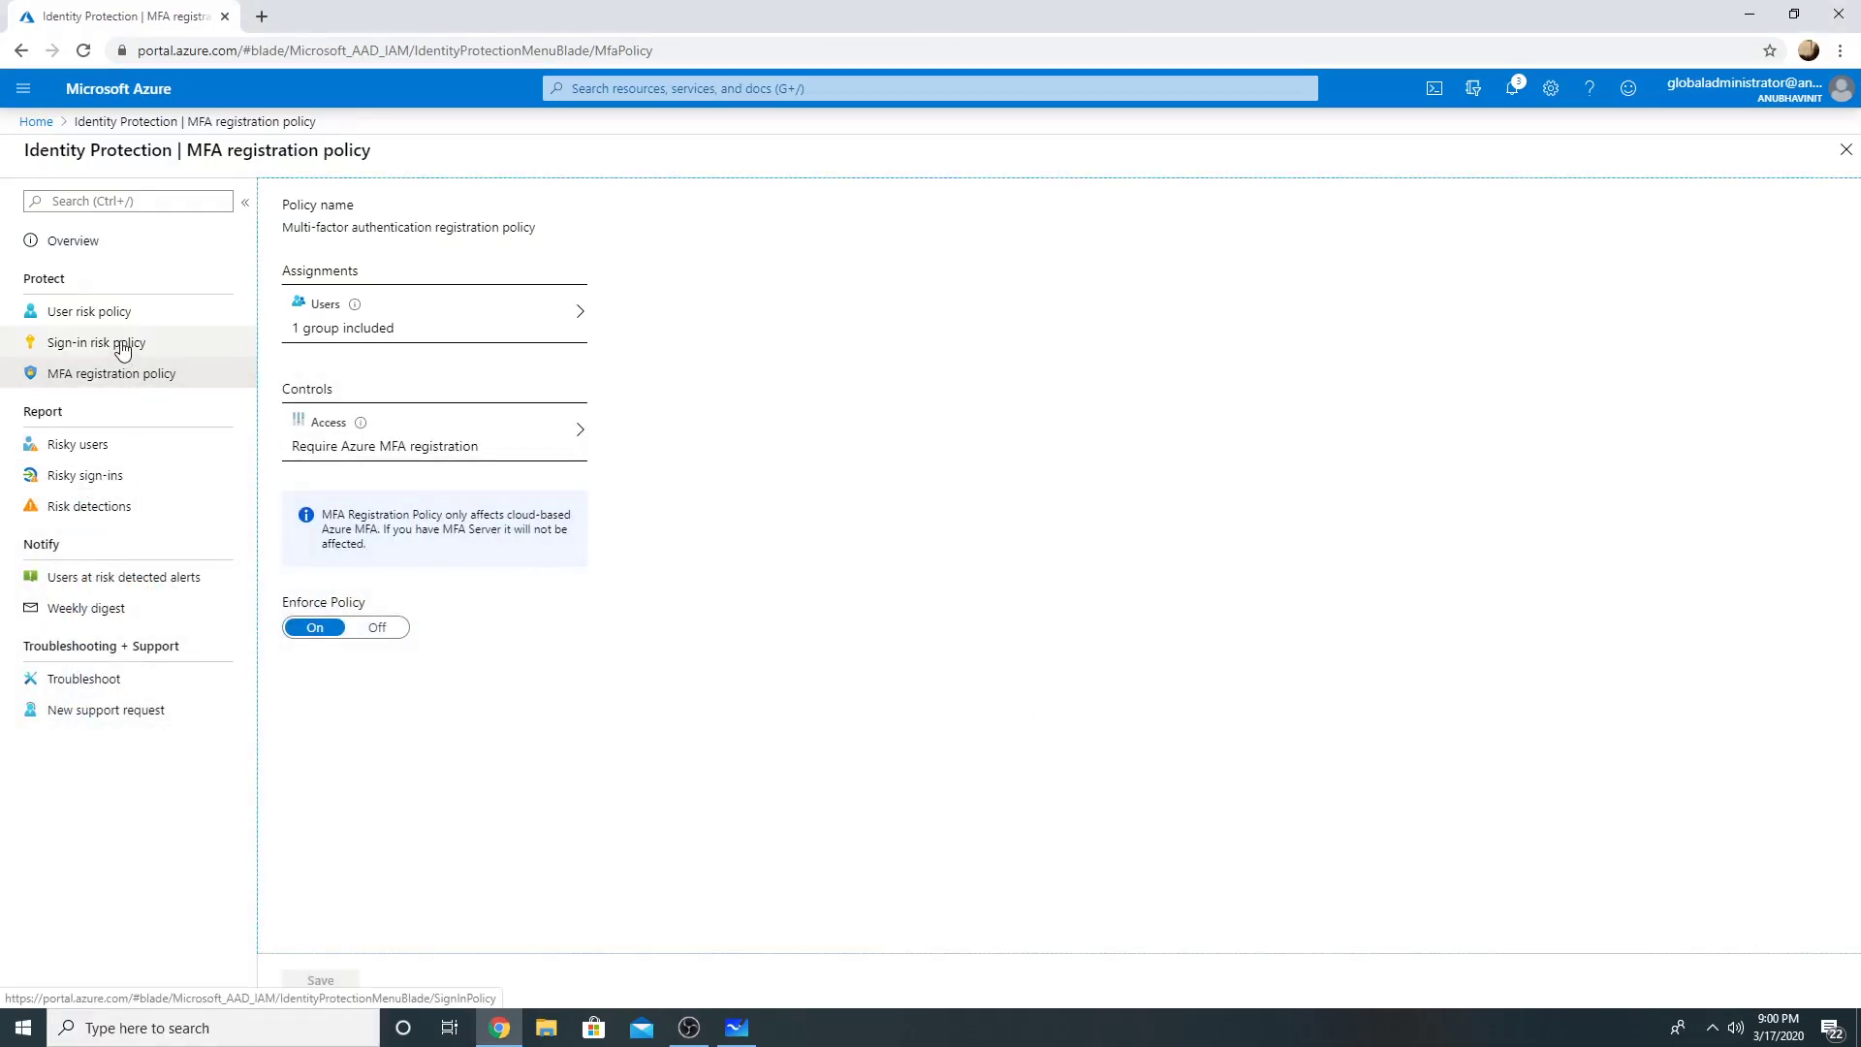
Step: Assign the sign-in risk policy to the _intune Users group
left_click(95, 342)
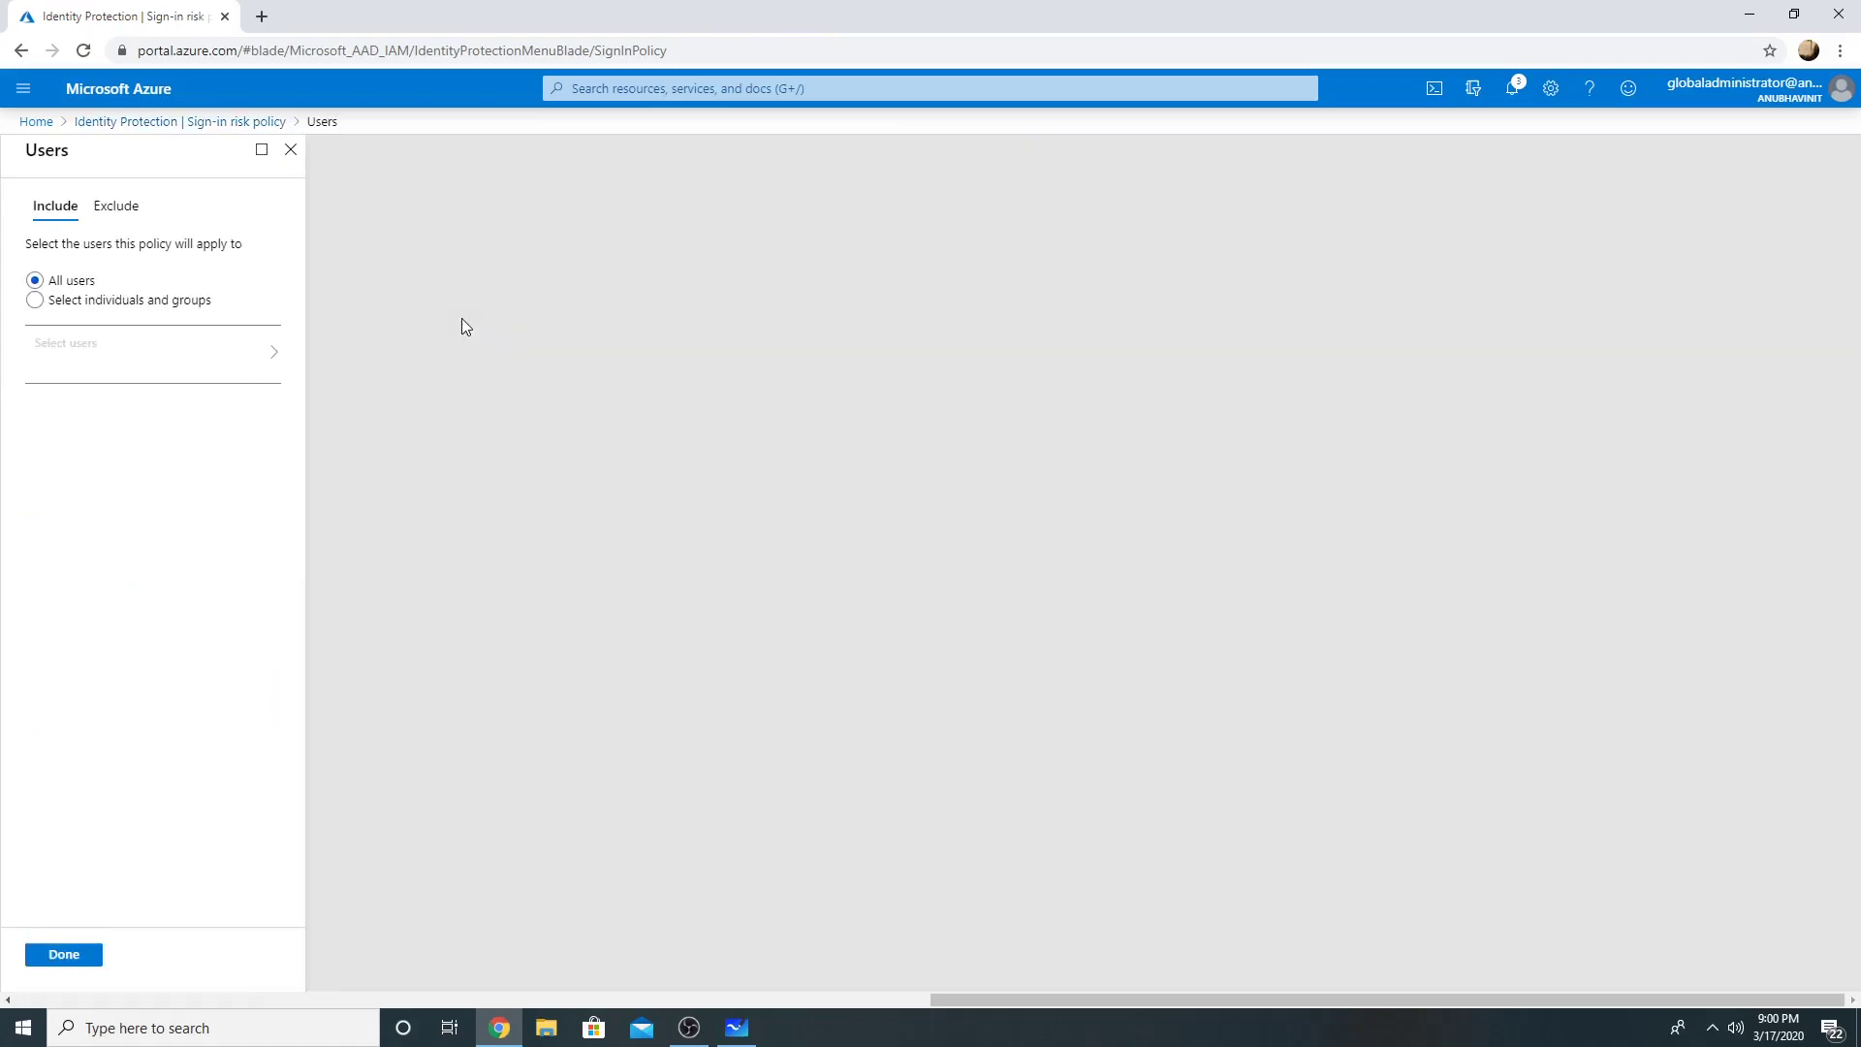
left_click(35, 300)
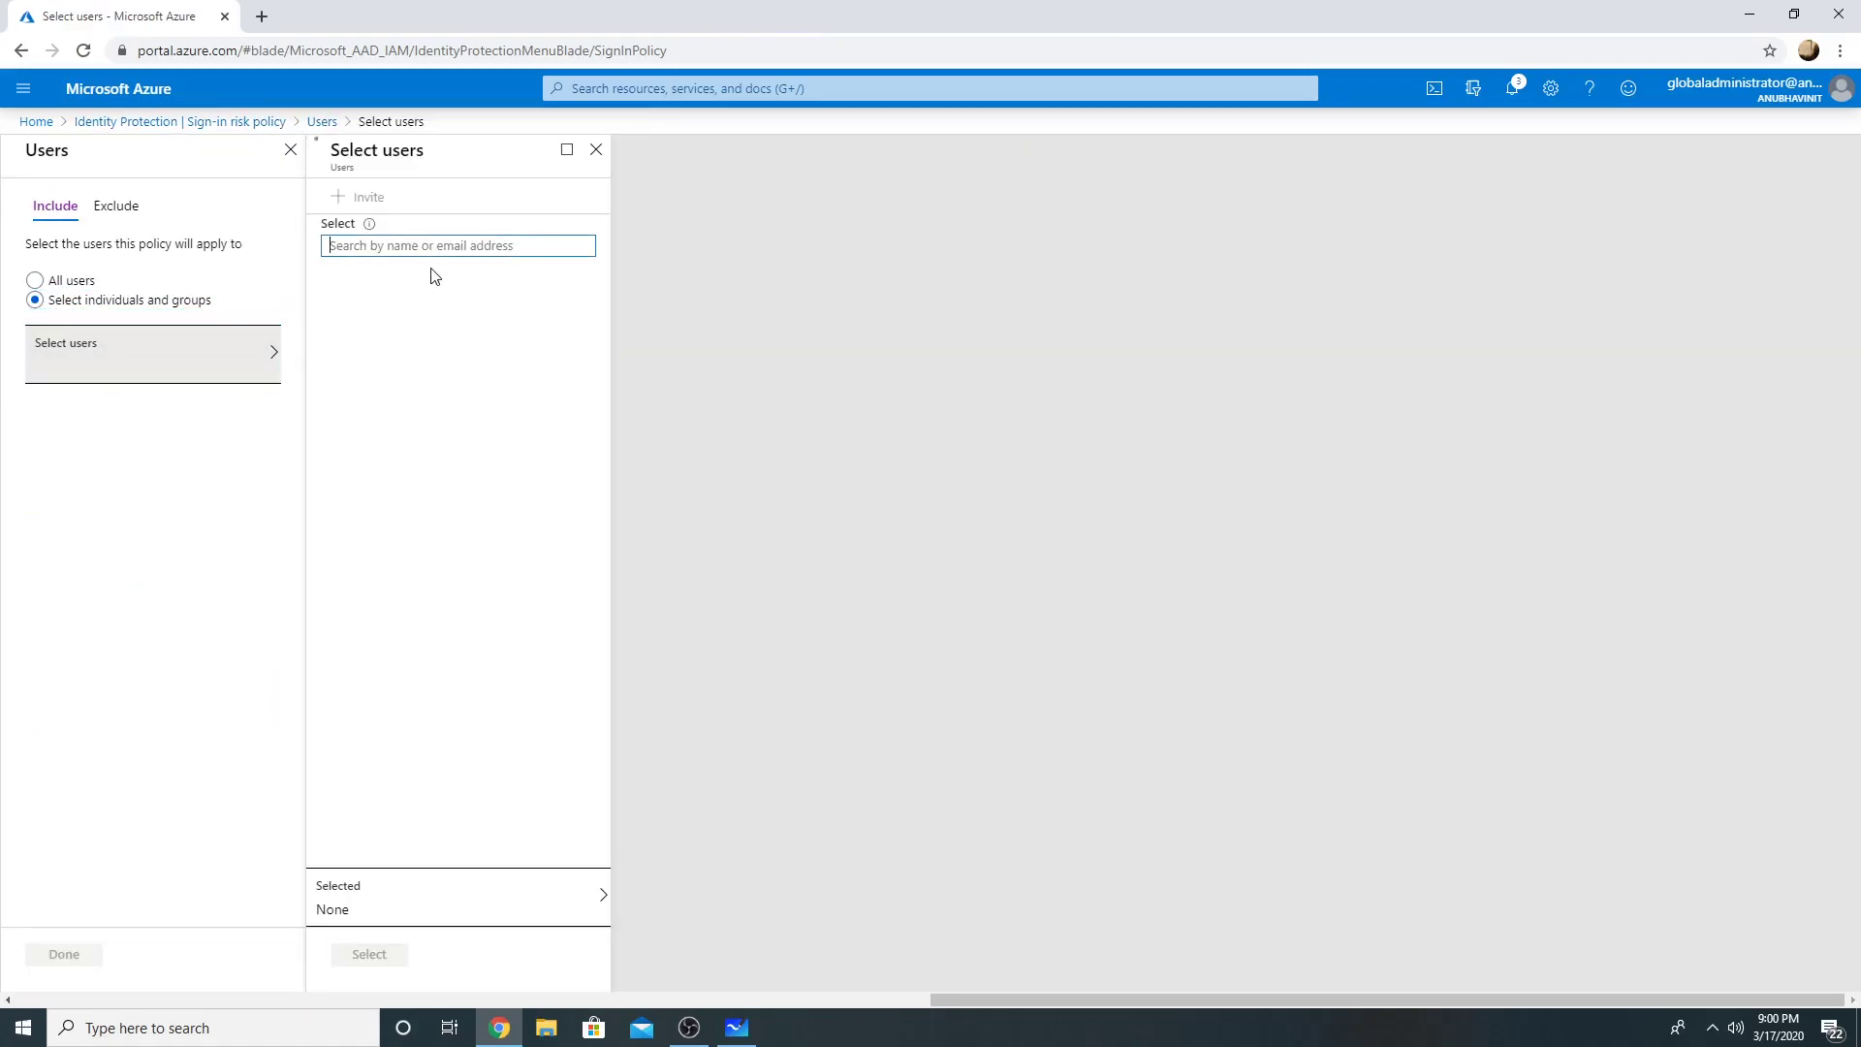
type("_intu")
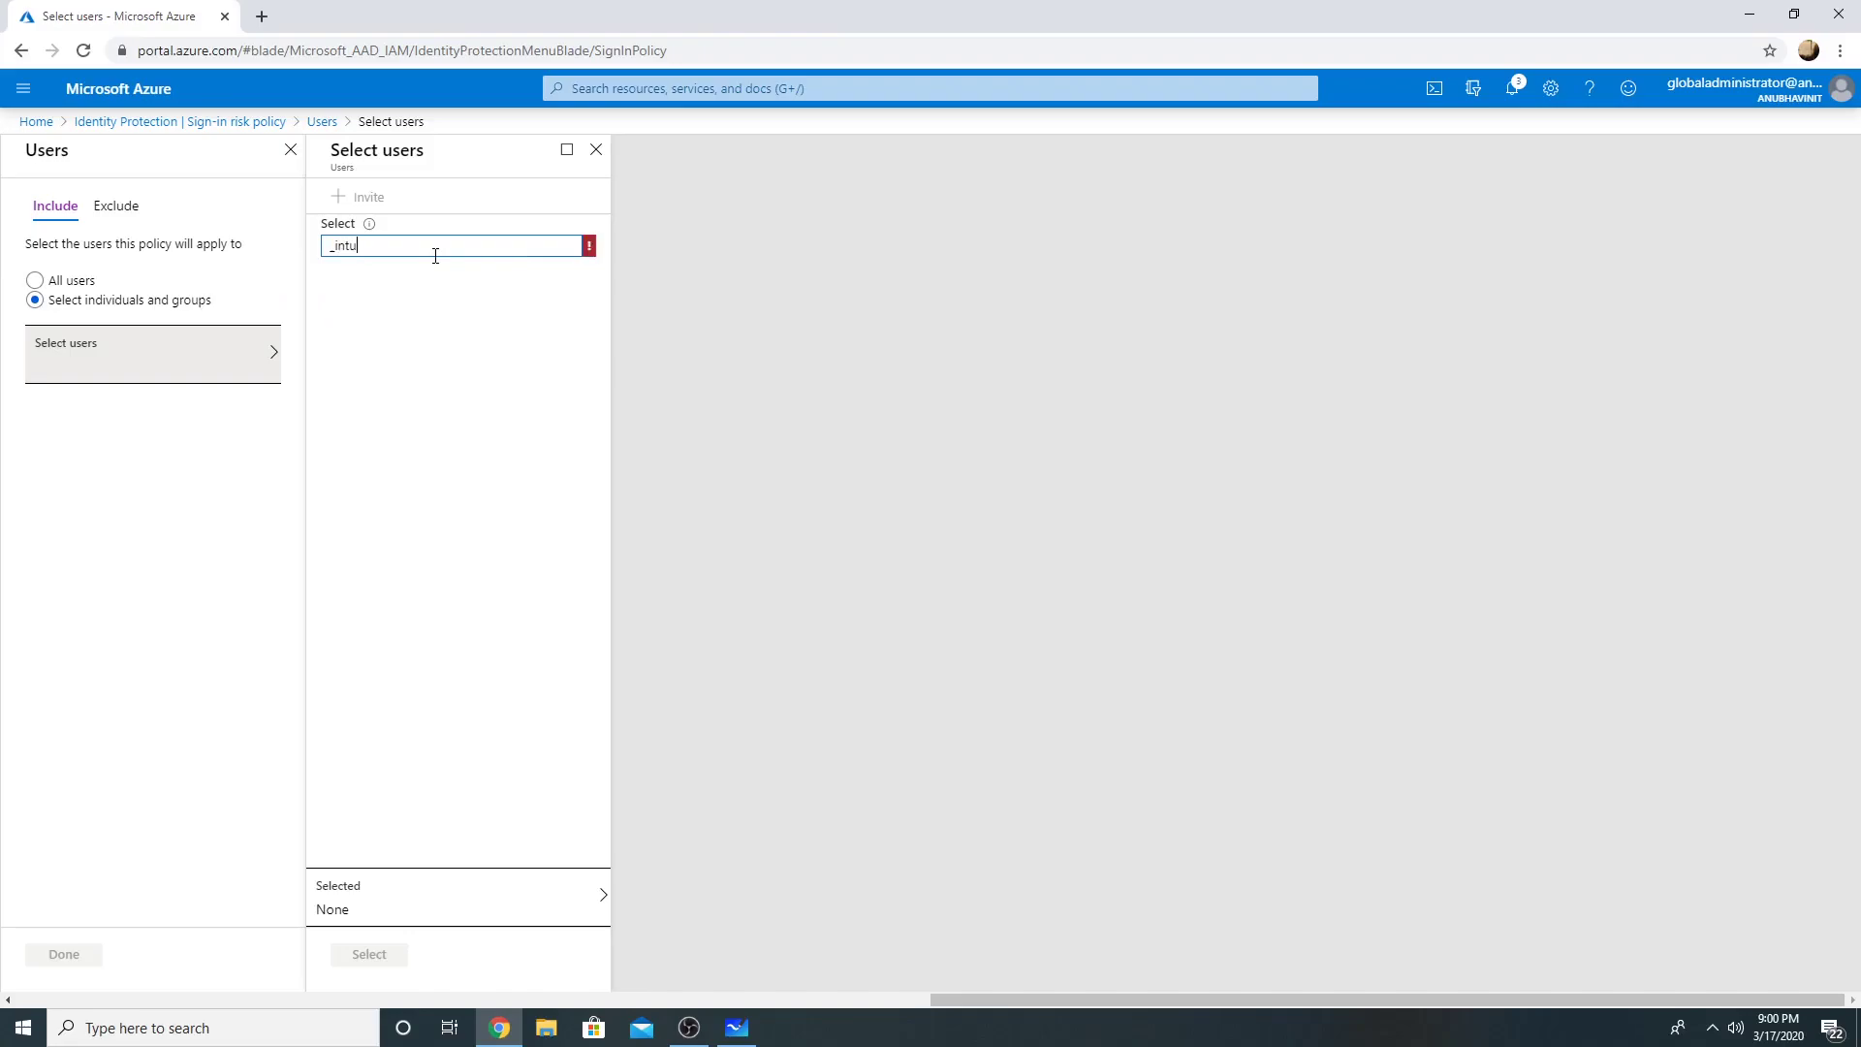
type("ne")
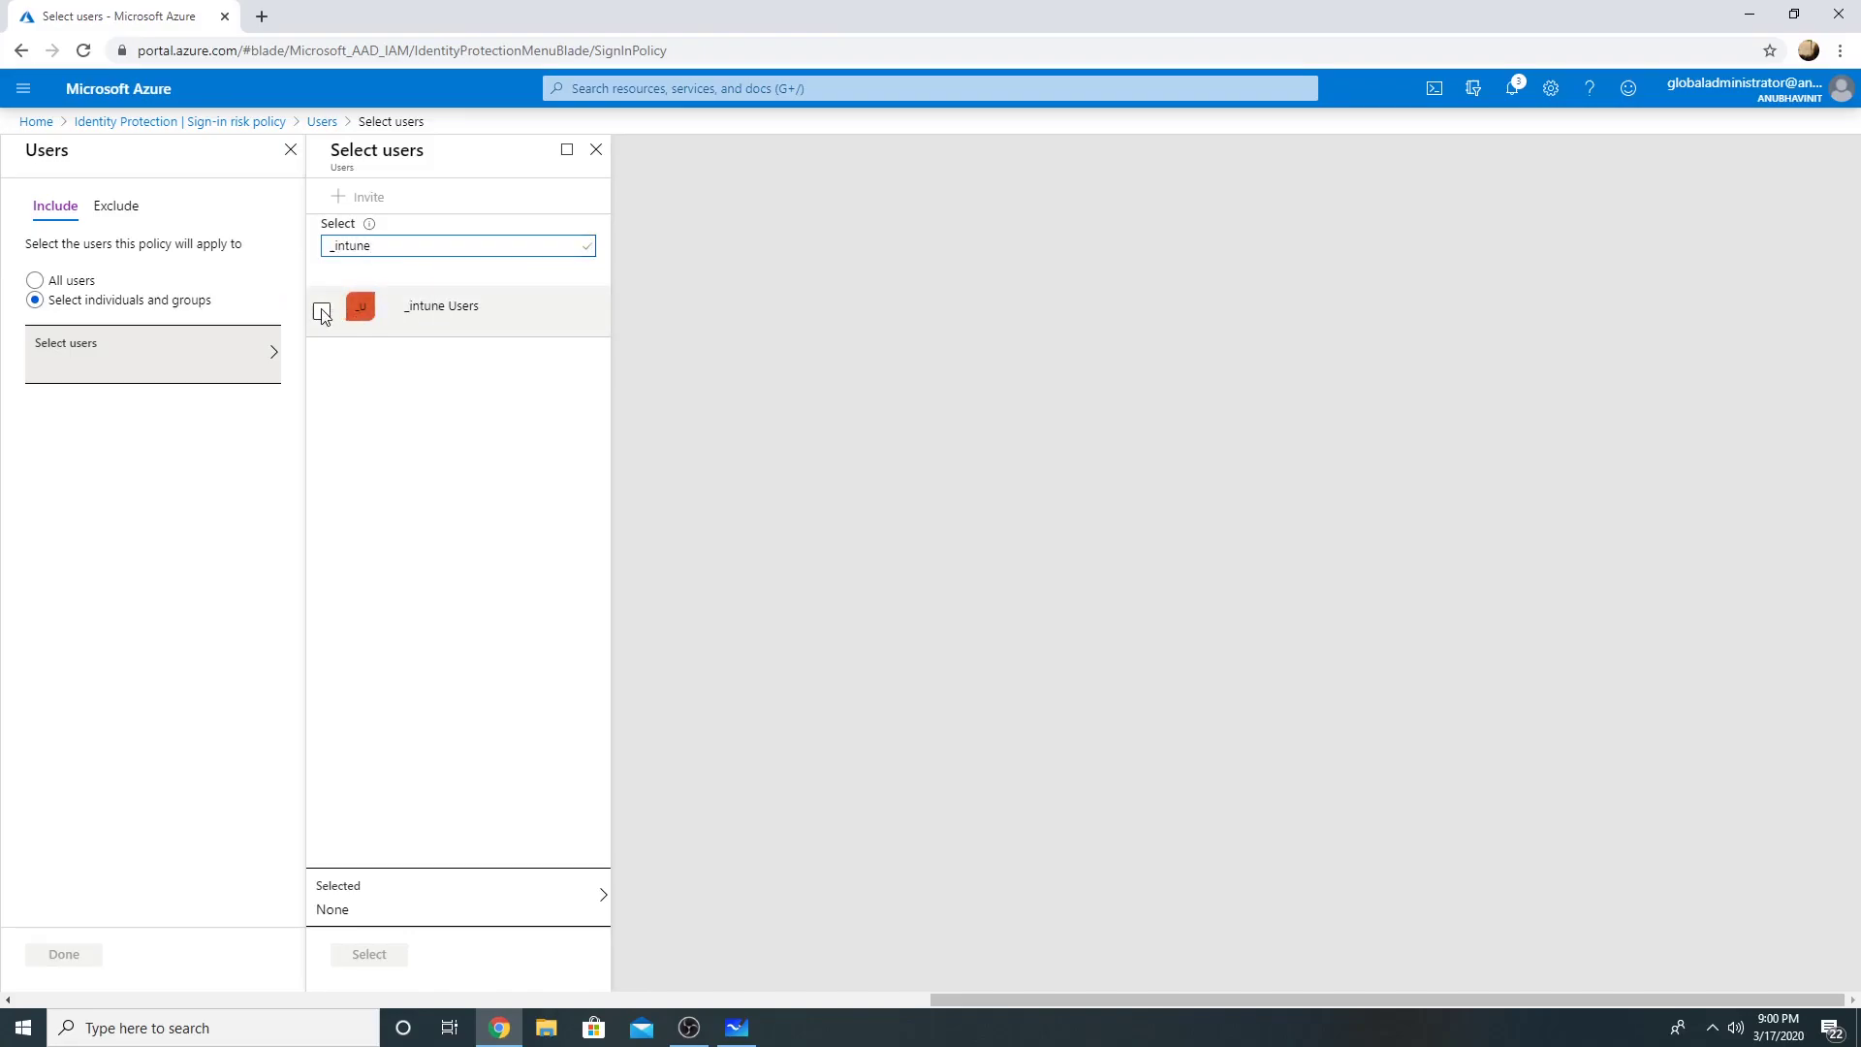
left_click(369, 952)
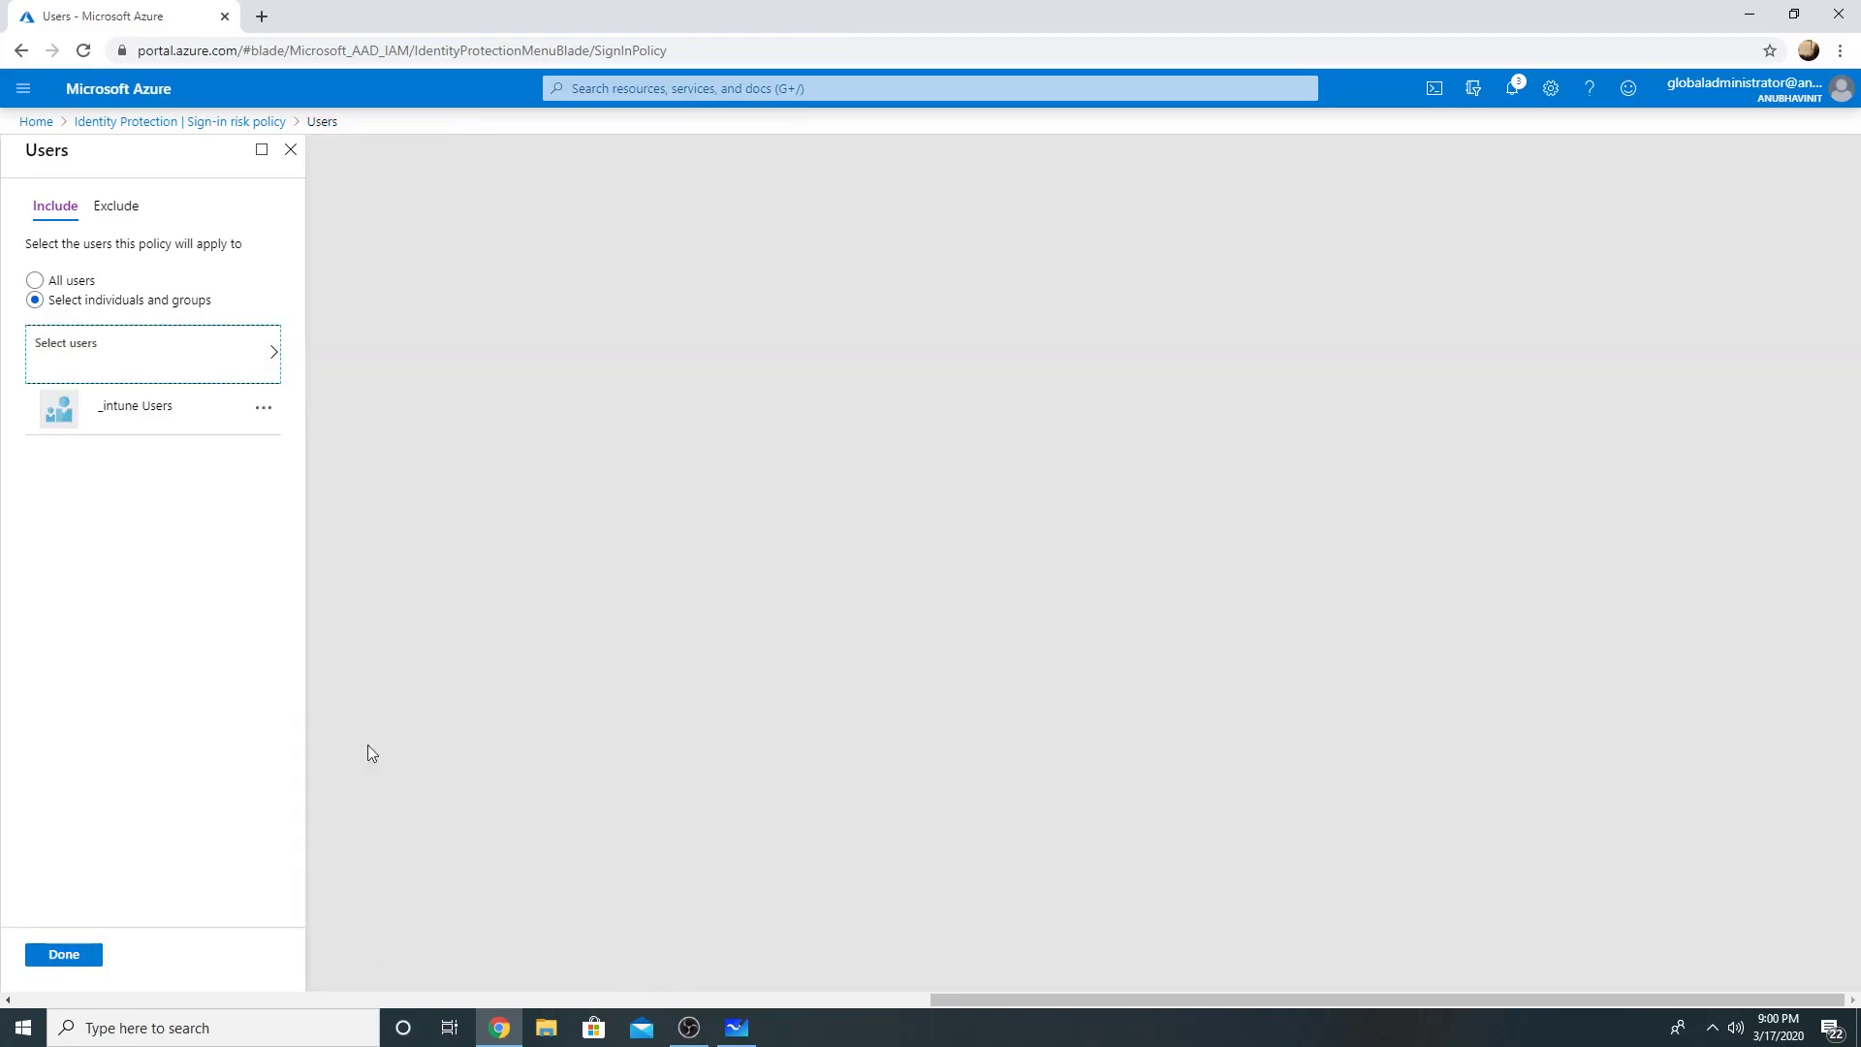
left_click(63, 953)
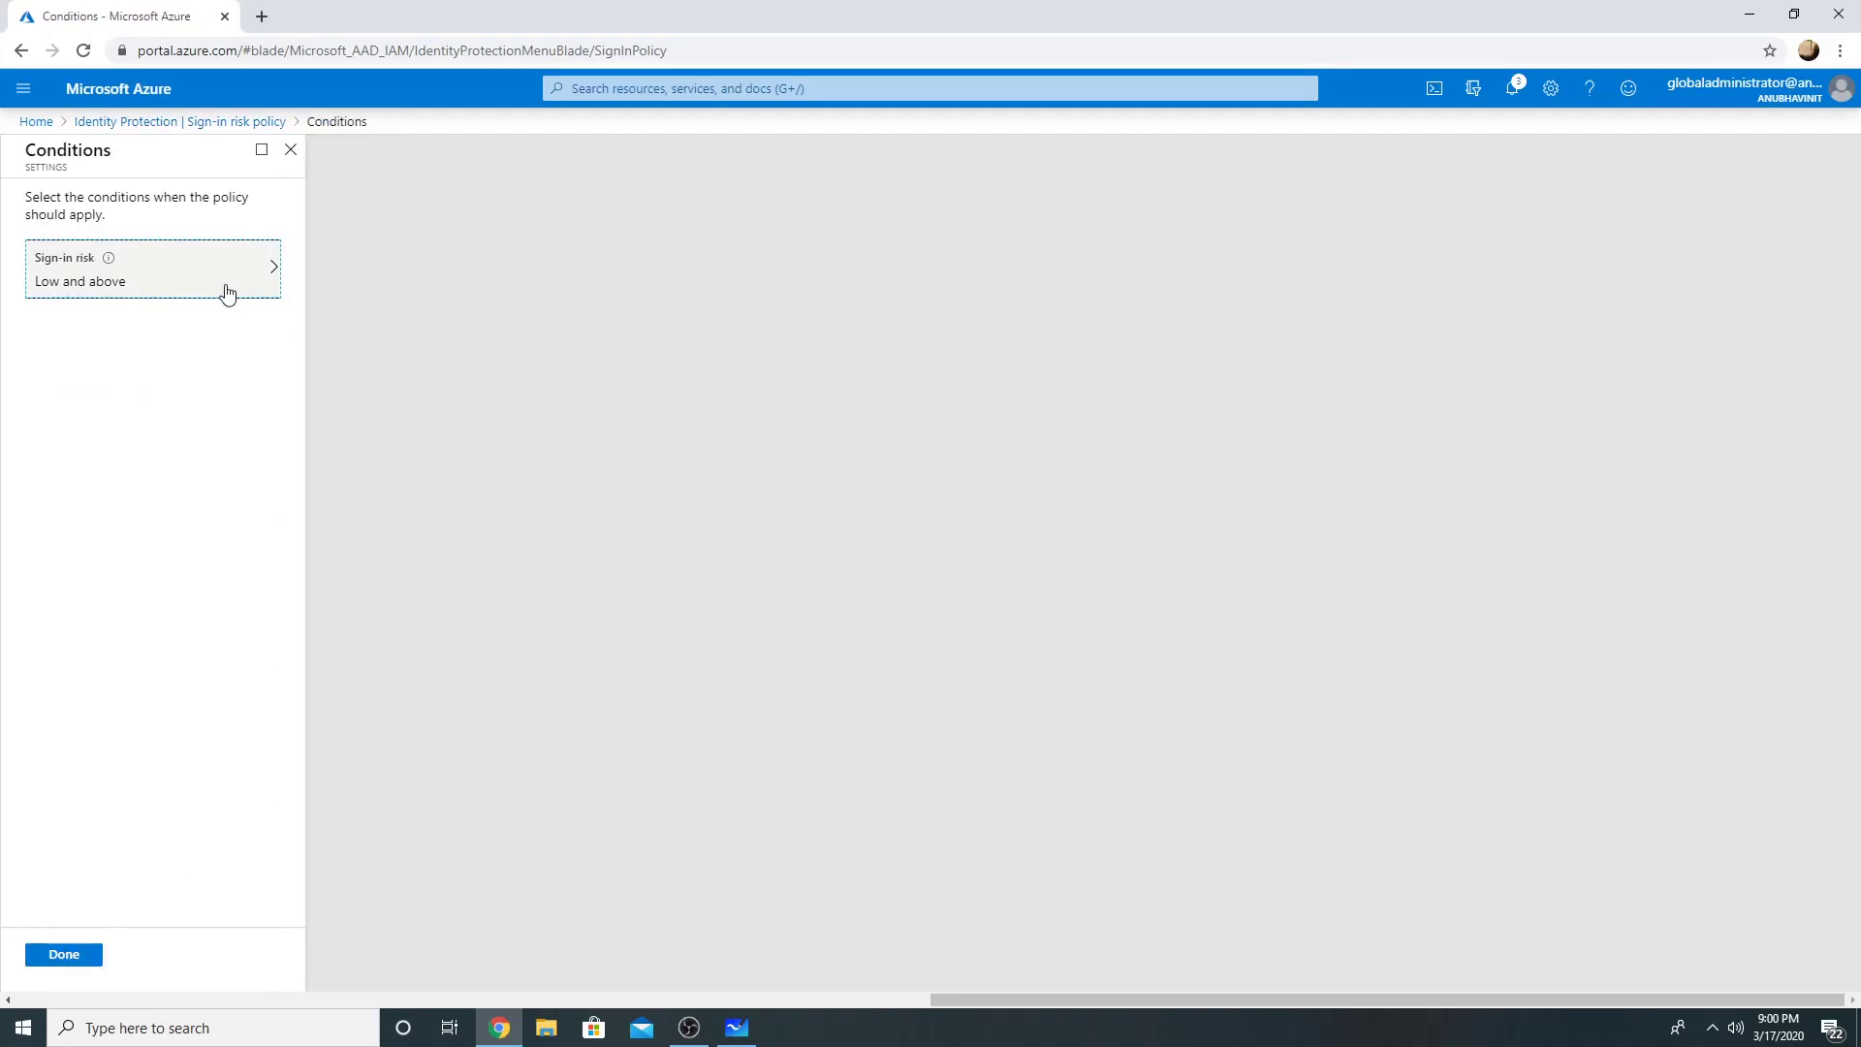
Step: Set the policy's sign-in risk condition to Low and above
left_click(152, 267)
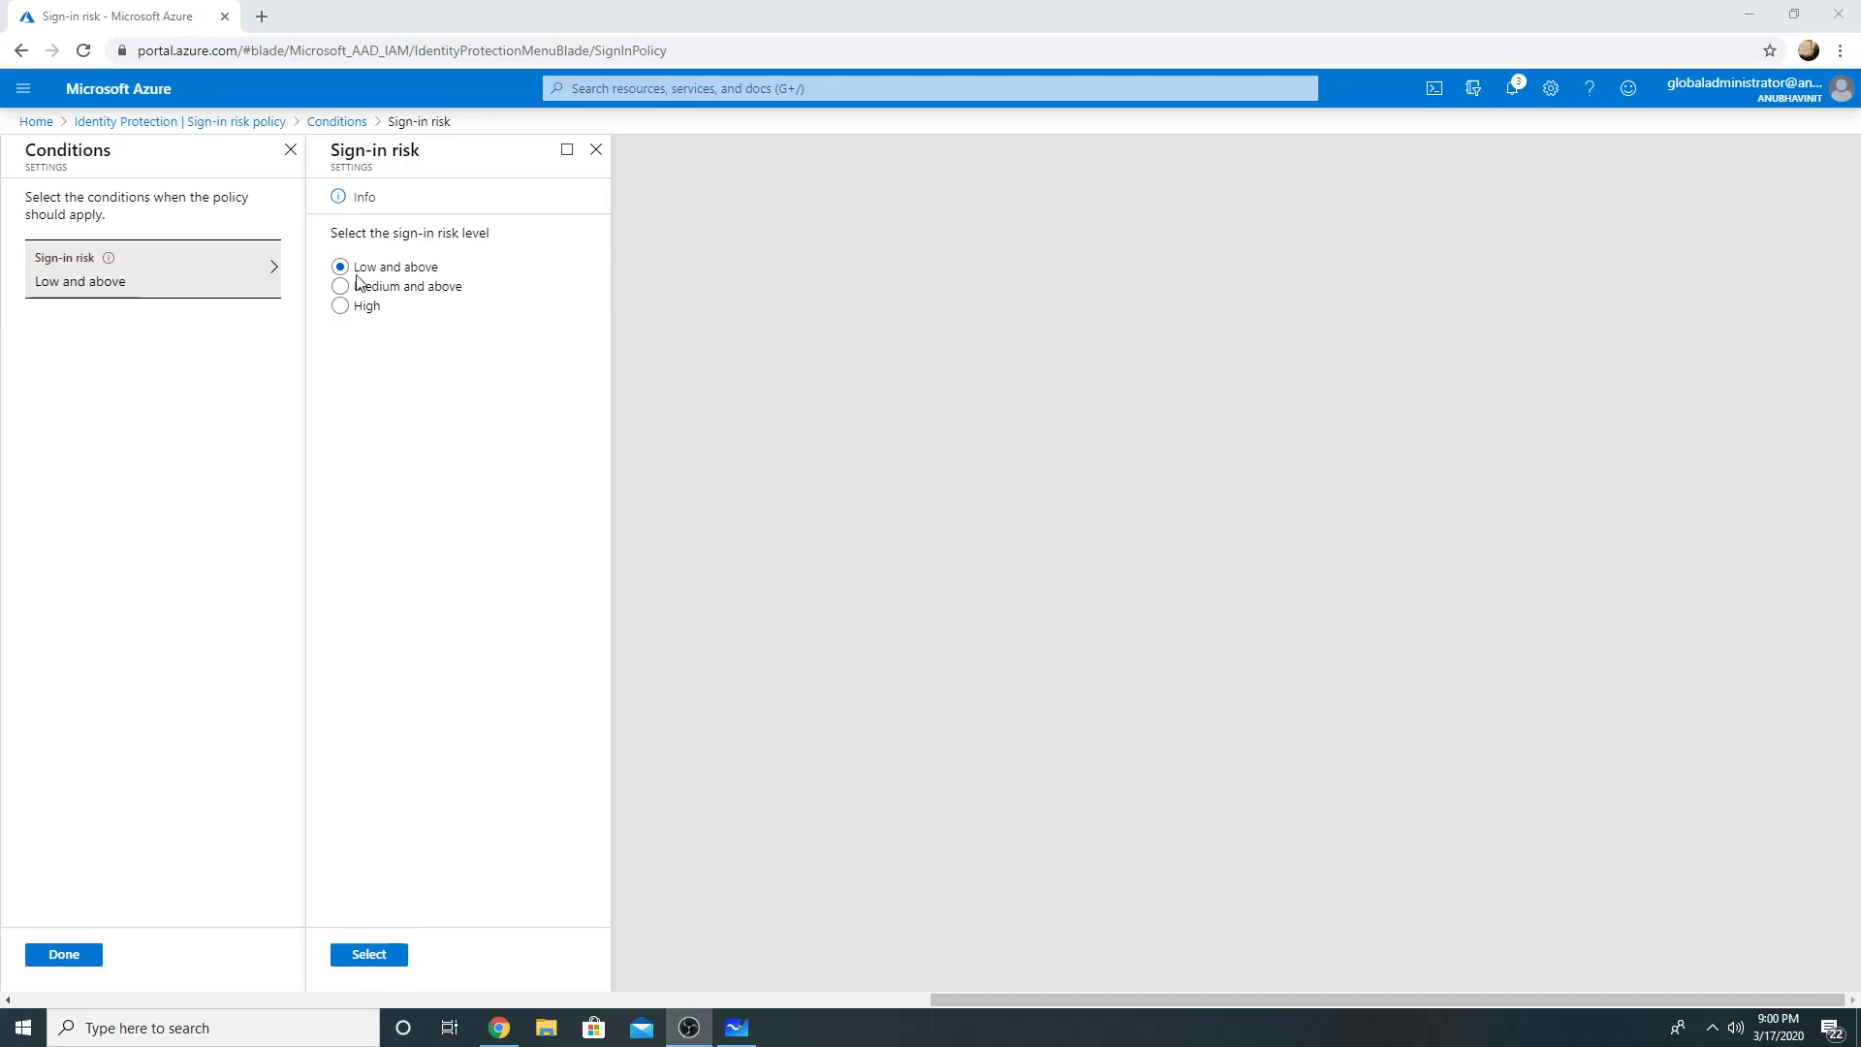
left_click(368, 954)
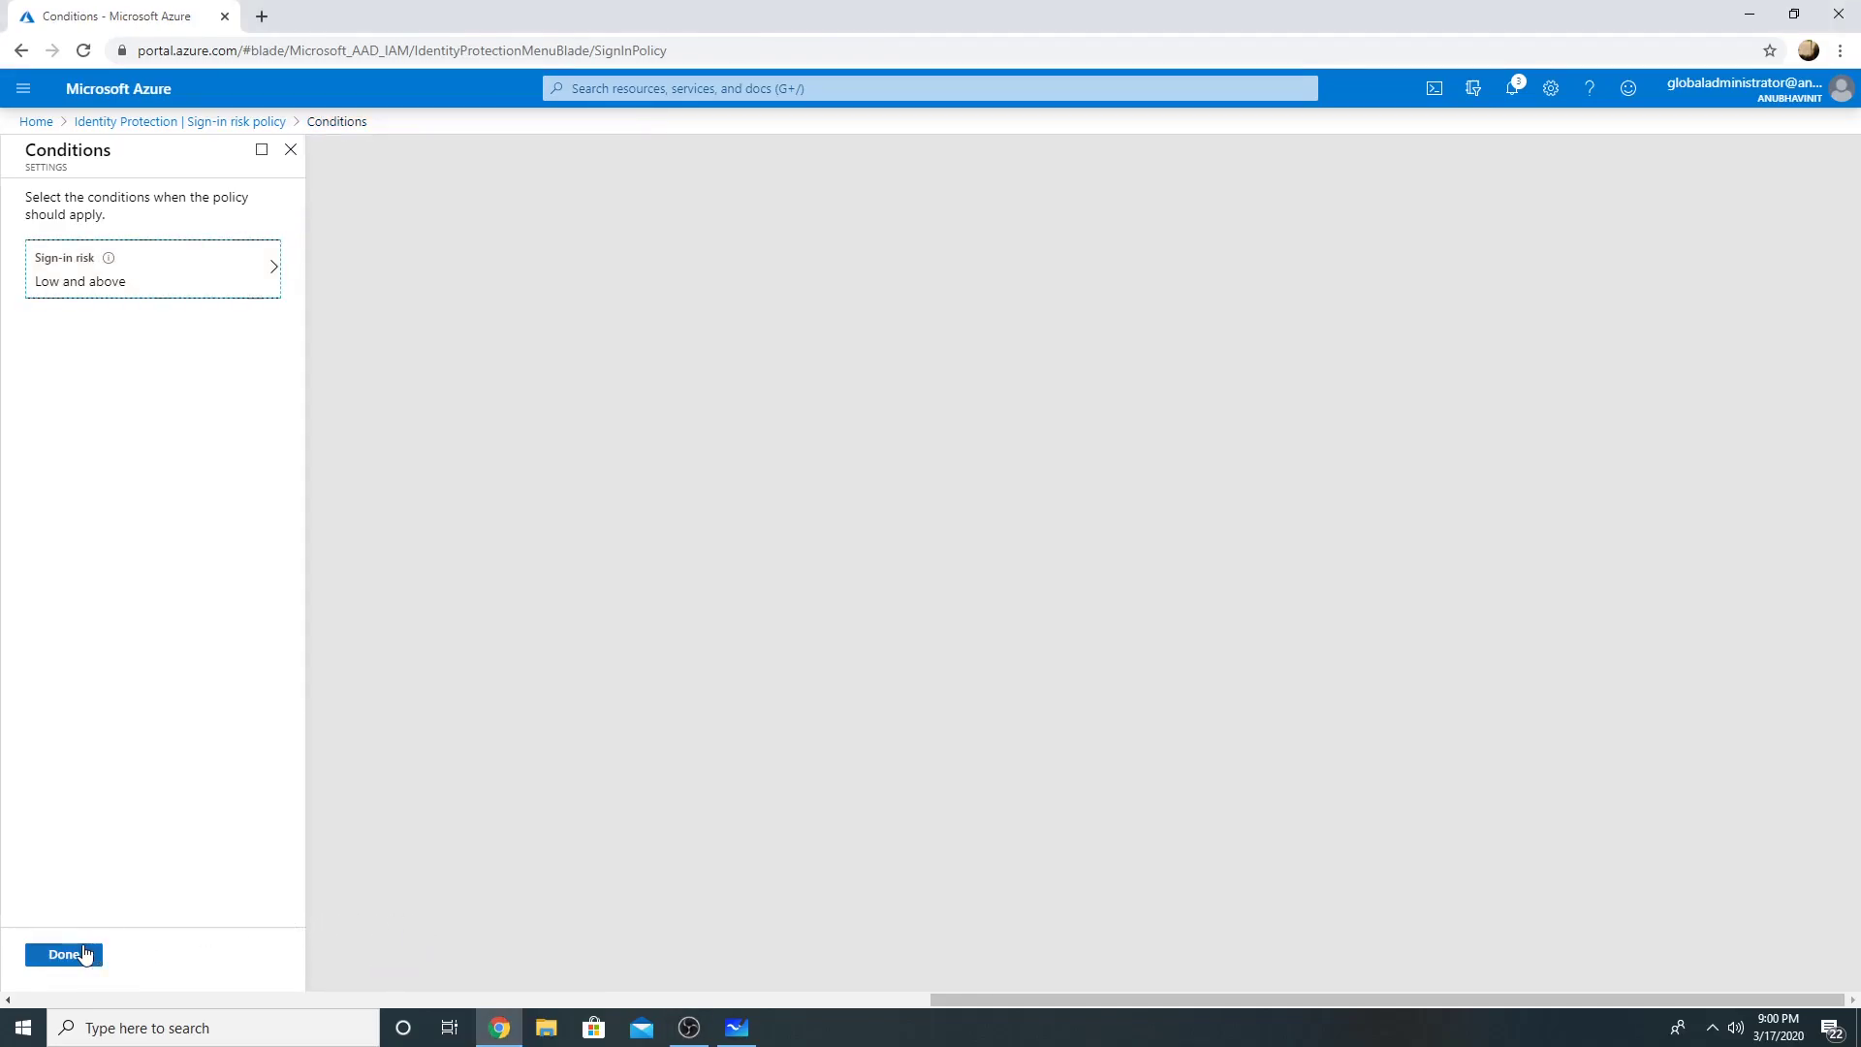
left_click(64, 953)
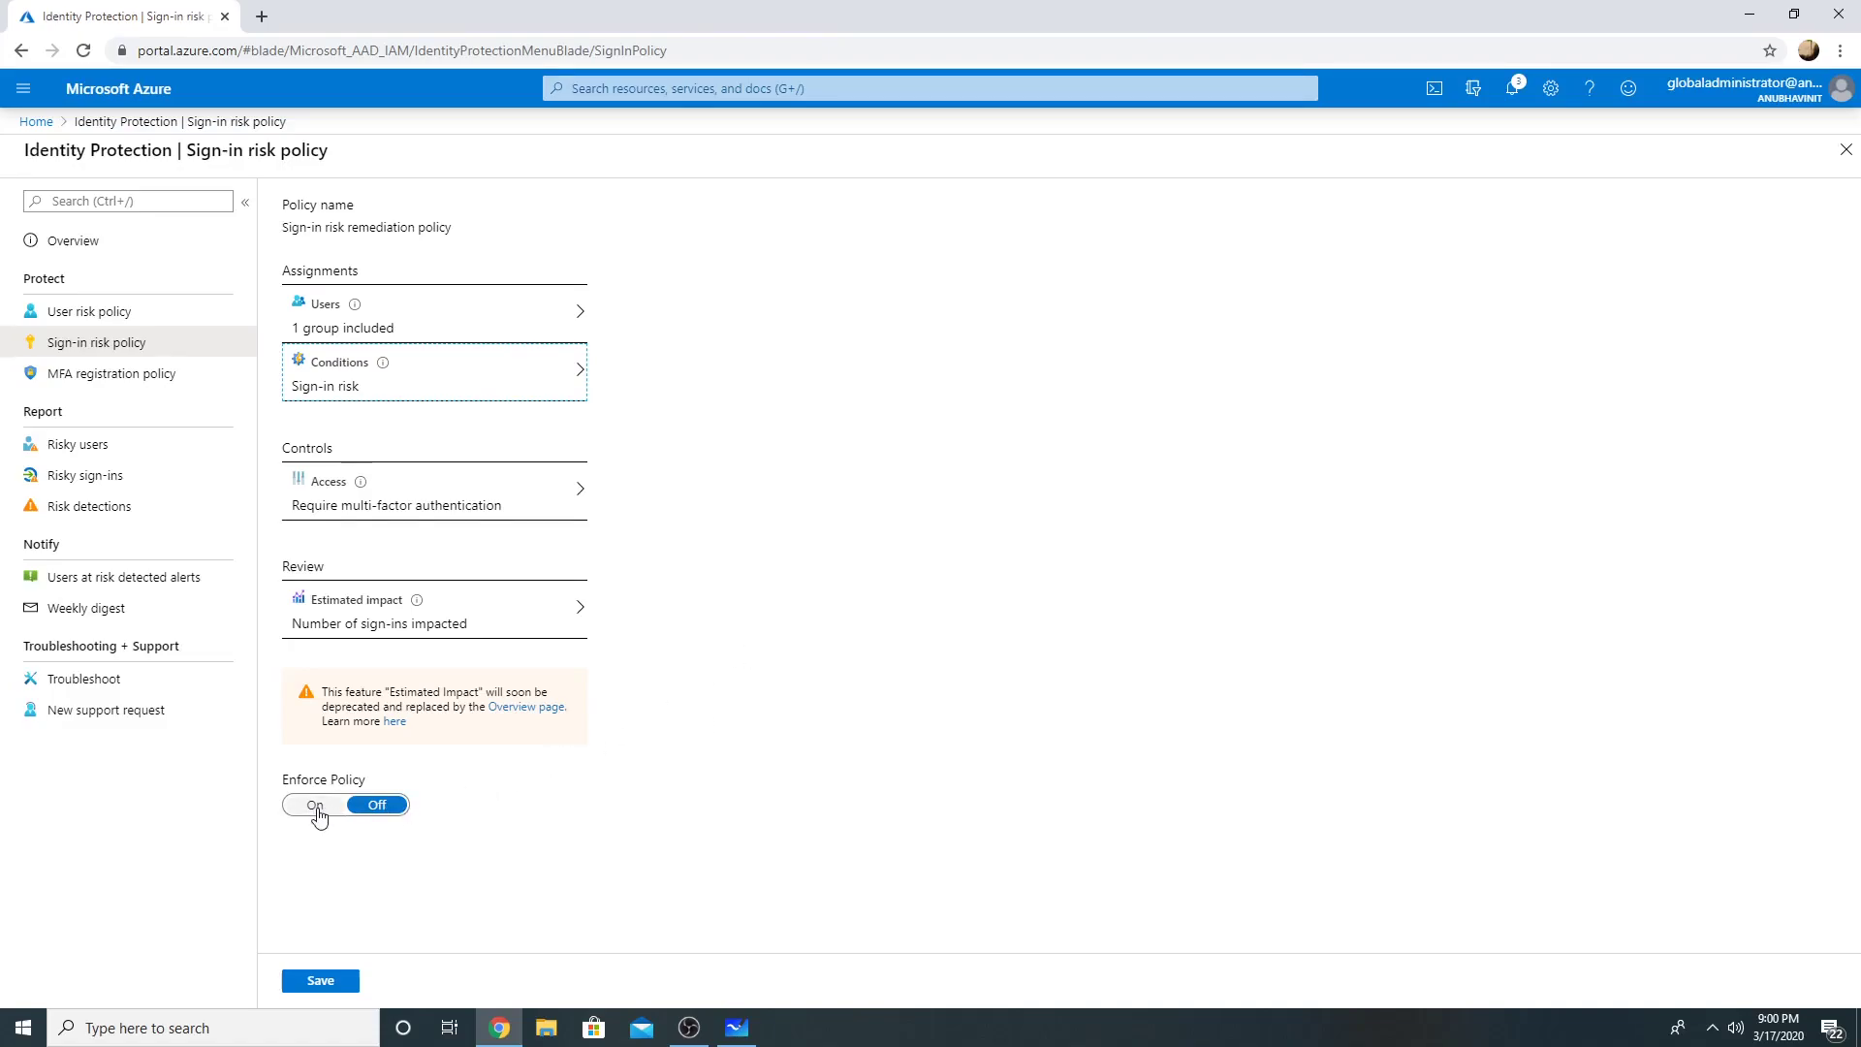
Step: Turn policy enforcement On and save the sign-in risk policy
left_click(314, 803)
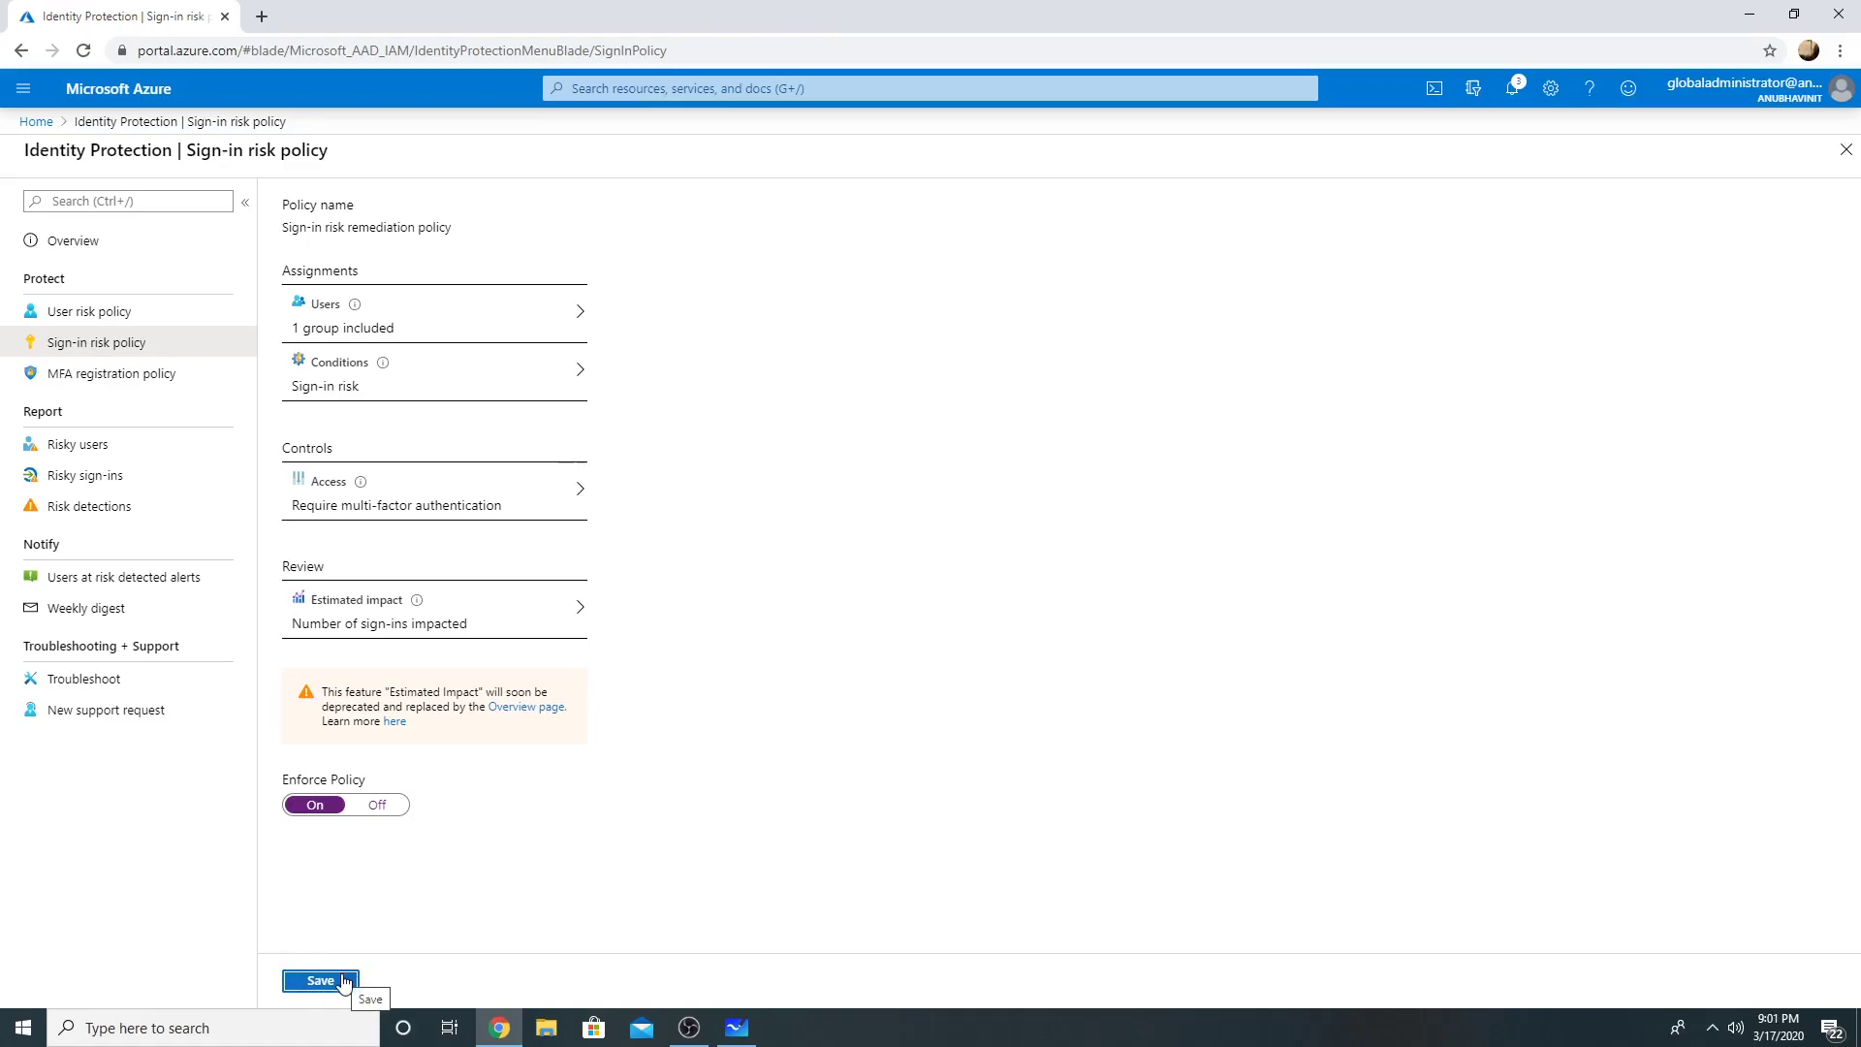
left_click(319, 980)
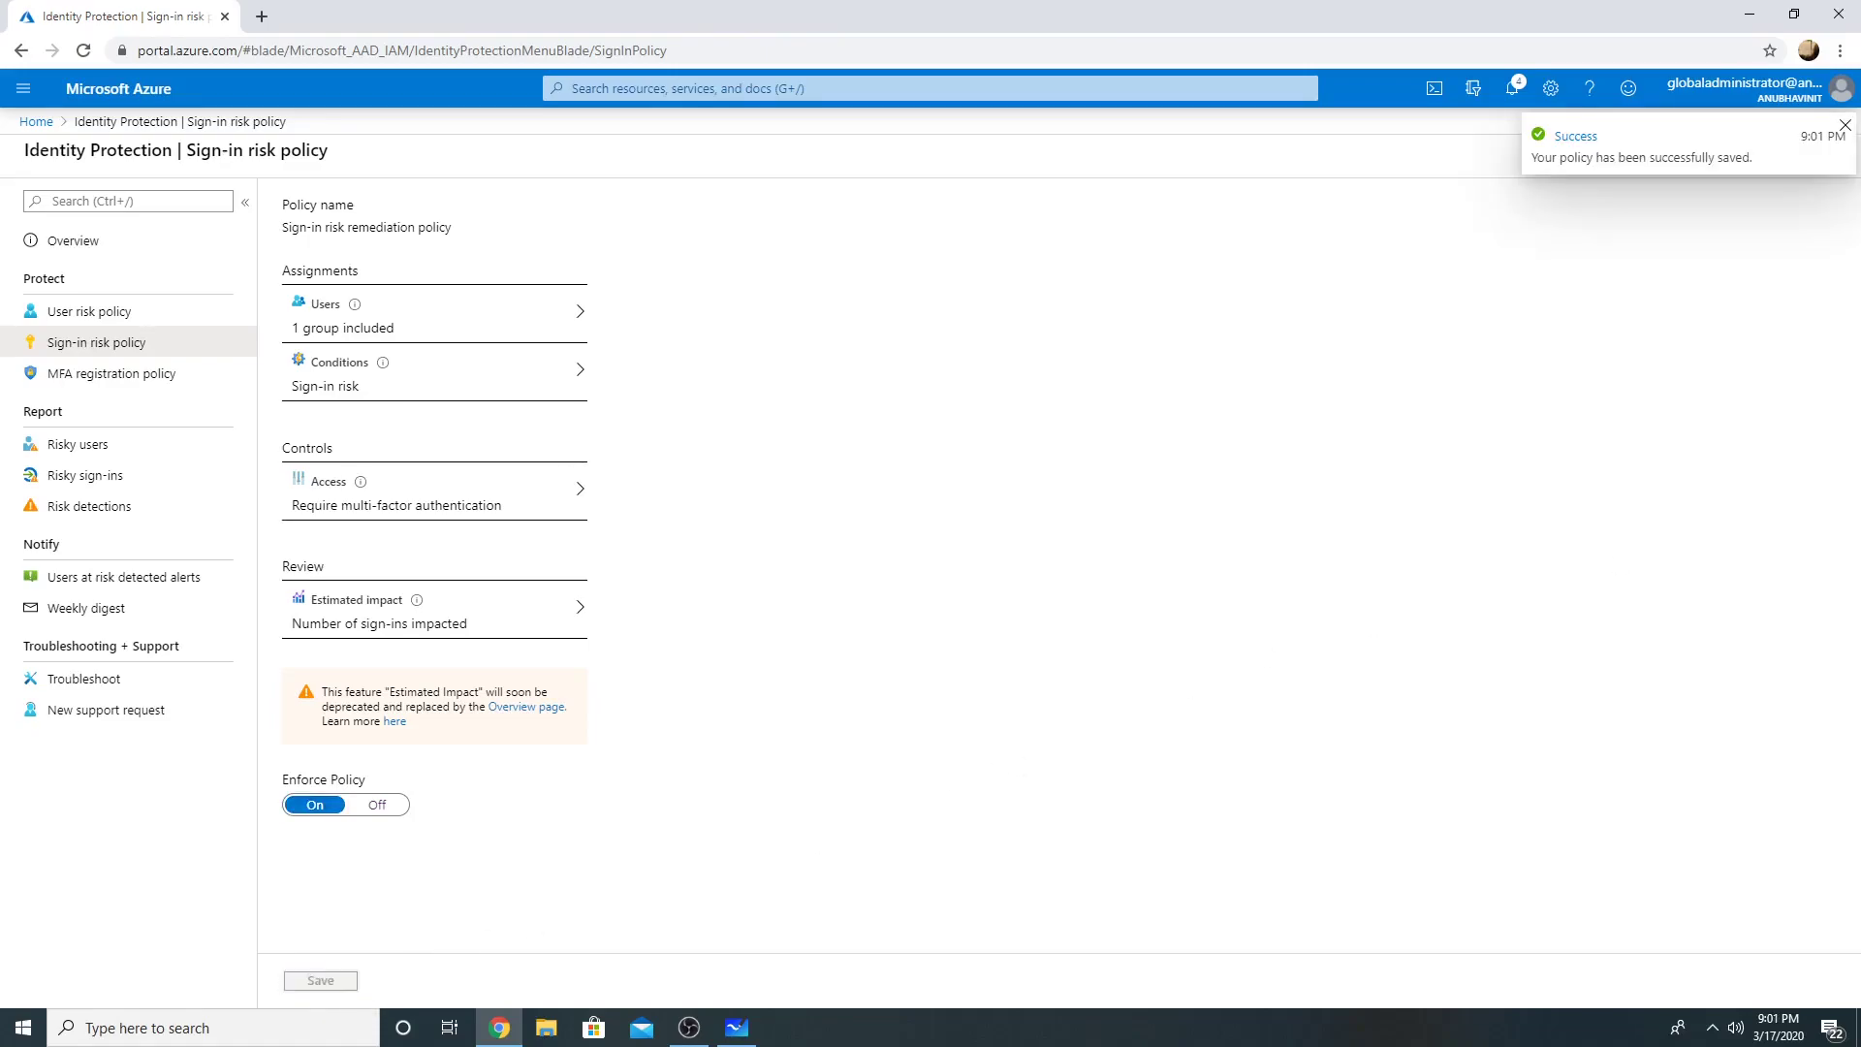
left_click(1846, 125)
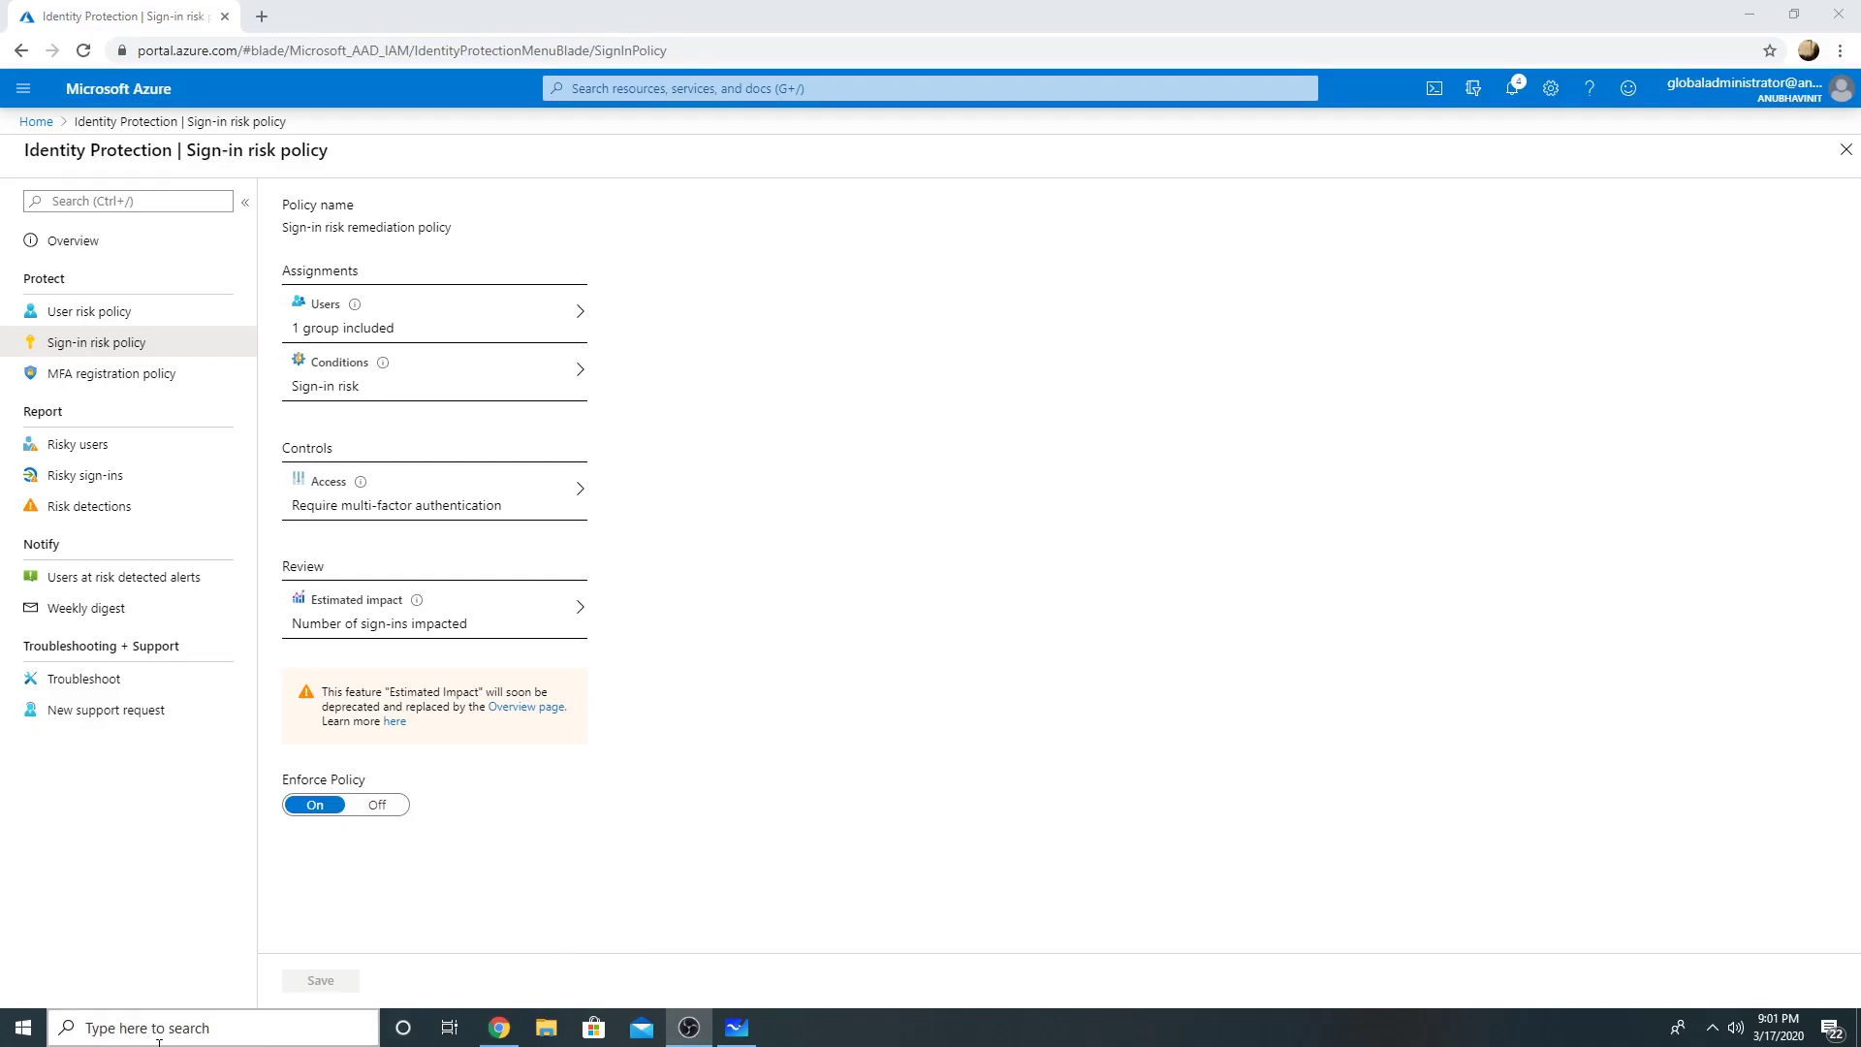
Step: Launch Tor Browser, load outlook.office, and maximize the window
type("tor")
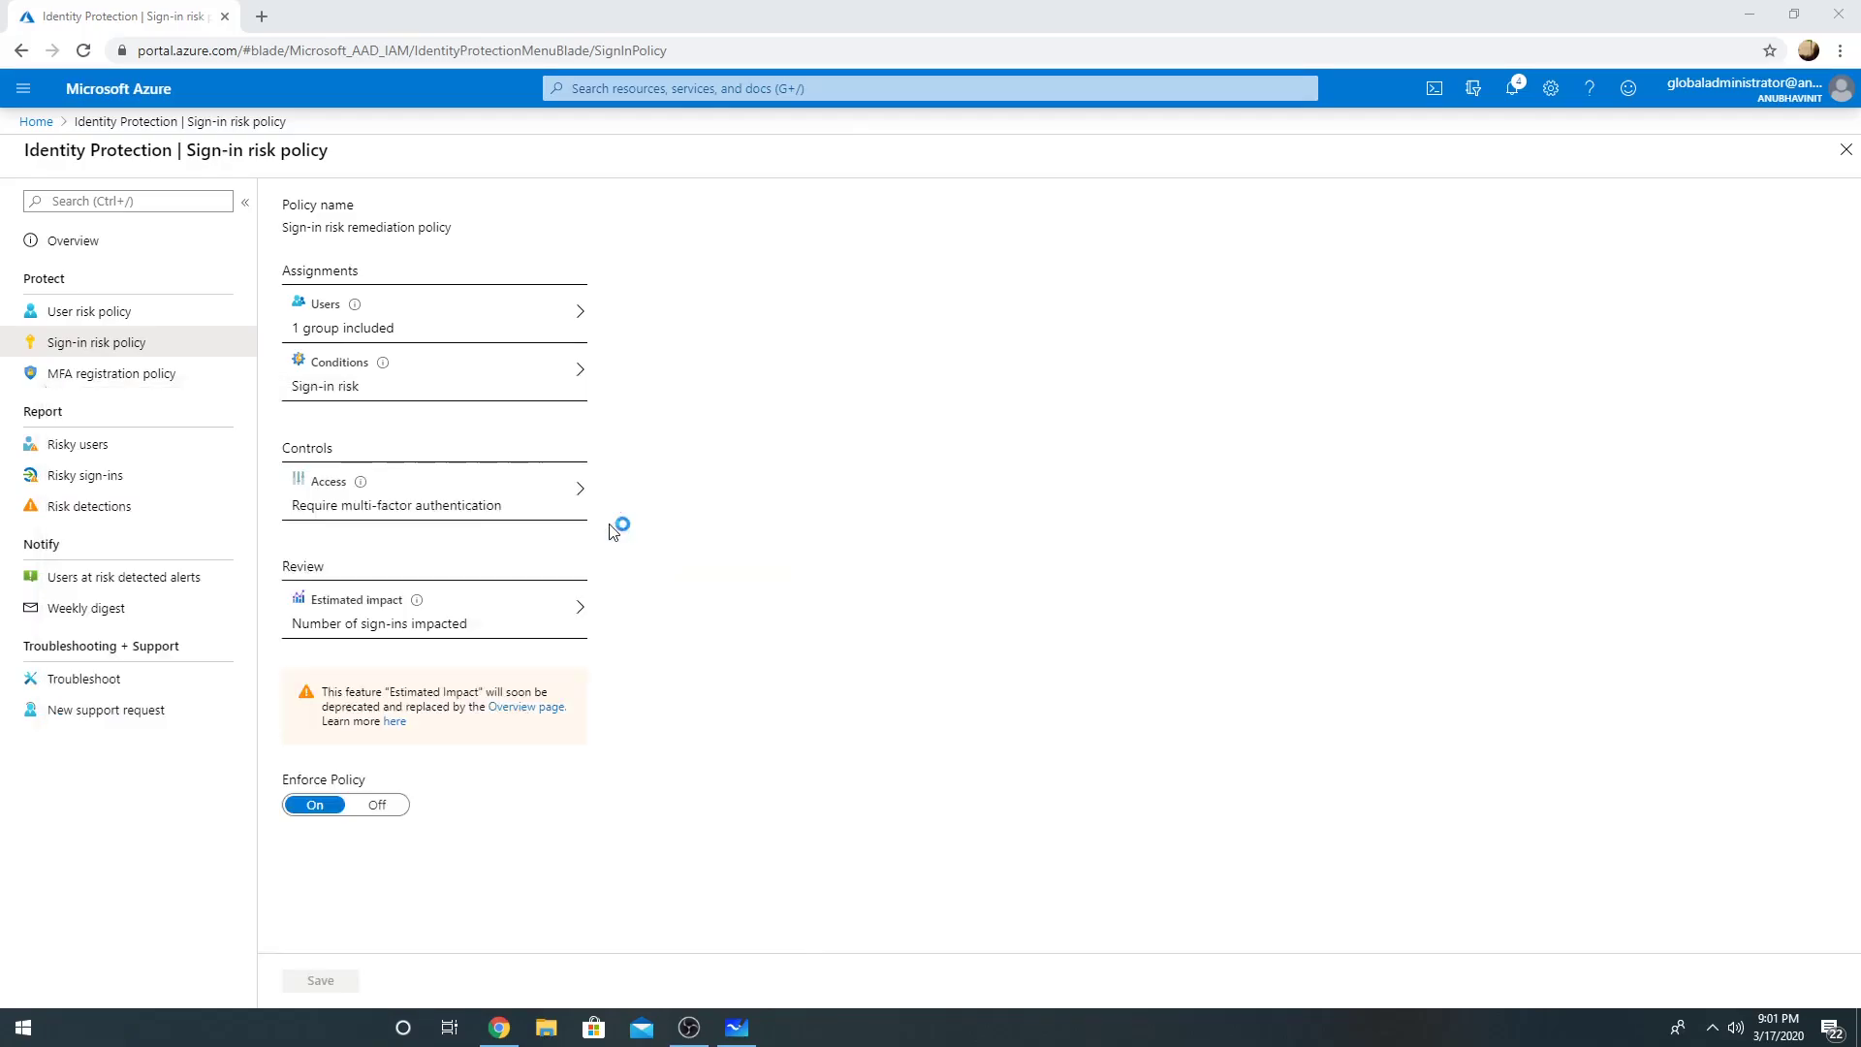
left_click(781, 1027)
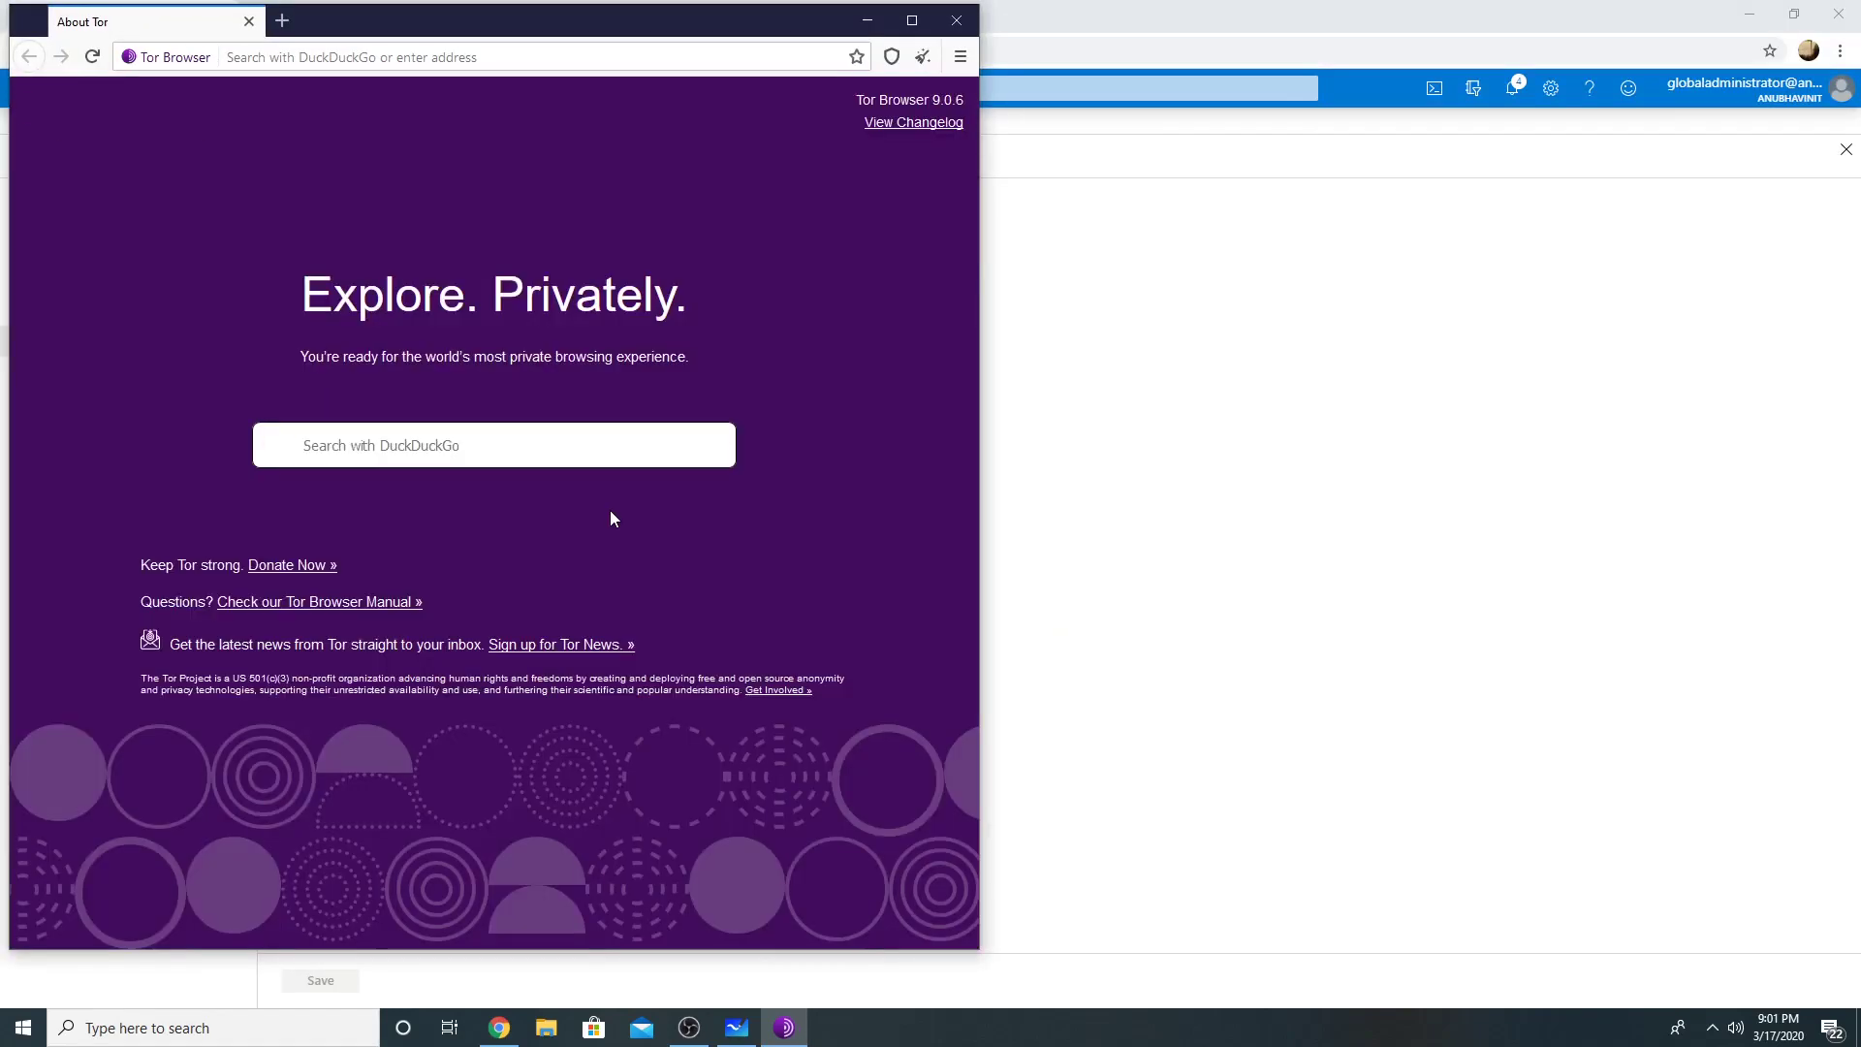
left_click(534, 56)
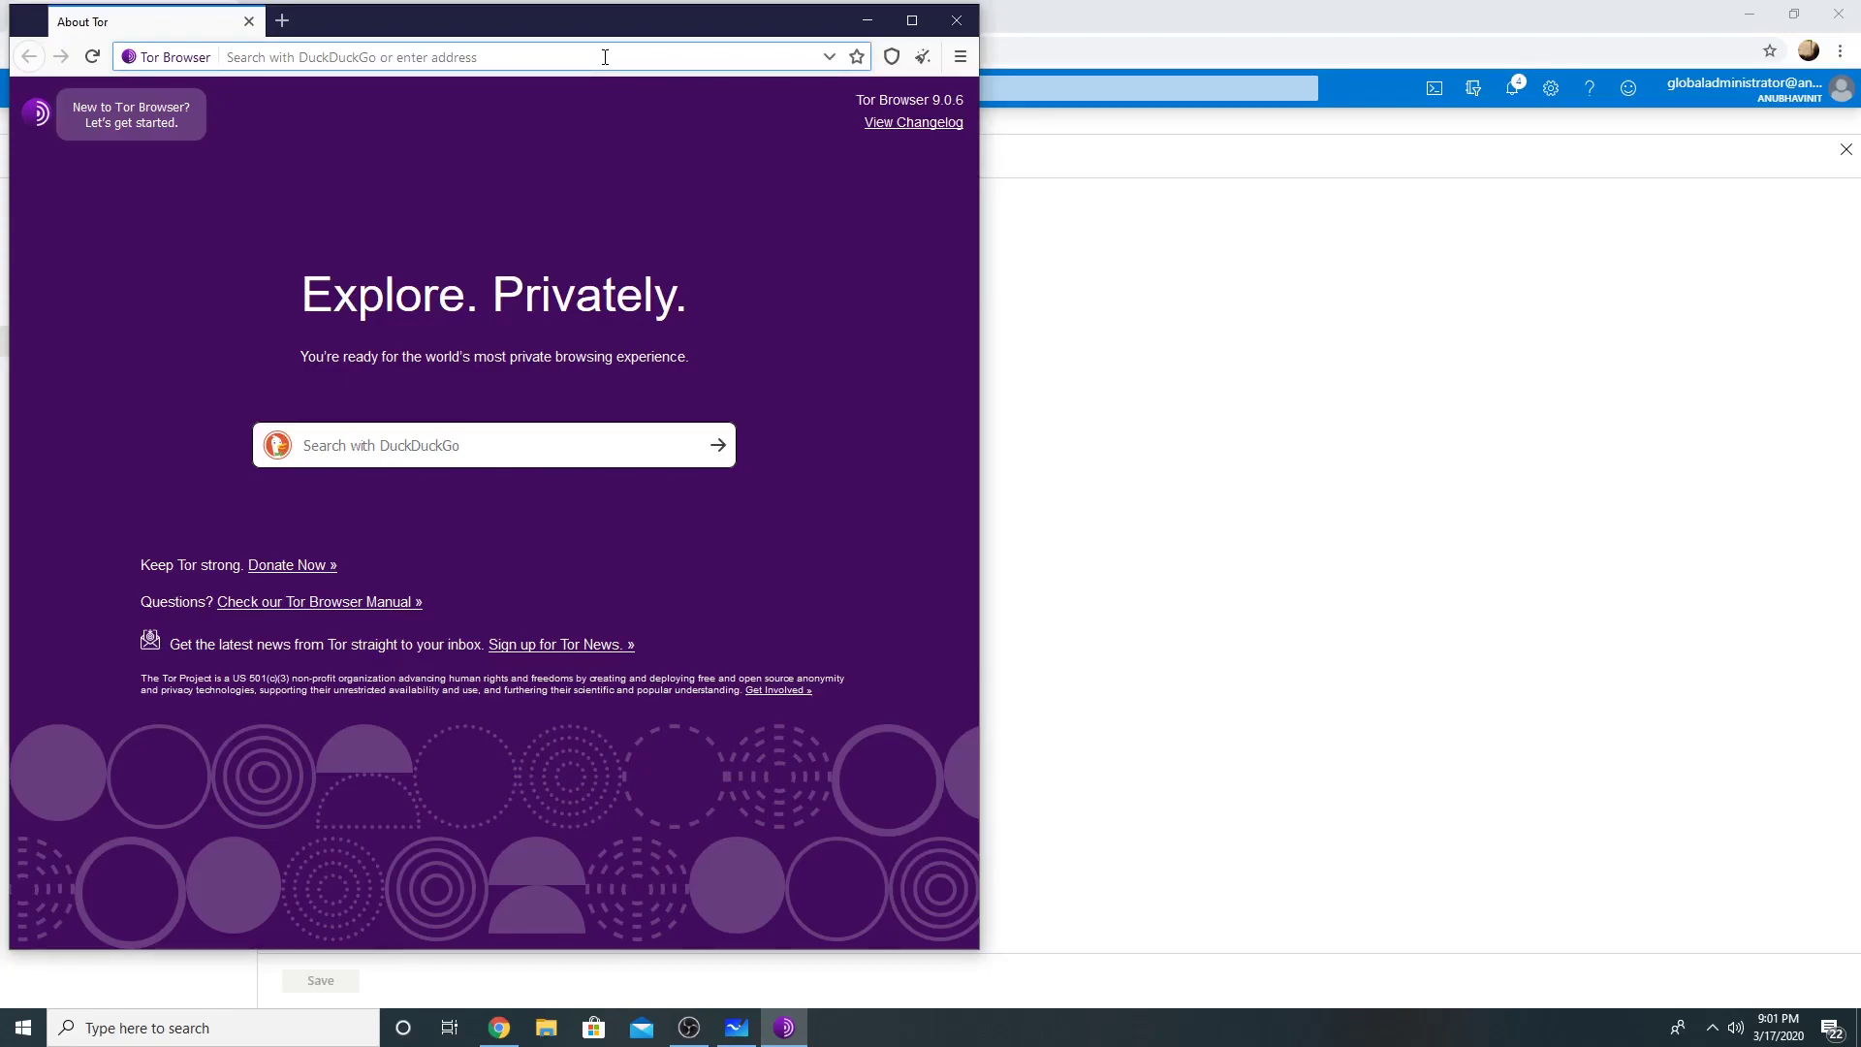
type("o")
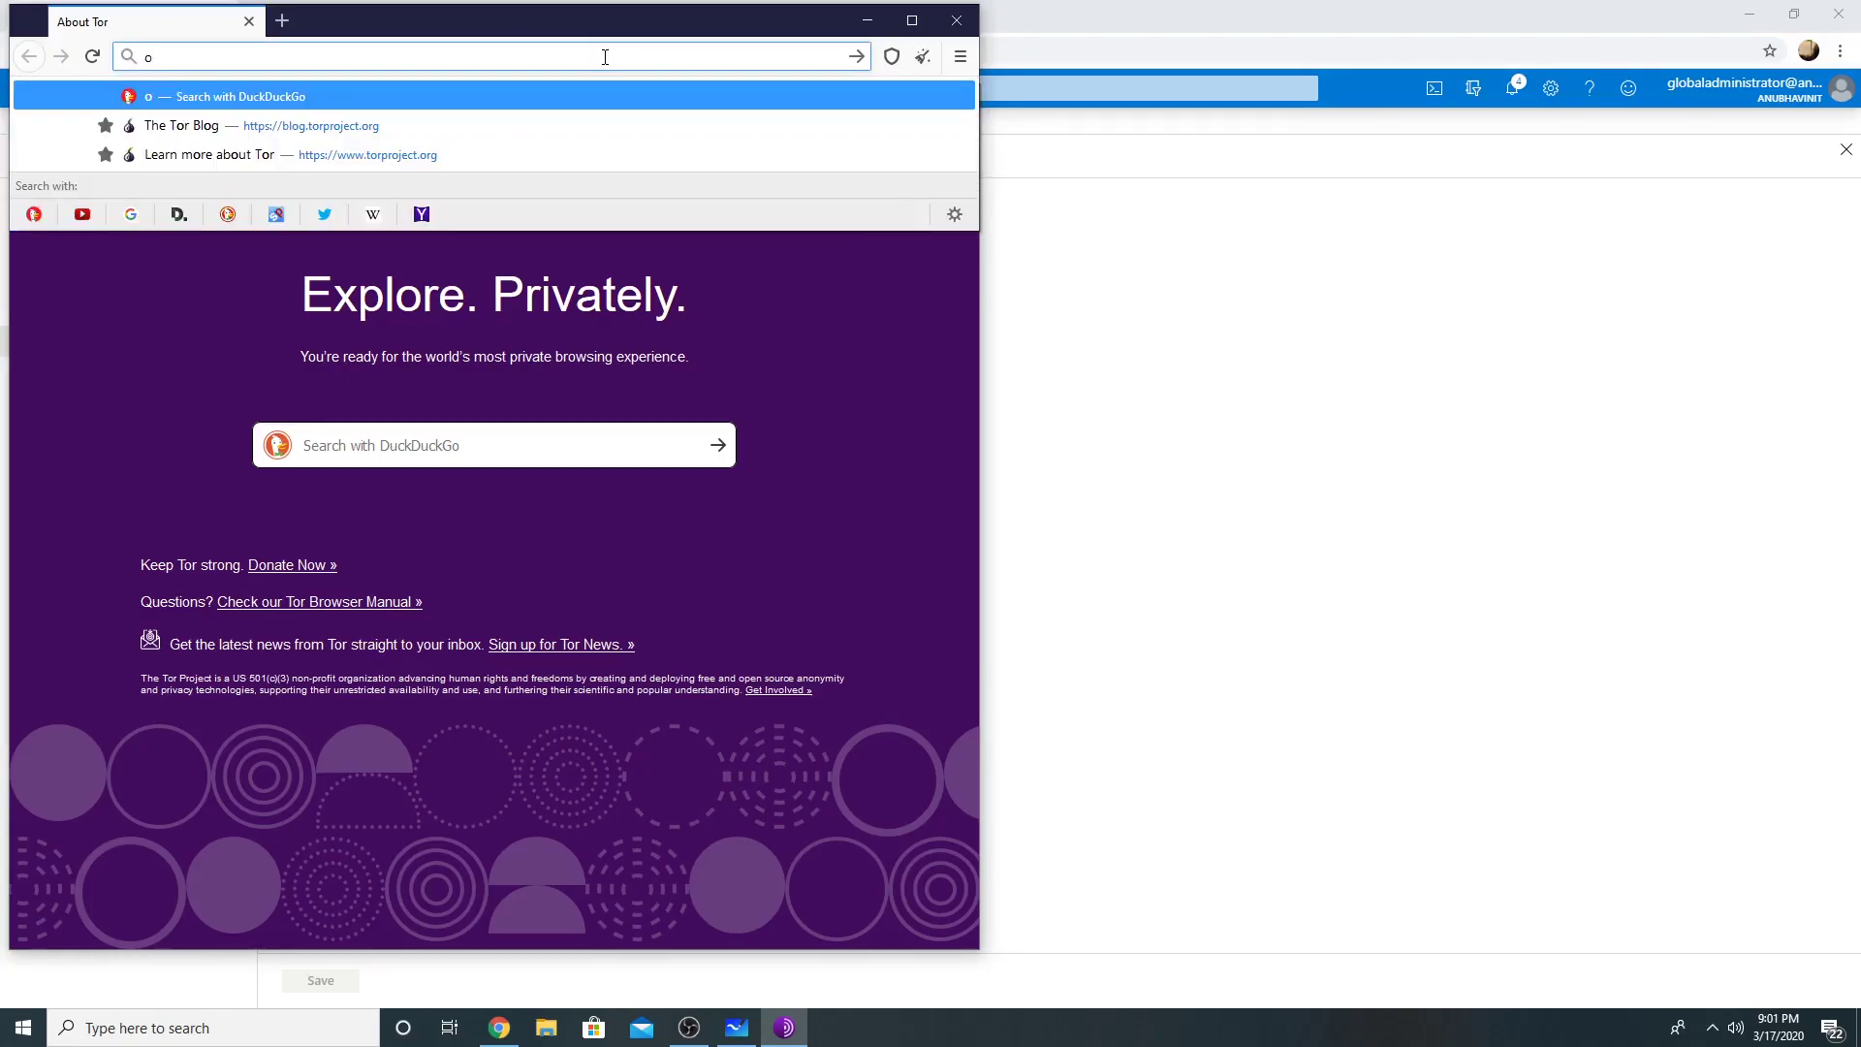
type("utlook")
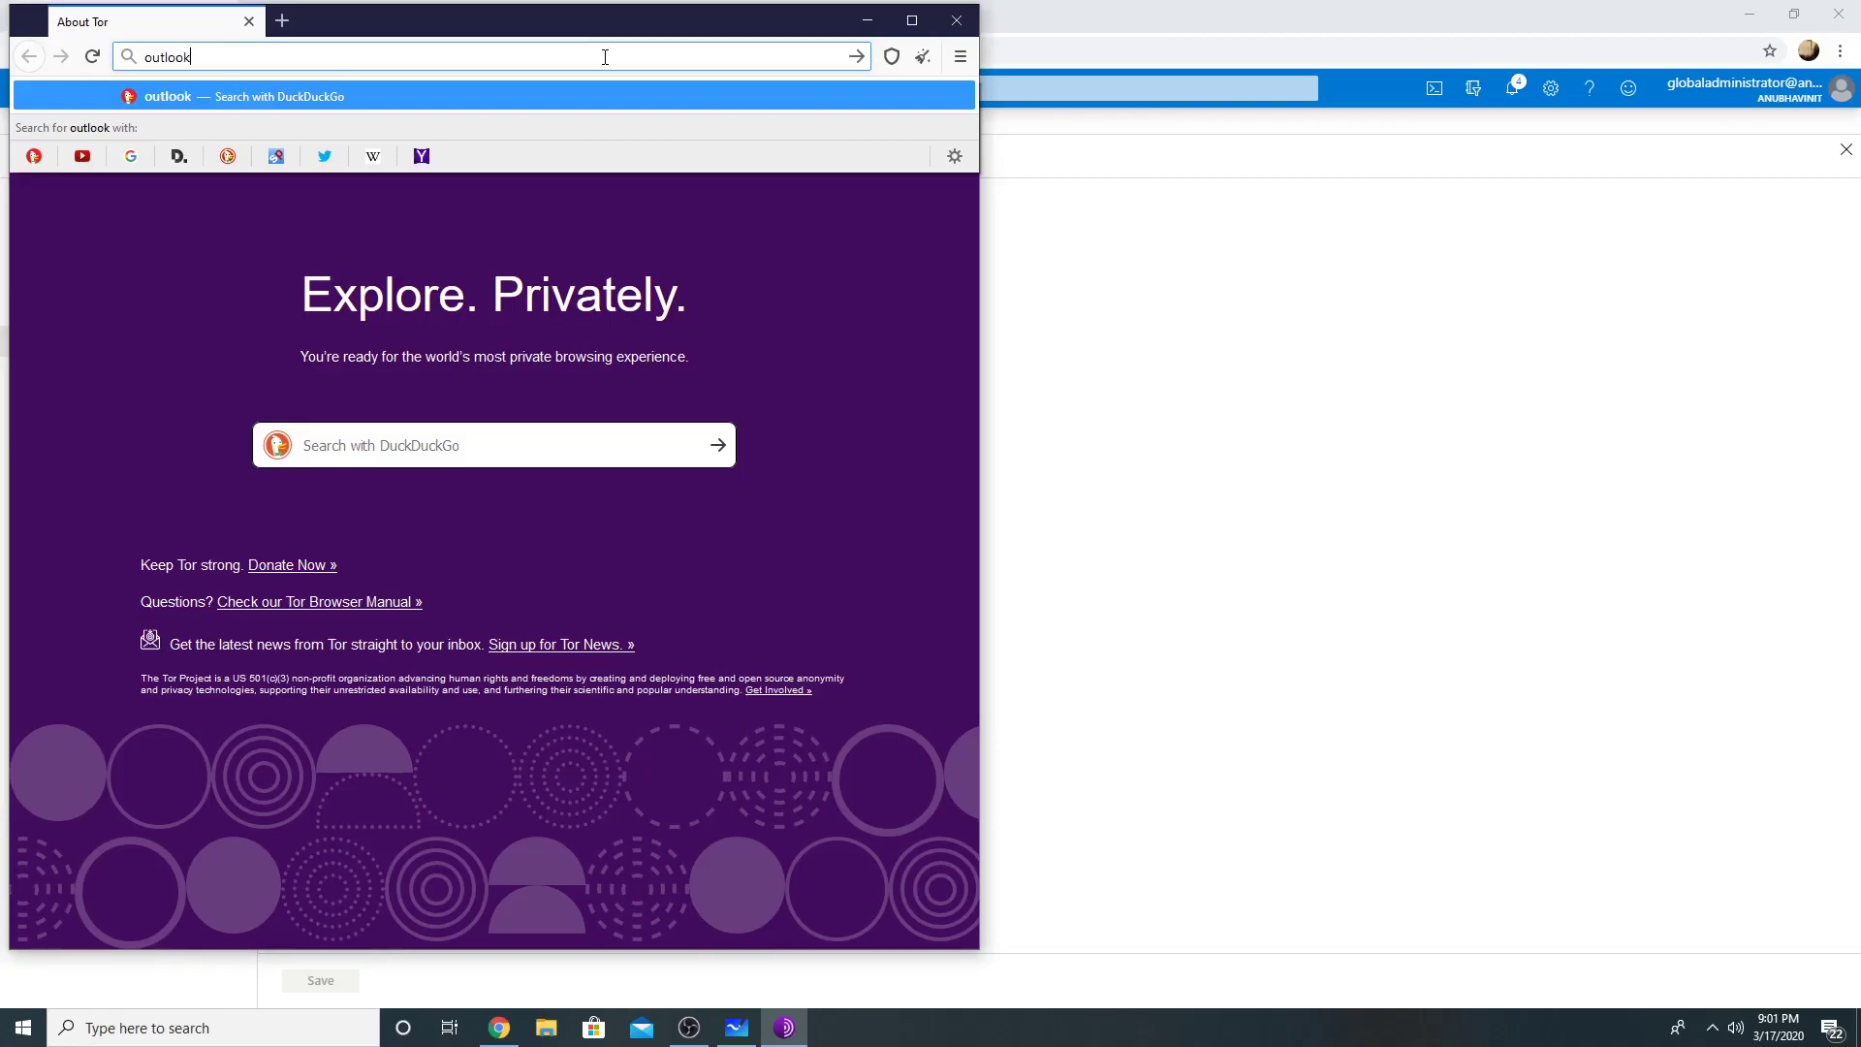
type(".office.com")
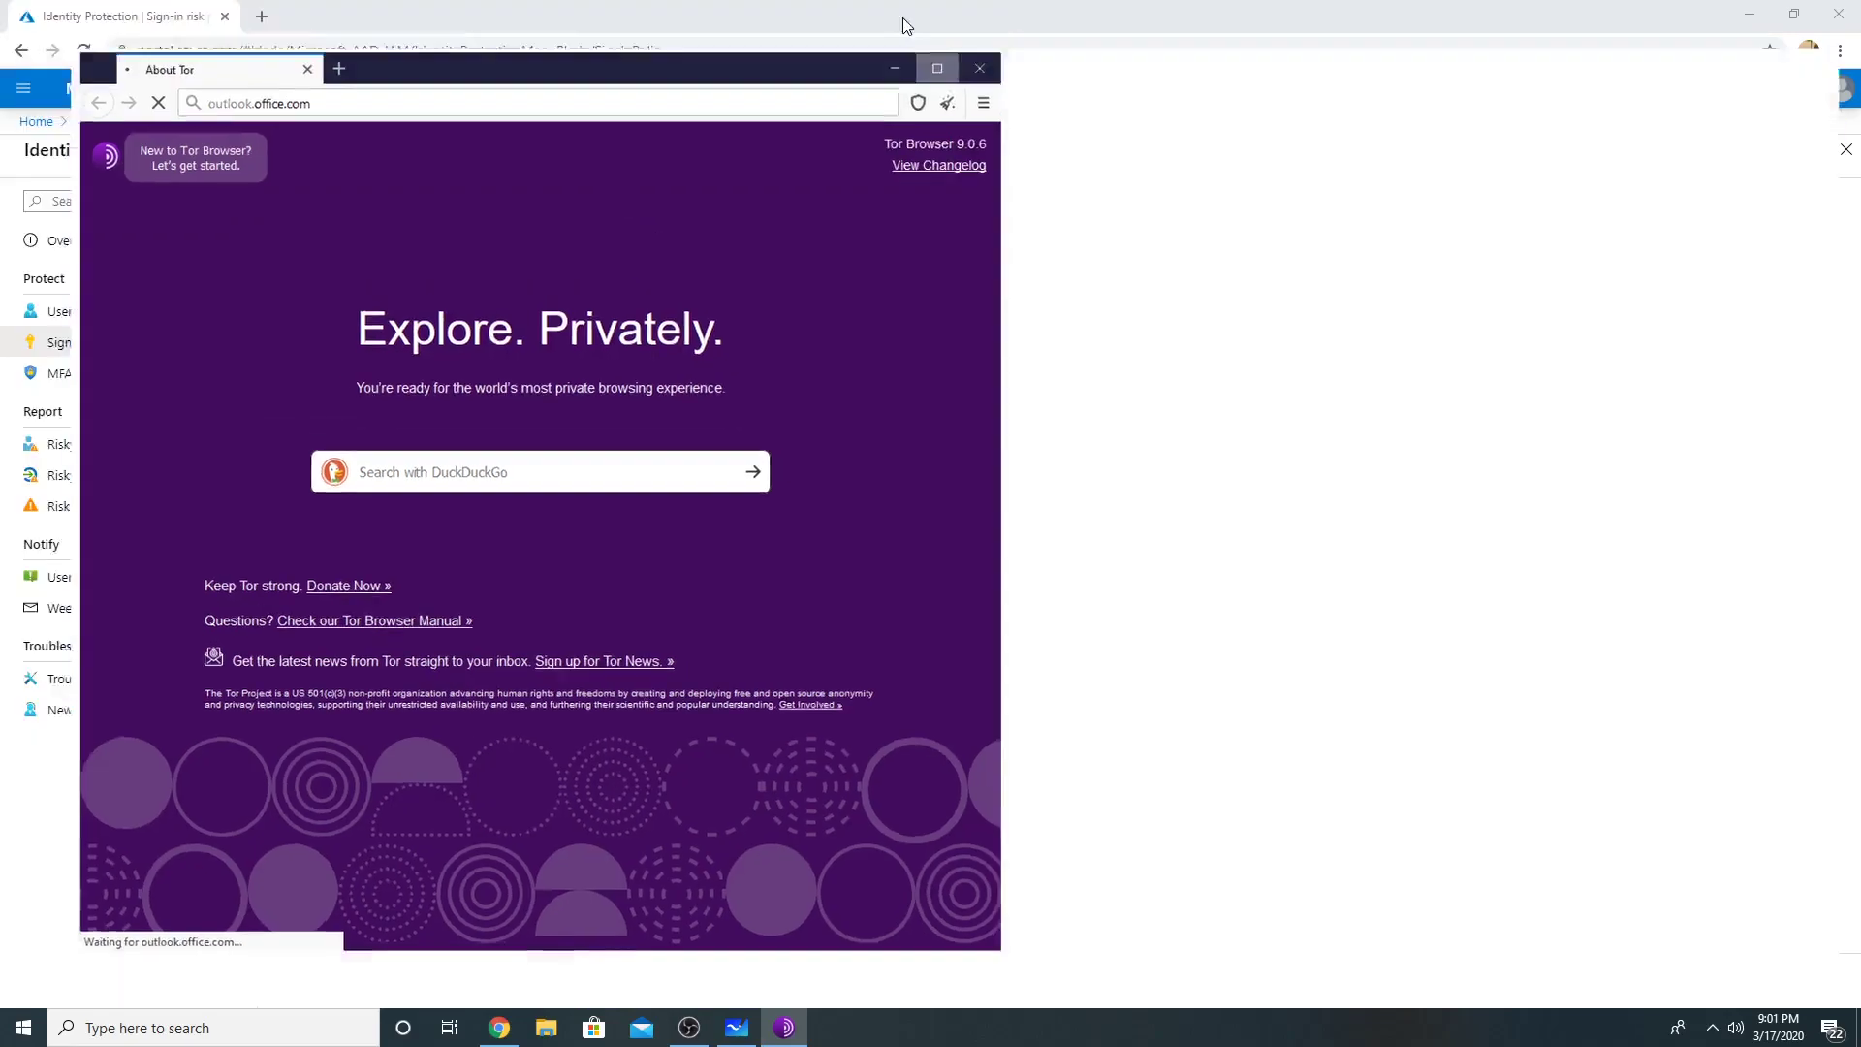
left_click(935, 67)
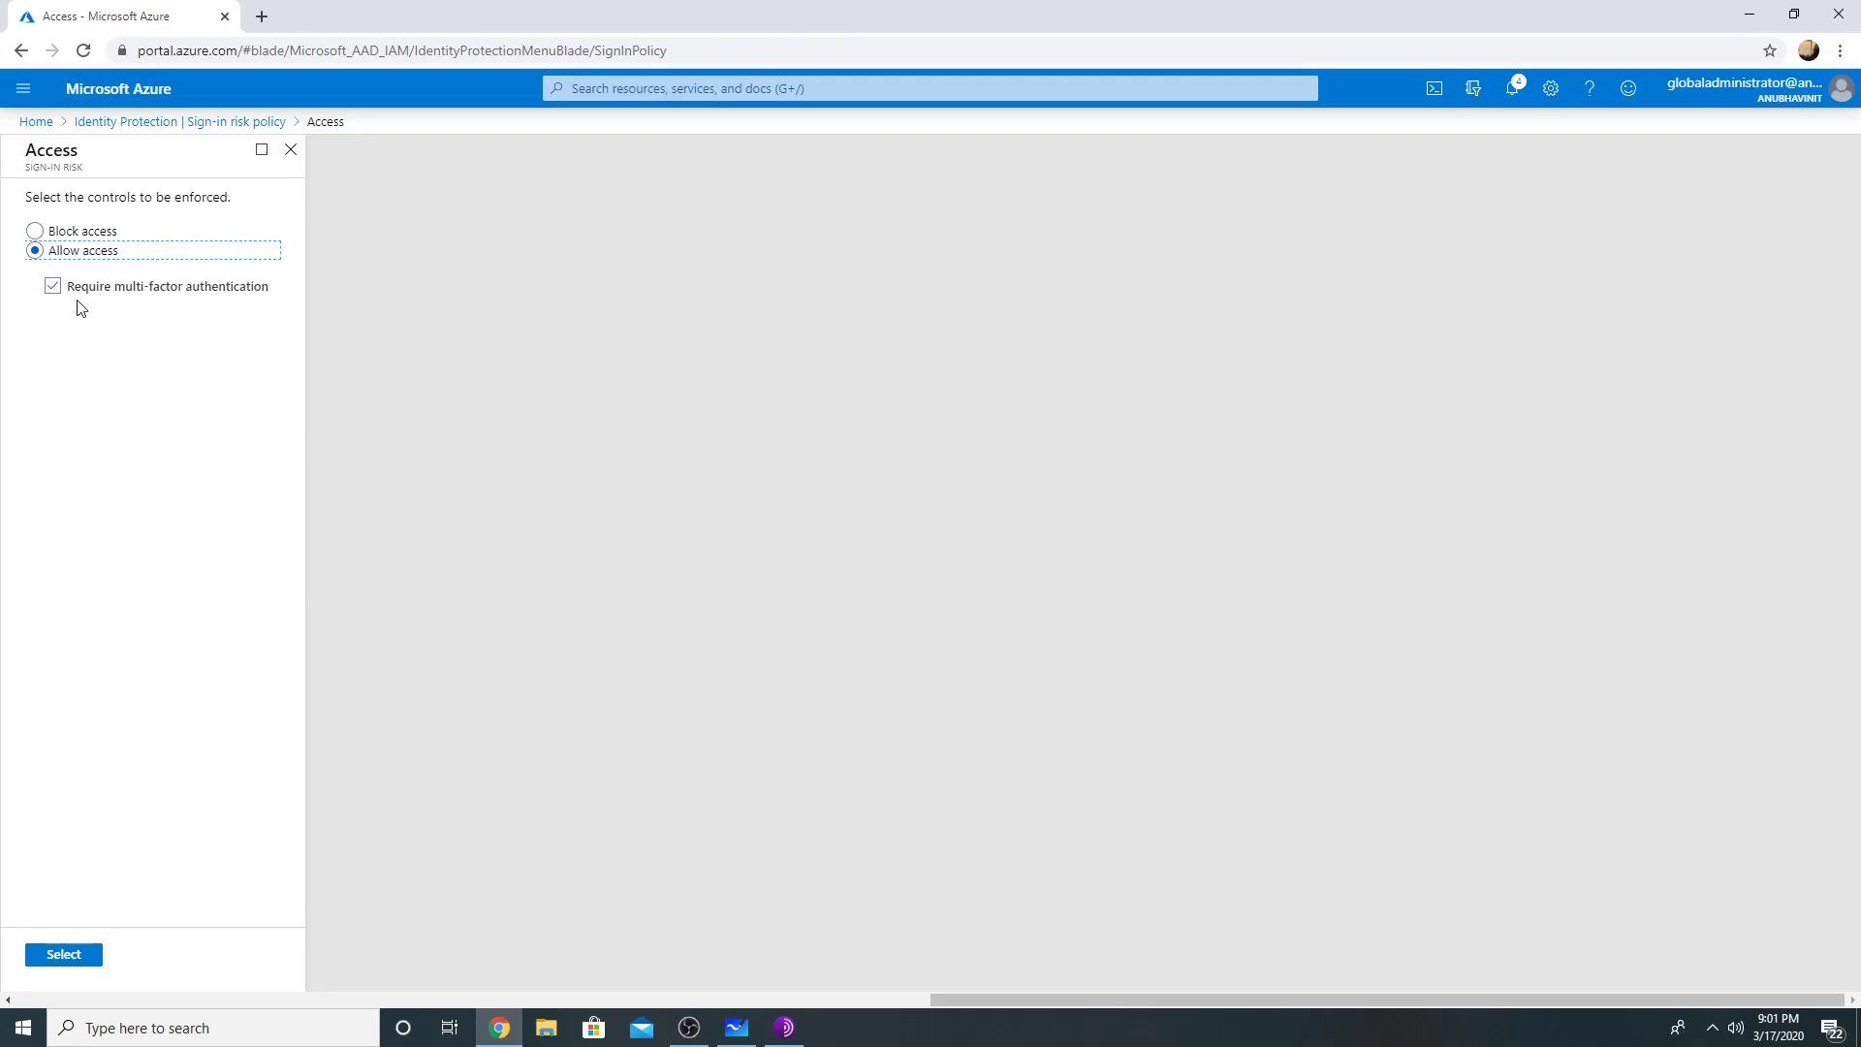
Step: Show the sign-in risk policy's Allow access / Require MFA access controls
left_click(63, 953)
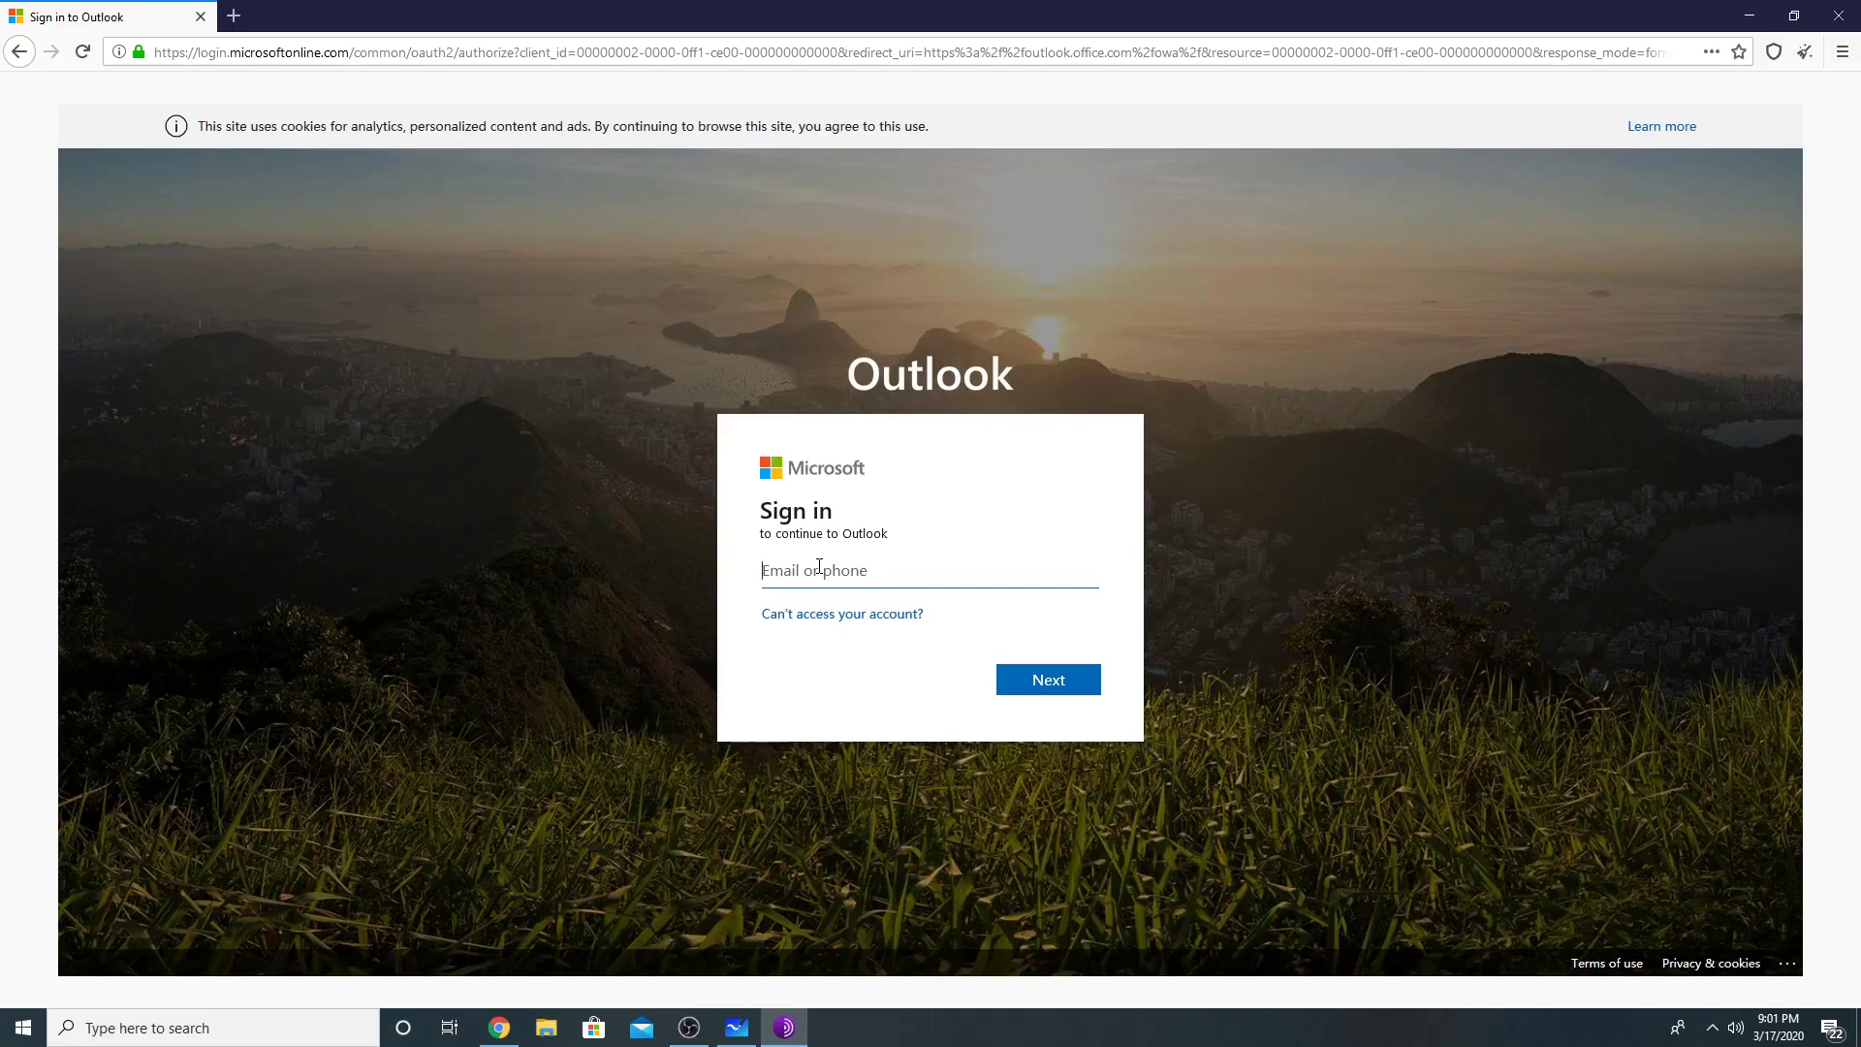
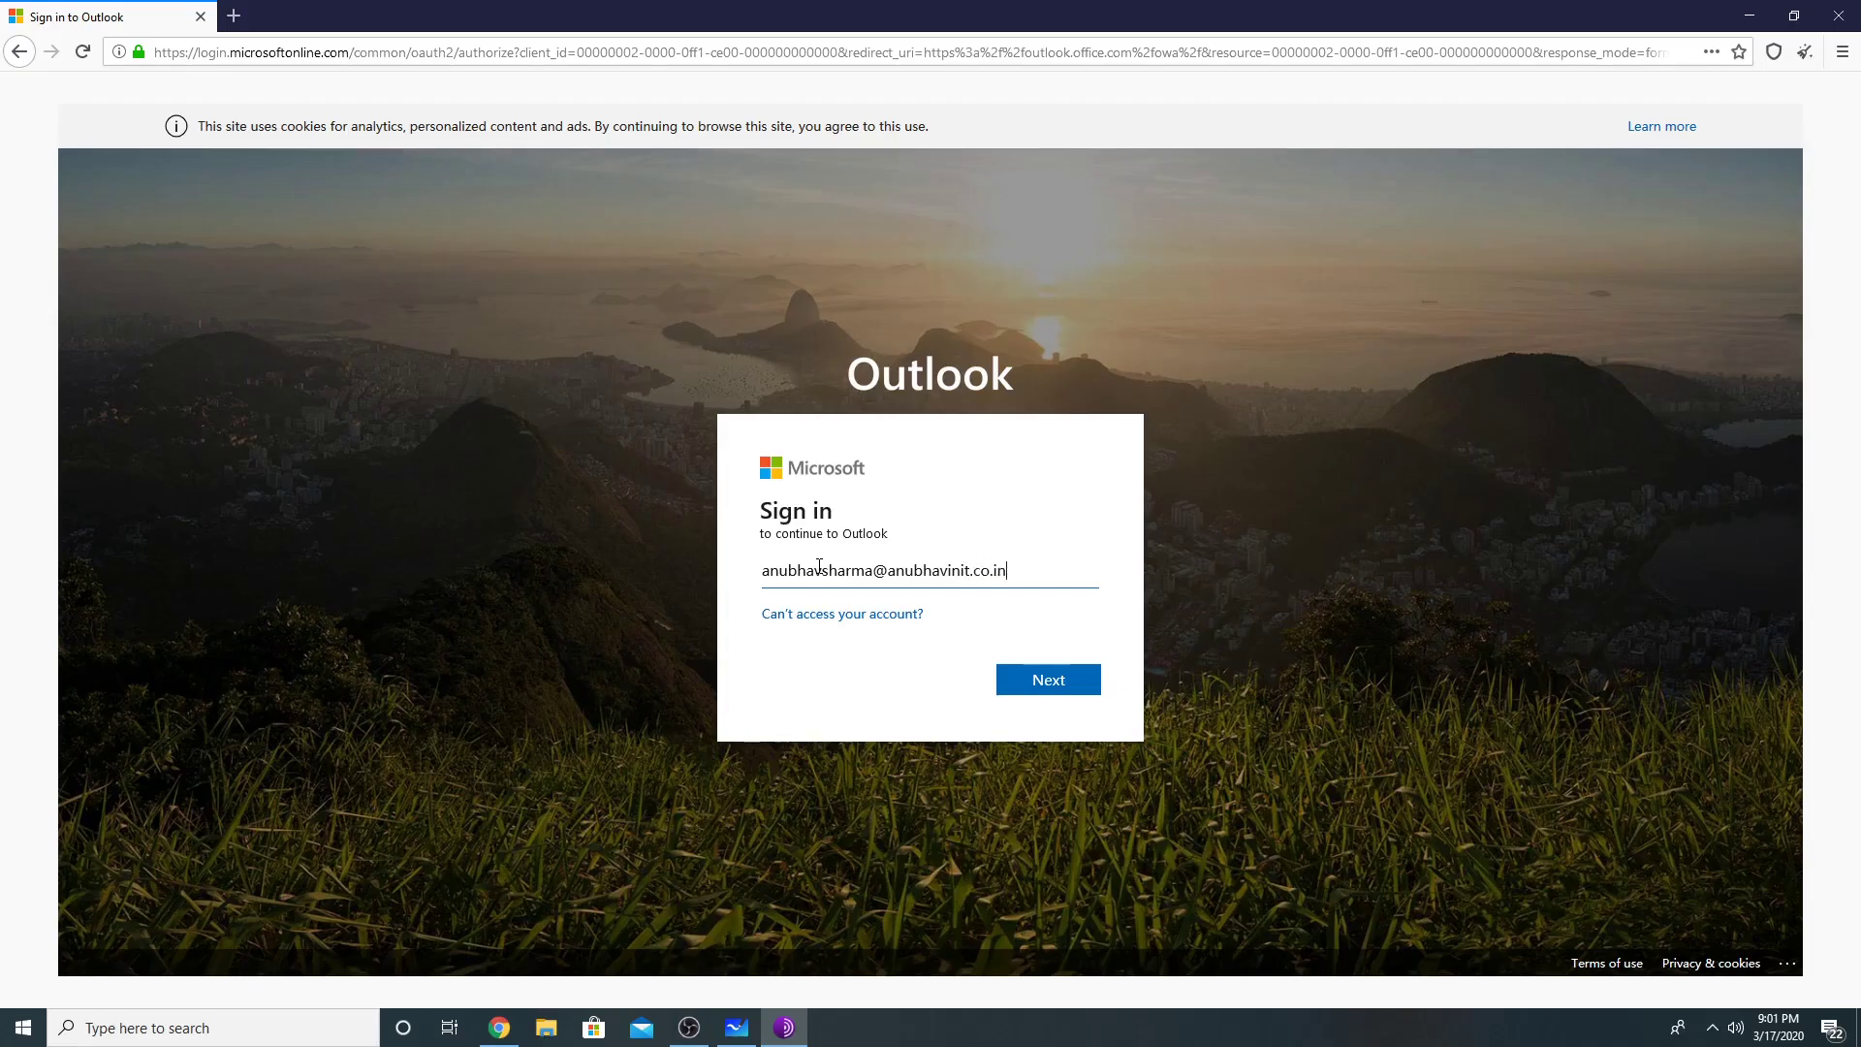
left_click(1046, 679)
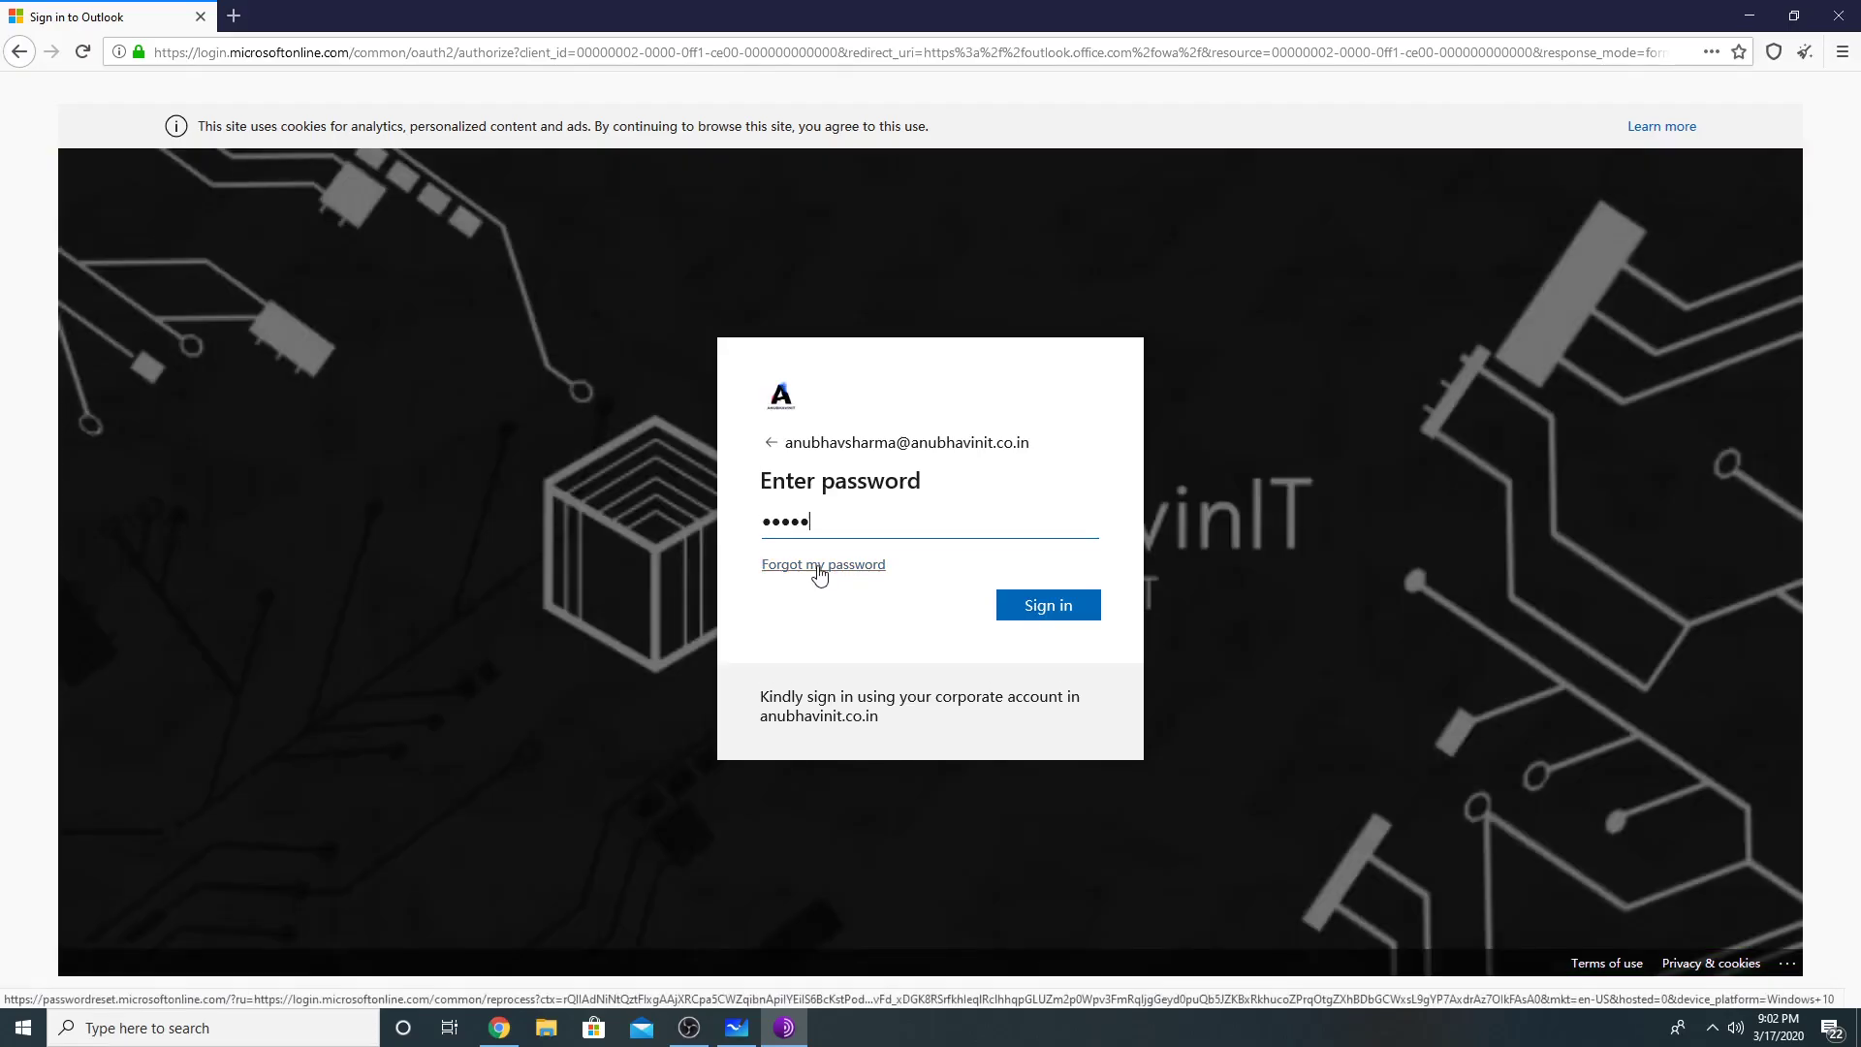
type("password")
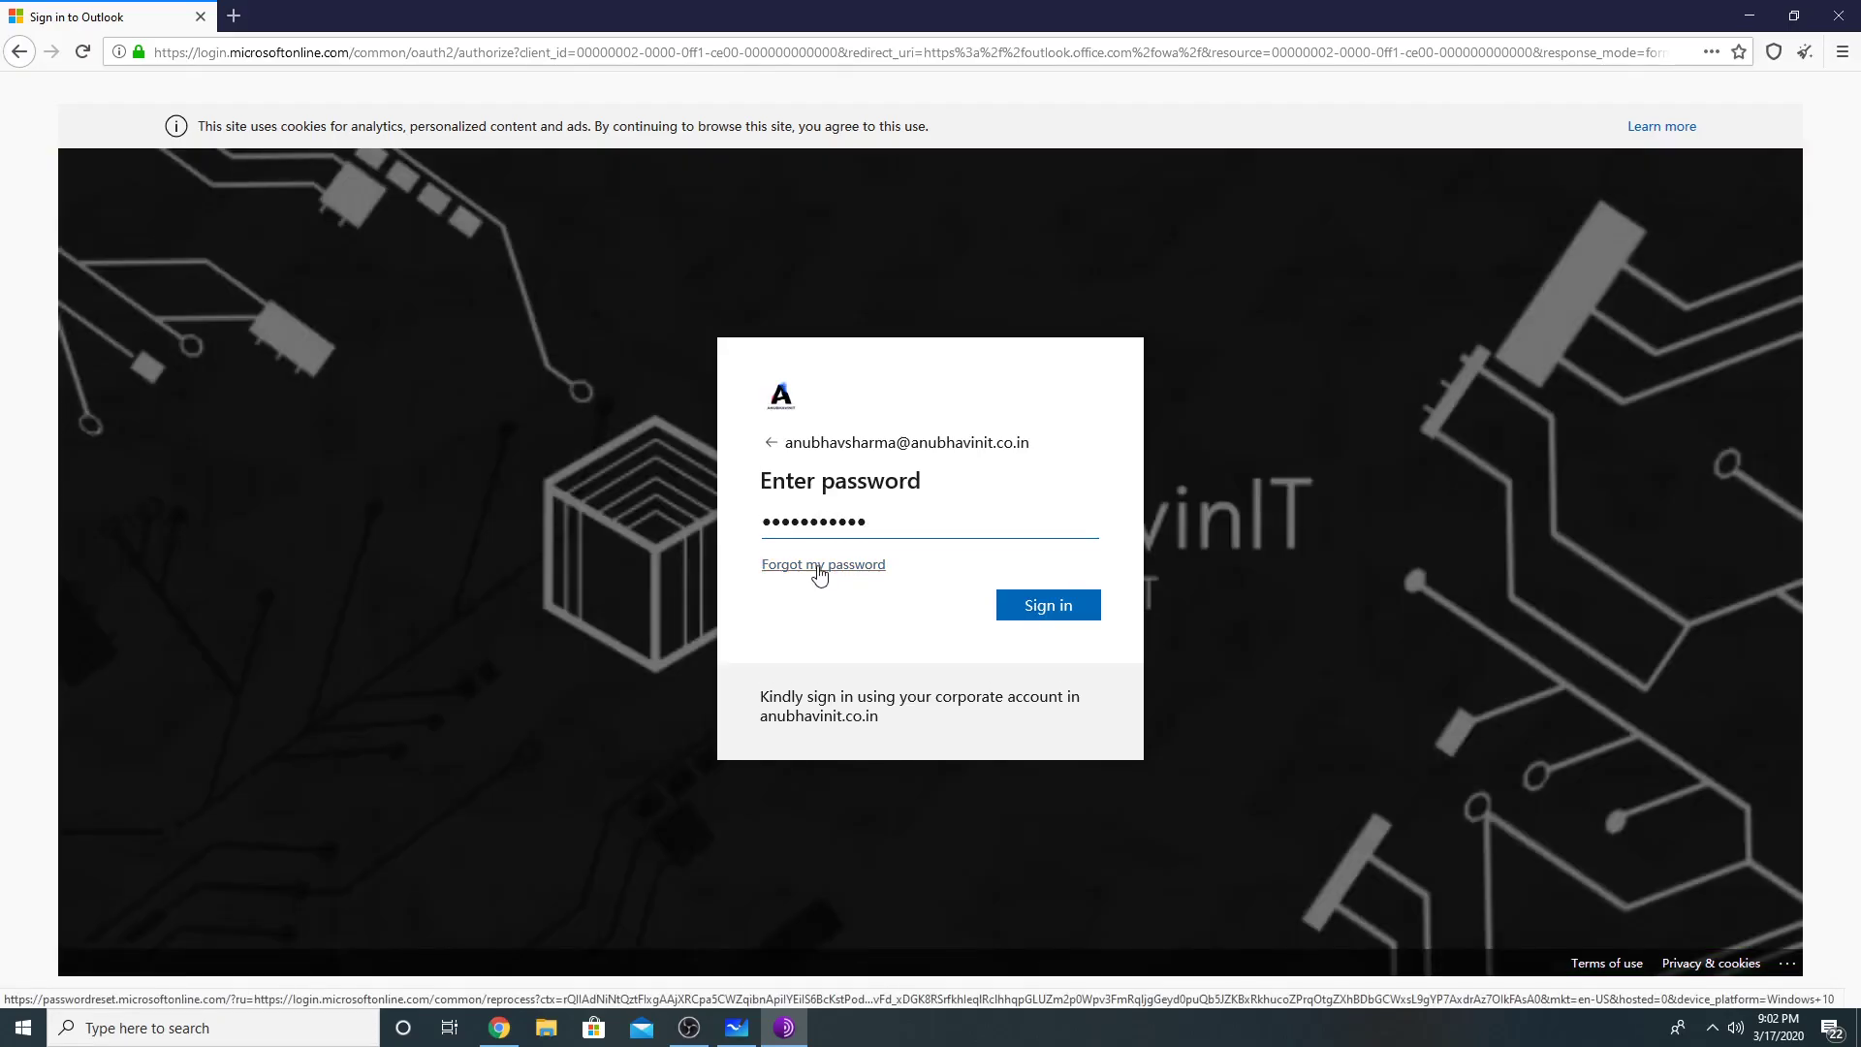
left_click(1046, 604)
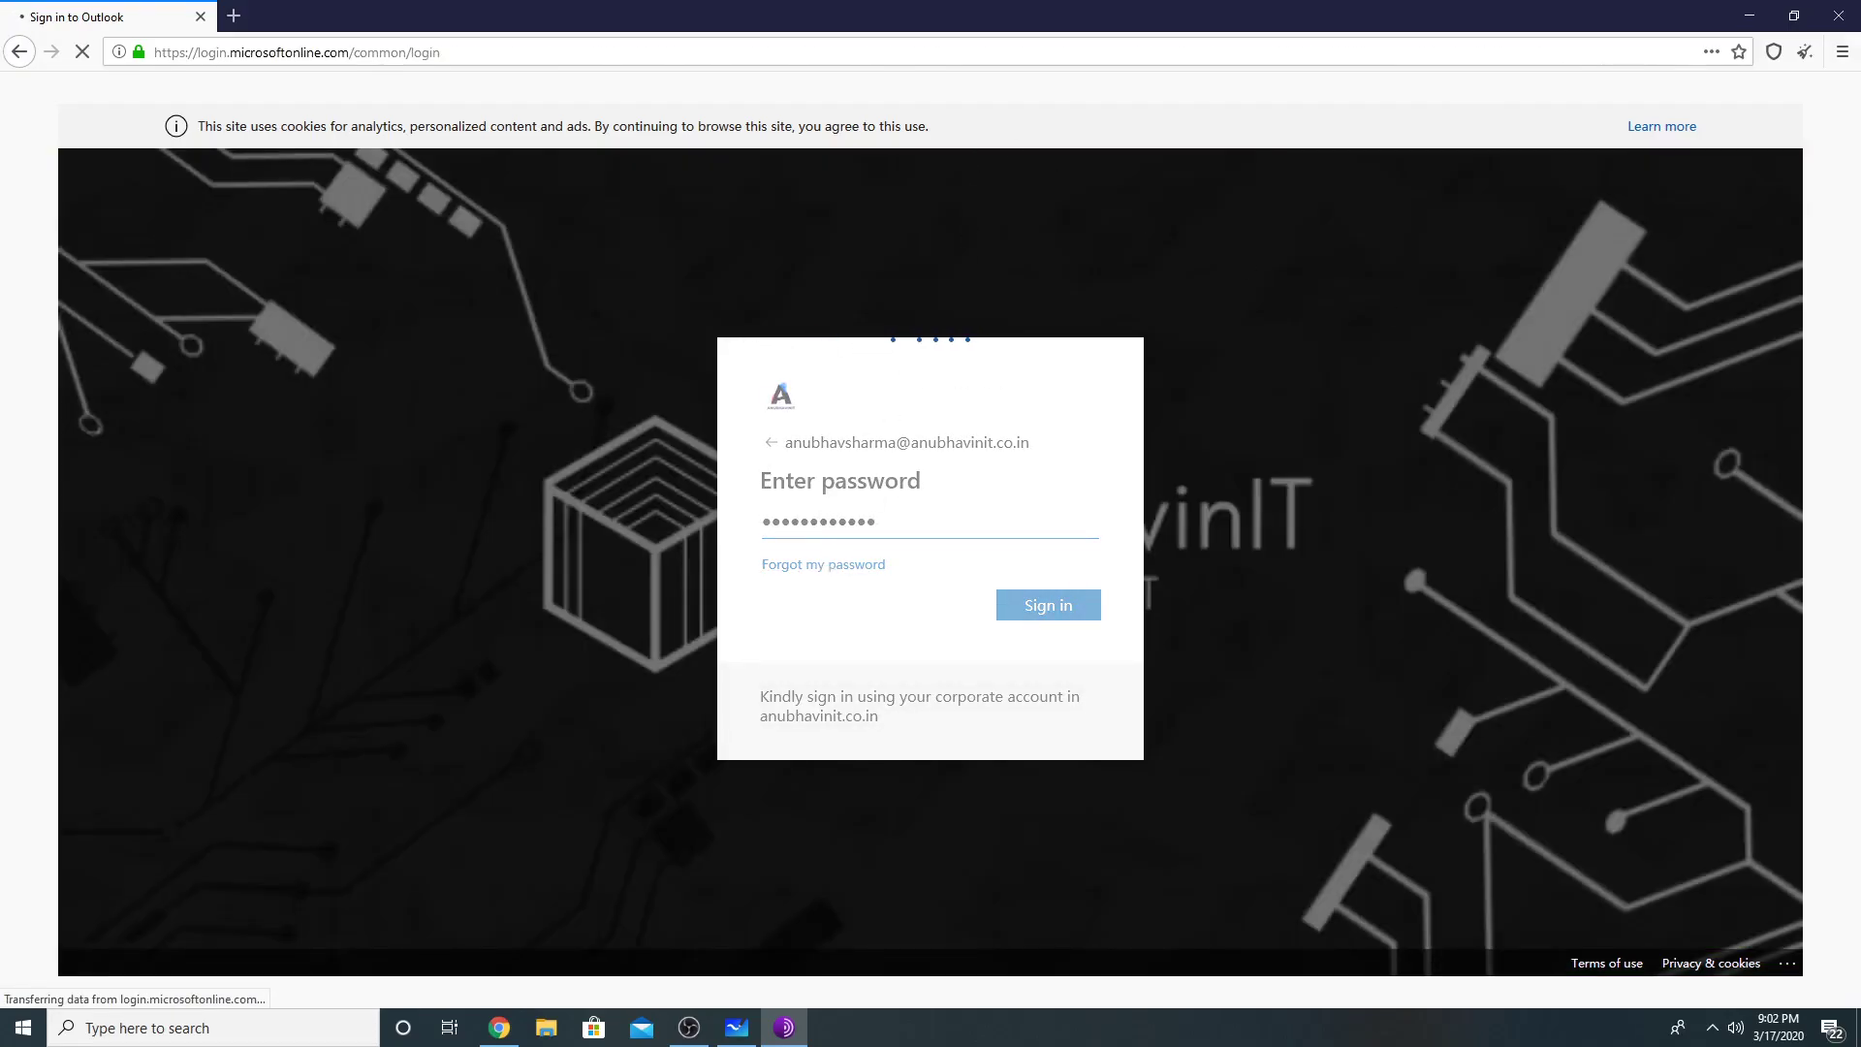
left_click(1047, 604)
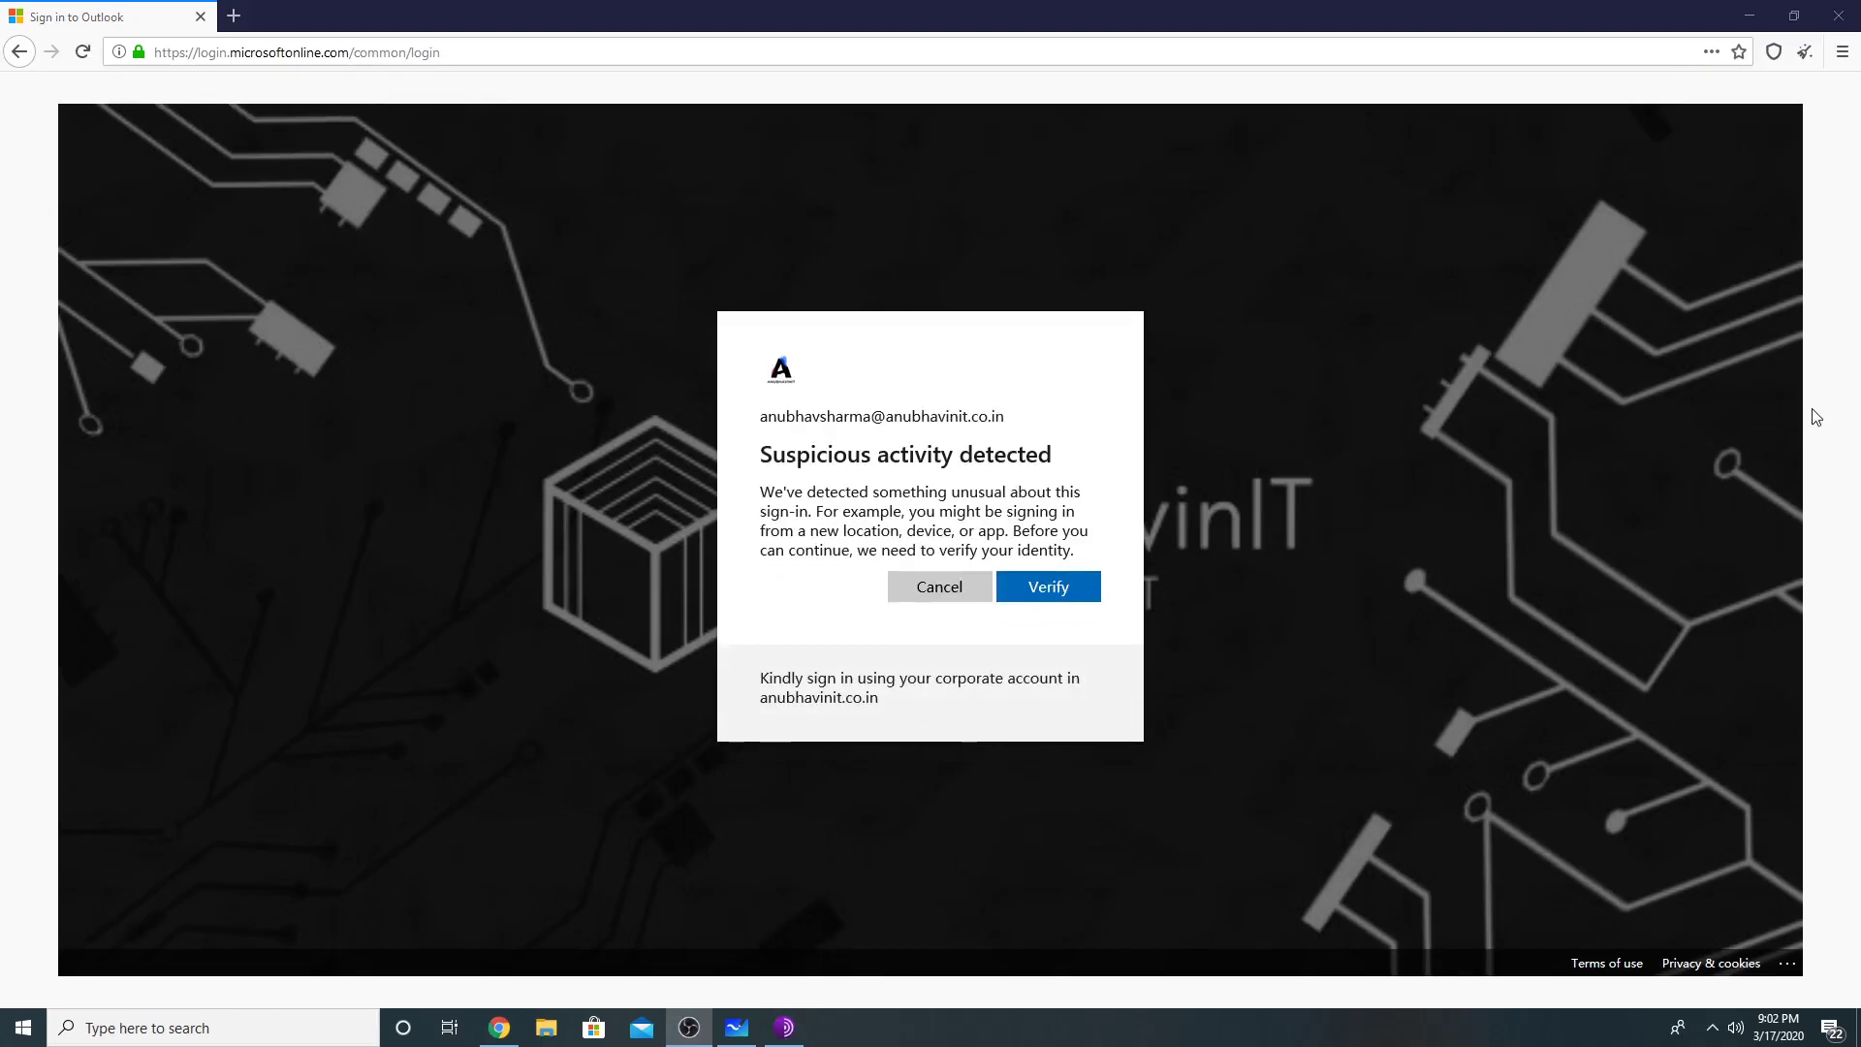
mouse_move(803, 478)
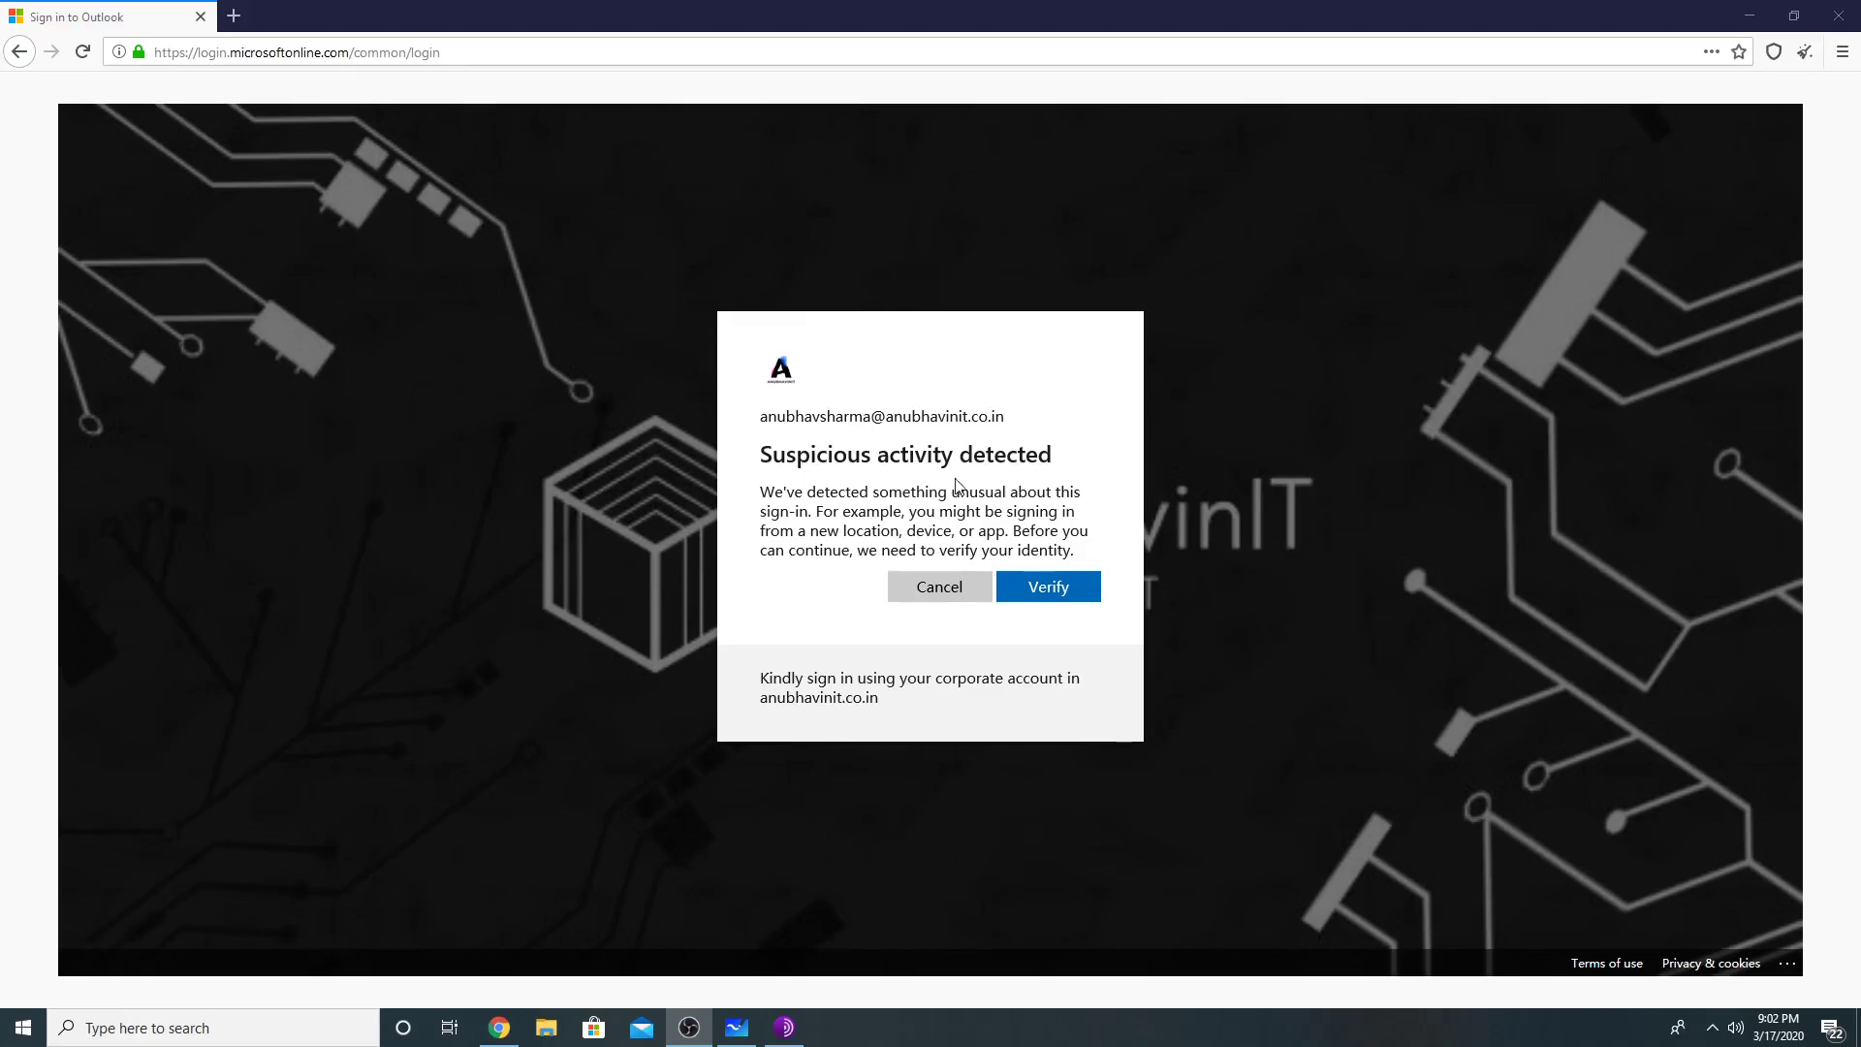
mouse_move(1046, 586)
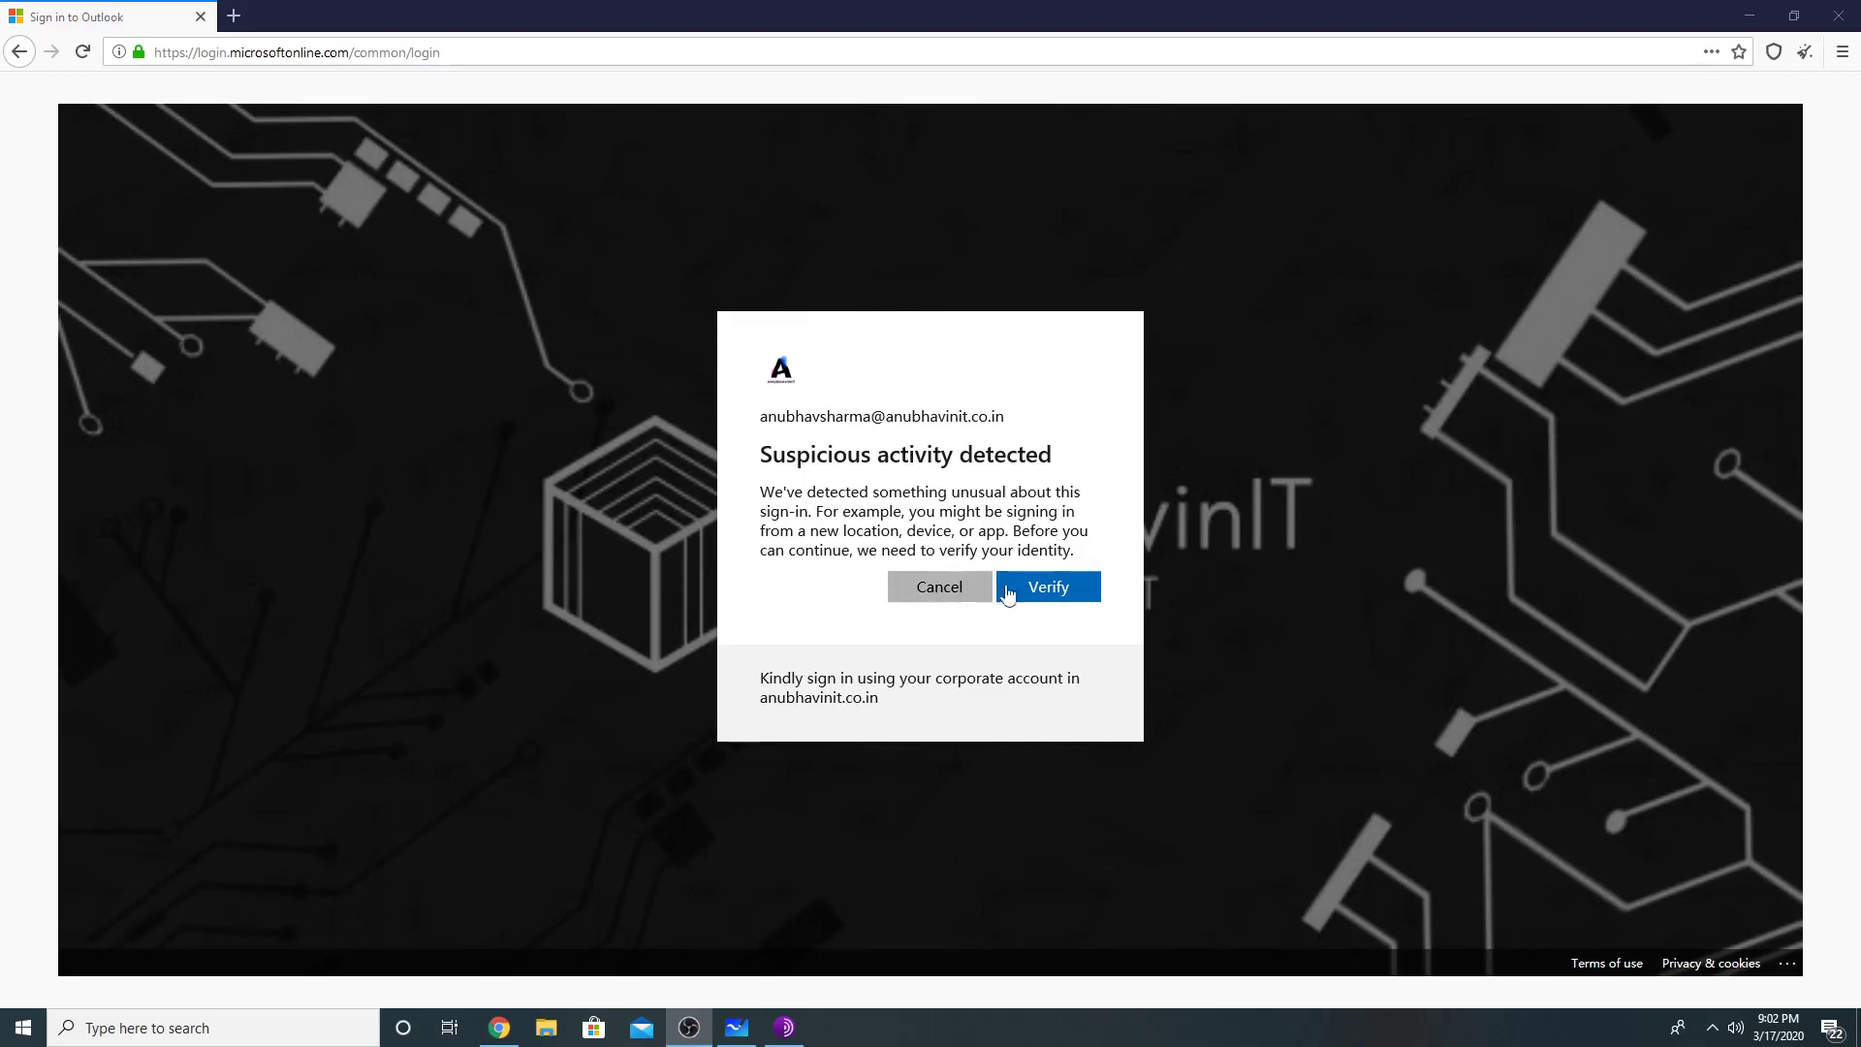
left_click(1045, 586)
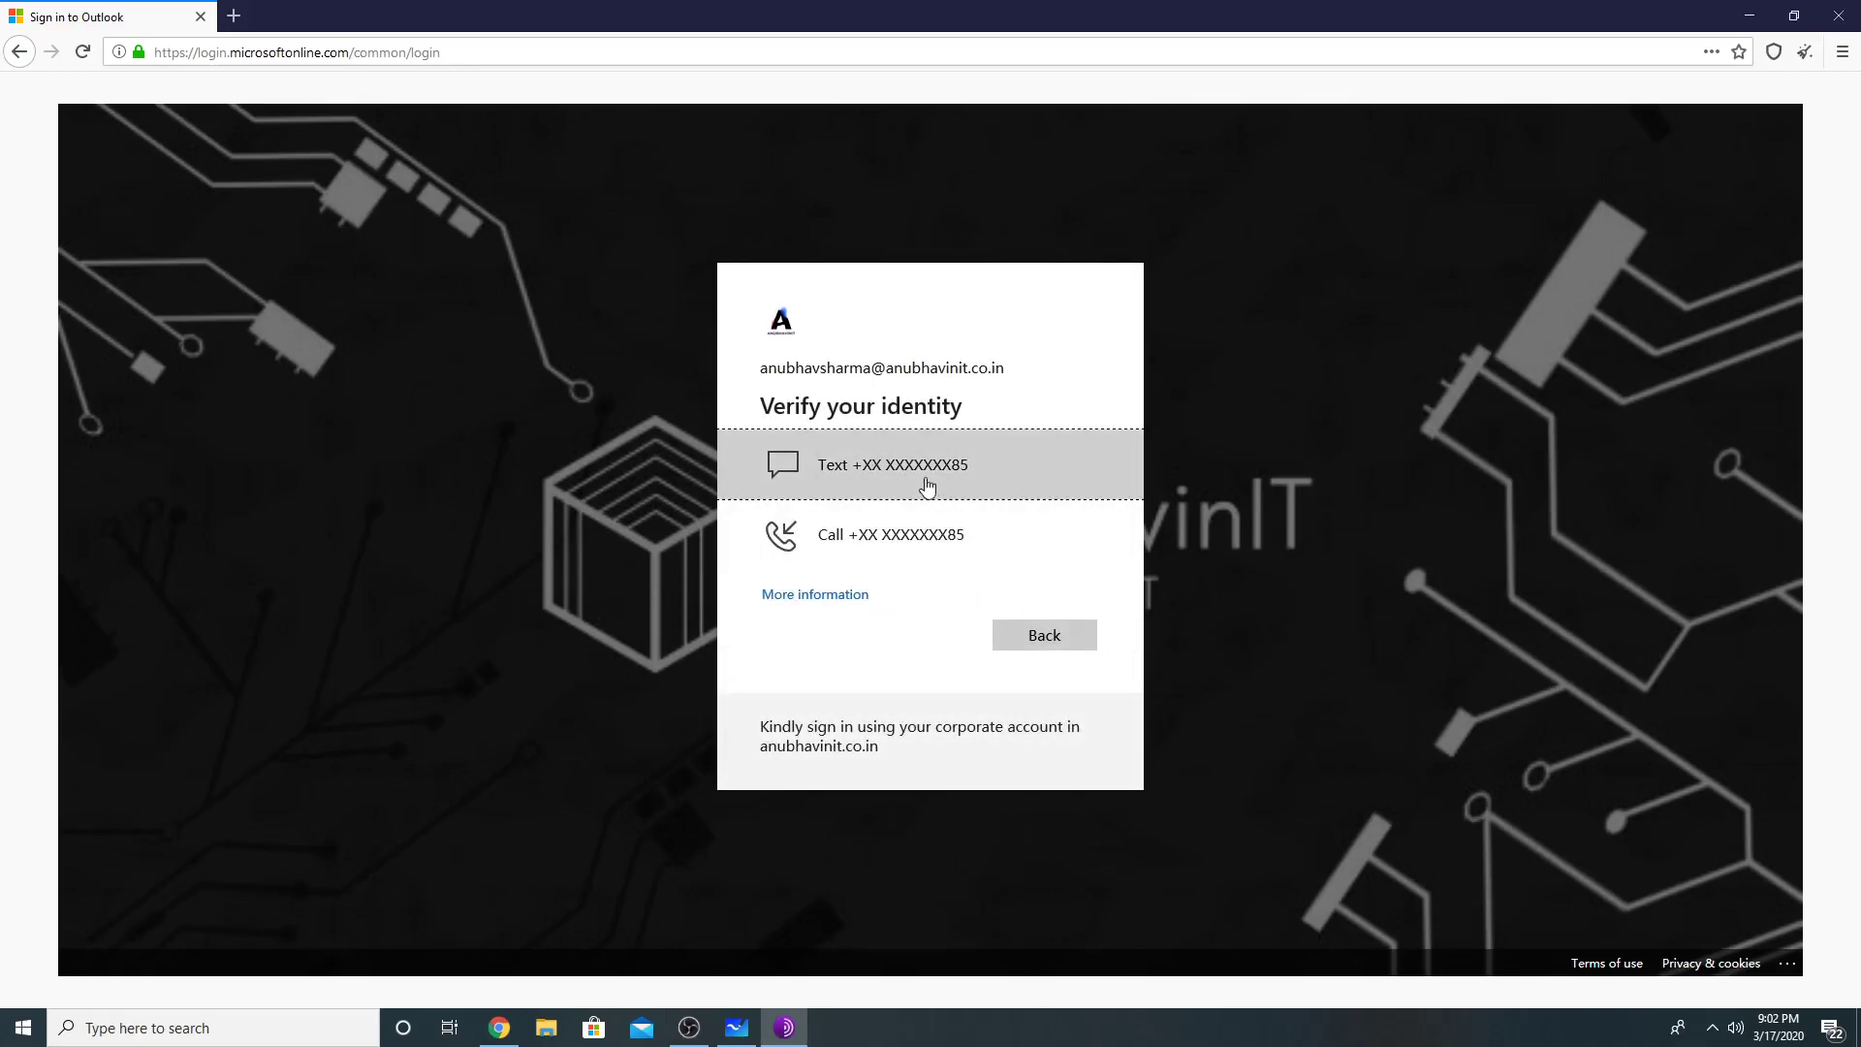
left_click(893, 464)
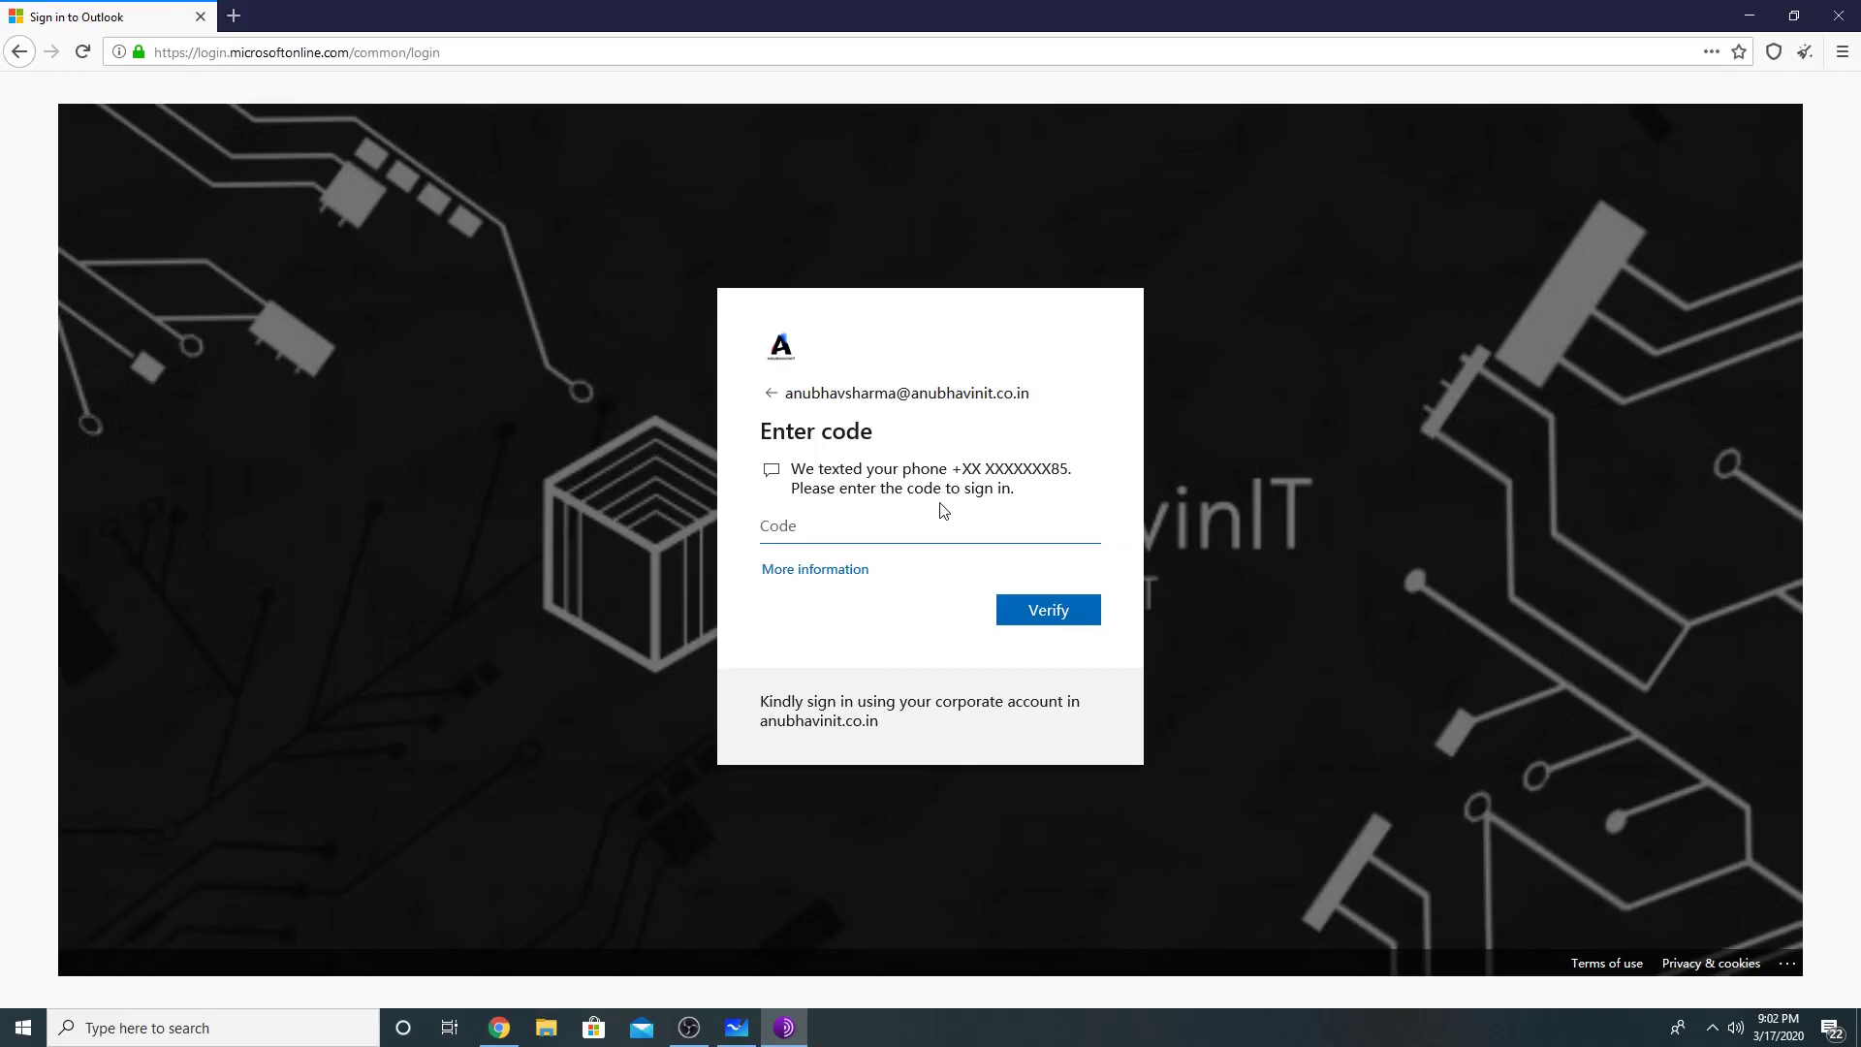
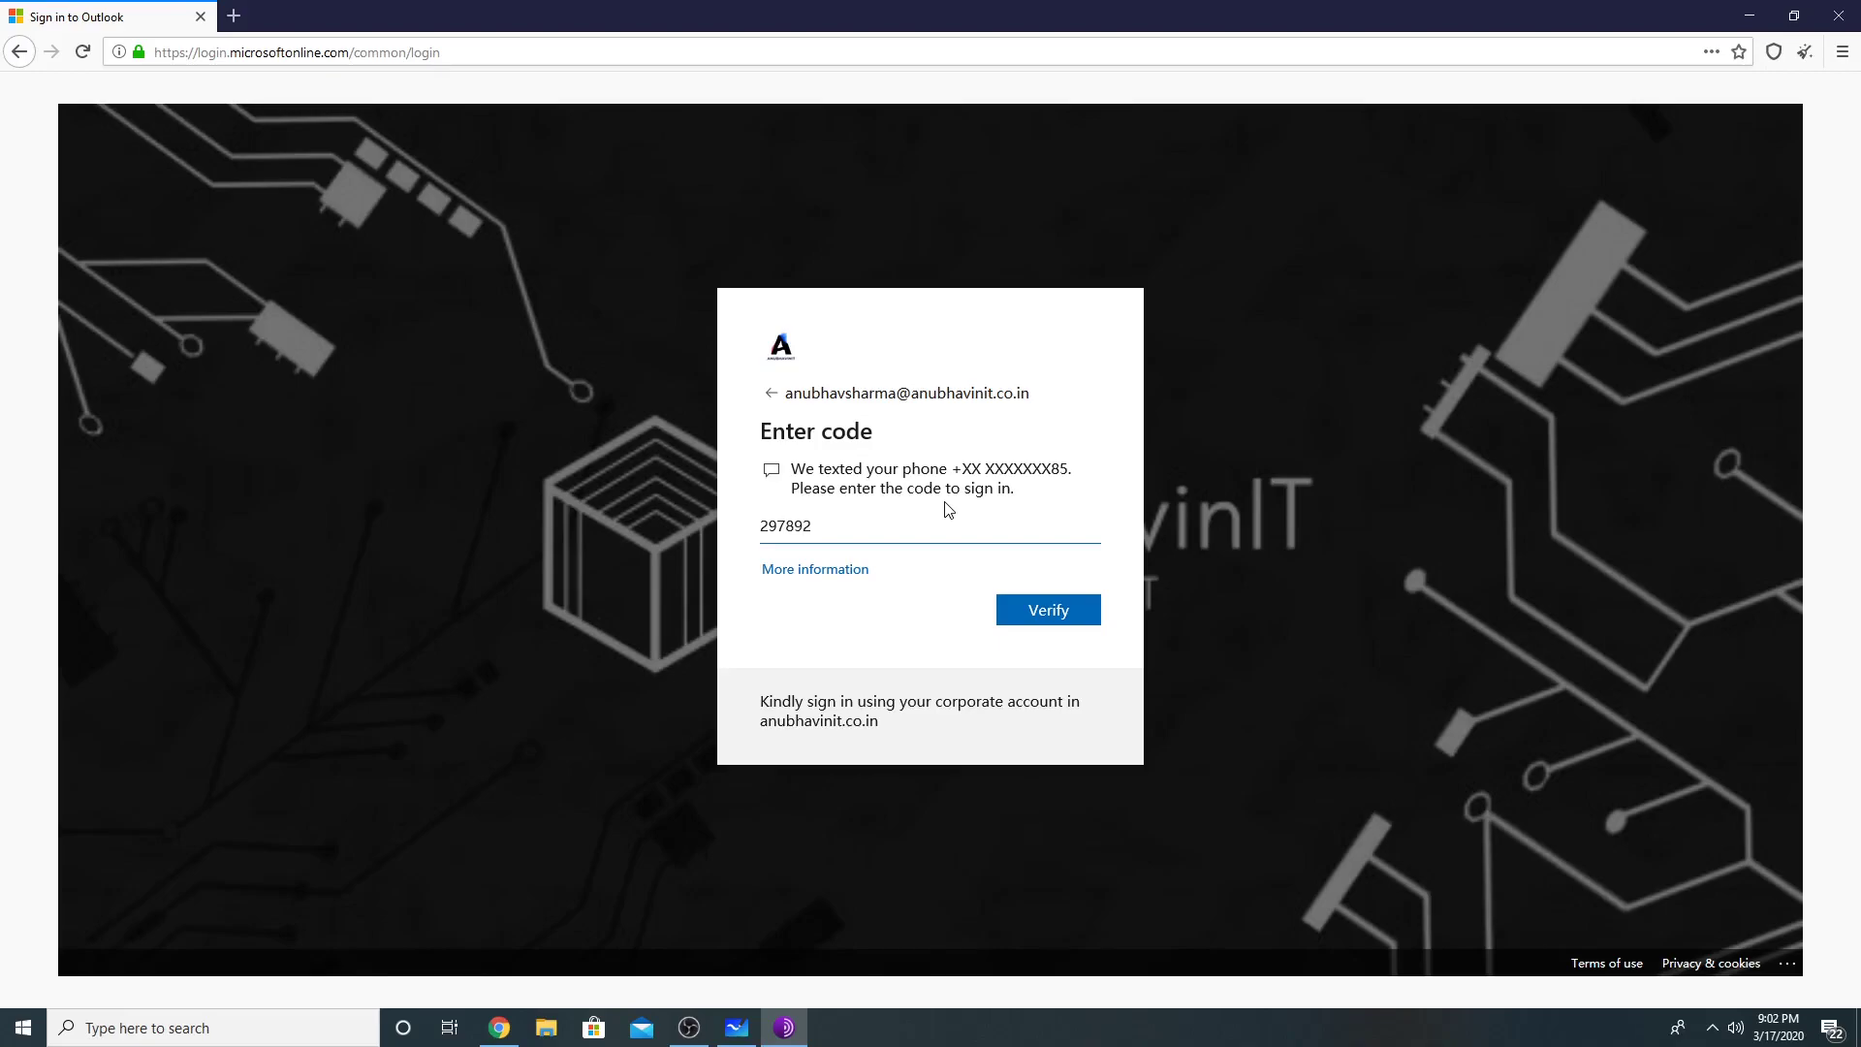
left_click(1046, 608)
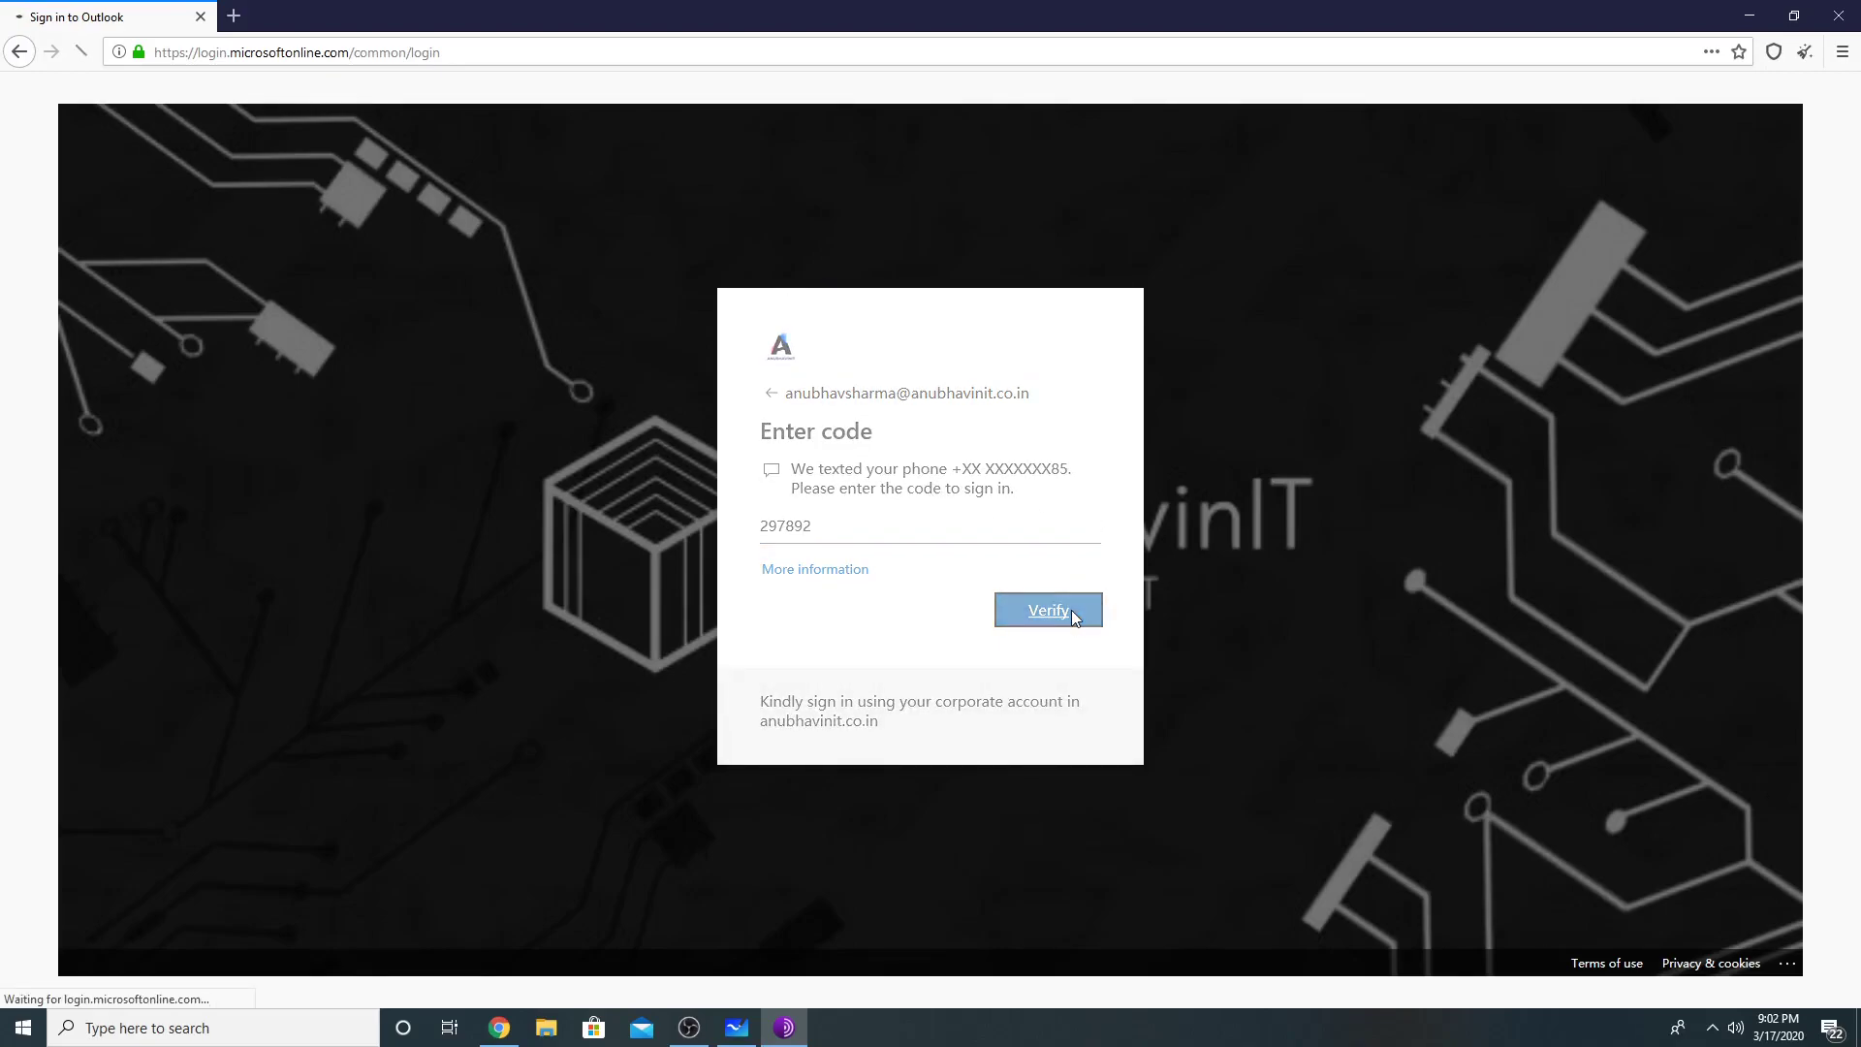
left_click(1046, 608)
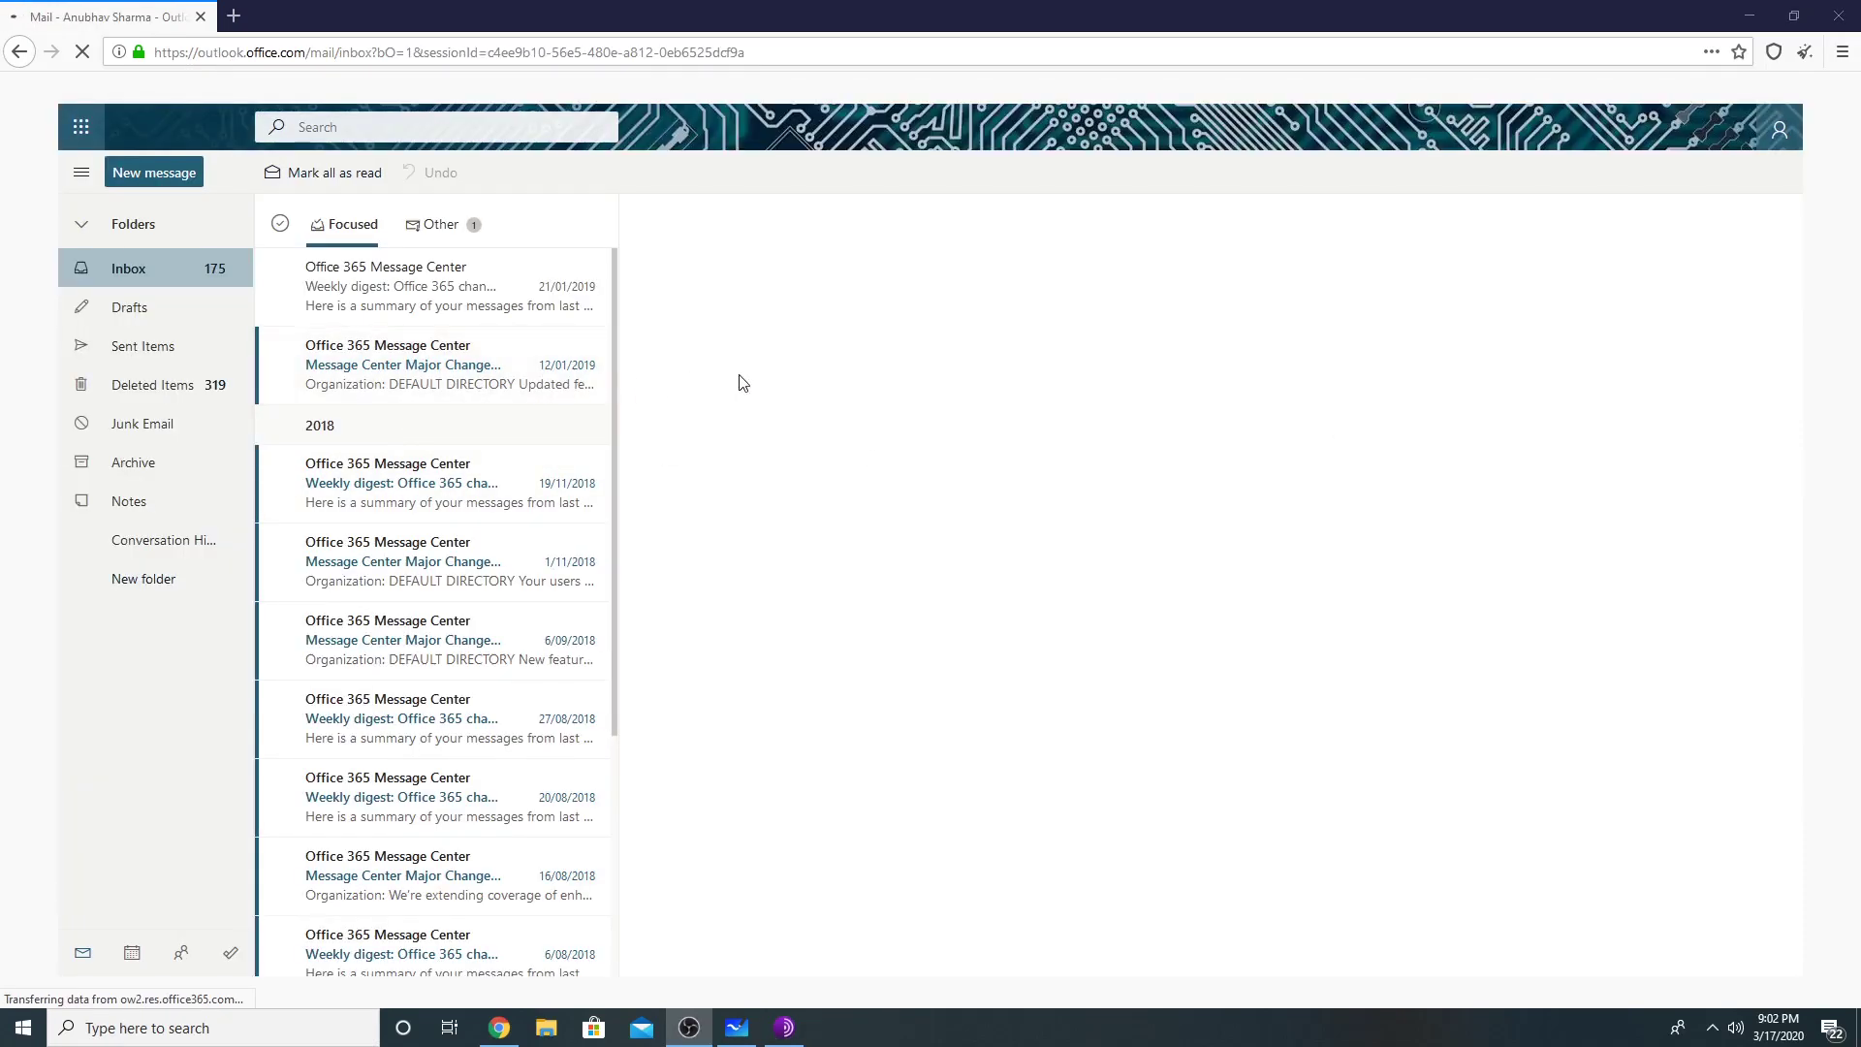
left_click(1777, 128)
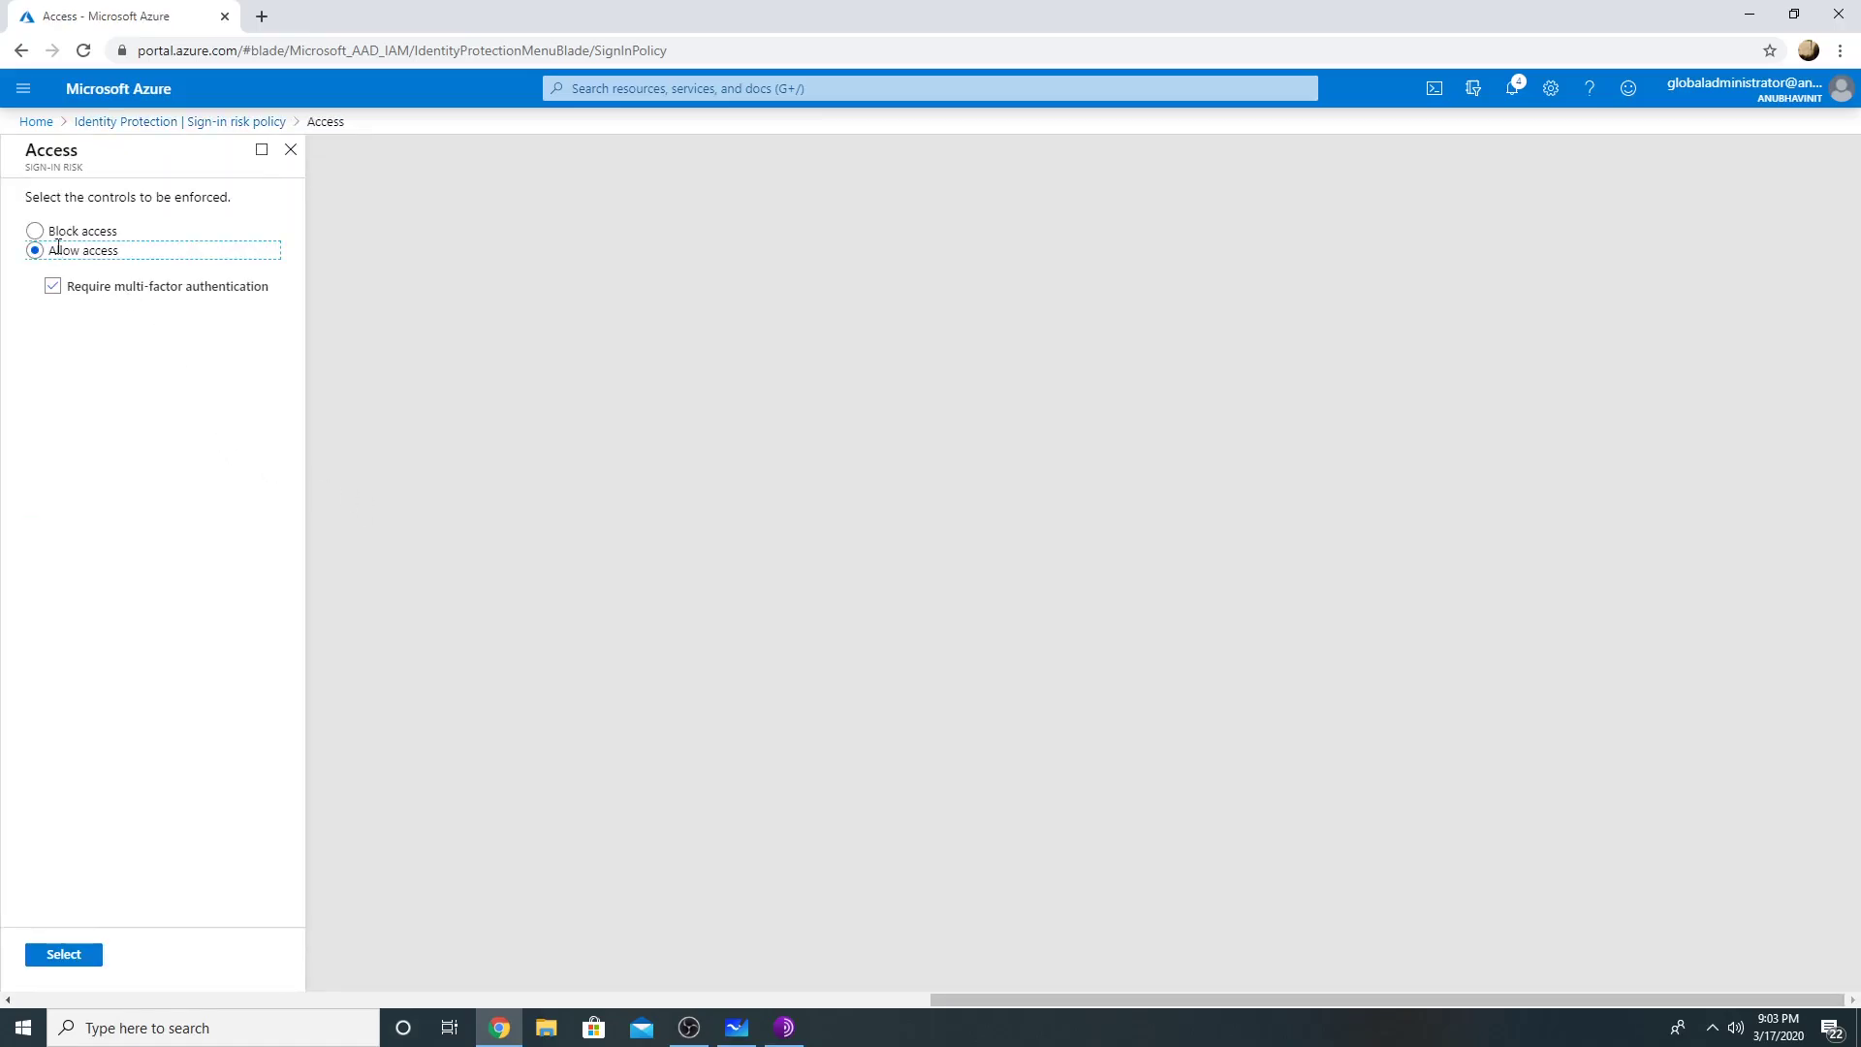
Step: Change the sign-in risk policy's access control to Block access and save it
left_click(36, 230)
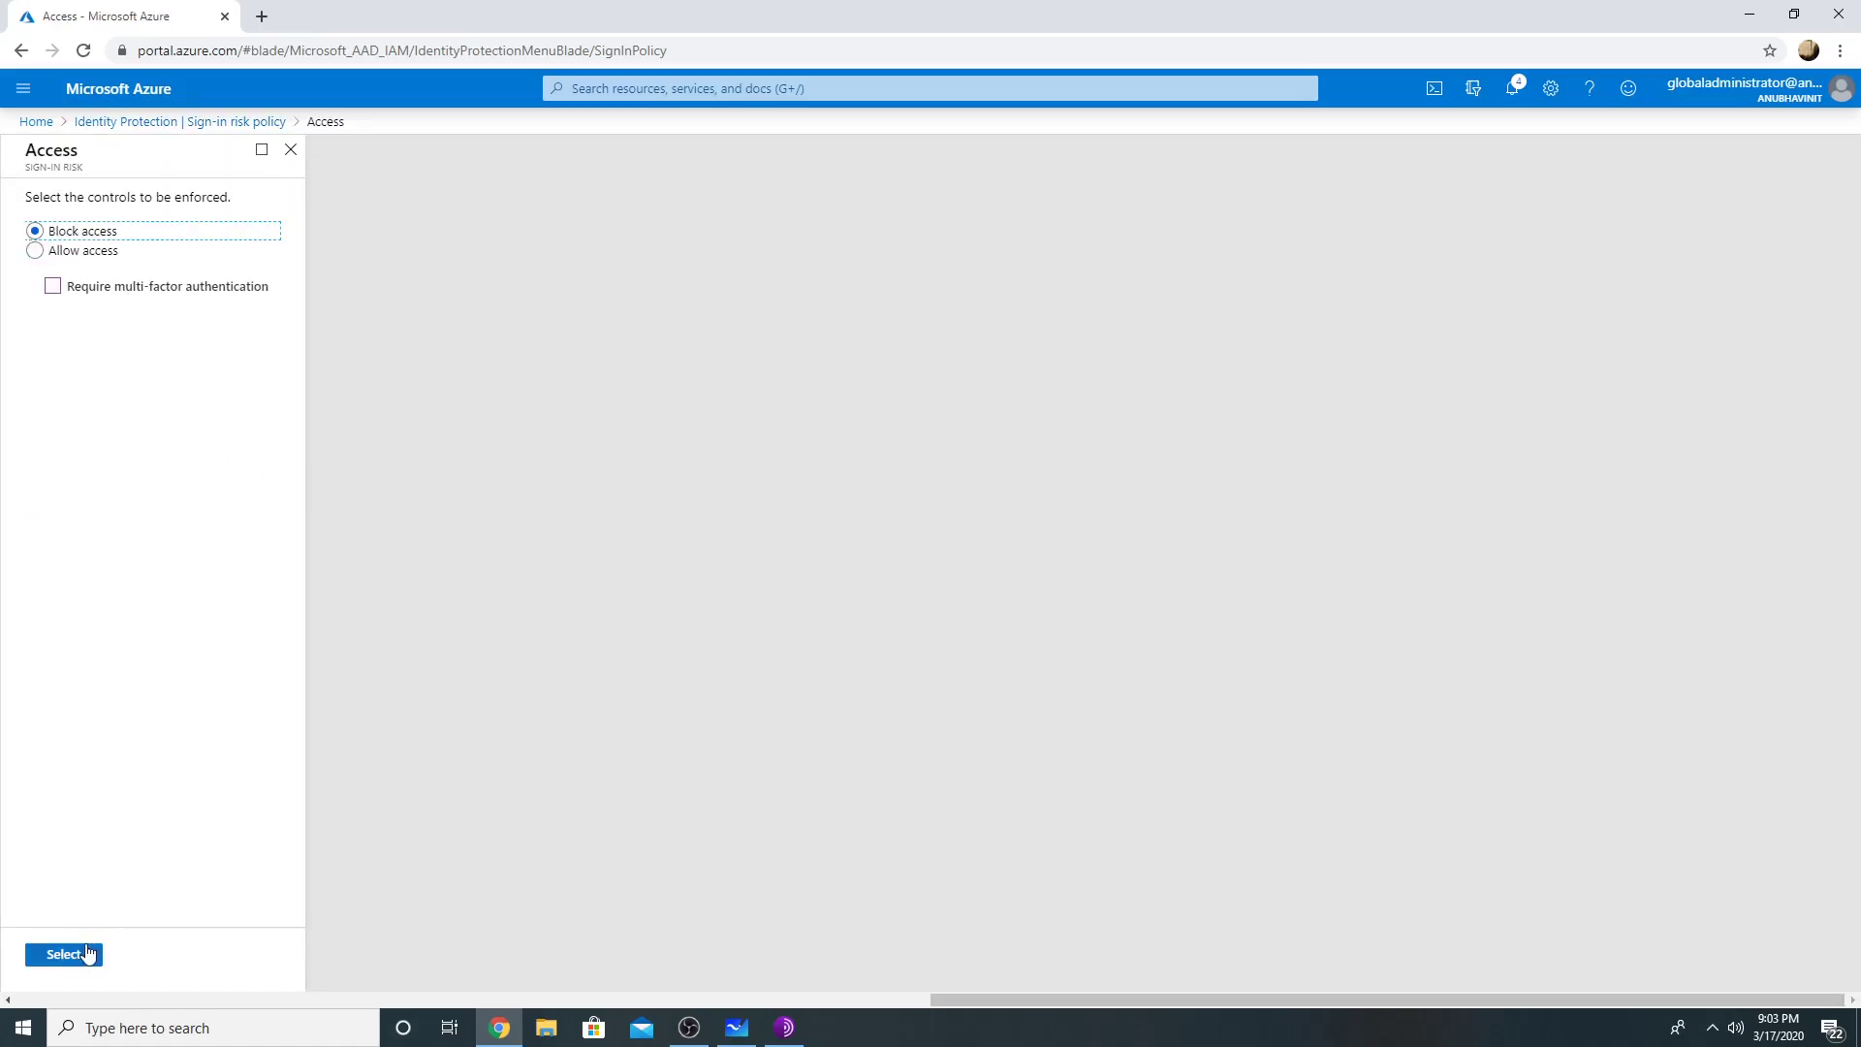
left_click(62, 952)
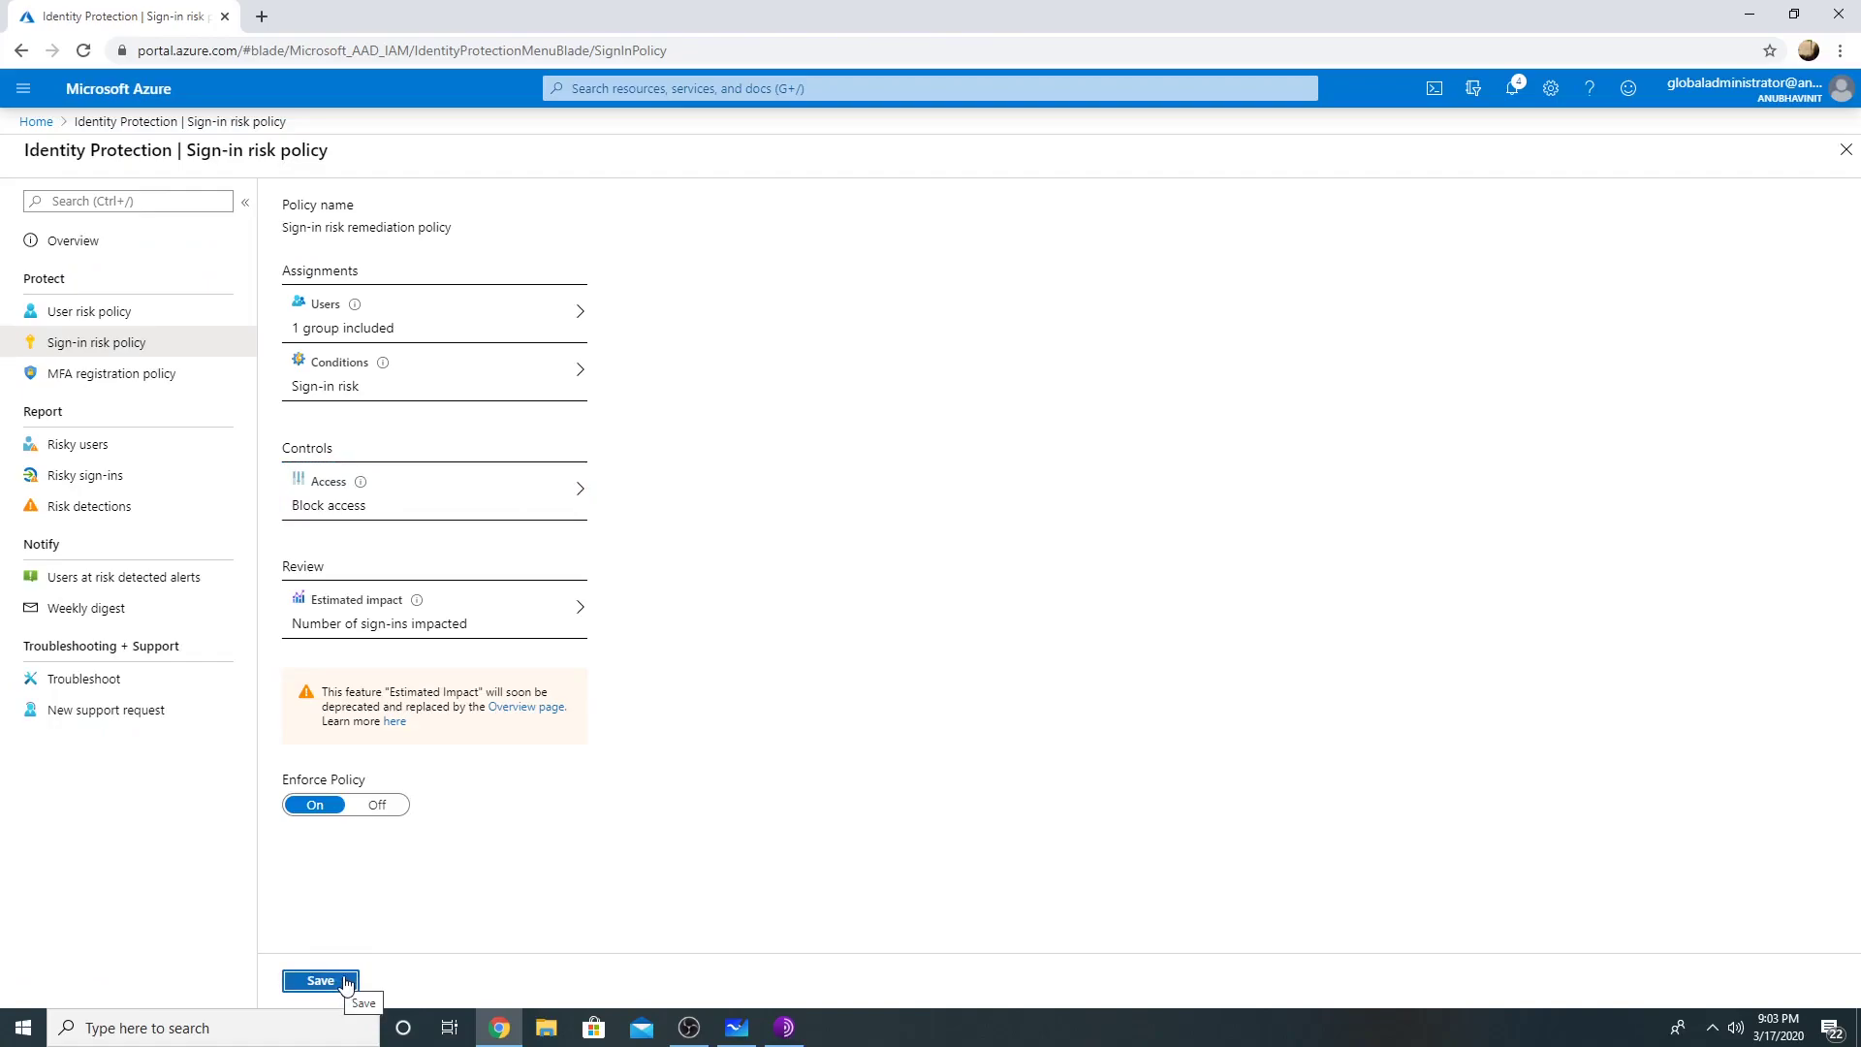
mouse_move(355, 964)
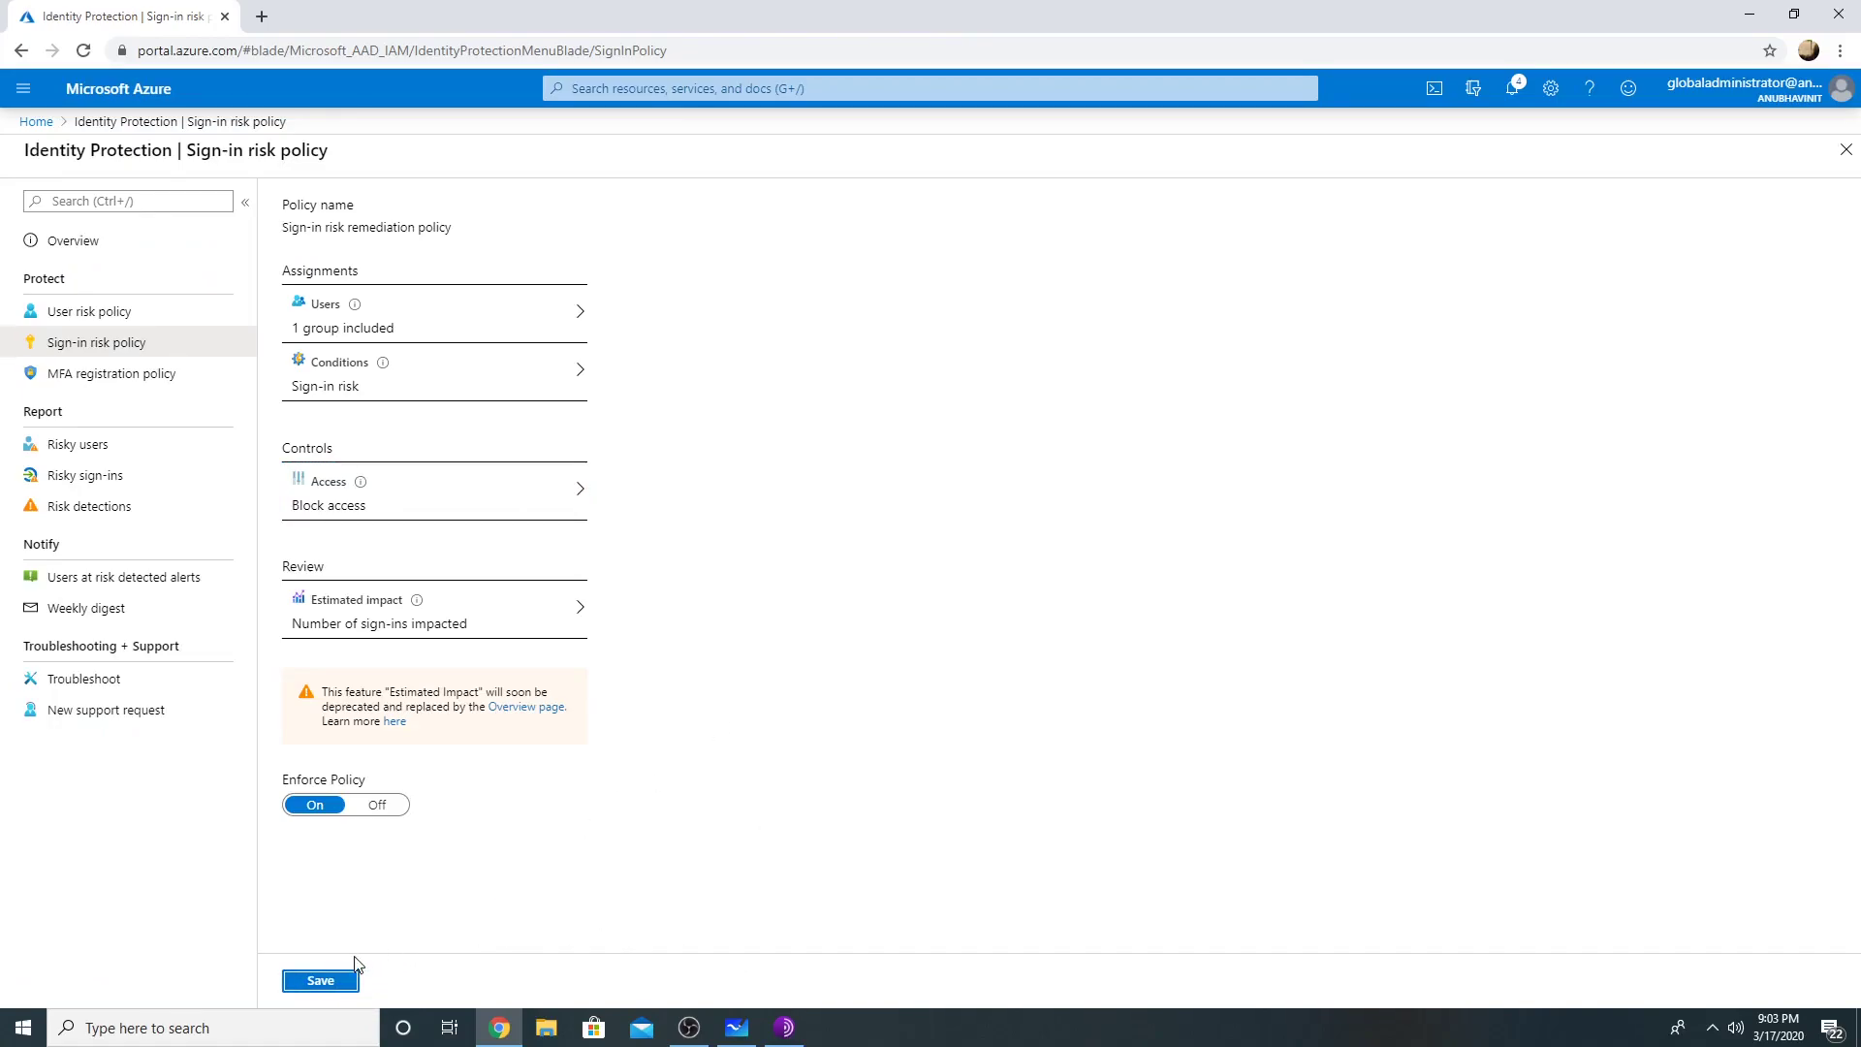
left_click(319, 979)
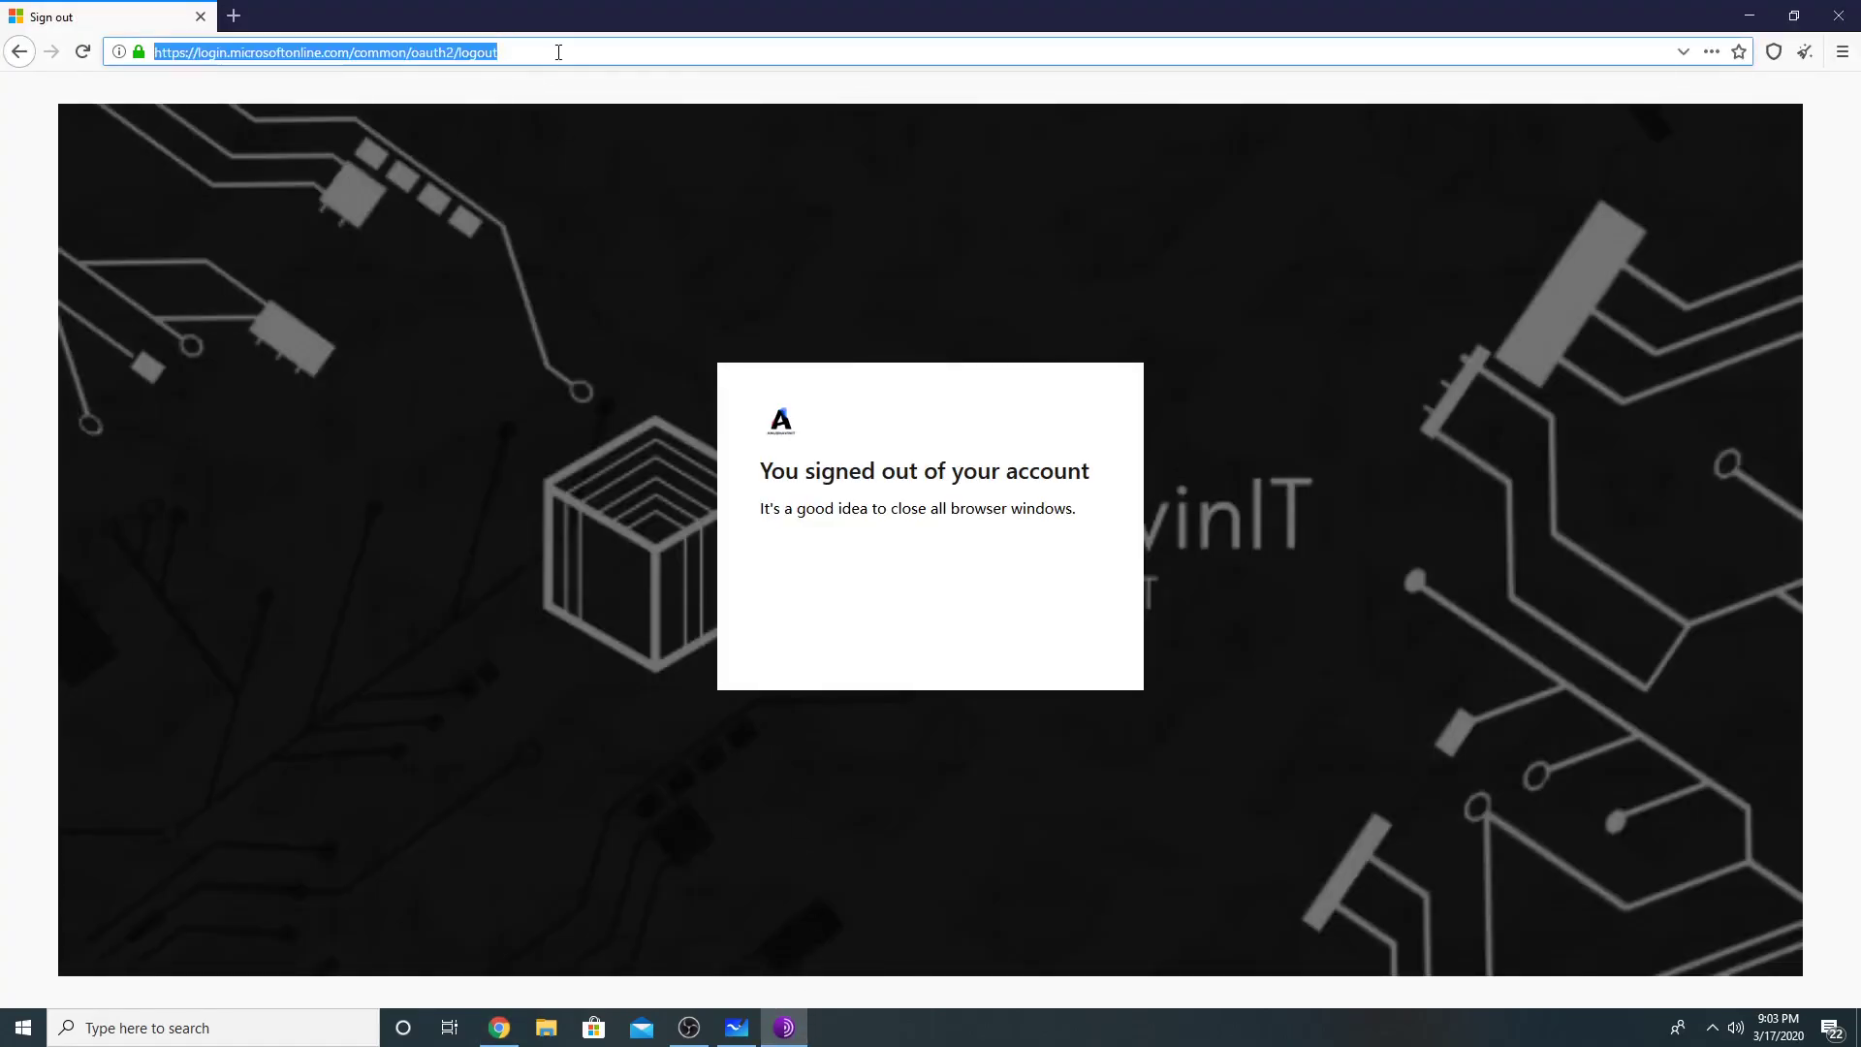
Step: Go to Outlook in Tor Browser, pick the user's account, and submit the password
type("outl")
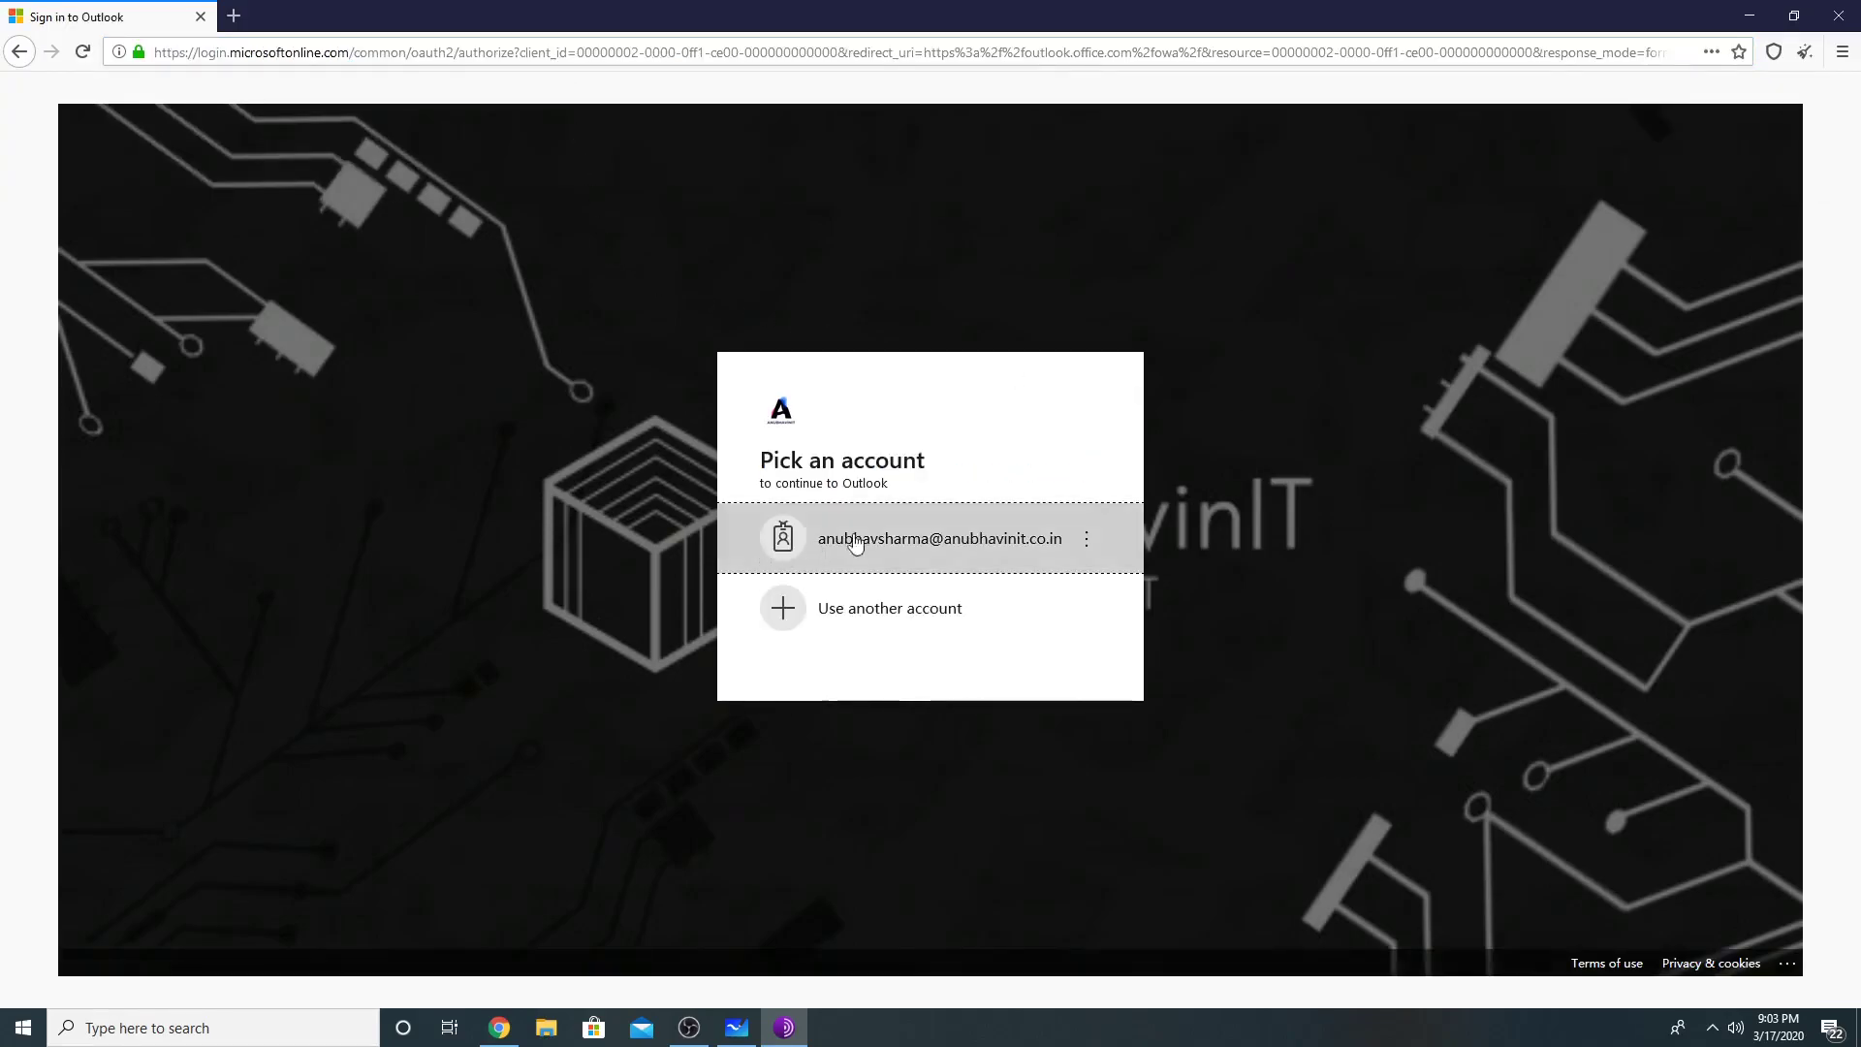
left_click(937, 538)
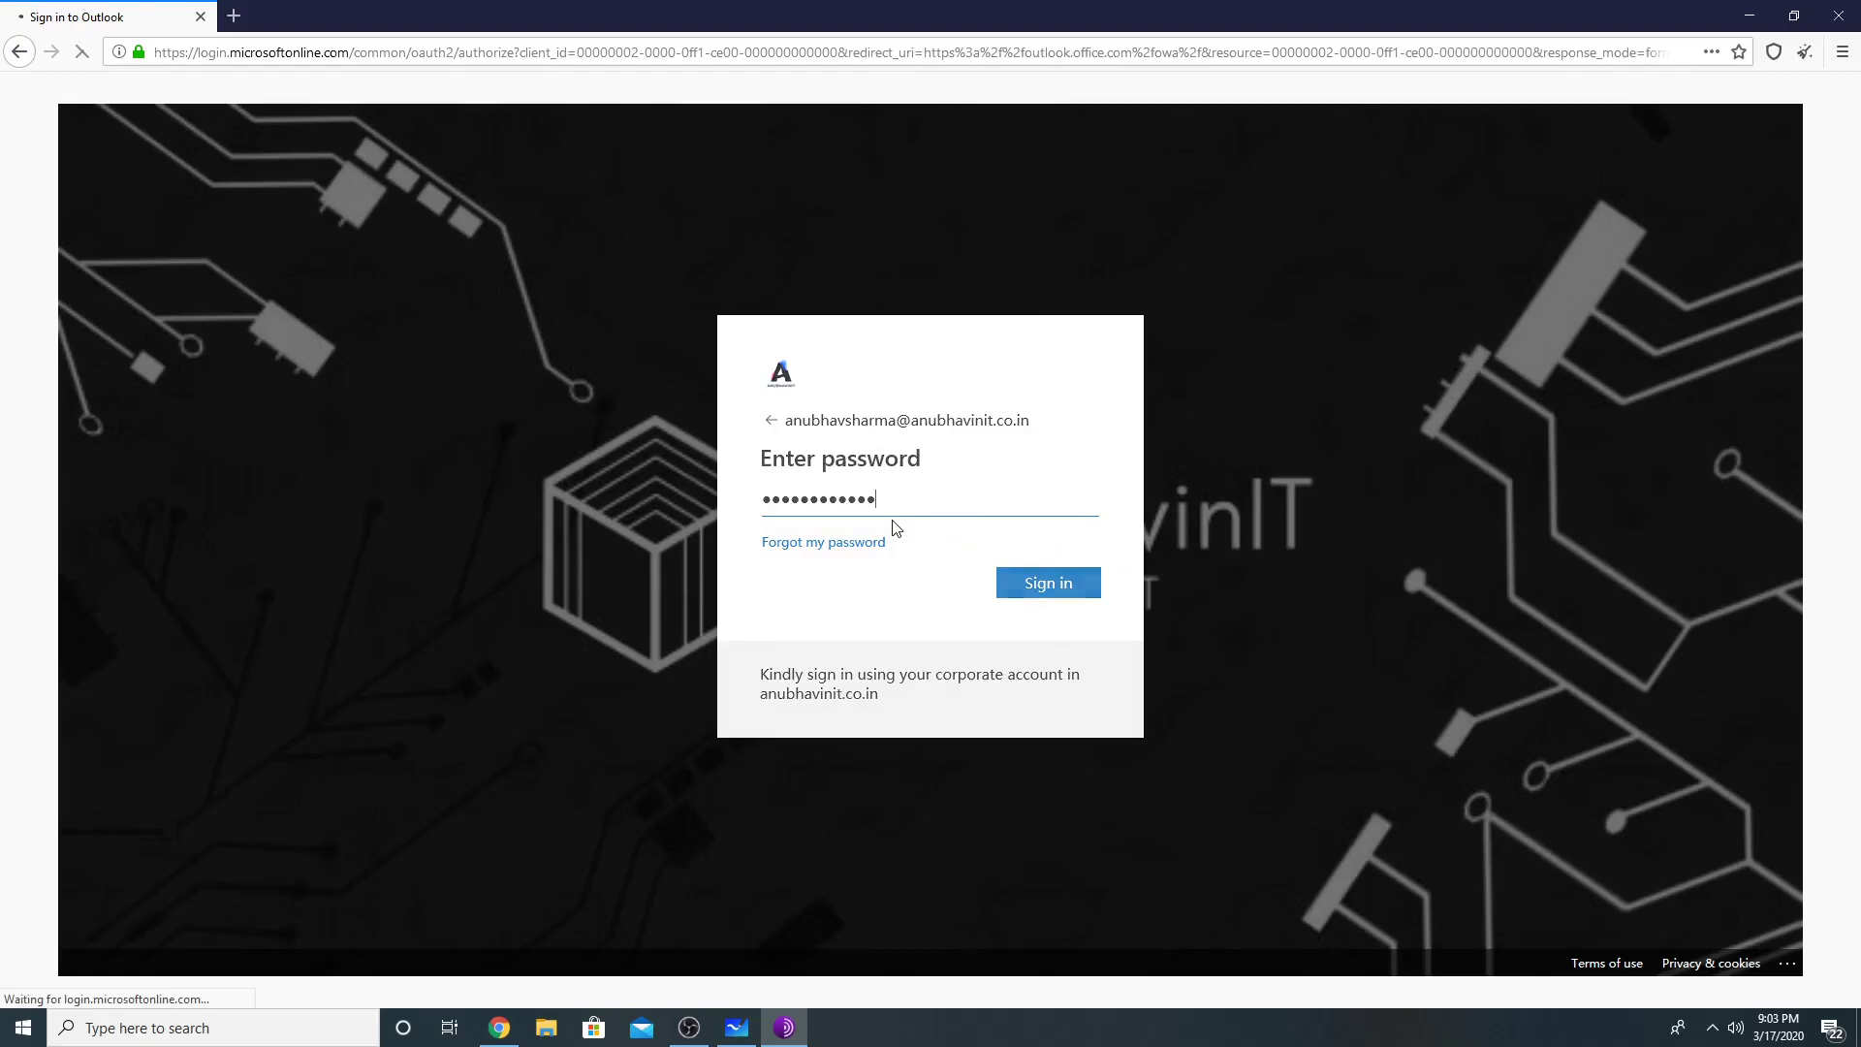
left_click(1046, 582)
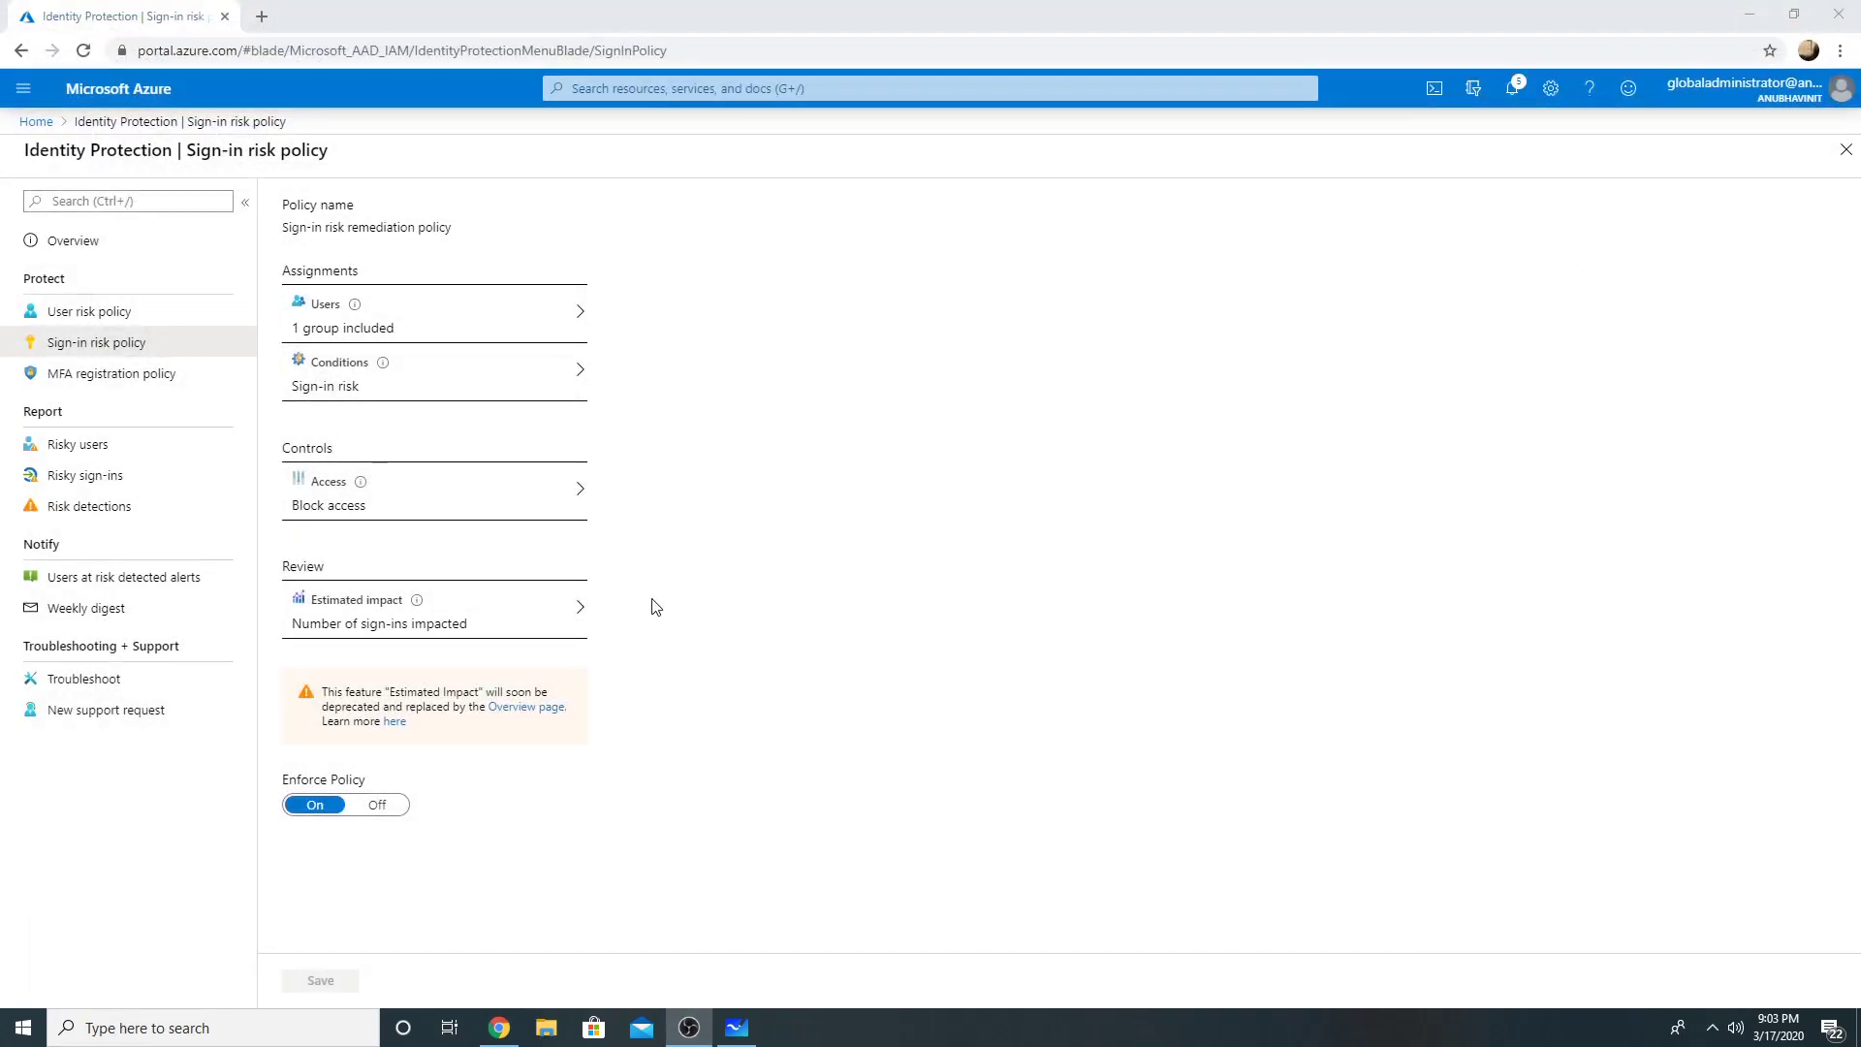
mouse_move(105, 348)
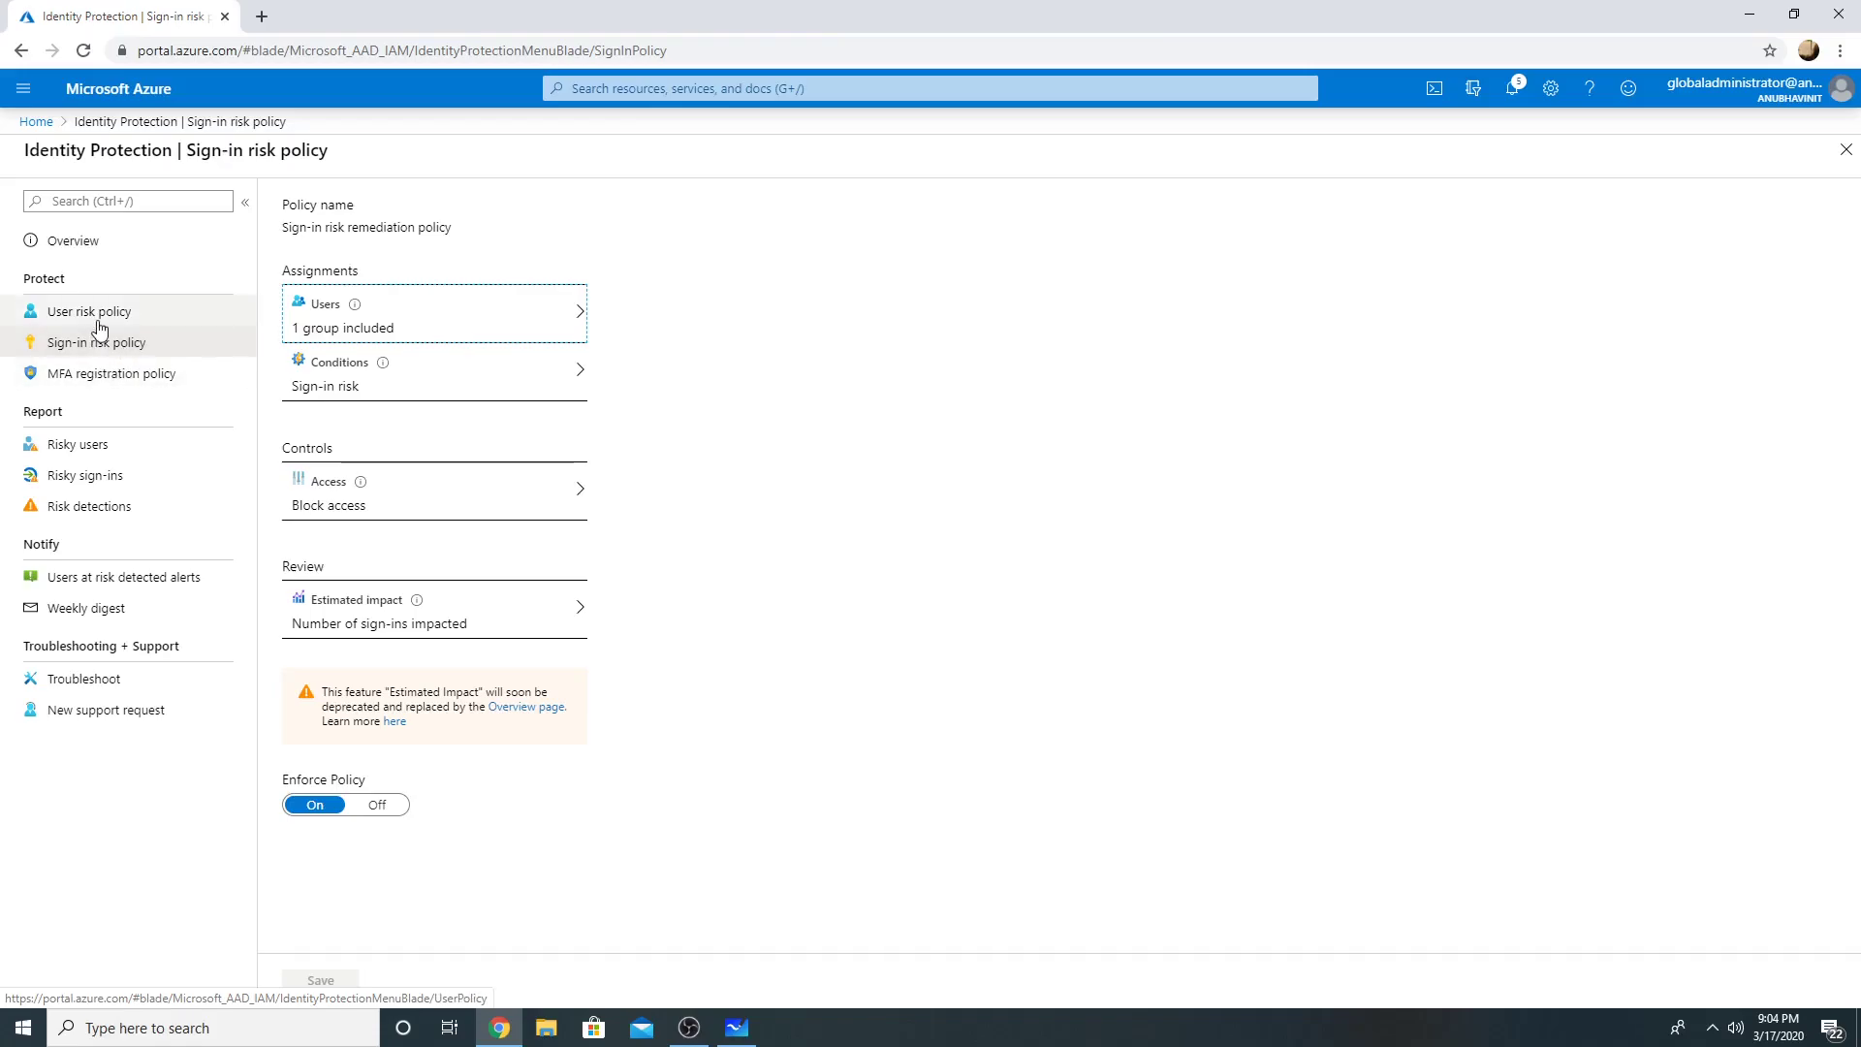
Step: Review the user risk policy's access controls, then close the blade and discard the edits
left_click(85, 311)
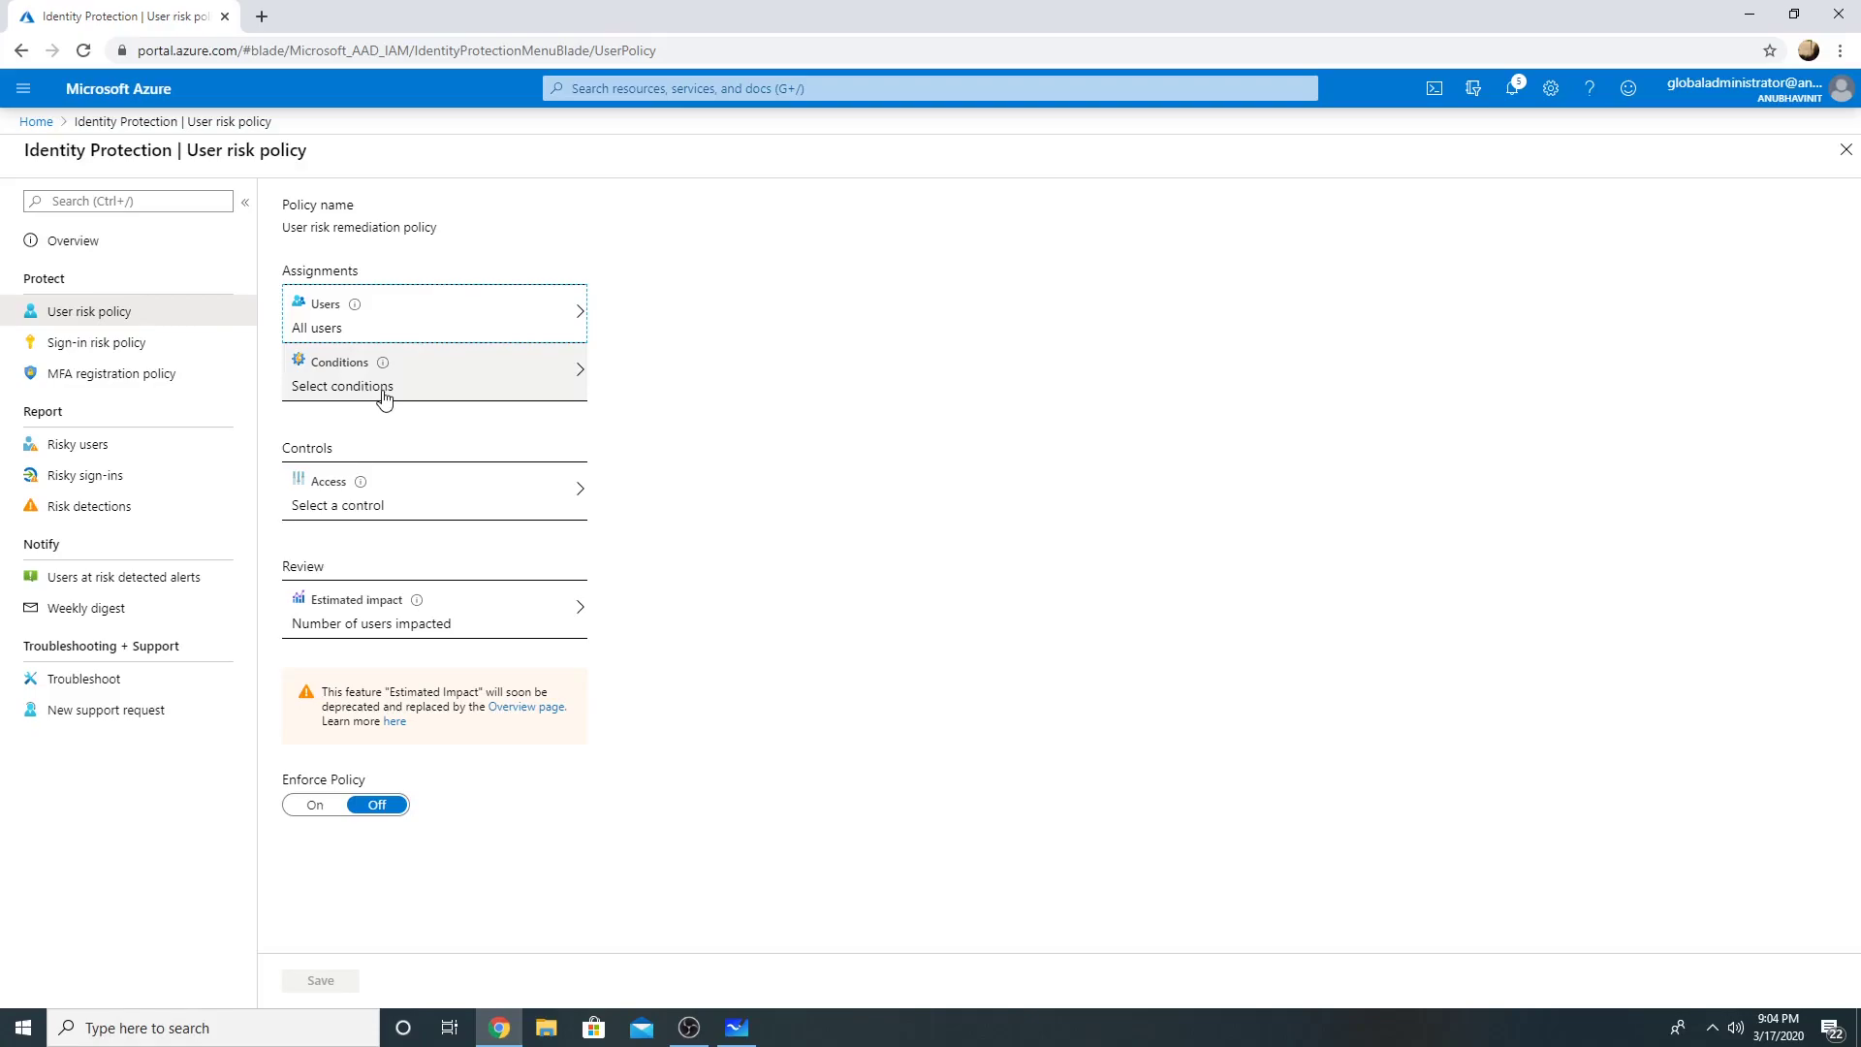
left_click(433, 491)
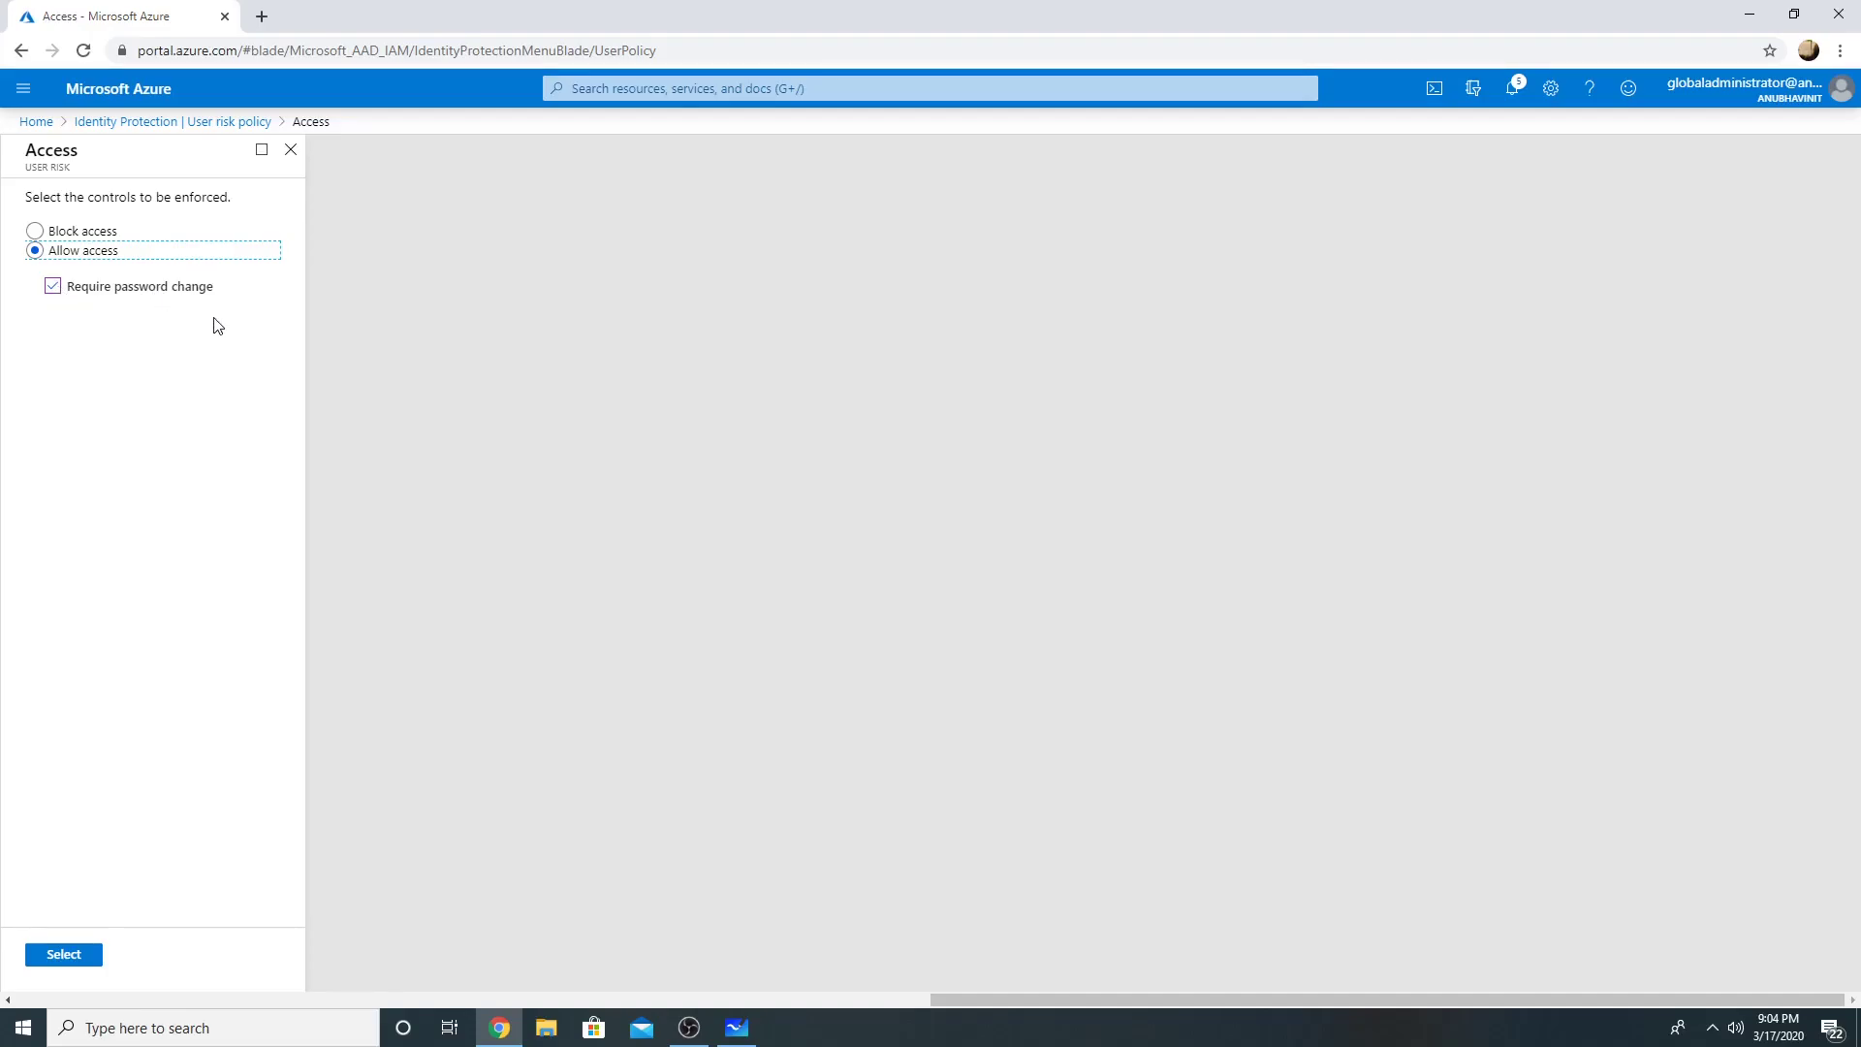
mouse_move(355, 255)
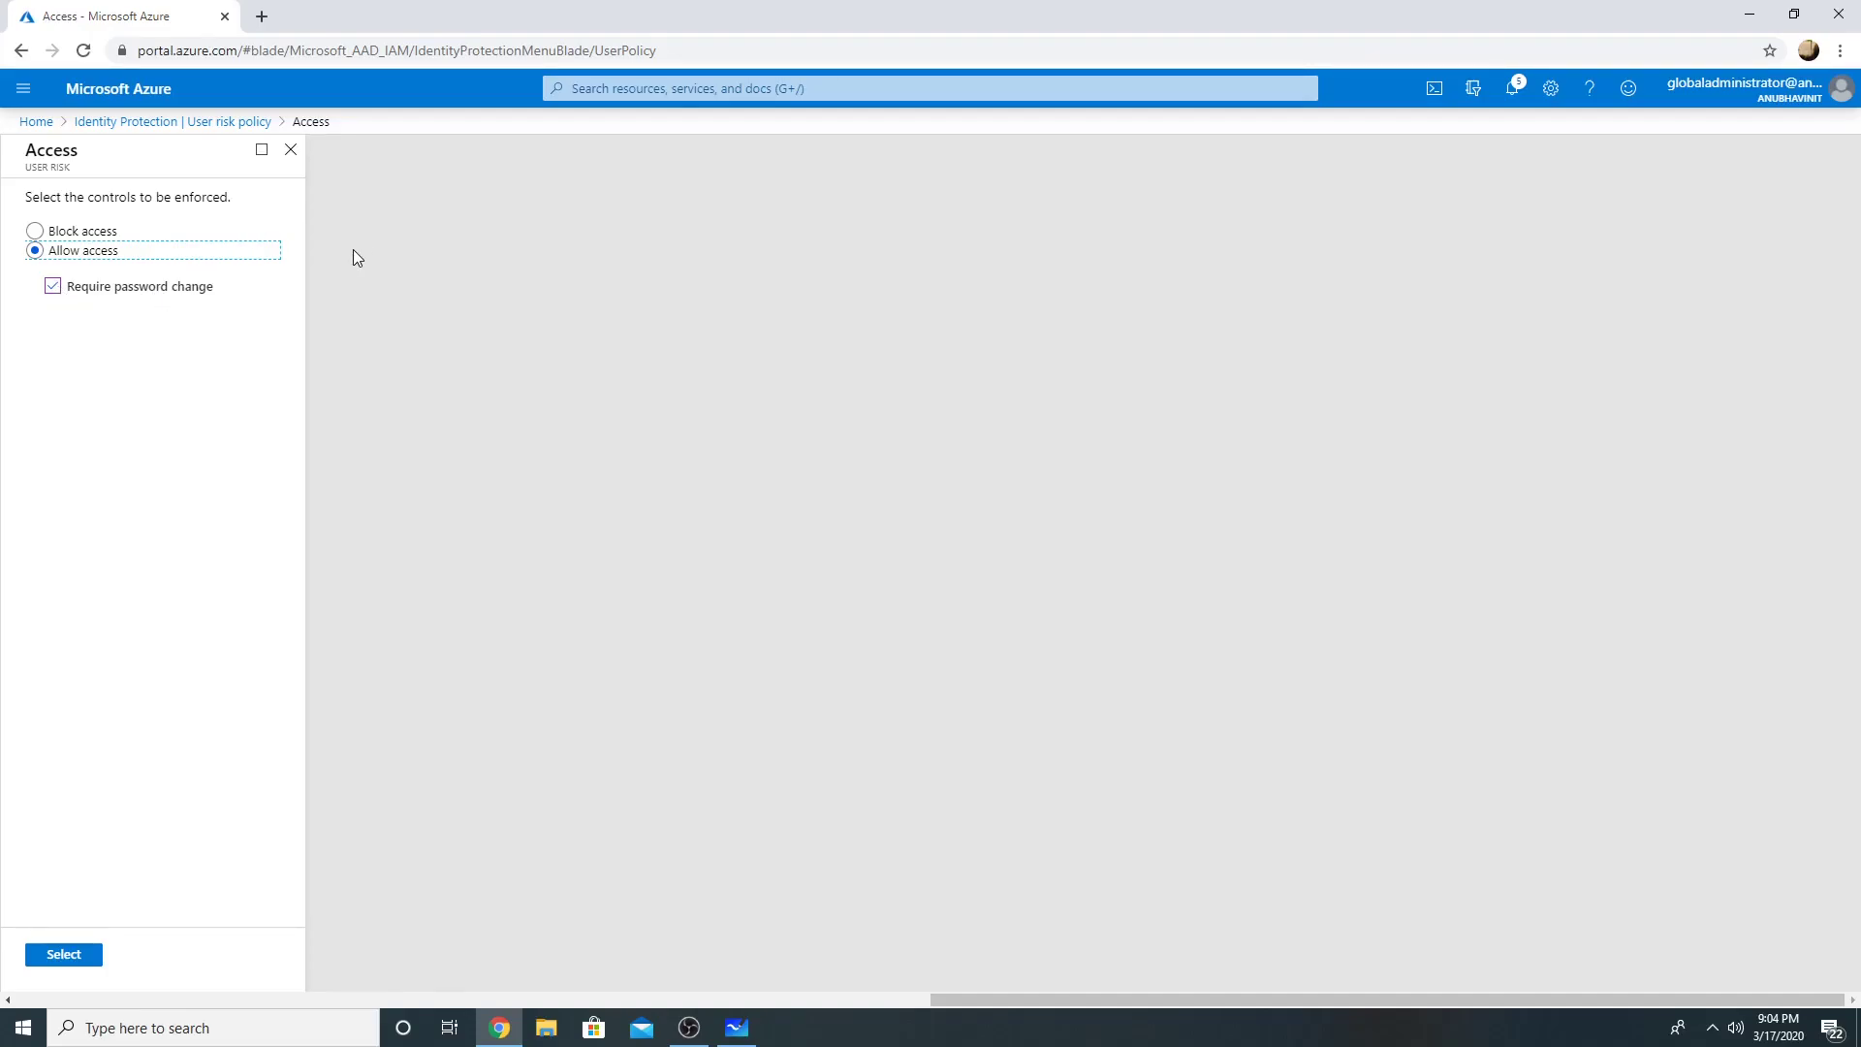
mouse_move(350, 210)
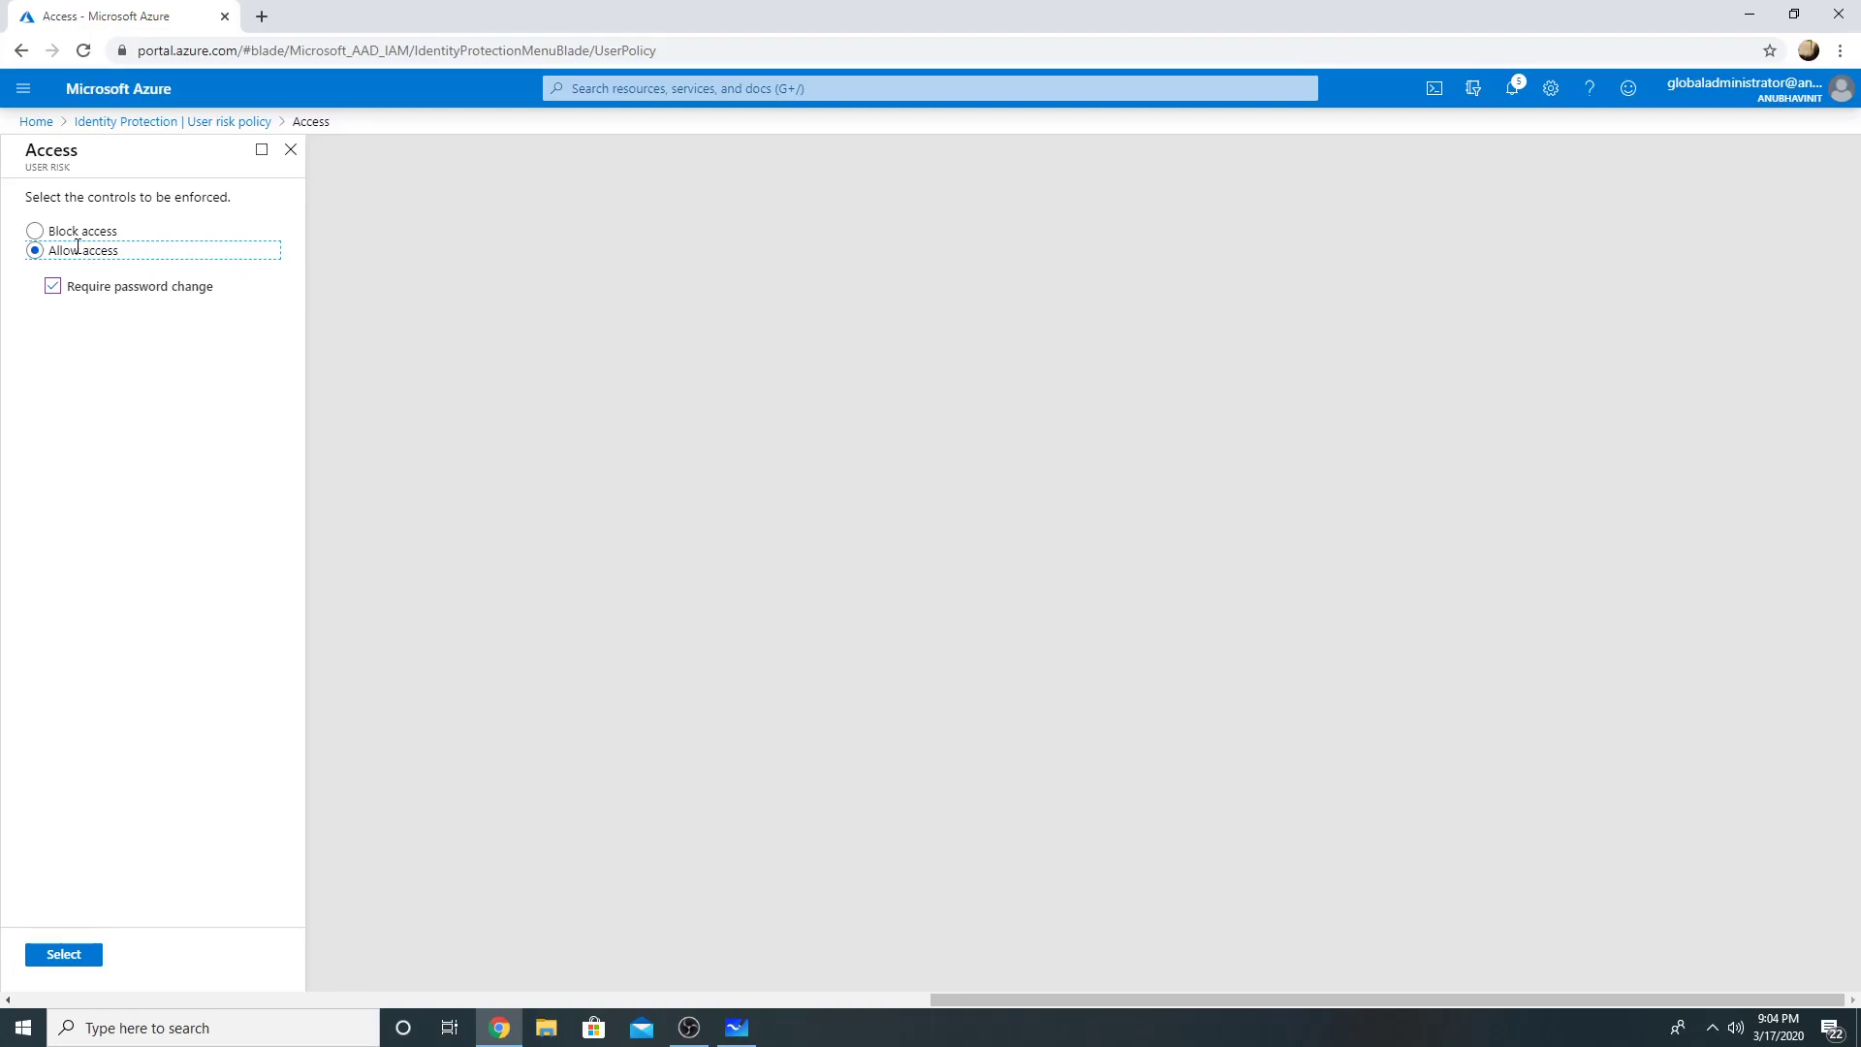
mouse_move(75, 274)
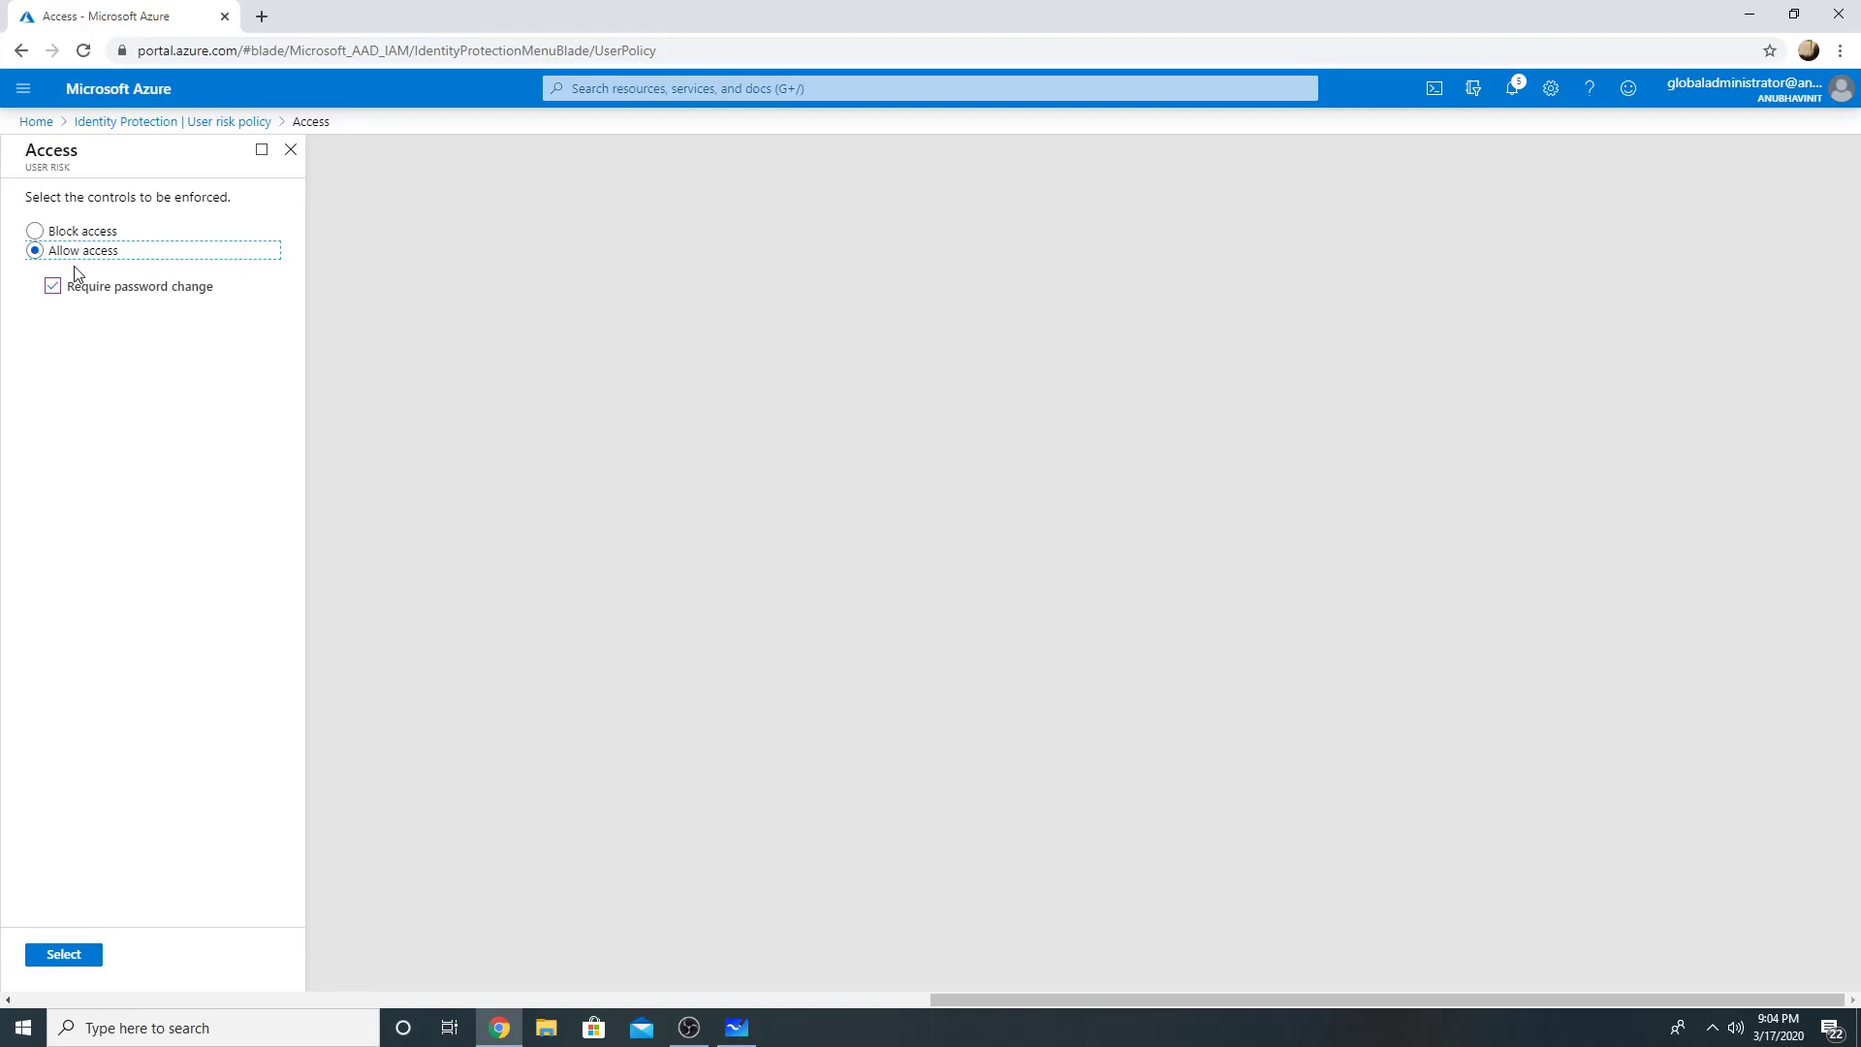
mouse_move(83, 303)
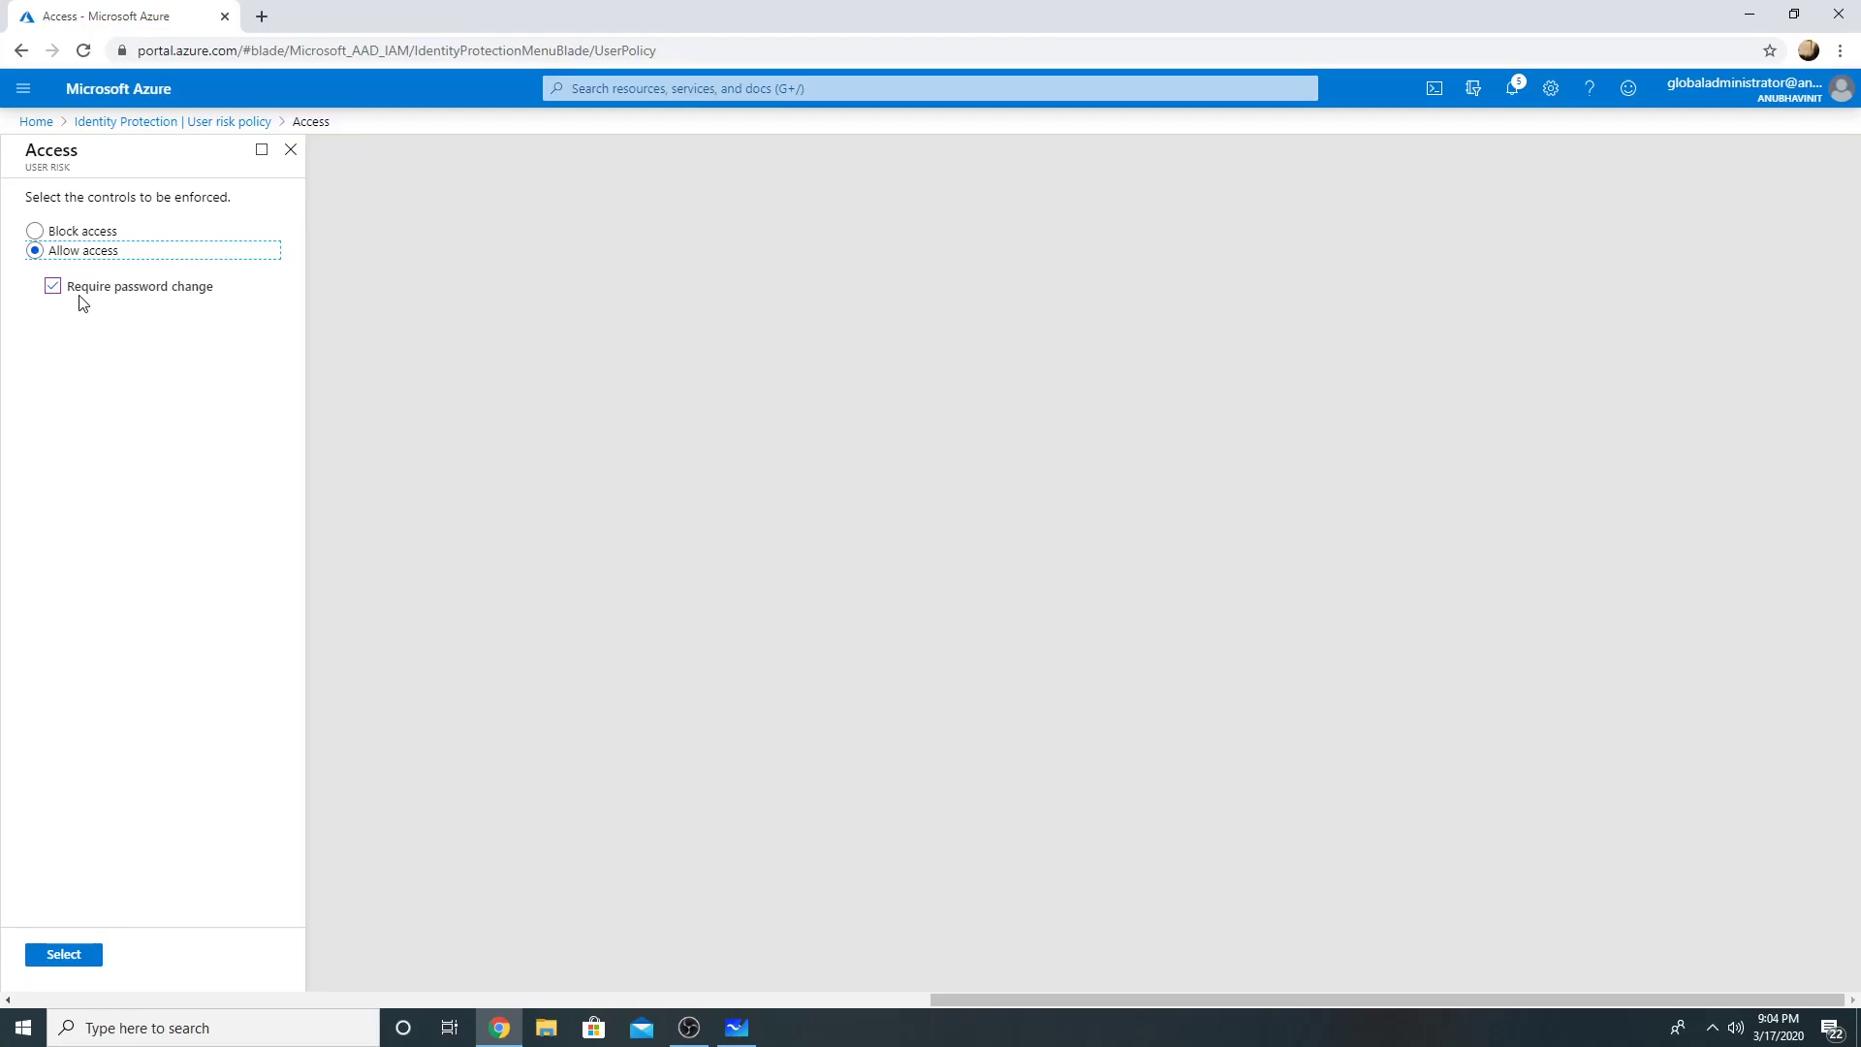
left_click(290, 149)
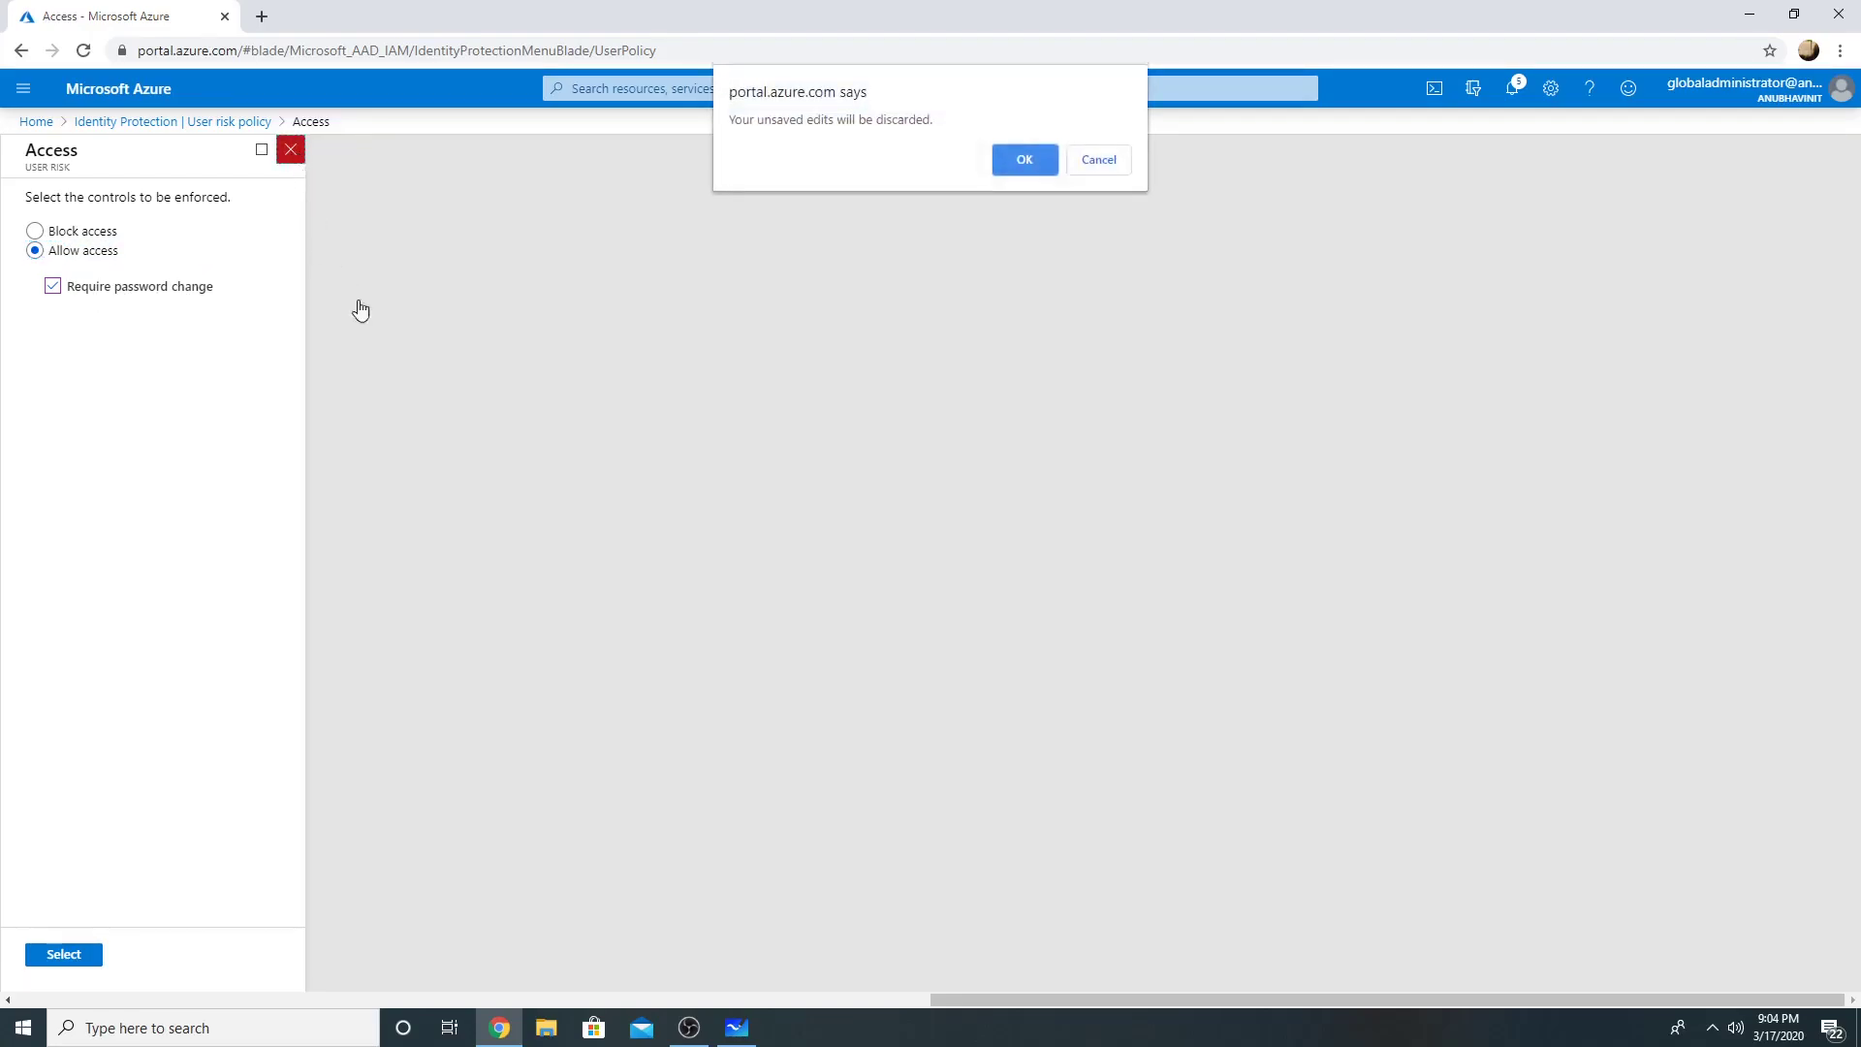
left_click(1024, 158)
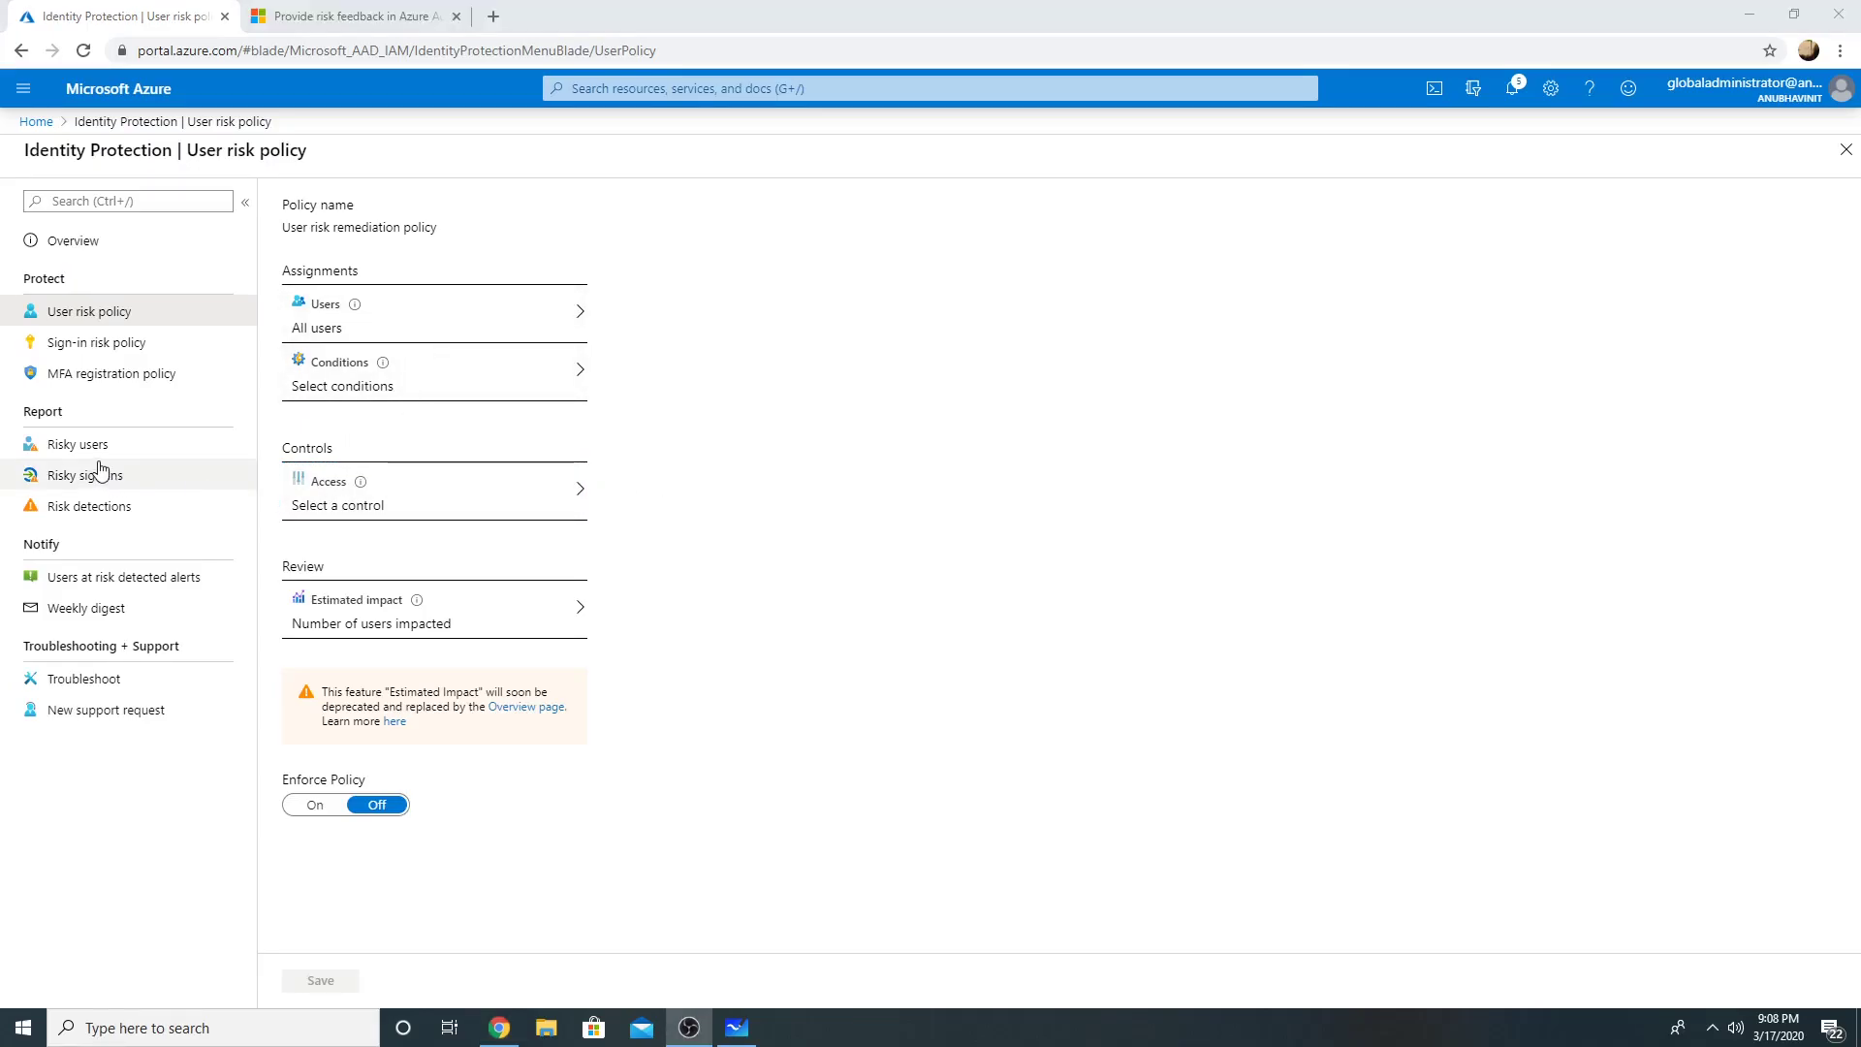
Step: View the Risky users, Risky sign-ins and Risk detections reports, then open Identity Secure Score from Overview
left_click(76, 443)
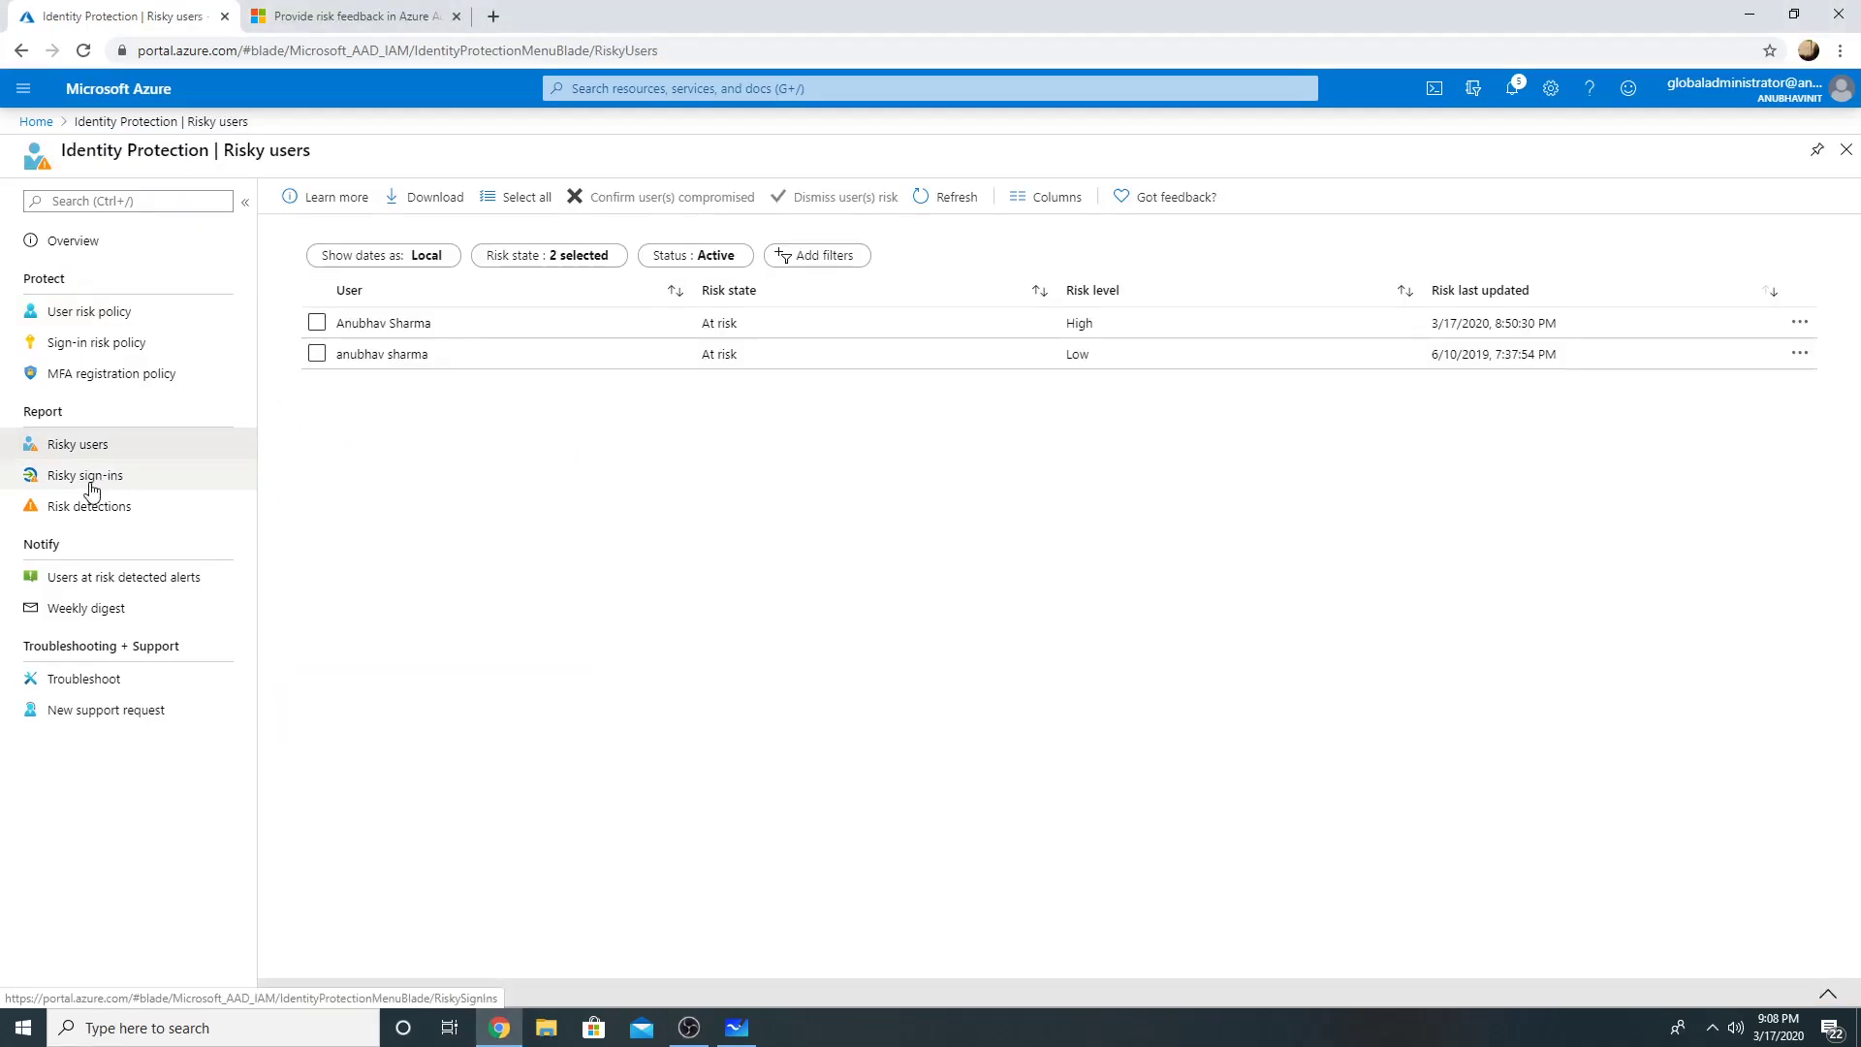
left_click(84, 474)
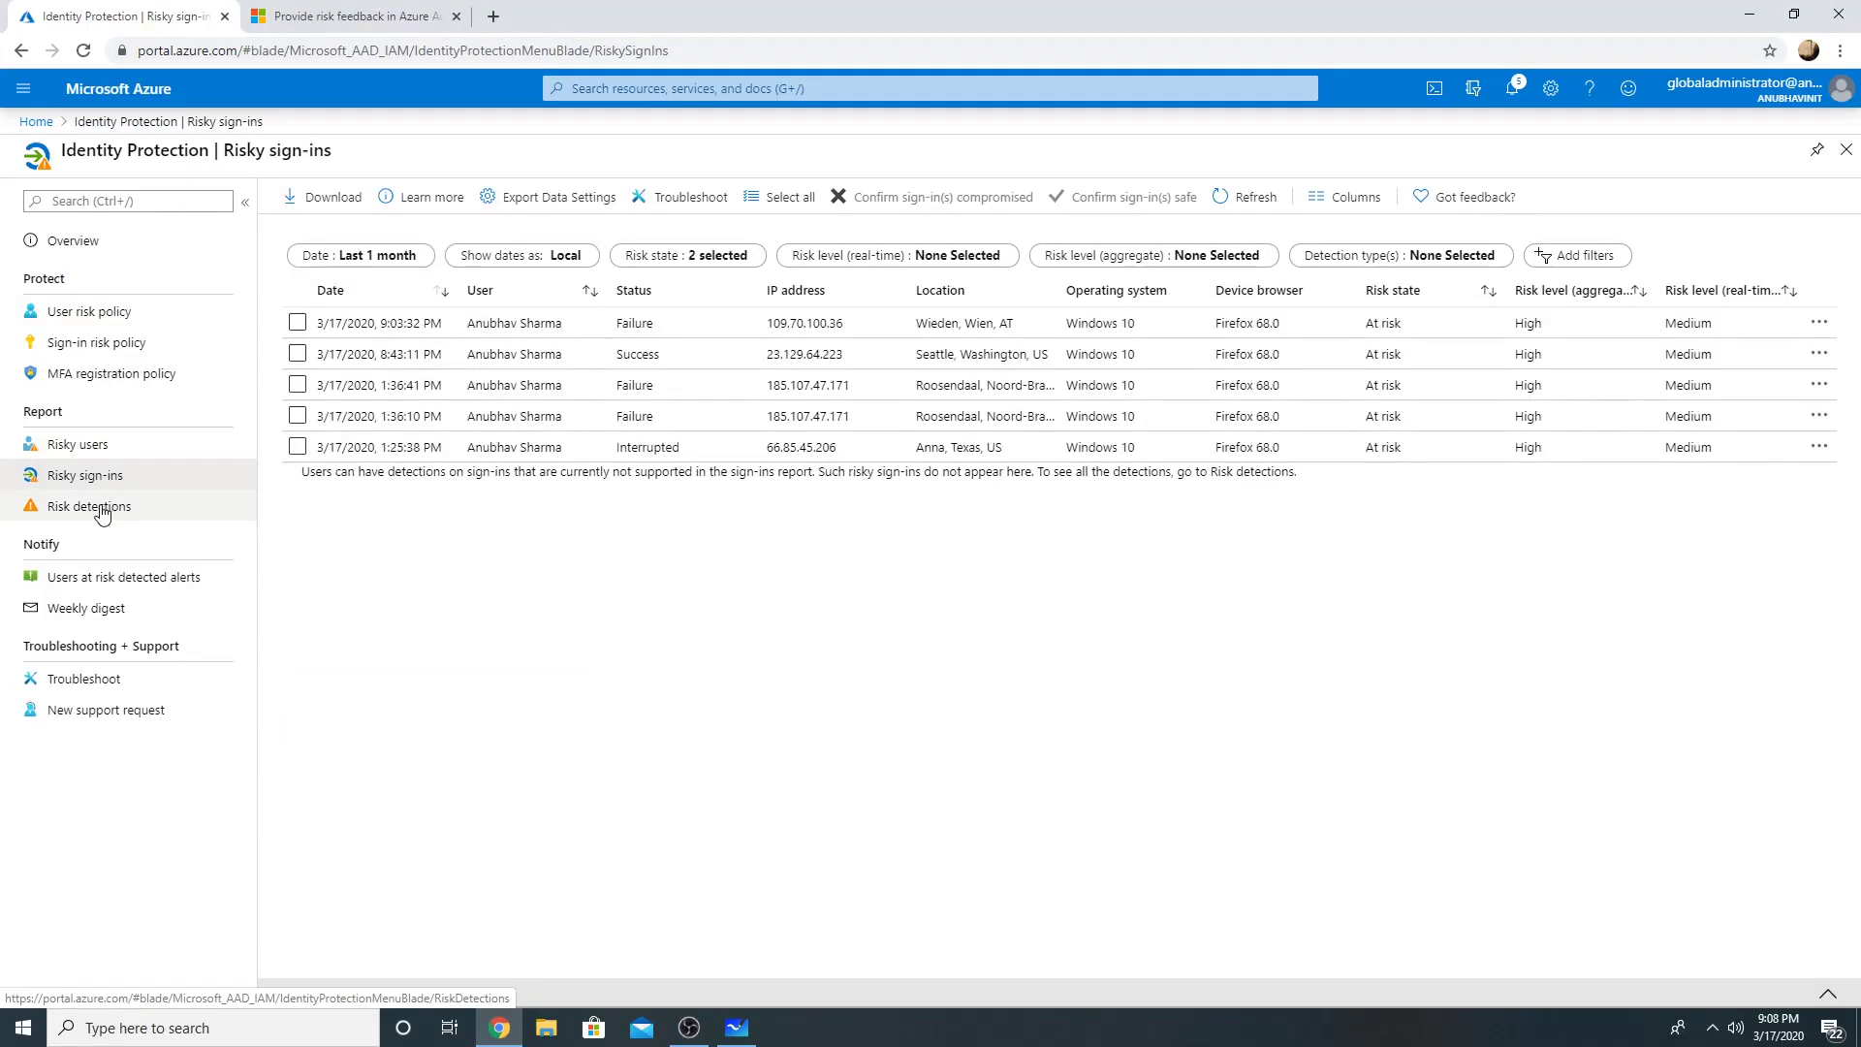
left_click(86, 506)
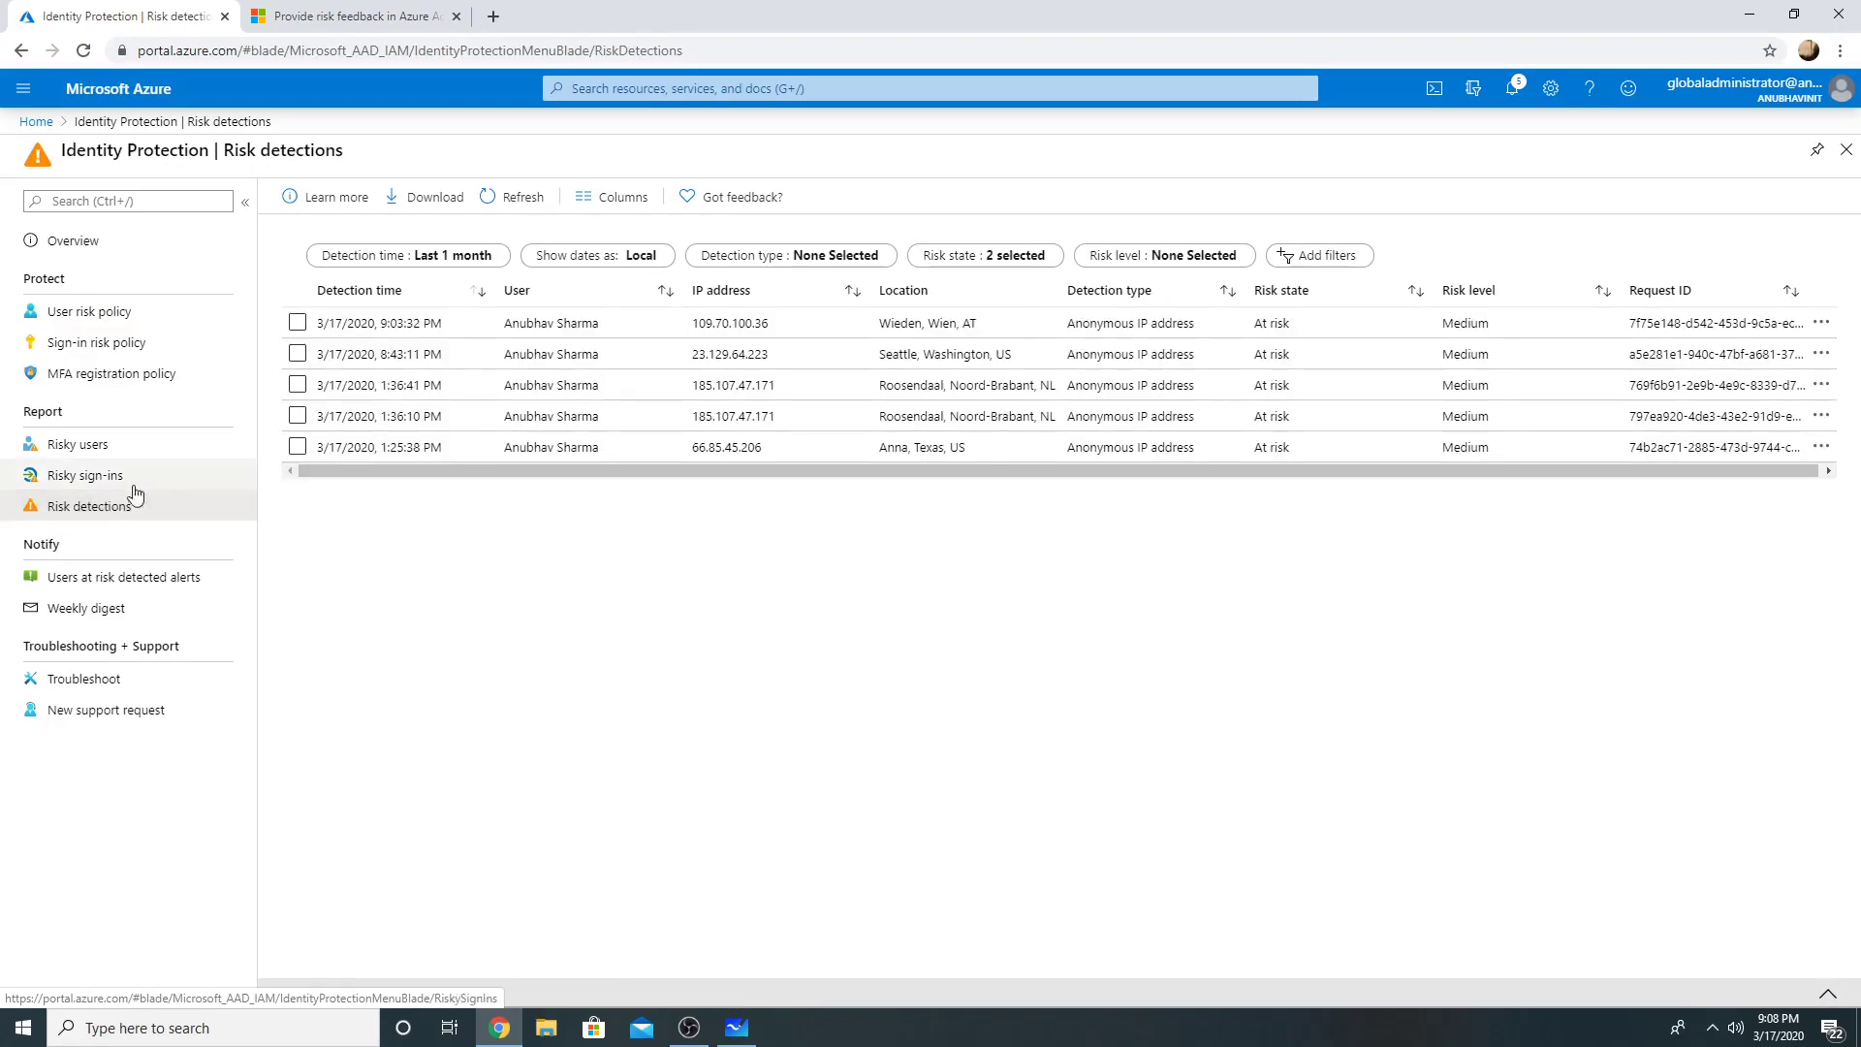
mouse_move(76, 443)
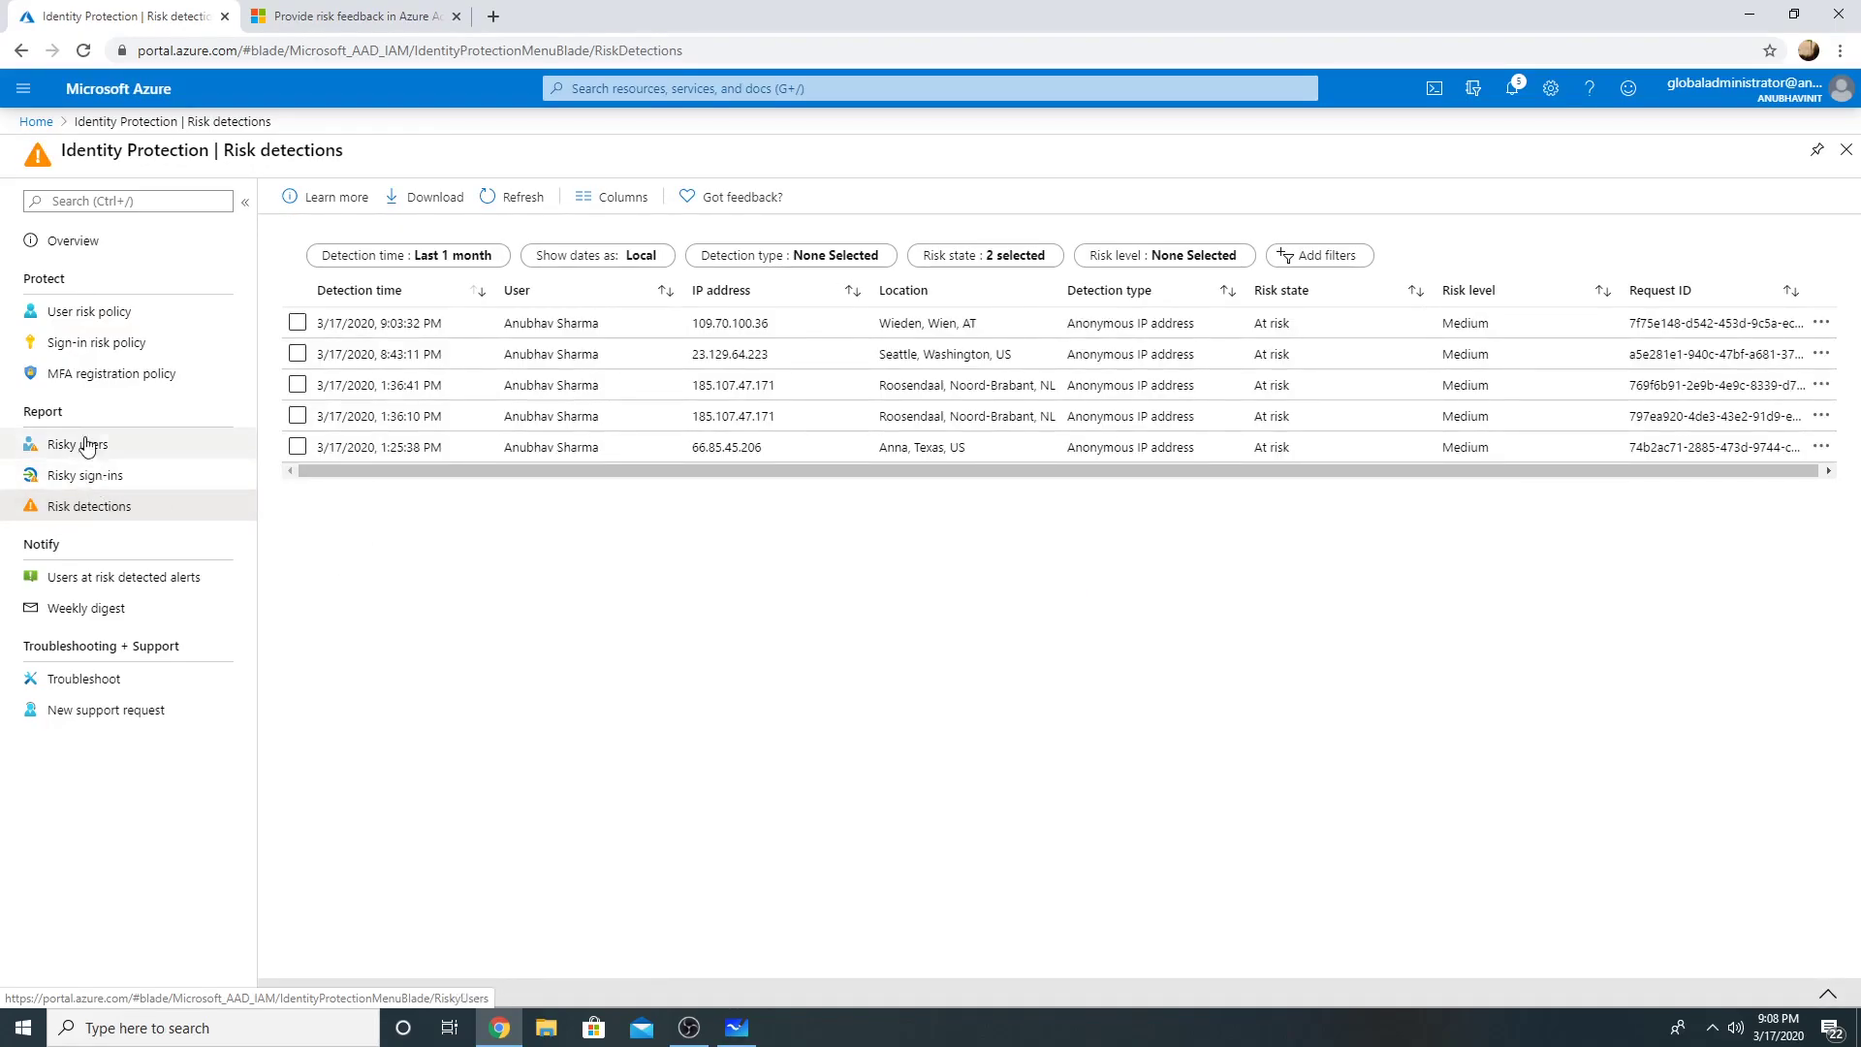
left_click(73, 239)
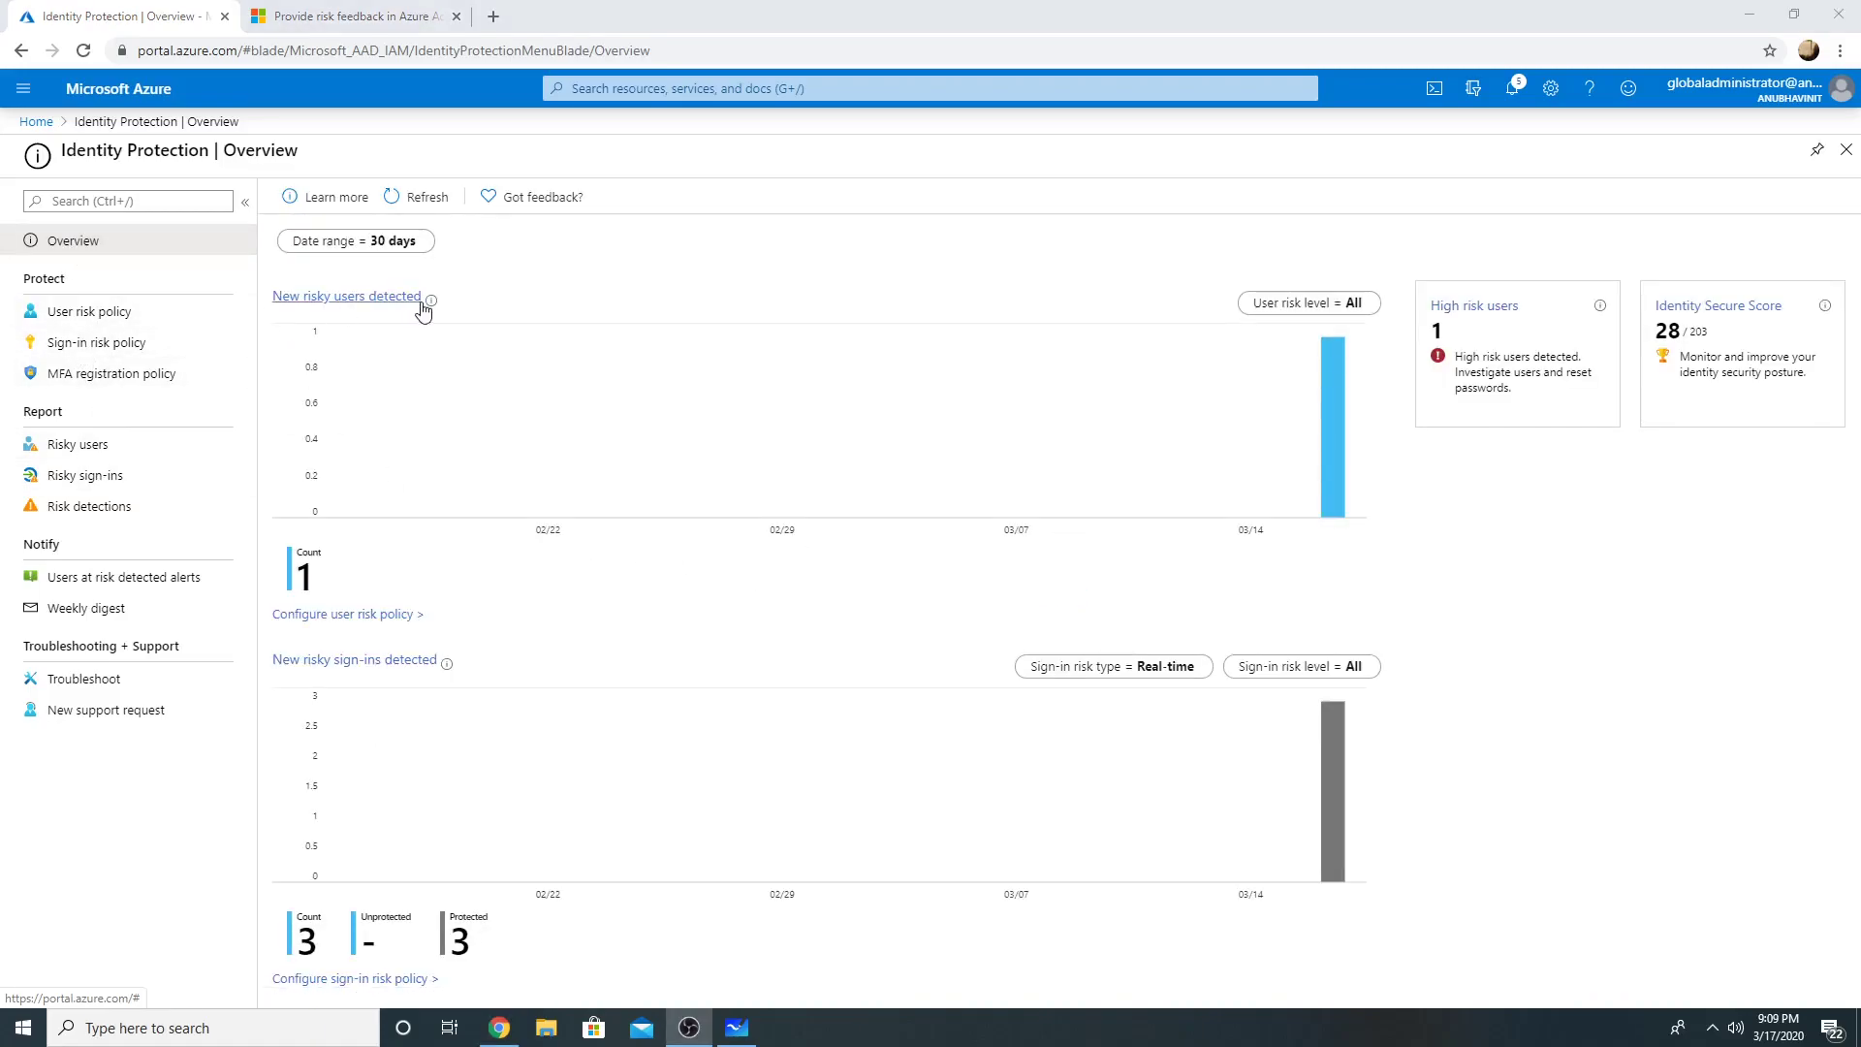
mouse_move(323, 308)
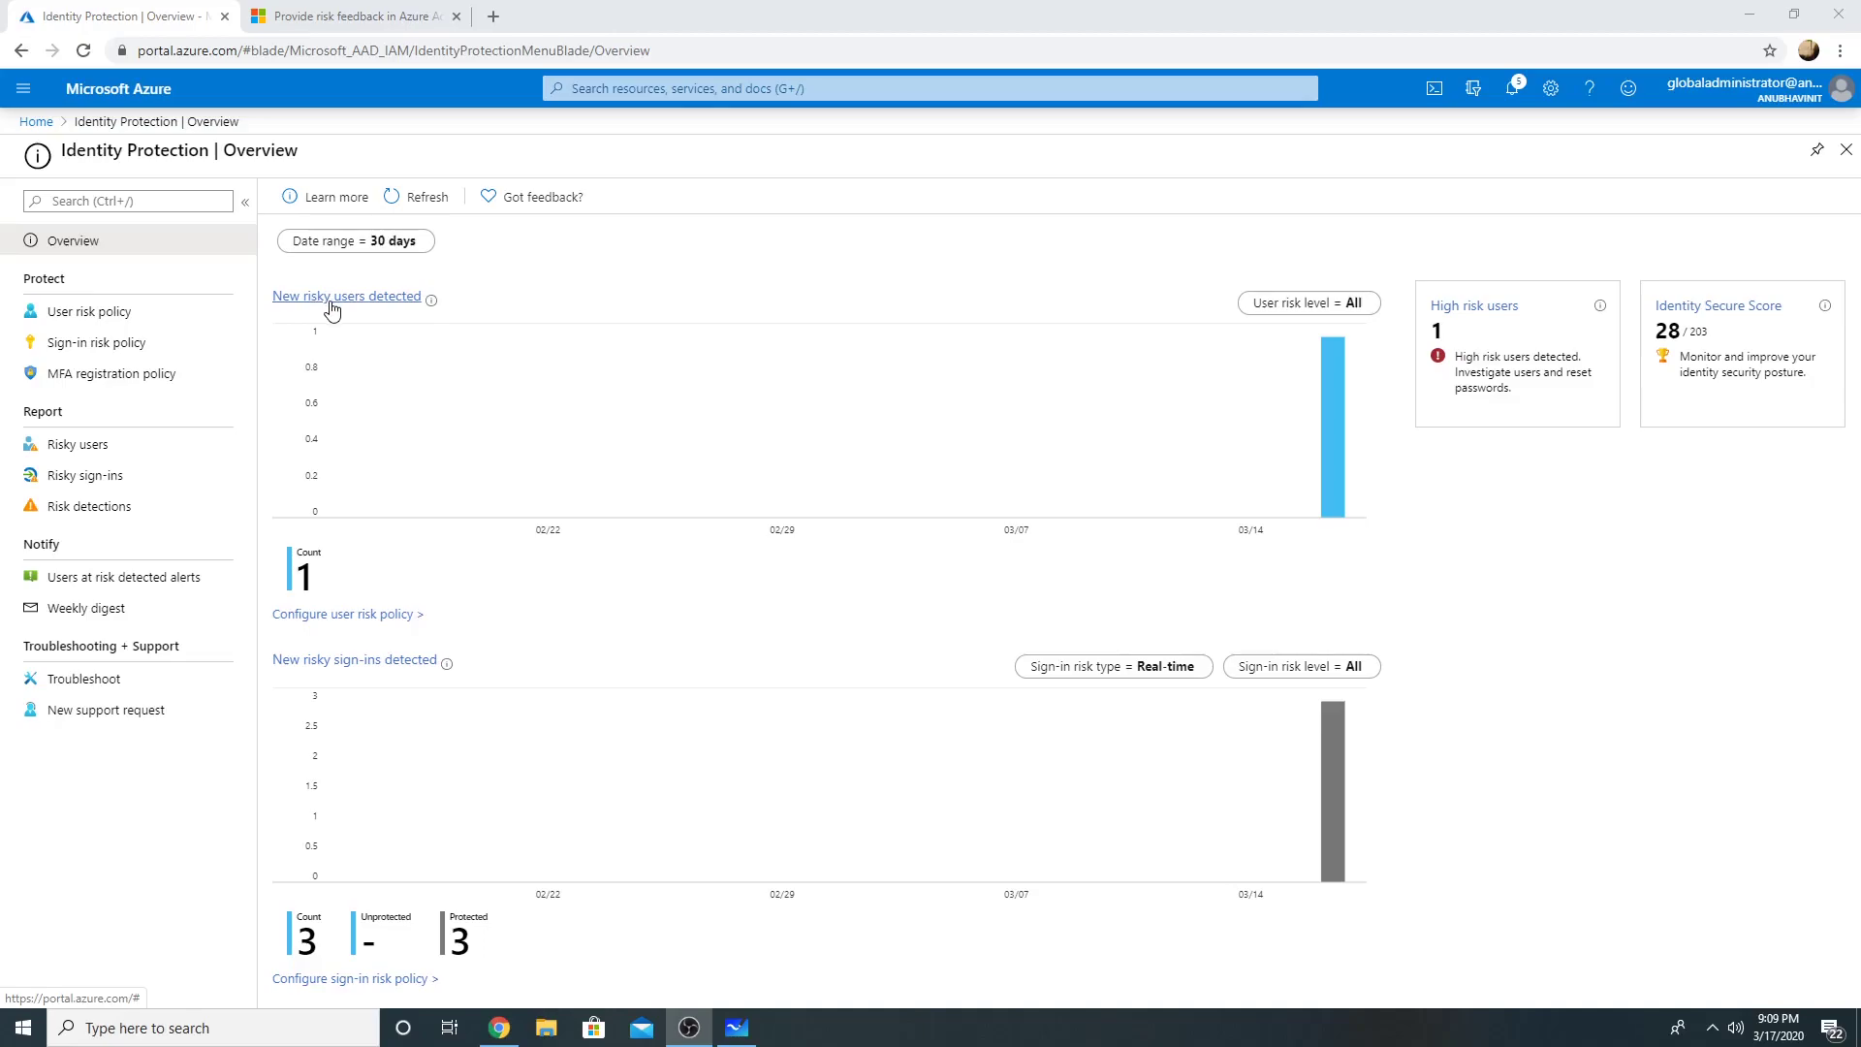
mouse_move(1638, 367)
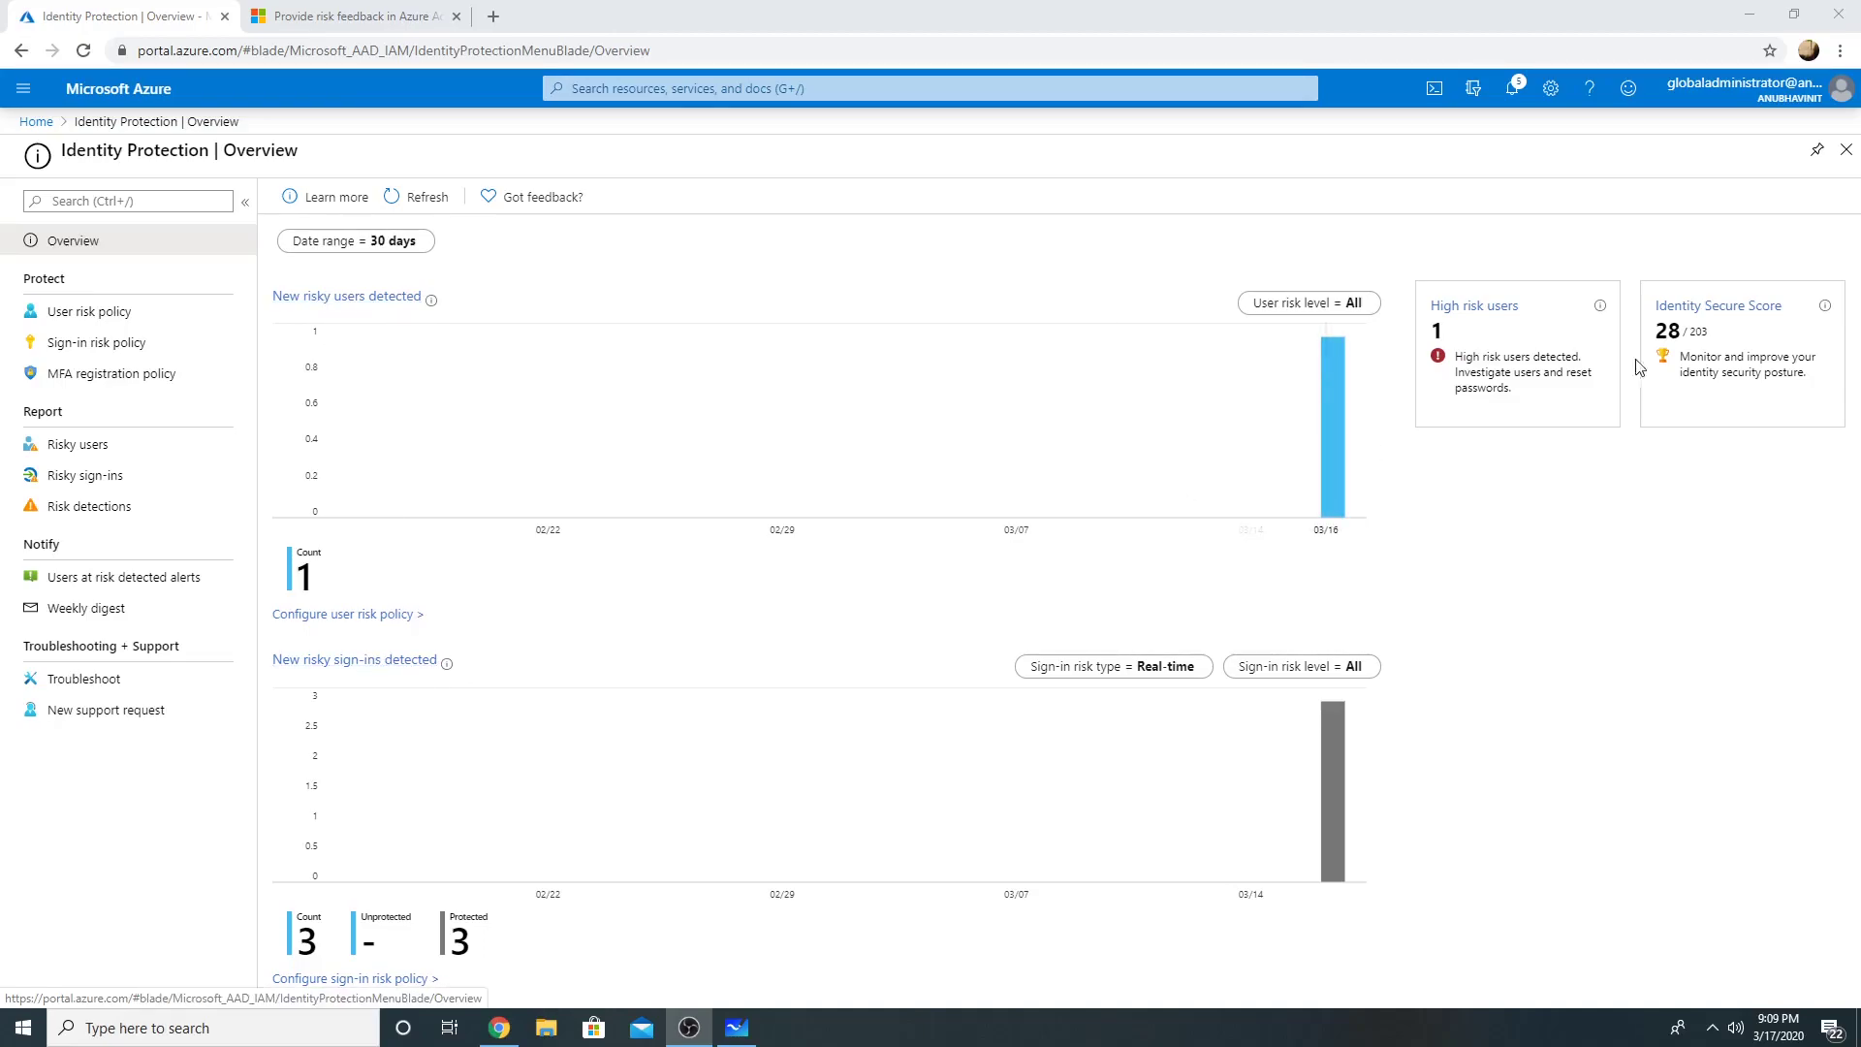
mouse_move(1473, 305)
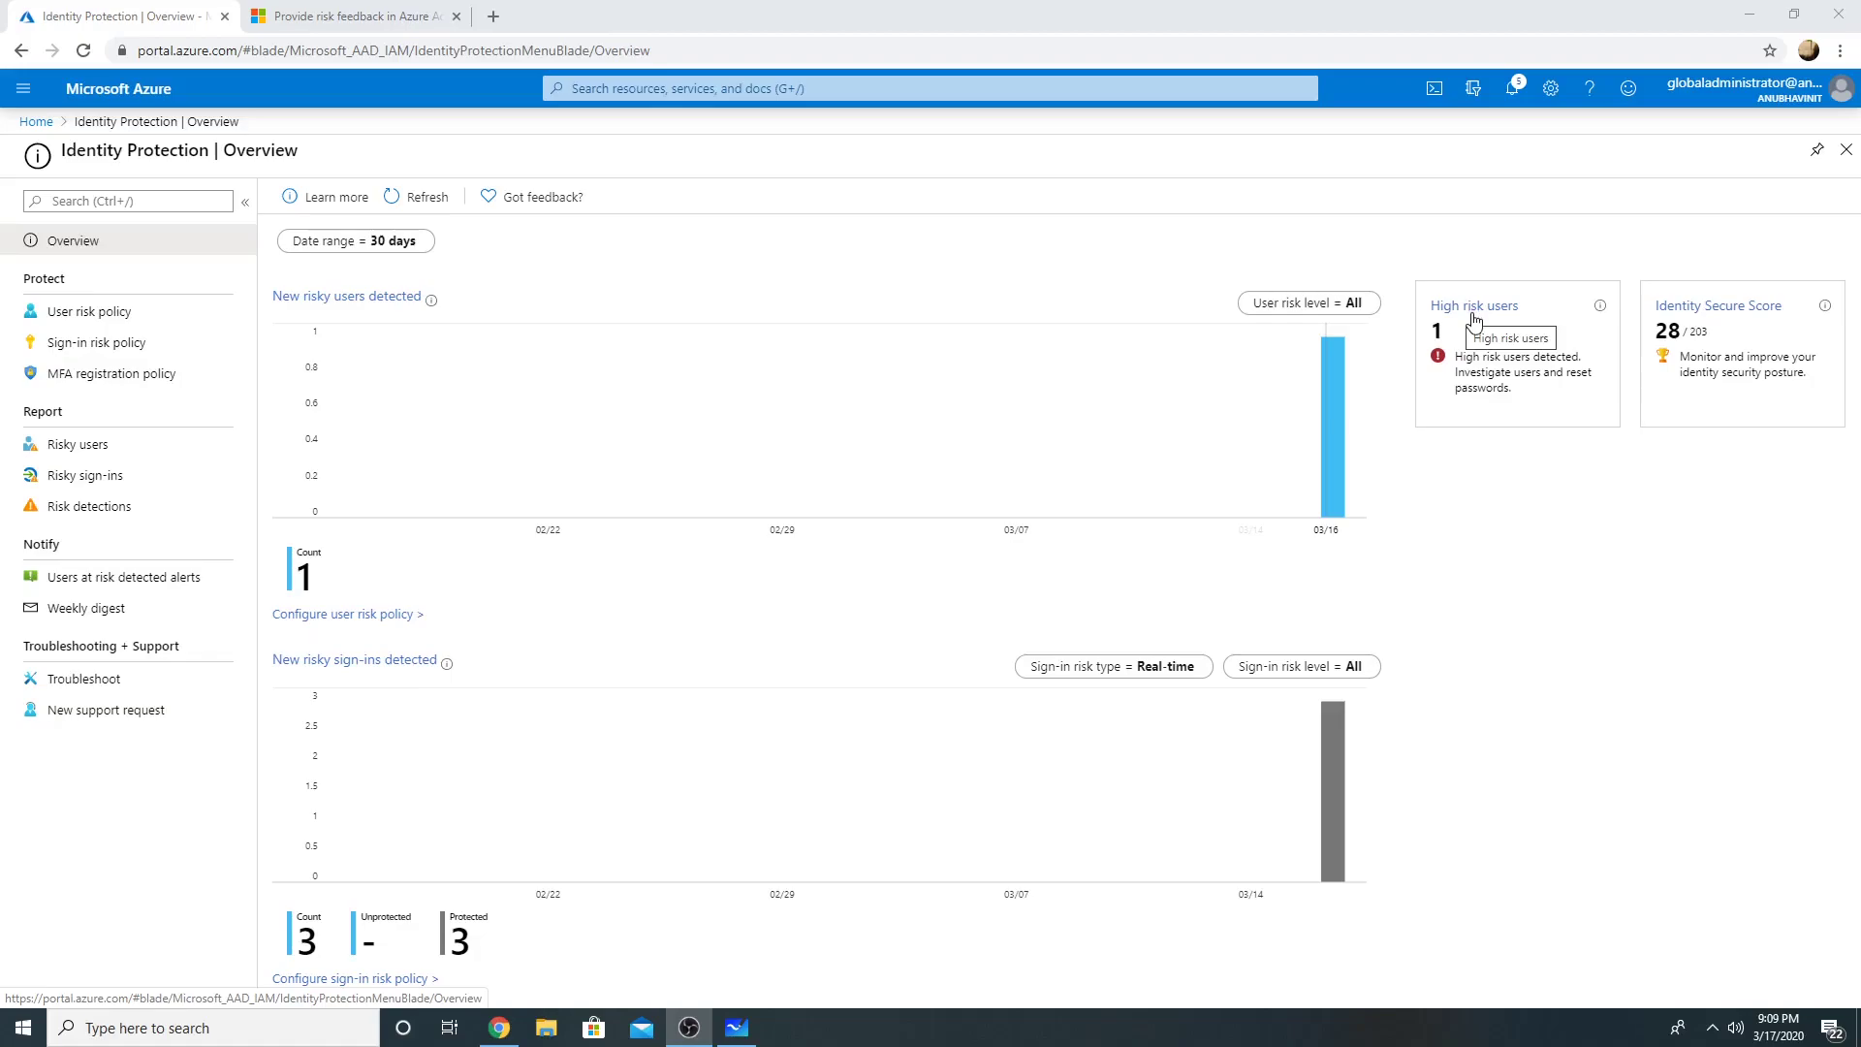
left_click(1716, 306)
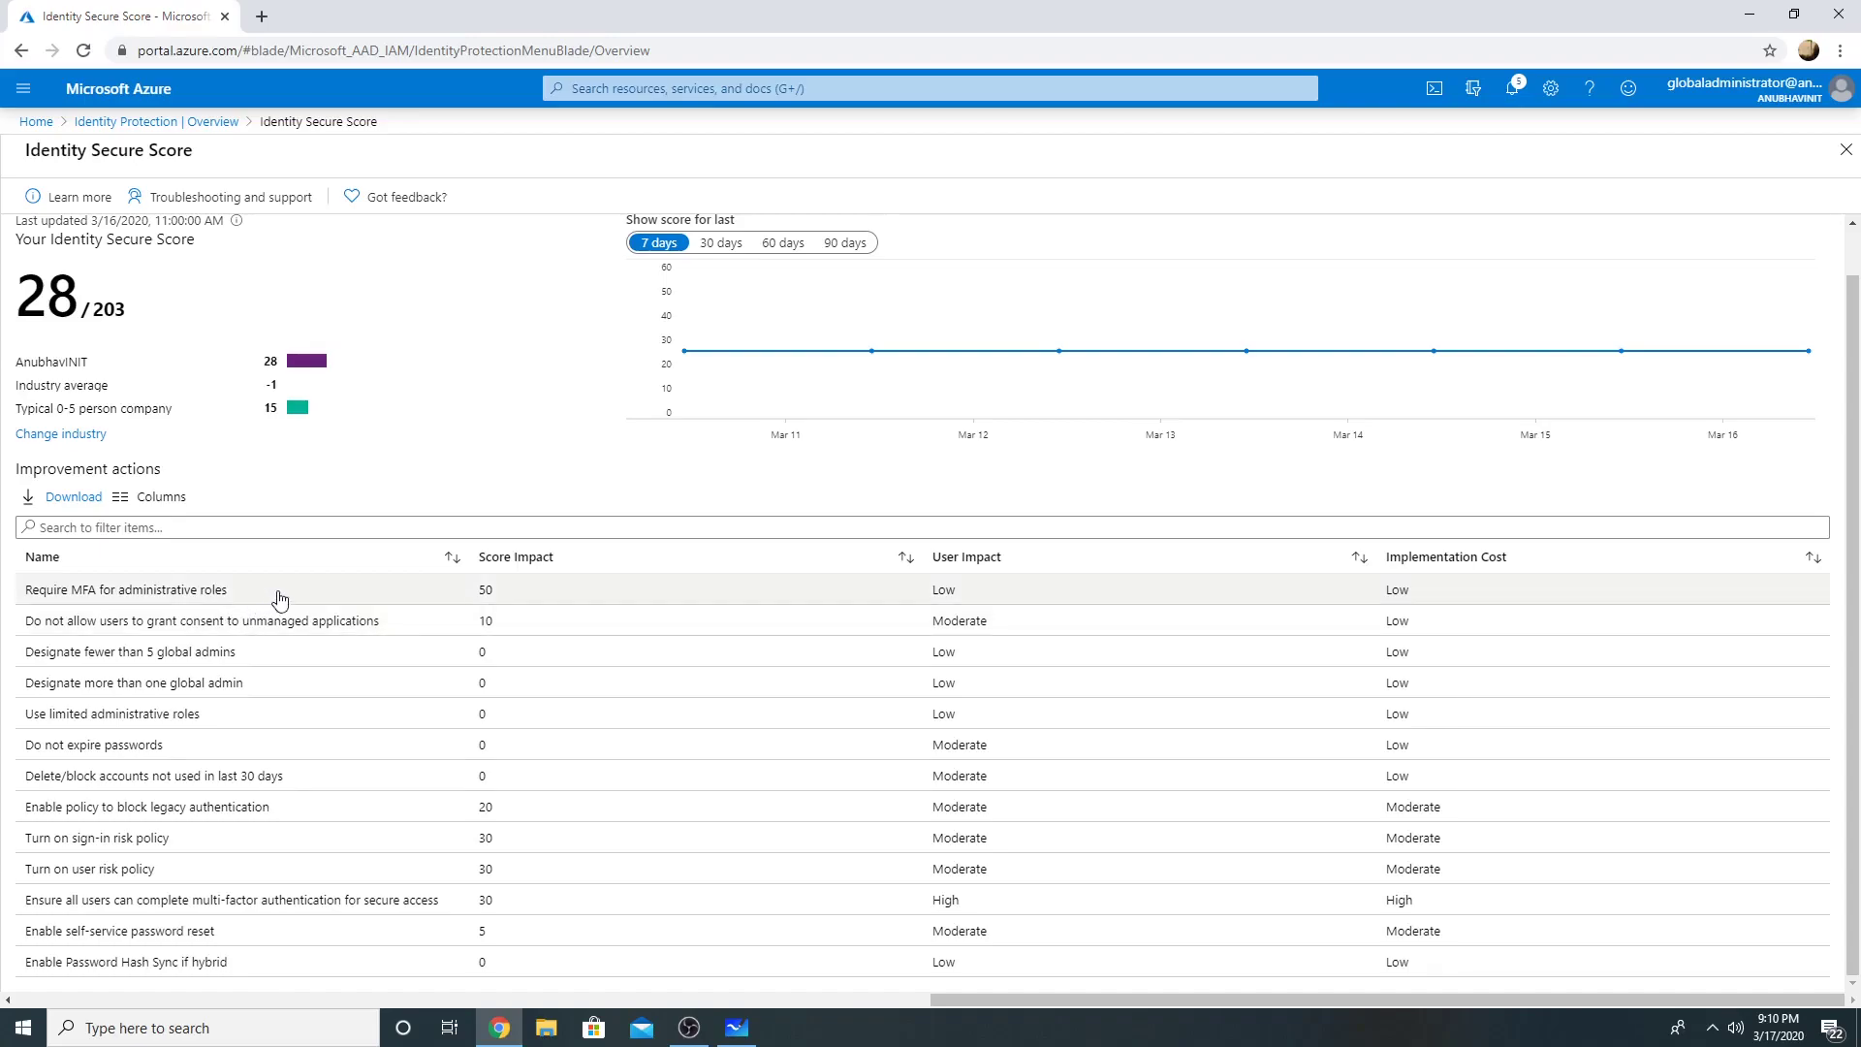
mouse_move(270, 783)
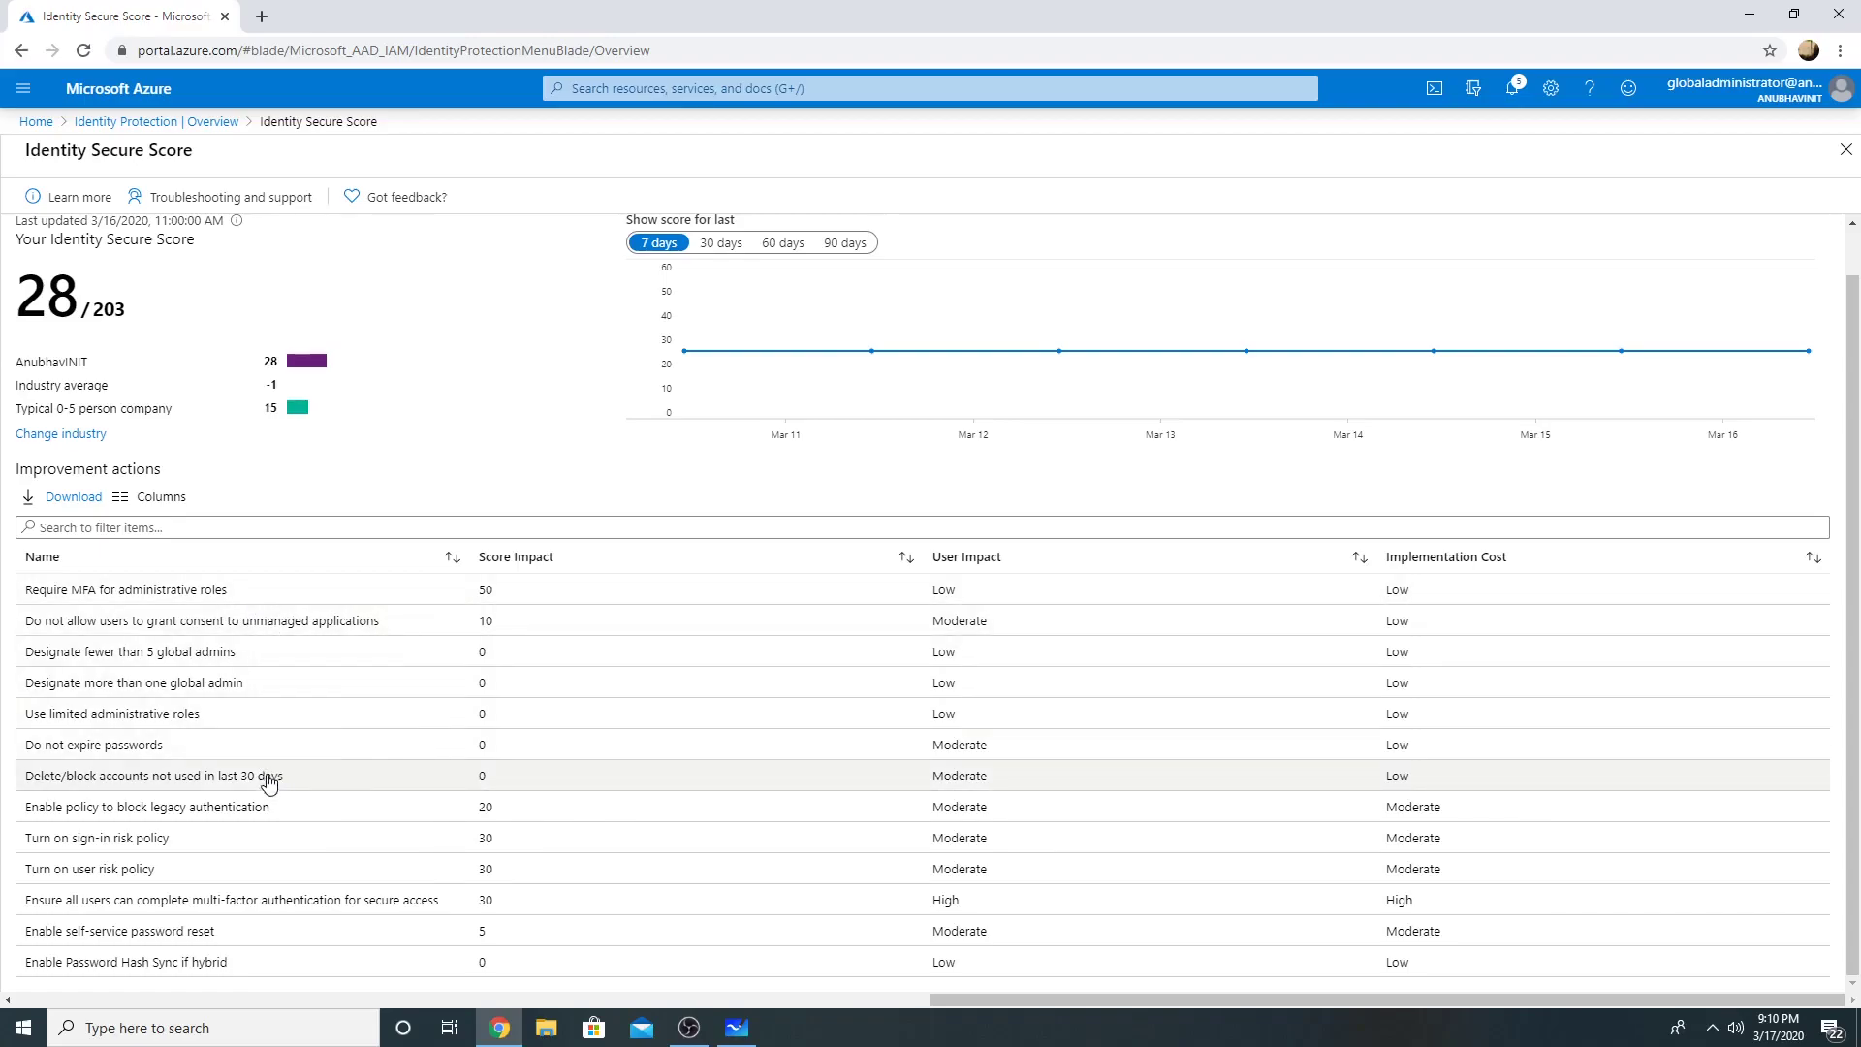
mouse_move(1358, 694)
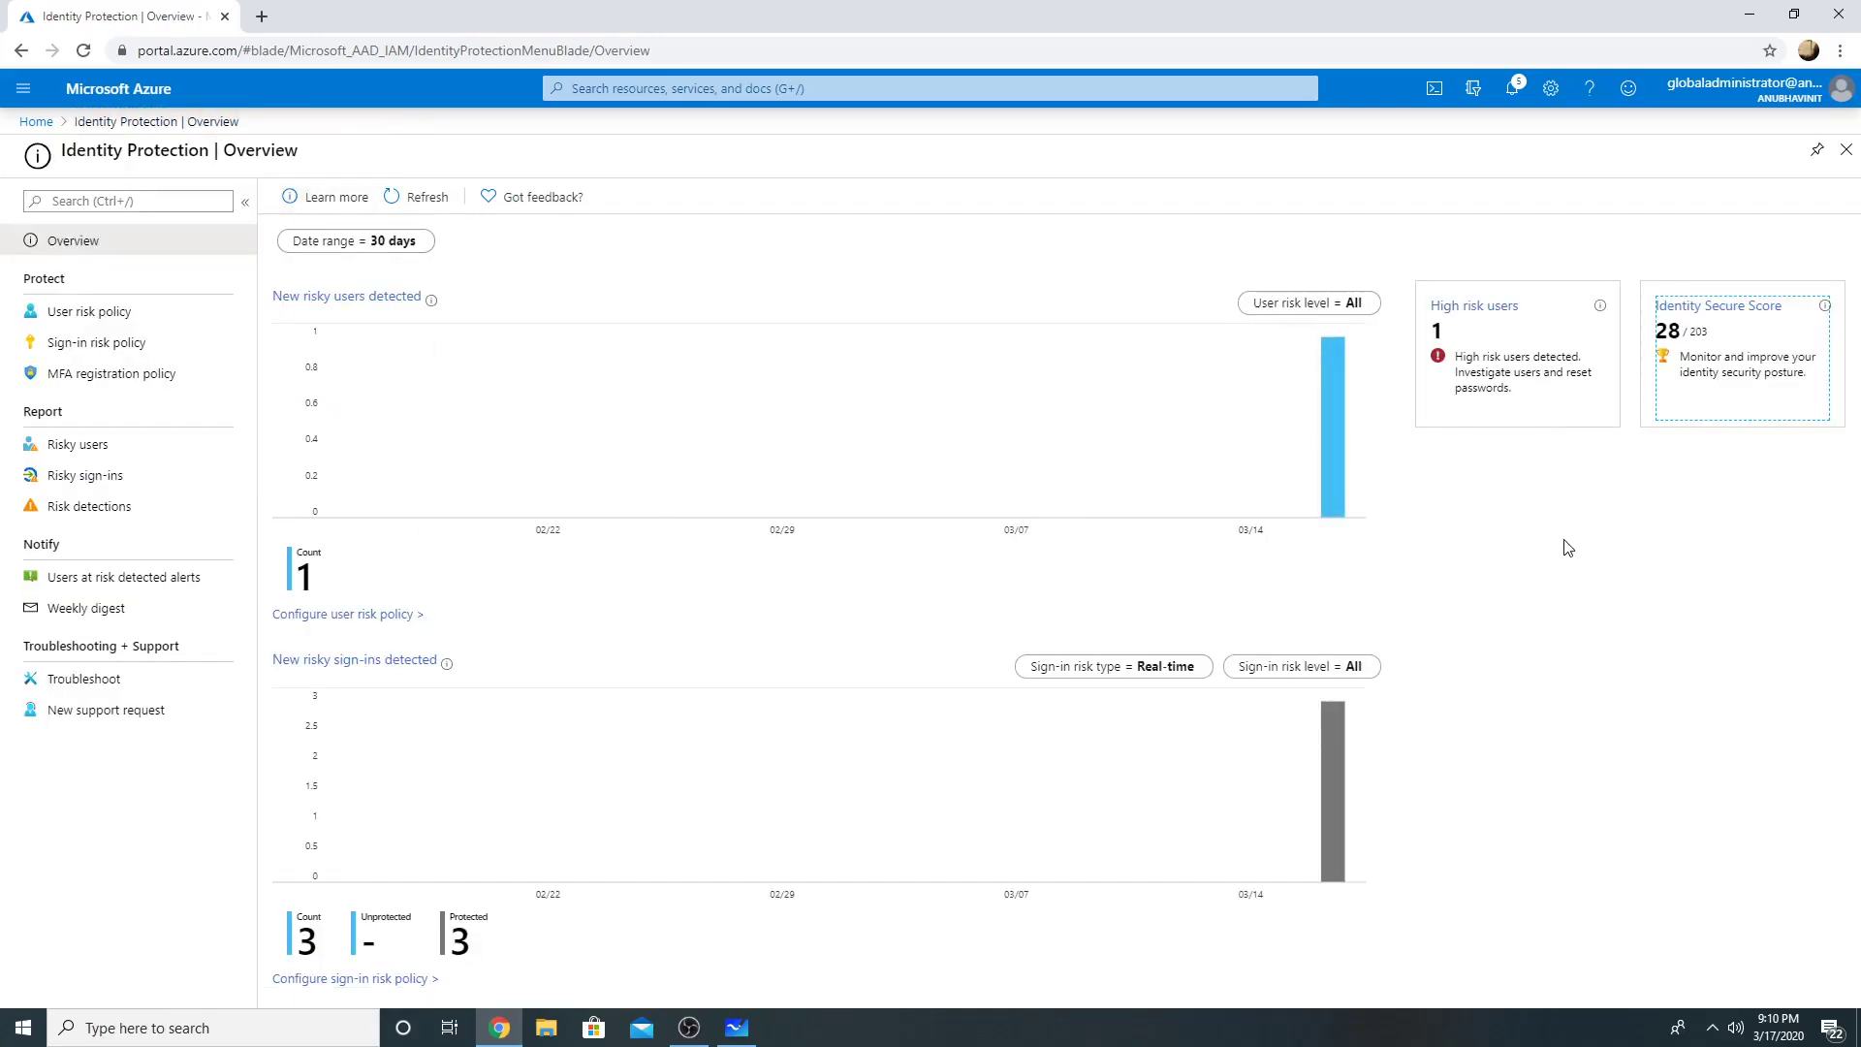
mouse_move(1633, 559)
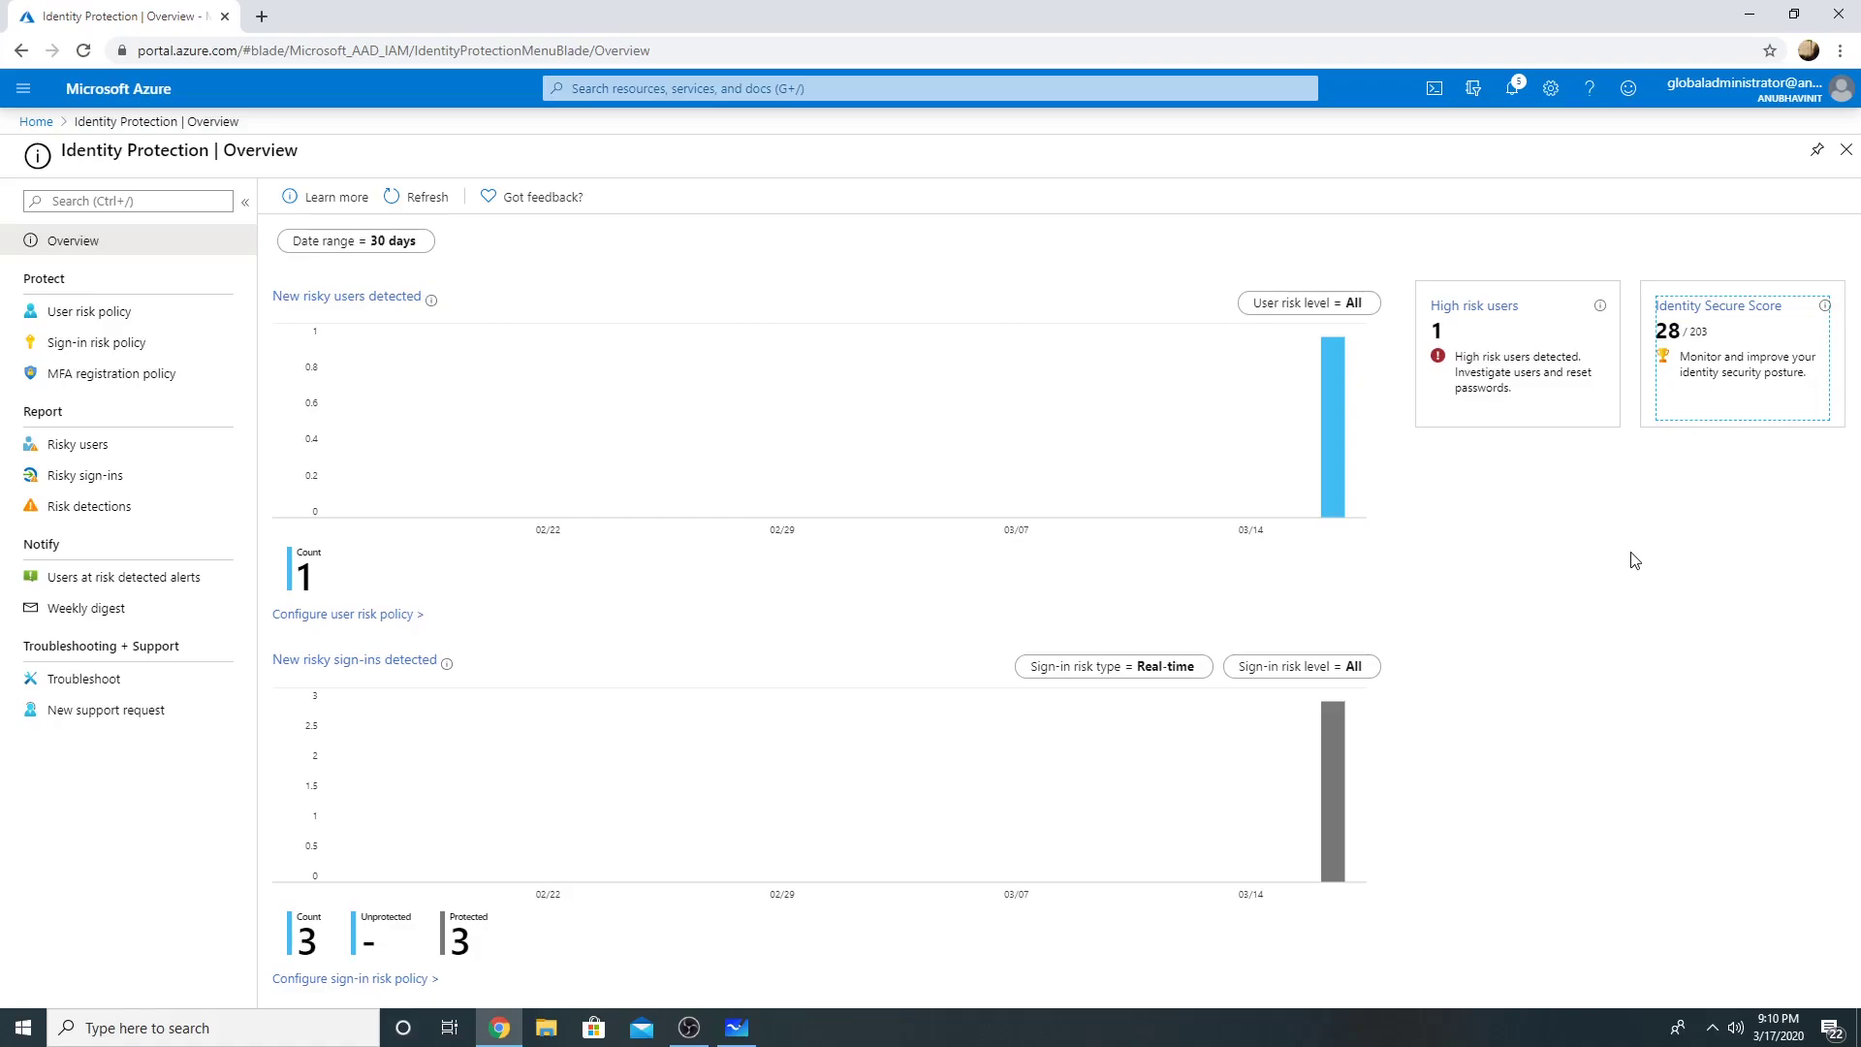